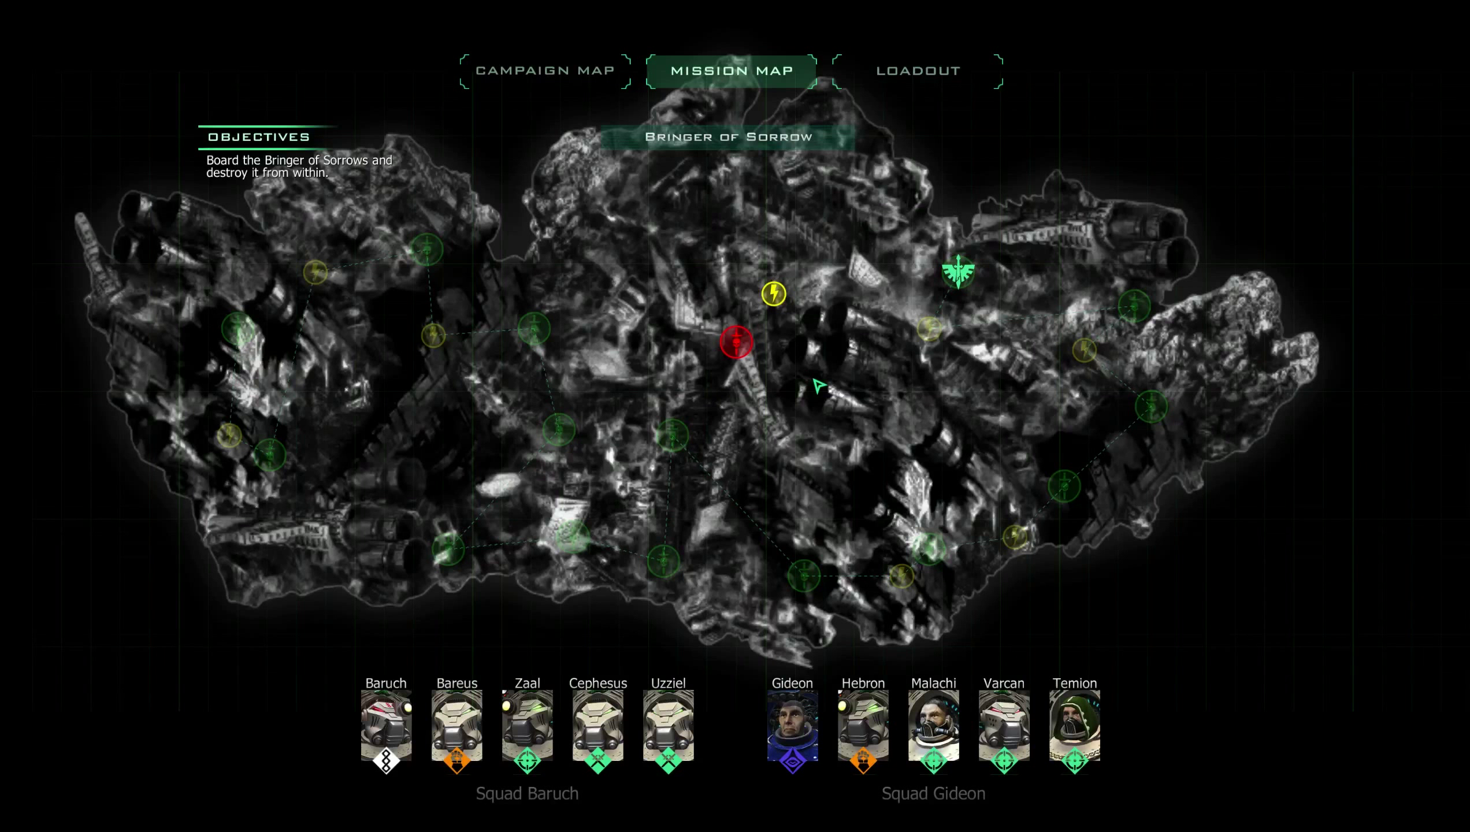
pyautogui.moveTo(872, 294)
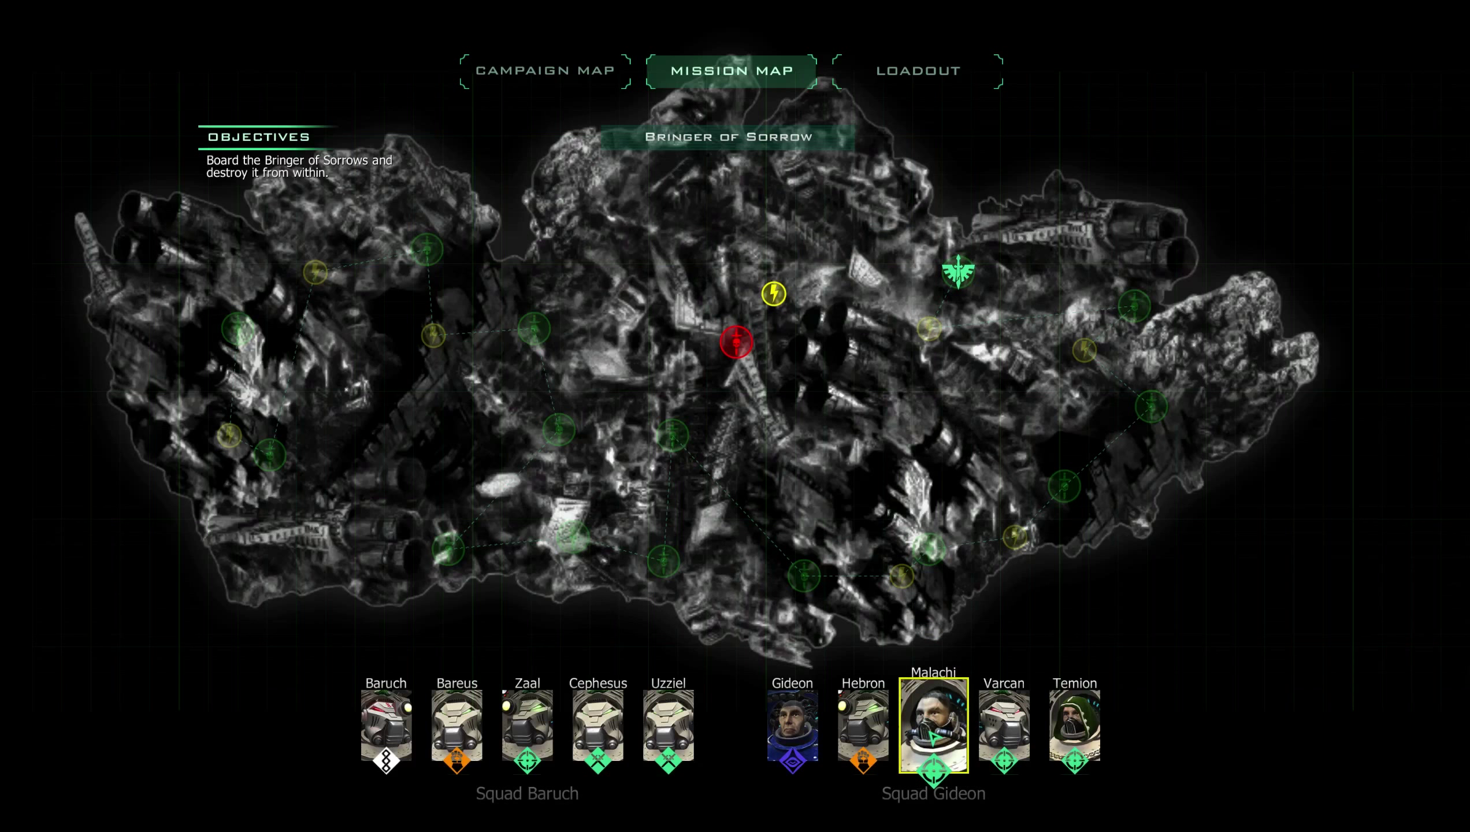
# Select Brother Malachi's portrait in Squad Gideon to bring up his loadout.
pyautogui.click(917, 70)
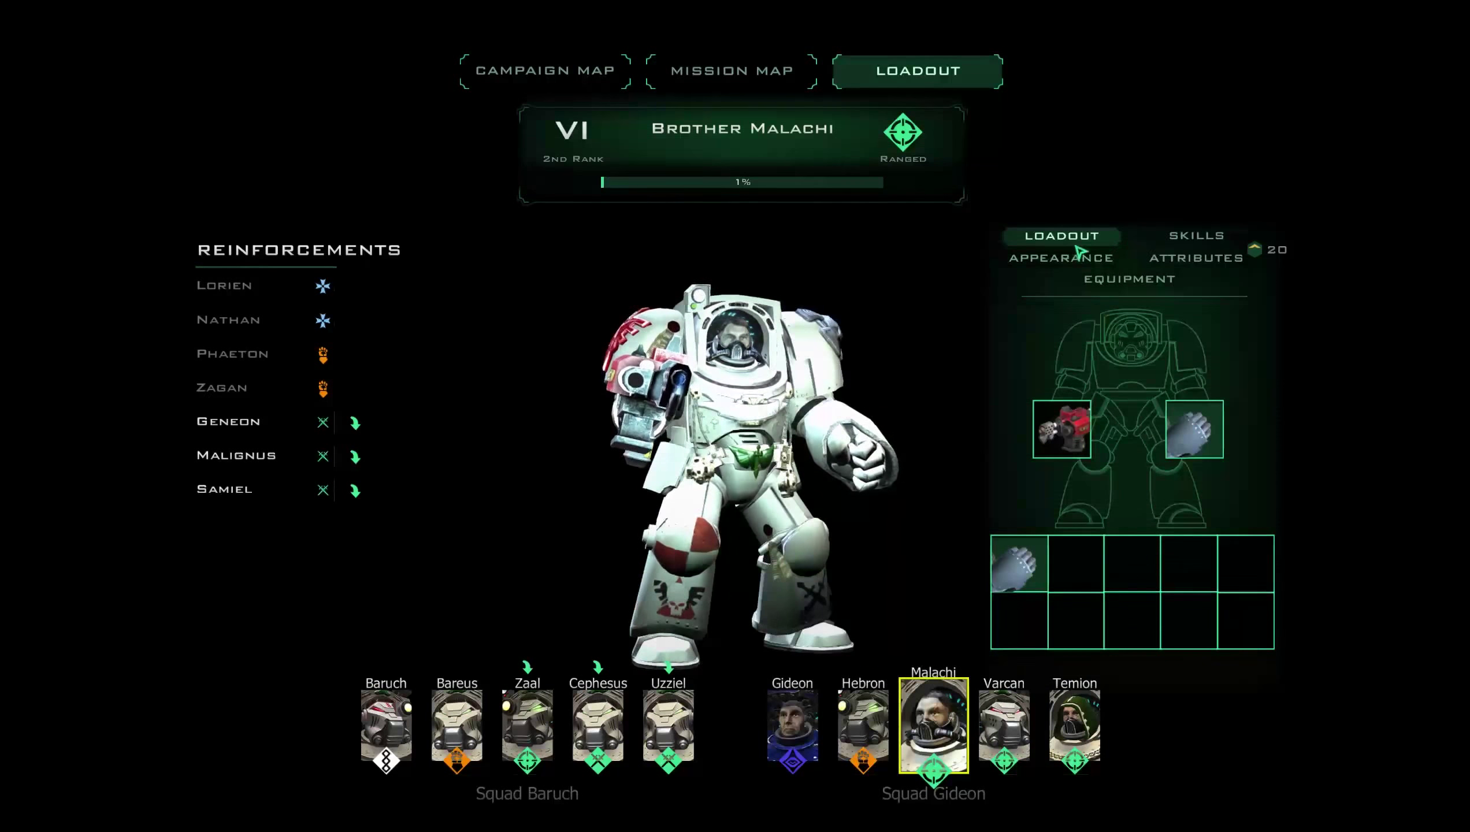
# Raise Malachi's Ballistic Skill to 5 and another attribute to 3.
pyautogui.click(1196, 236)
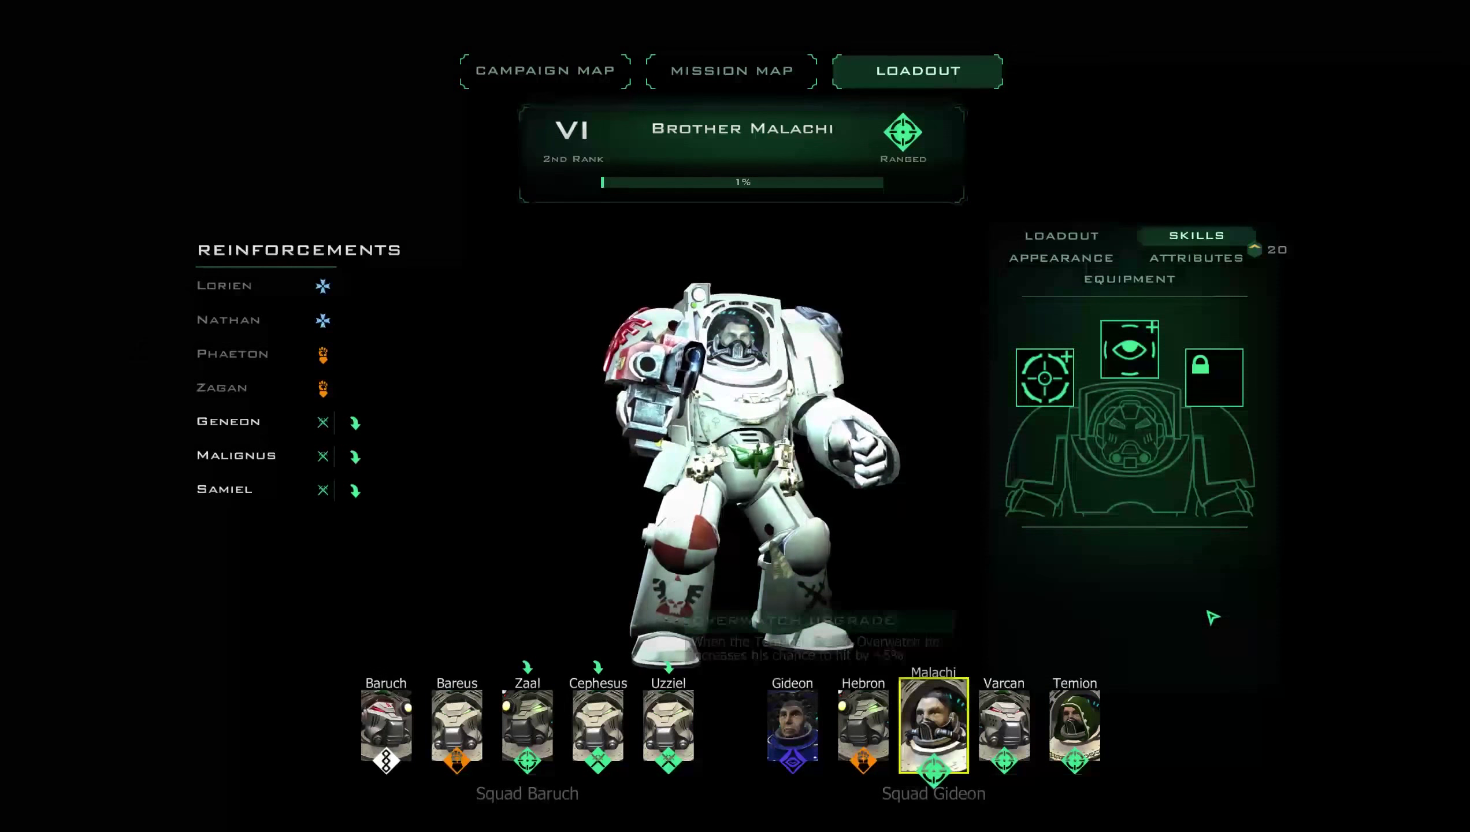
pyautogui.click(1194, 259)
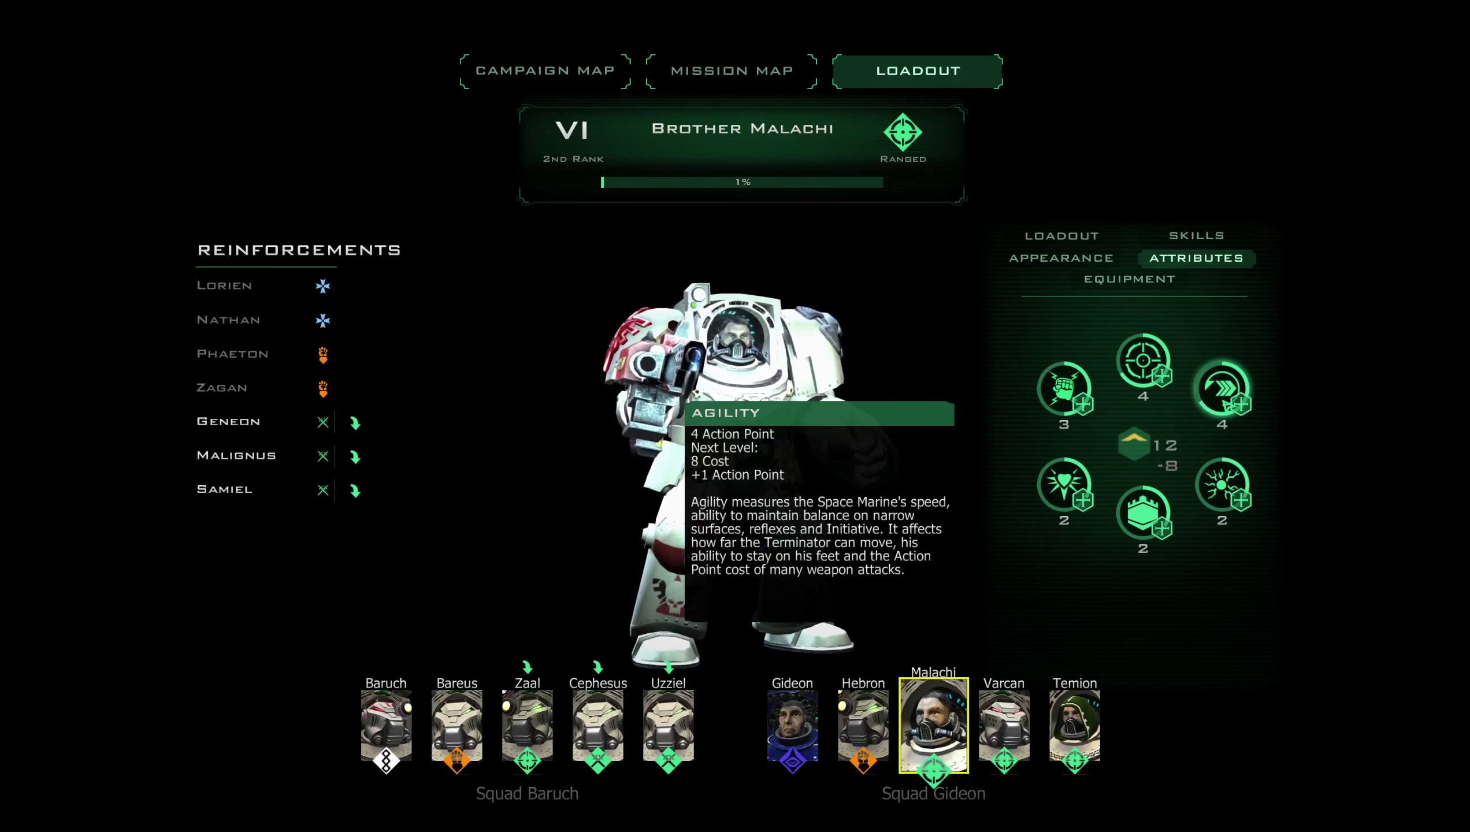
pyautogui.moveTo(1142, 361)
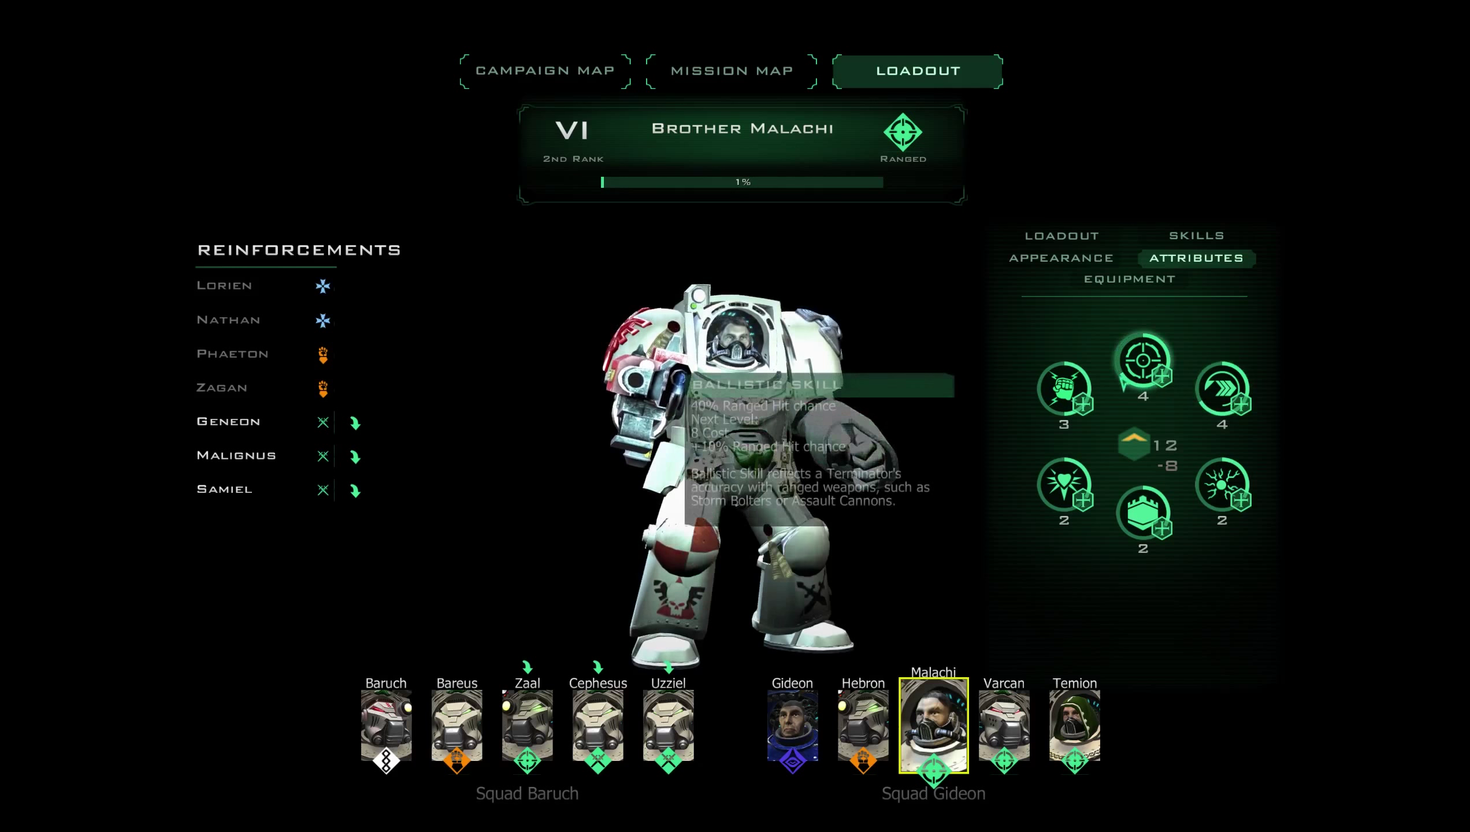
pyautogui.click(1143, 360)
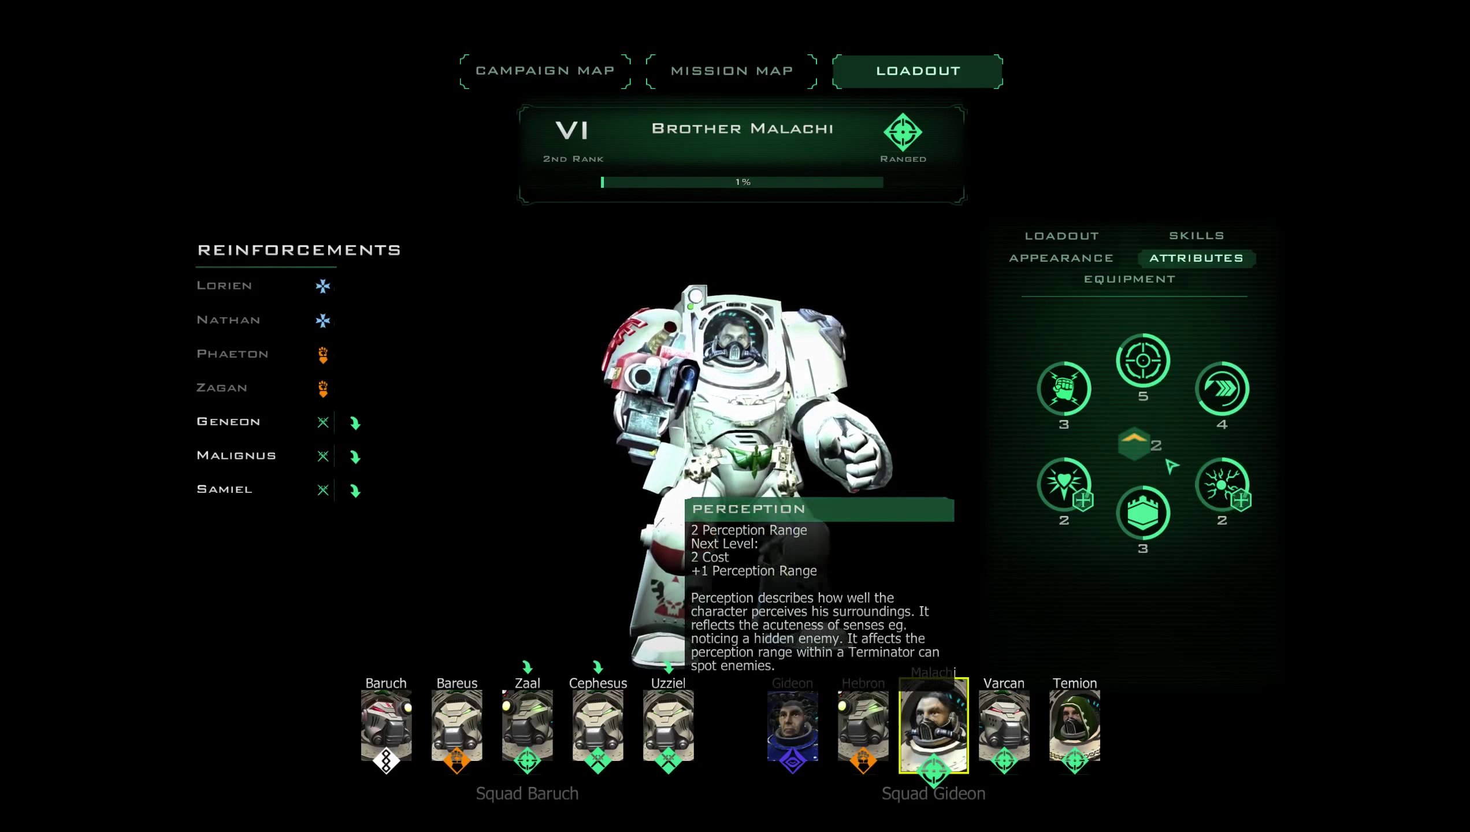
pyautogui.click(1130, 279)
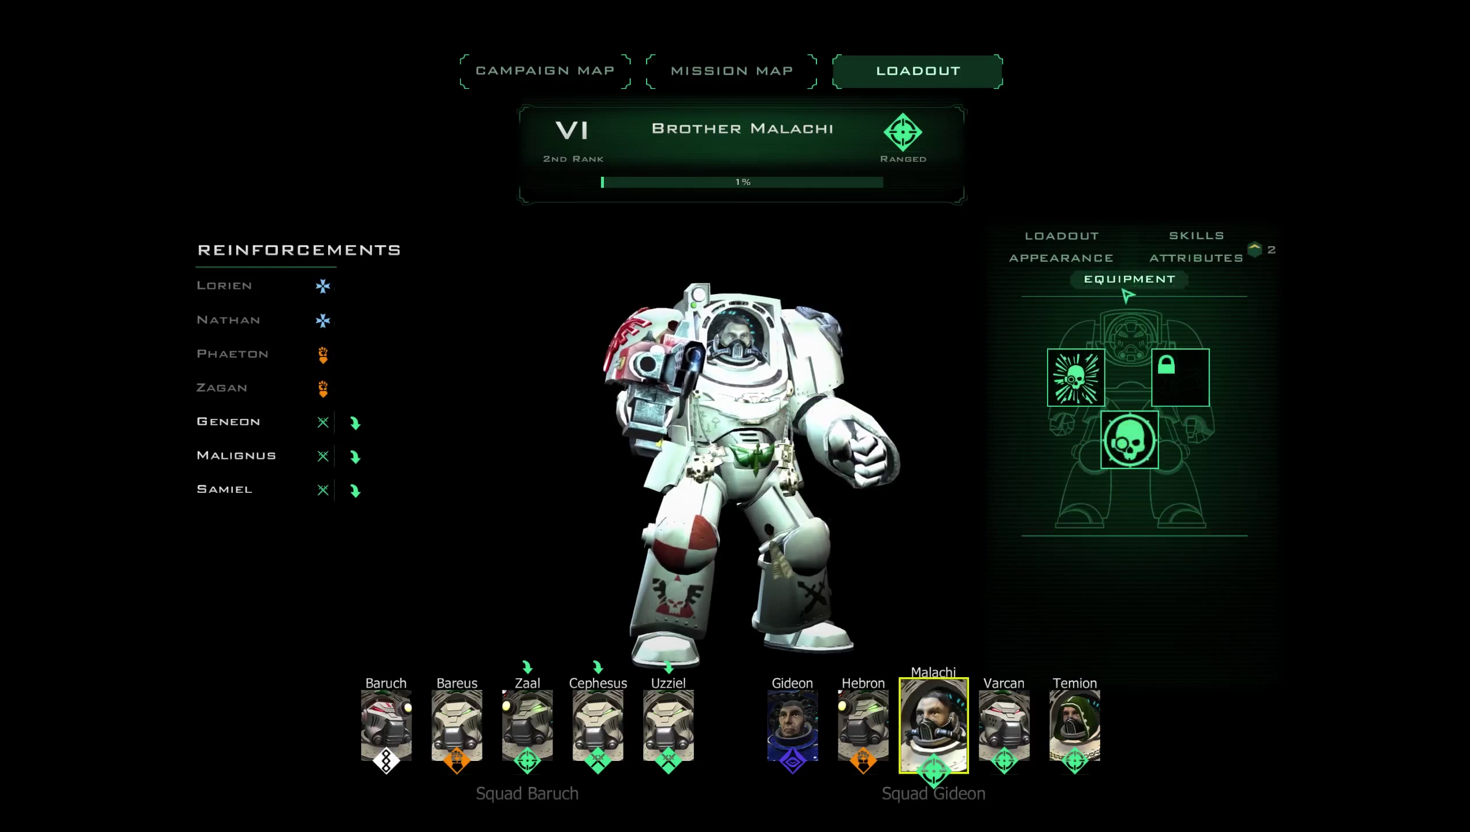
# Give Malachi Head 6, Body 3 and Adornments 3 for a green tabard.
pyautogui.click(1130, 441)
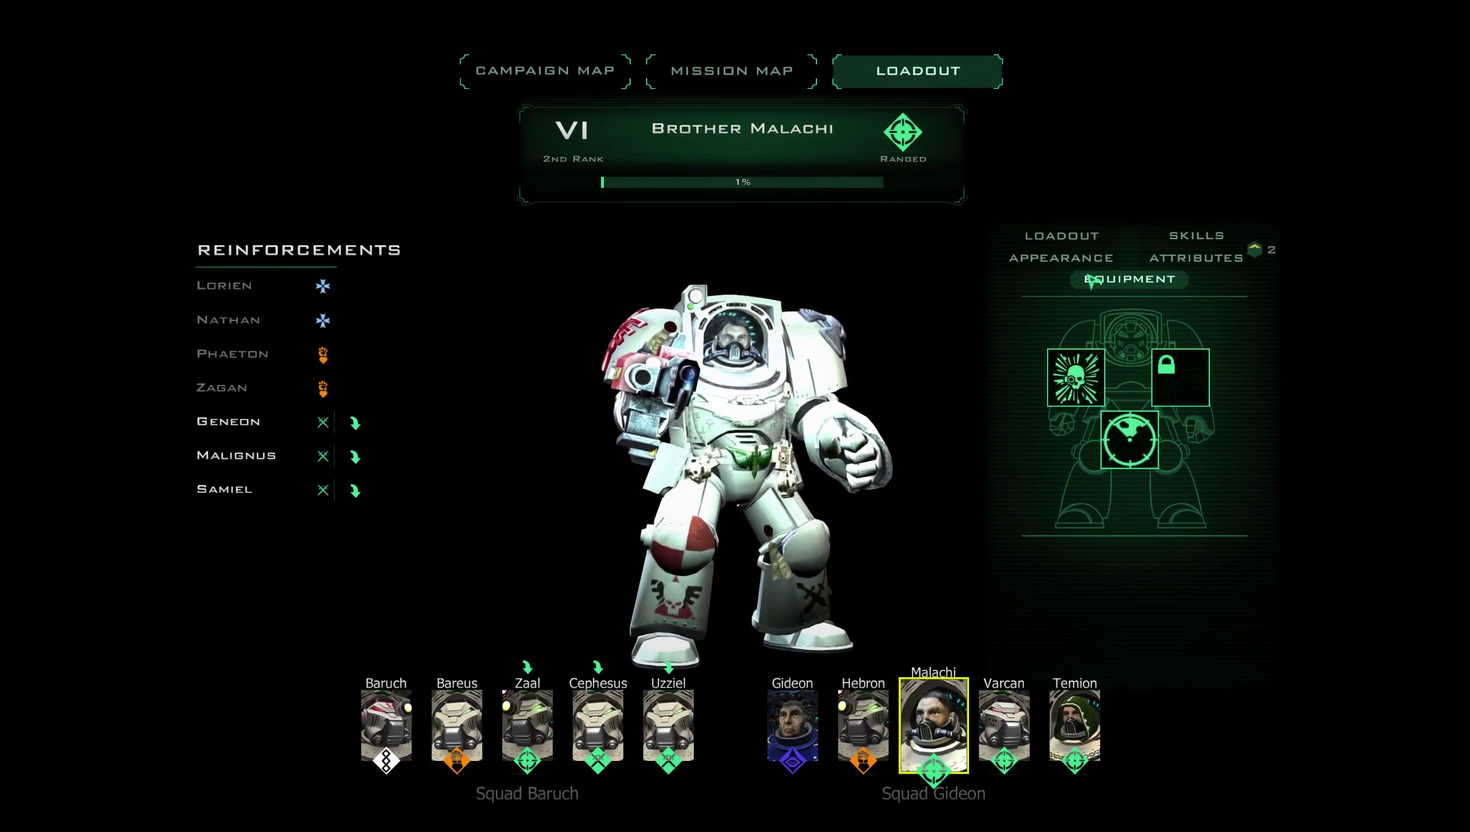
pyautogui.click(1060, 257)
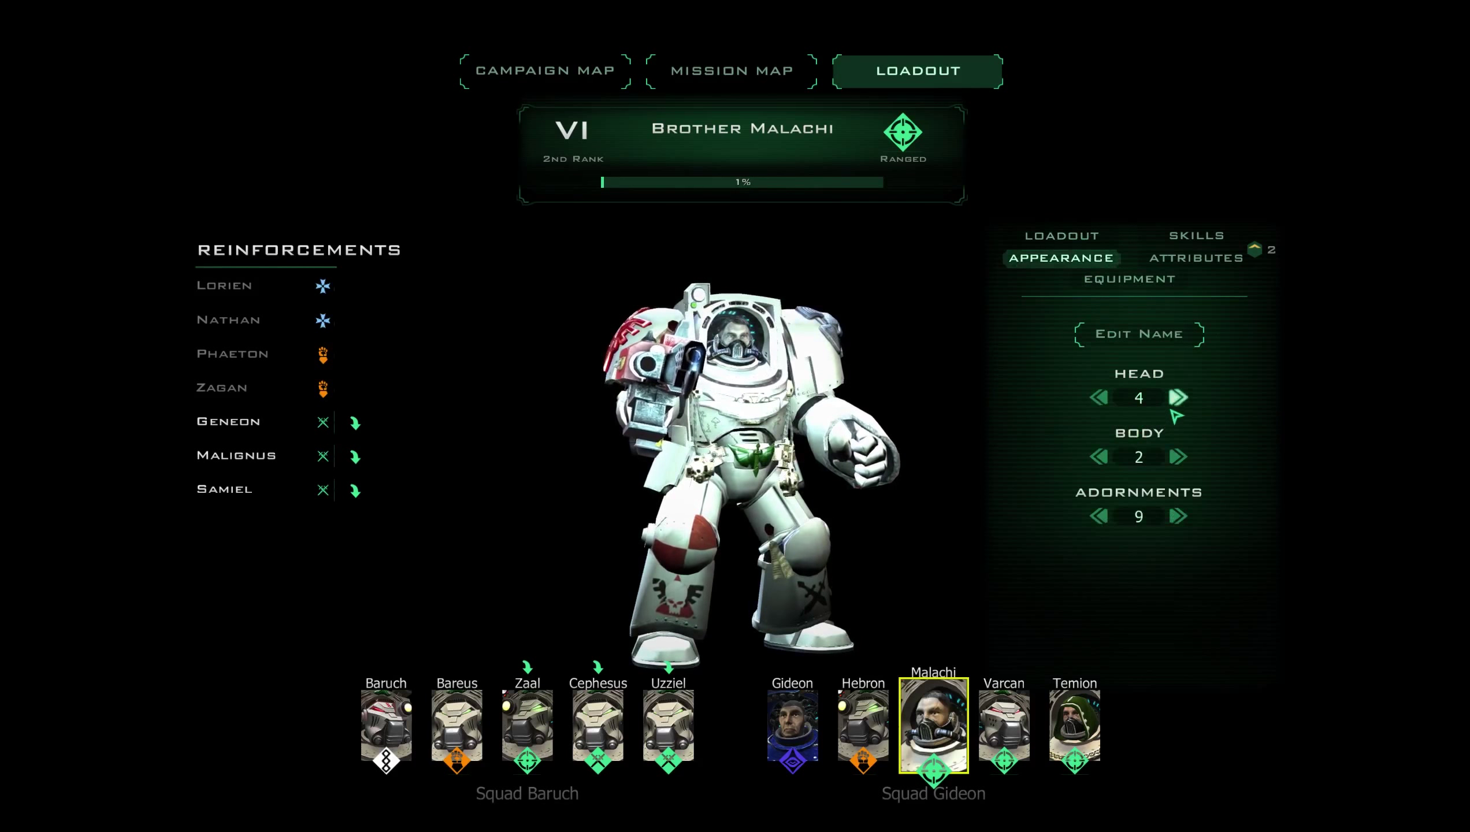
pyautogui.click(1180, 397)
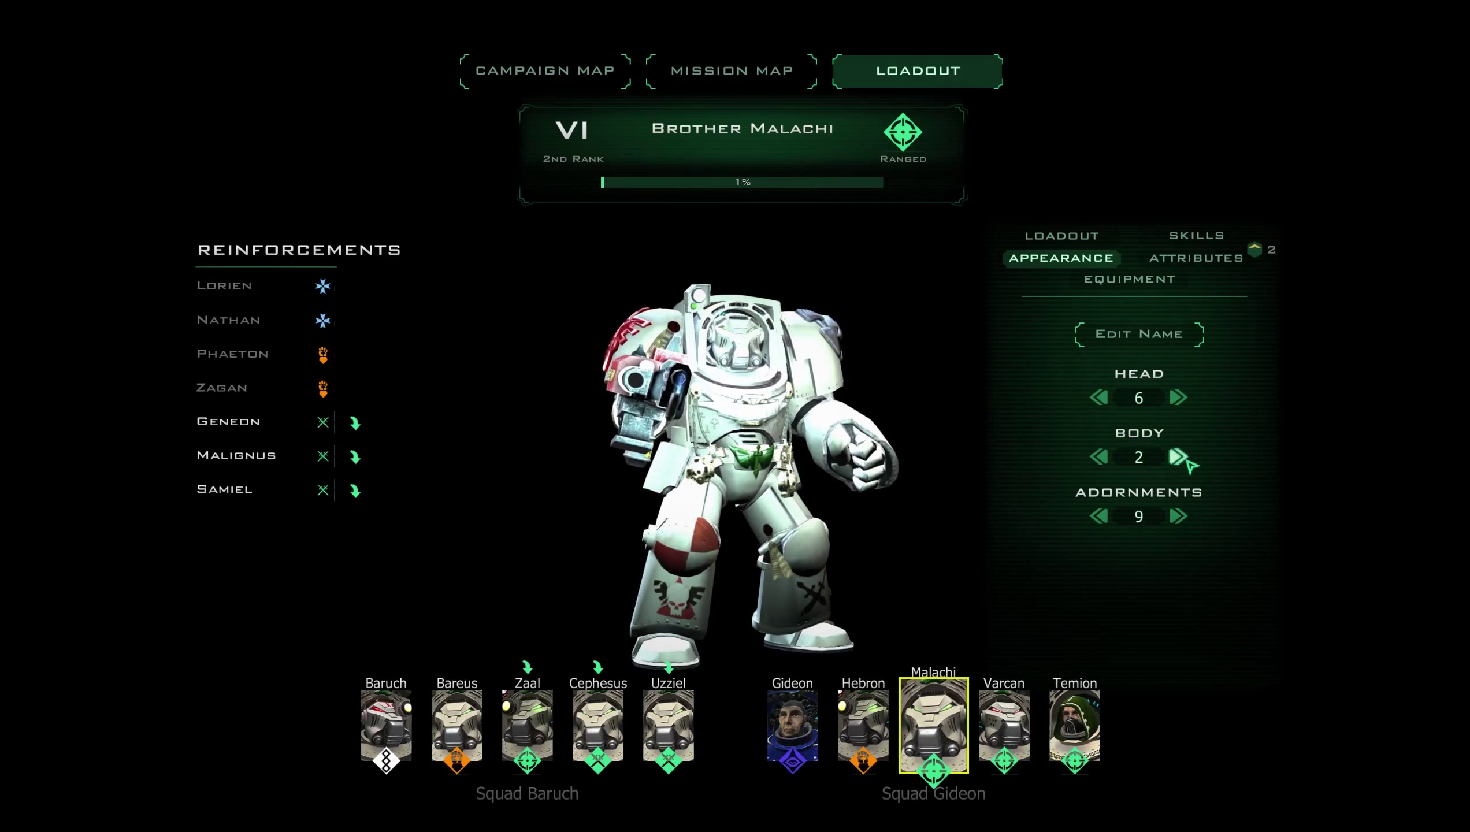
pyautogui.click(1180, 457)
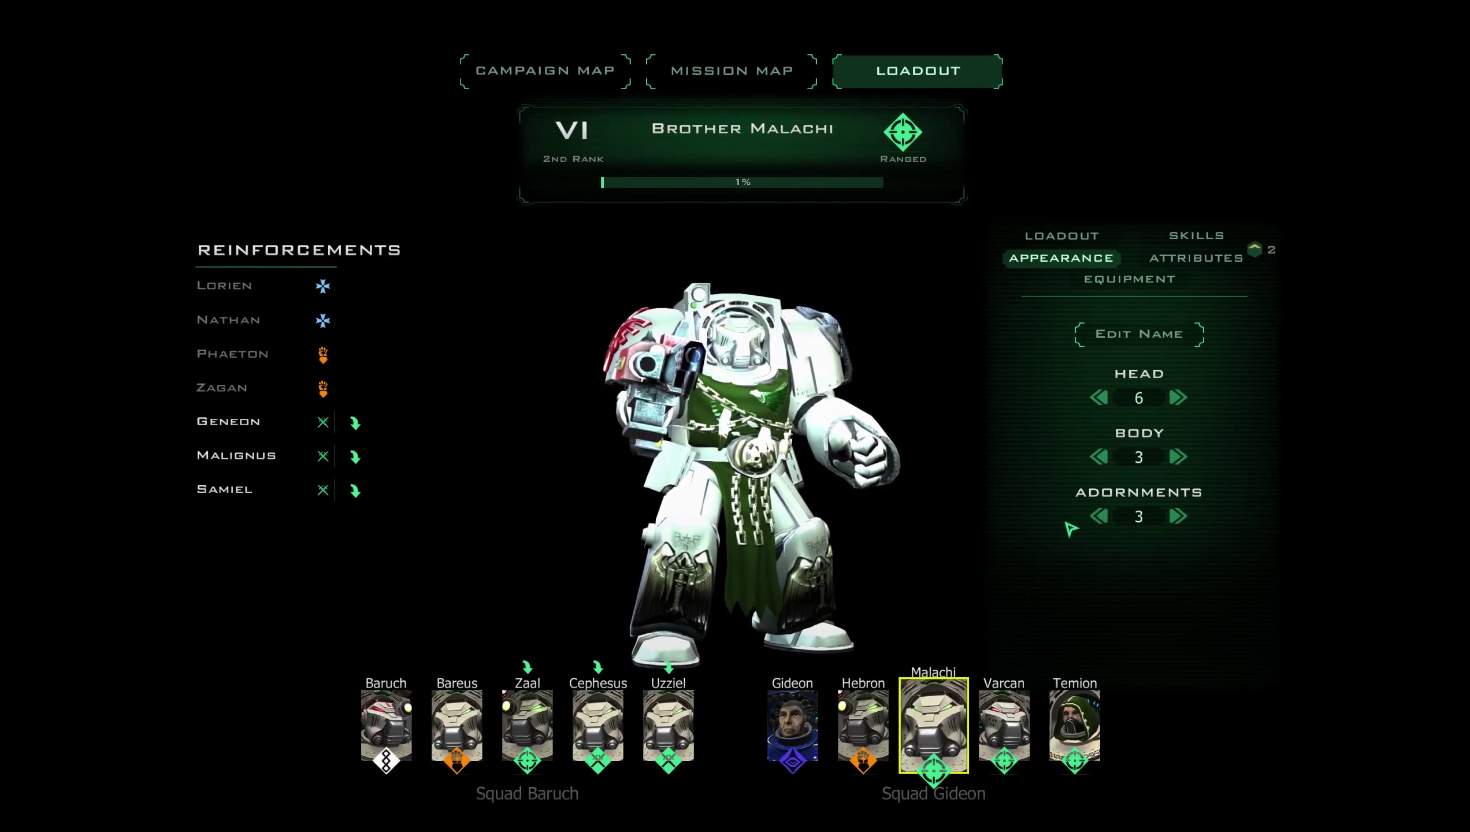
# Return to Malachi's weapon loadout and head back to the mission map.
pyautogui.click(1100, 517)
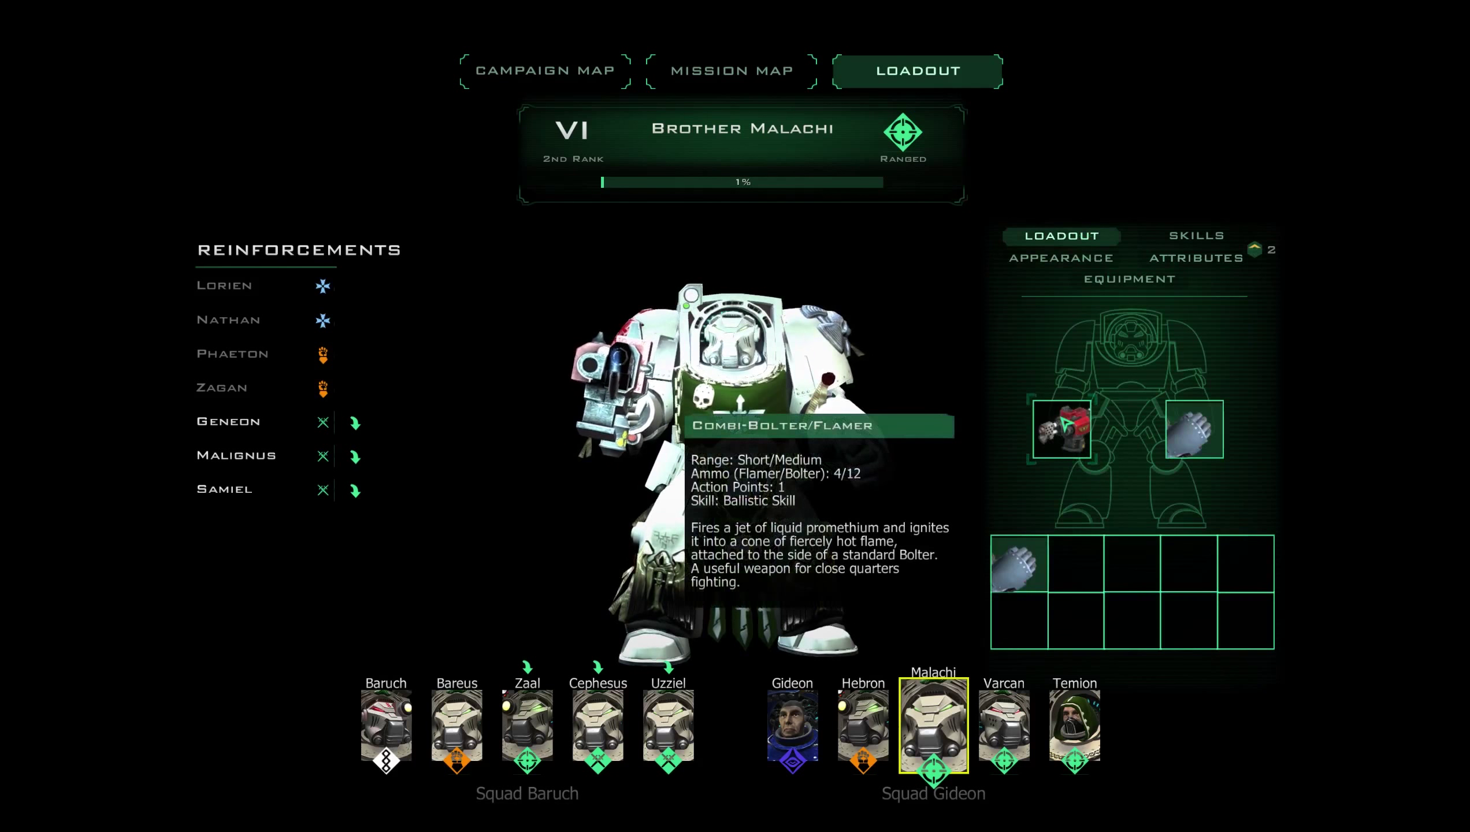
pyautogui.click(731, 71)
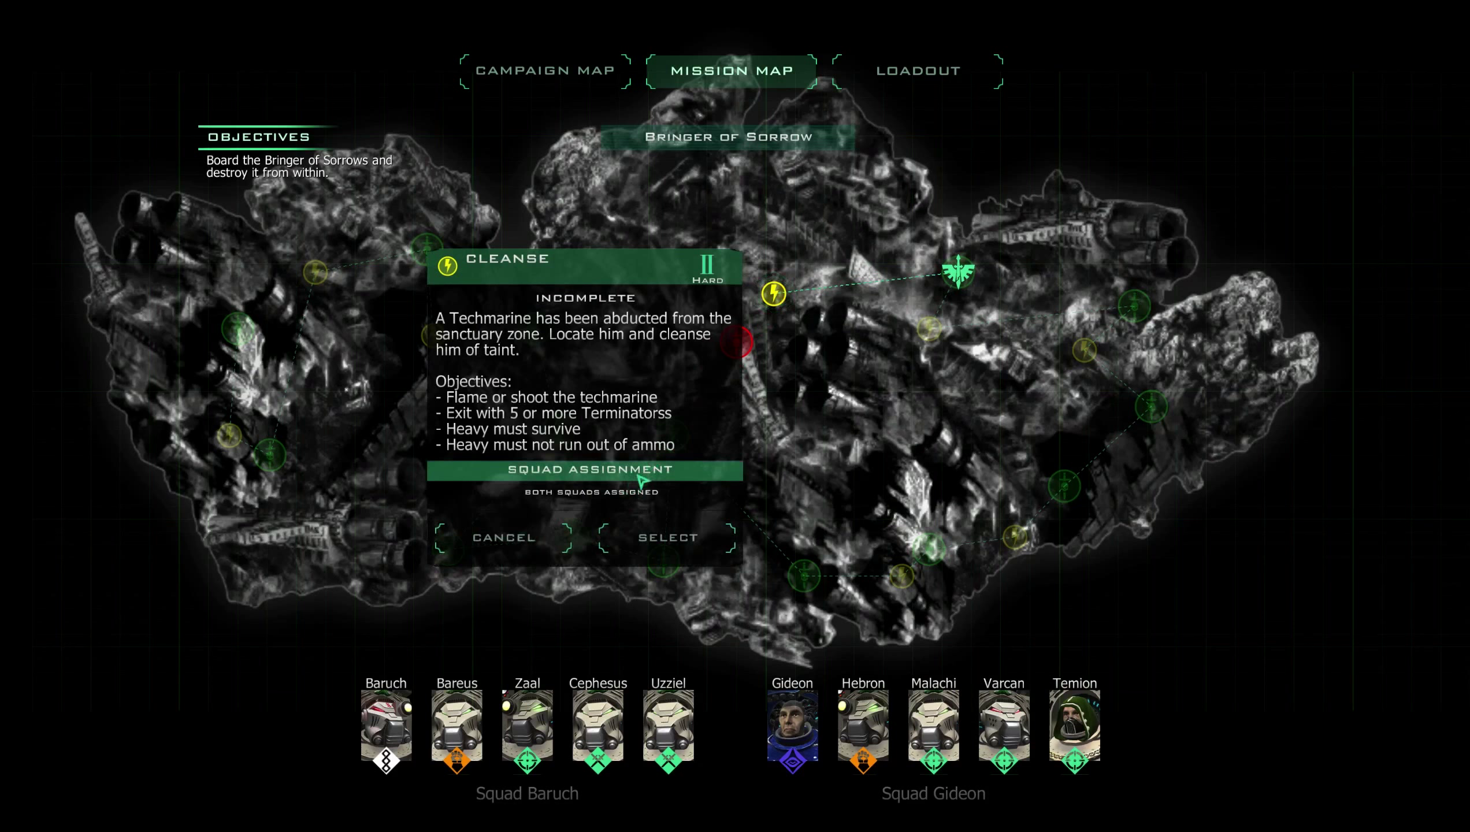
# Choose the Cleanse mission on the map and start it.
pyautogui.click(384, 730)
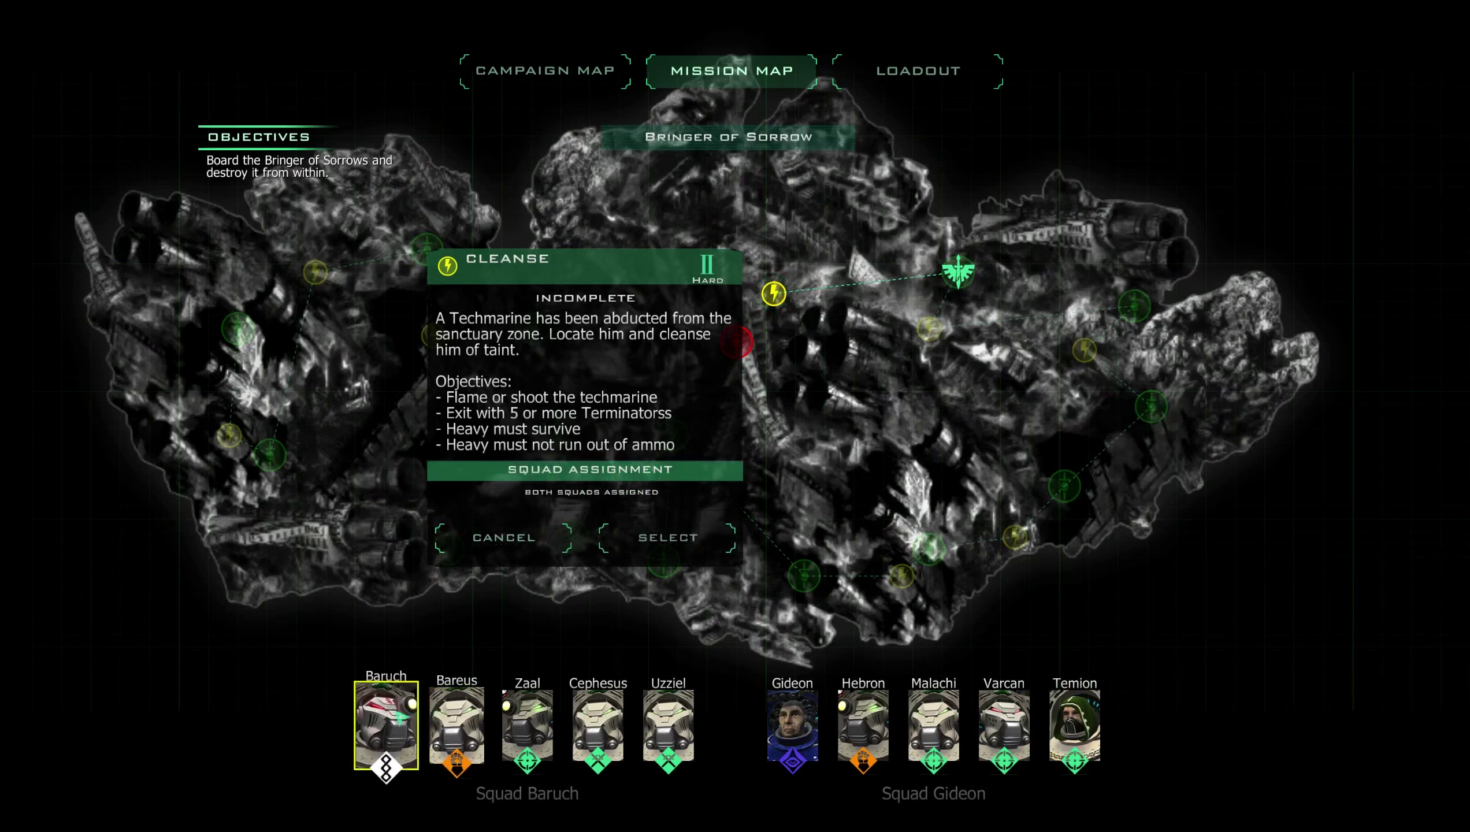
pyautogui.click(503, 537)
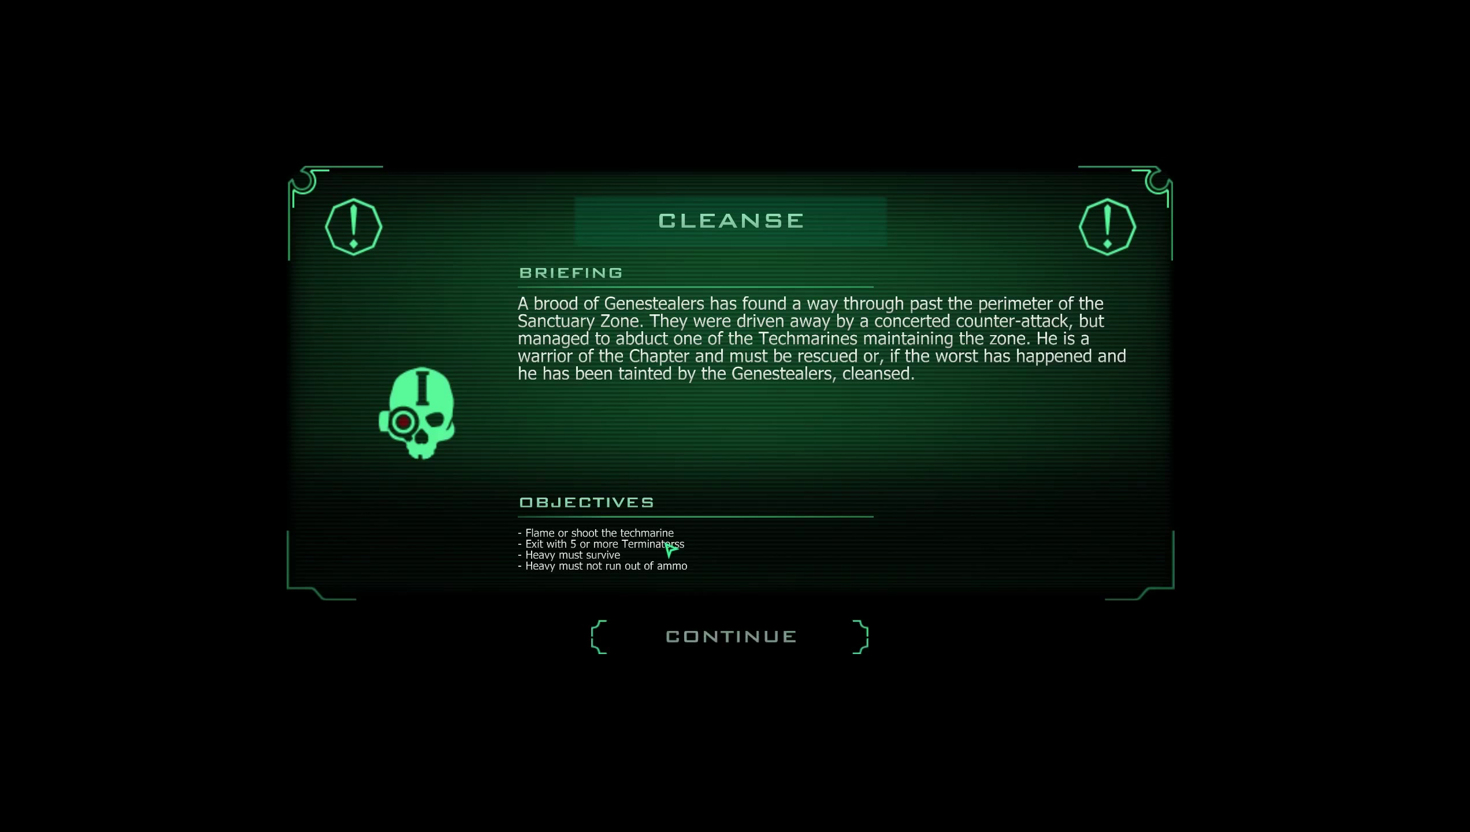
# Continue past the Cleanse briefing to the mission overview map.
pyautogui.click(729, 636)
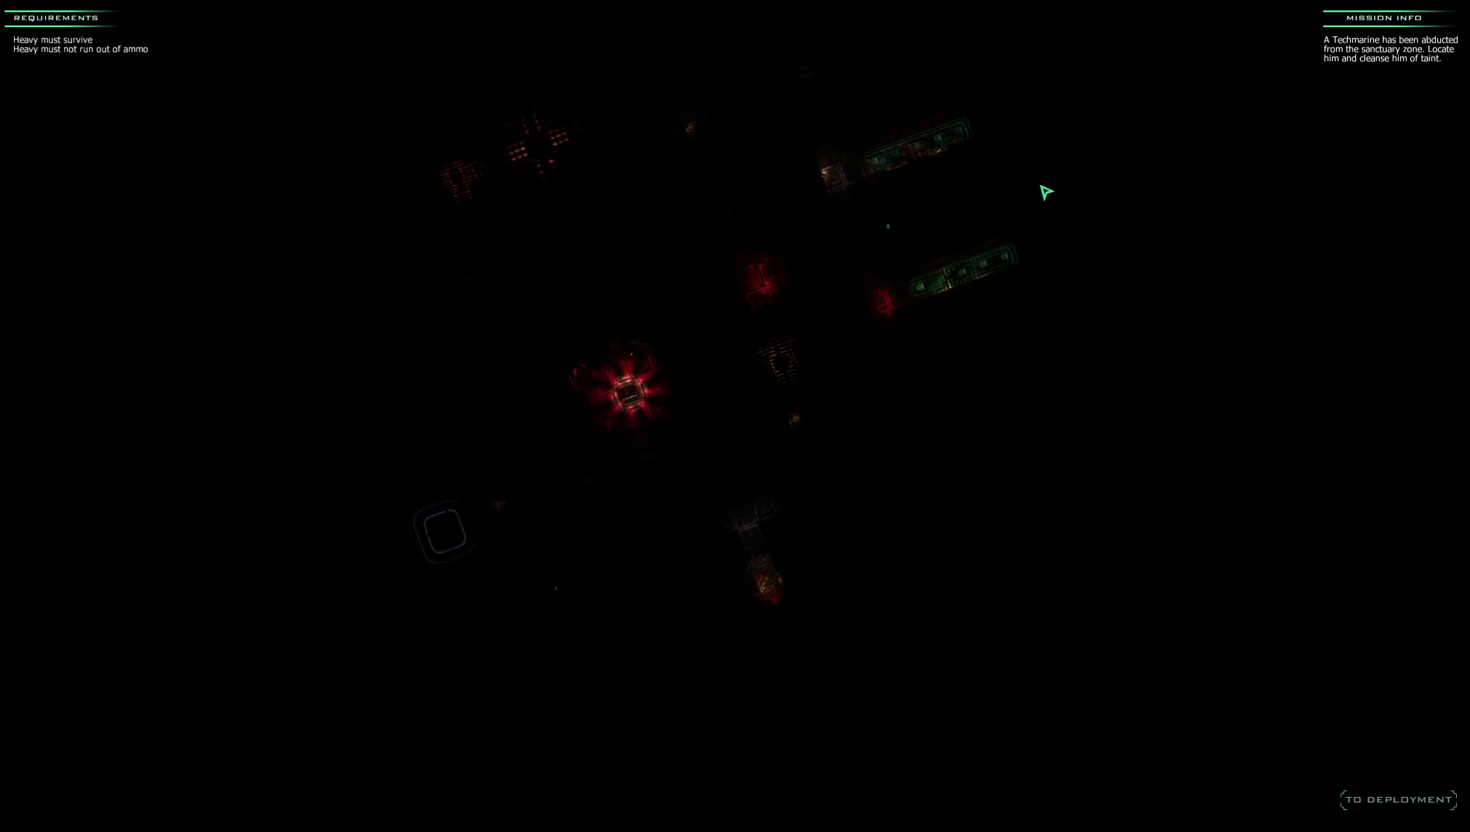
pyautogui.moveTo(637, 393)
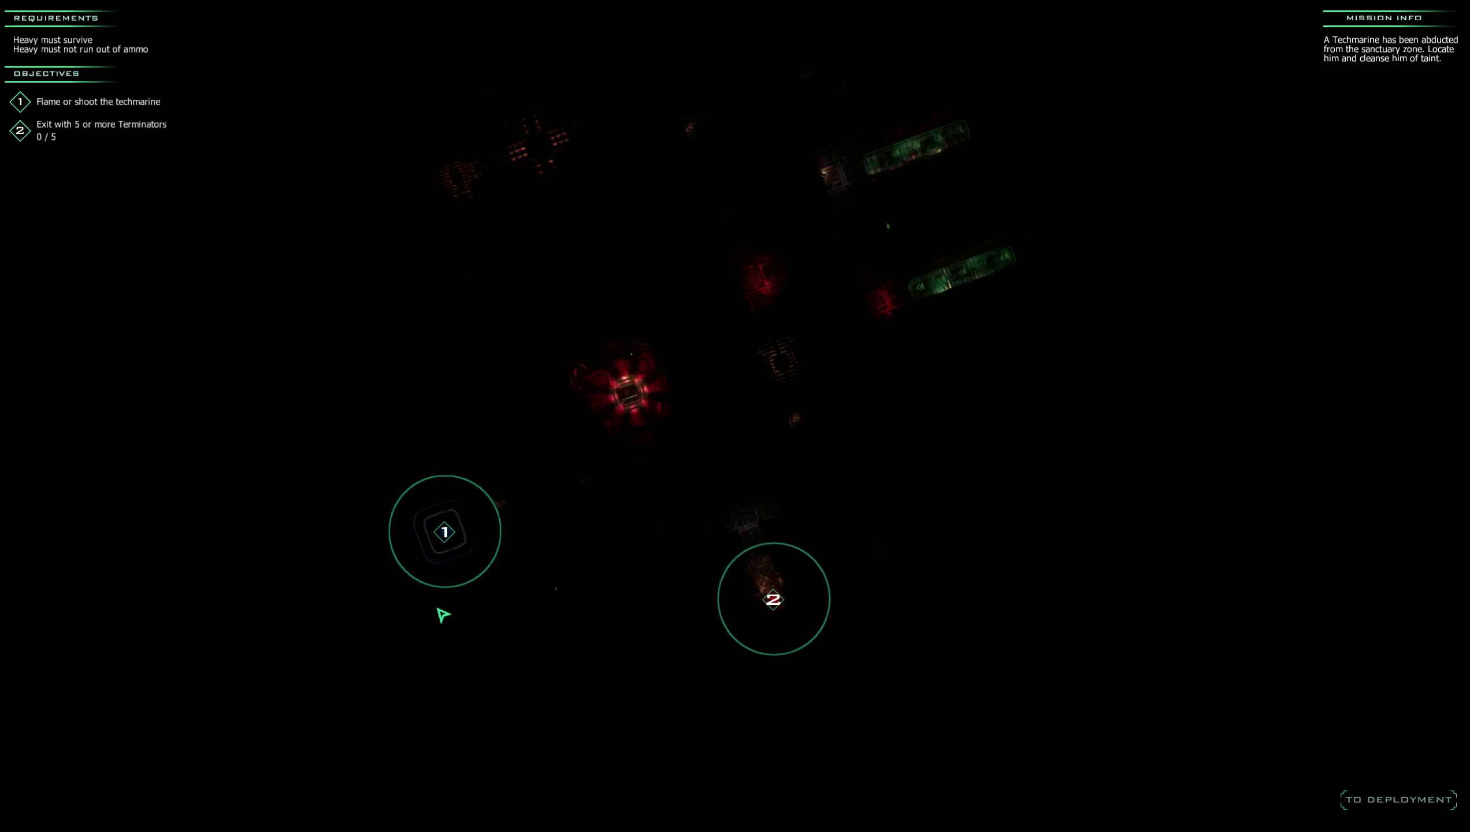
pyautogui.moveTo(1024, 633)
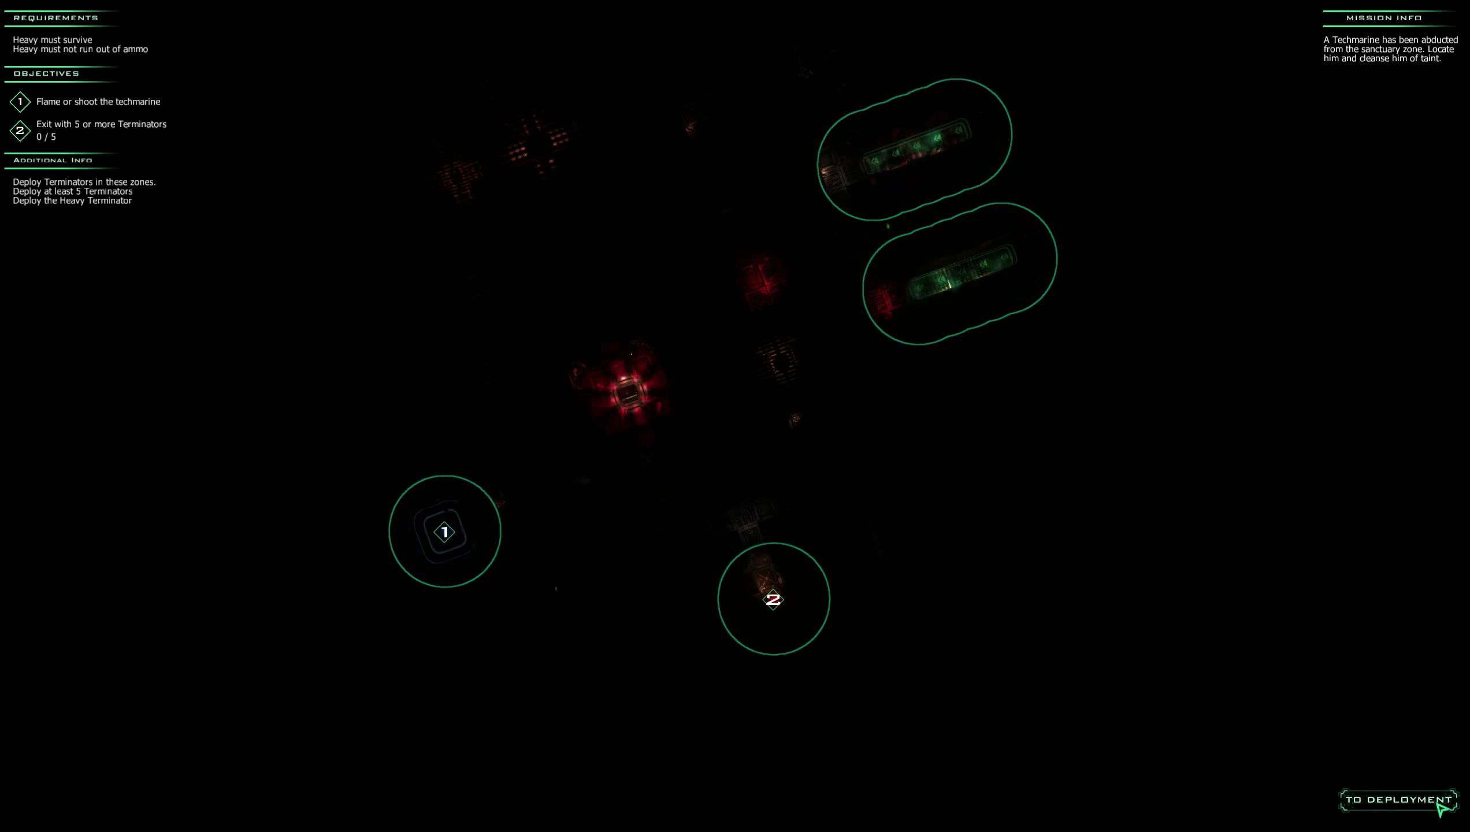
# Deploy Baruch, Gideon and Hebron into the starting corridor zones.
pyautogui.click(1394, 799)
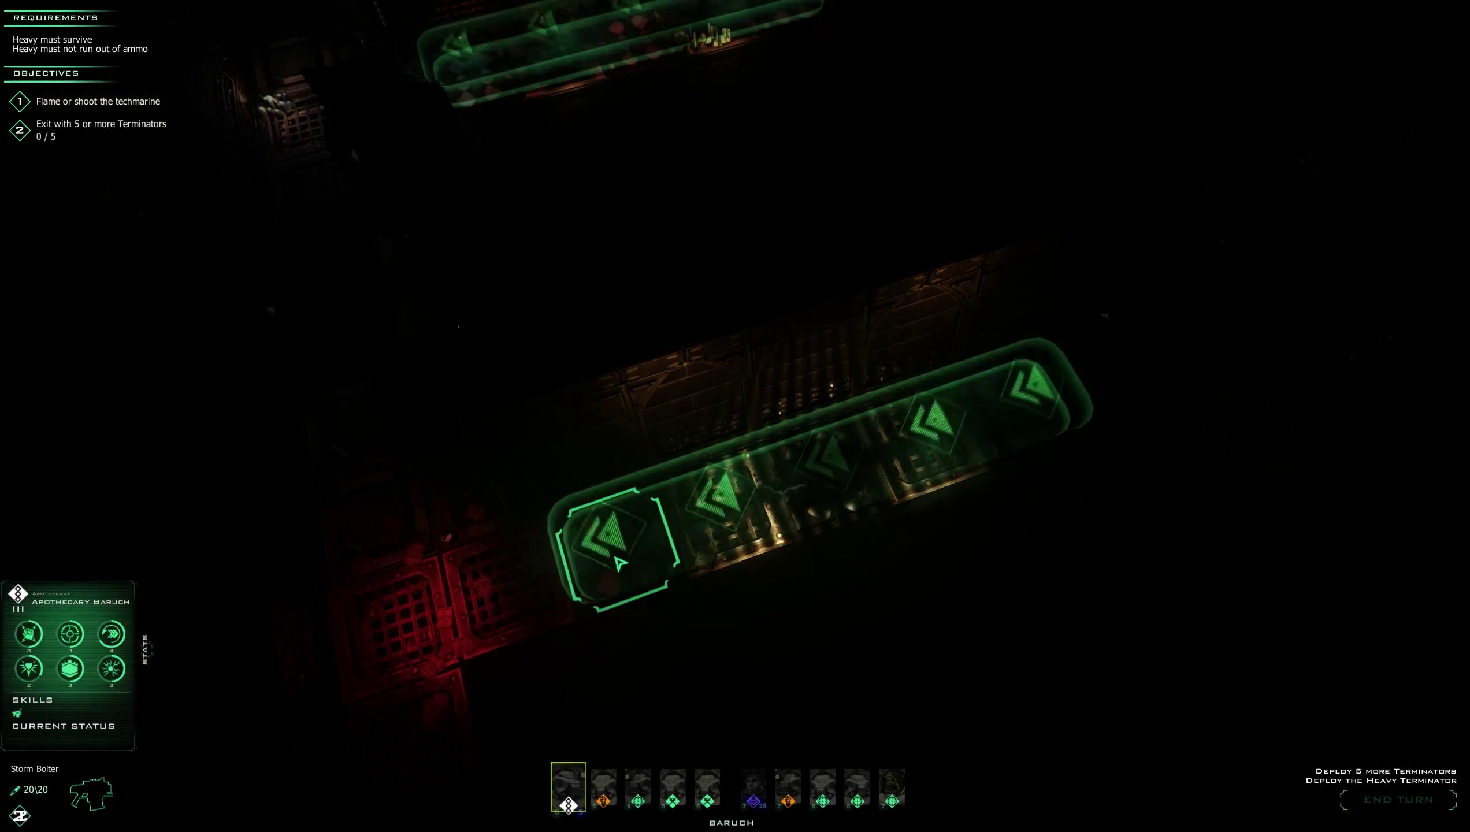
pyautogui.click(614, 557)
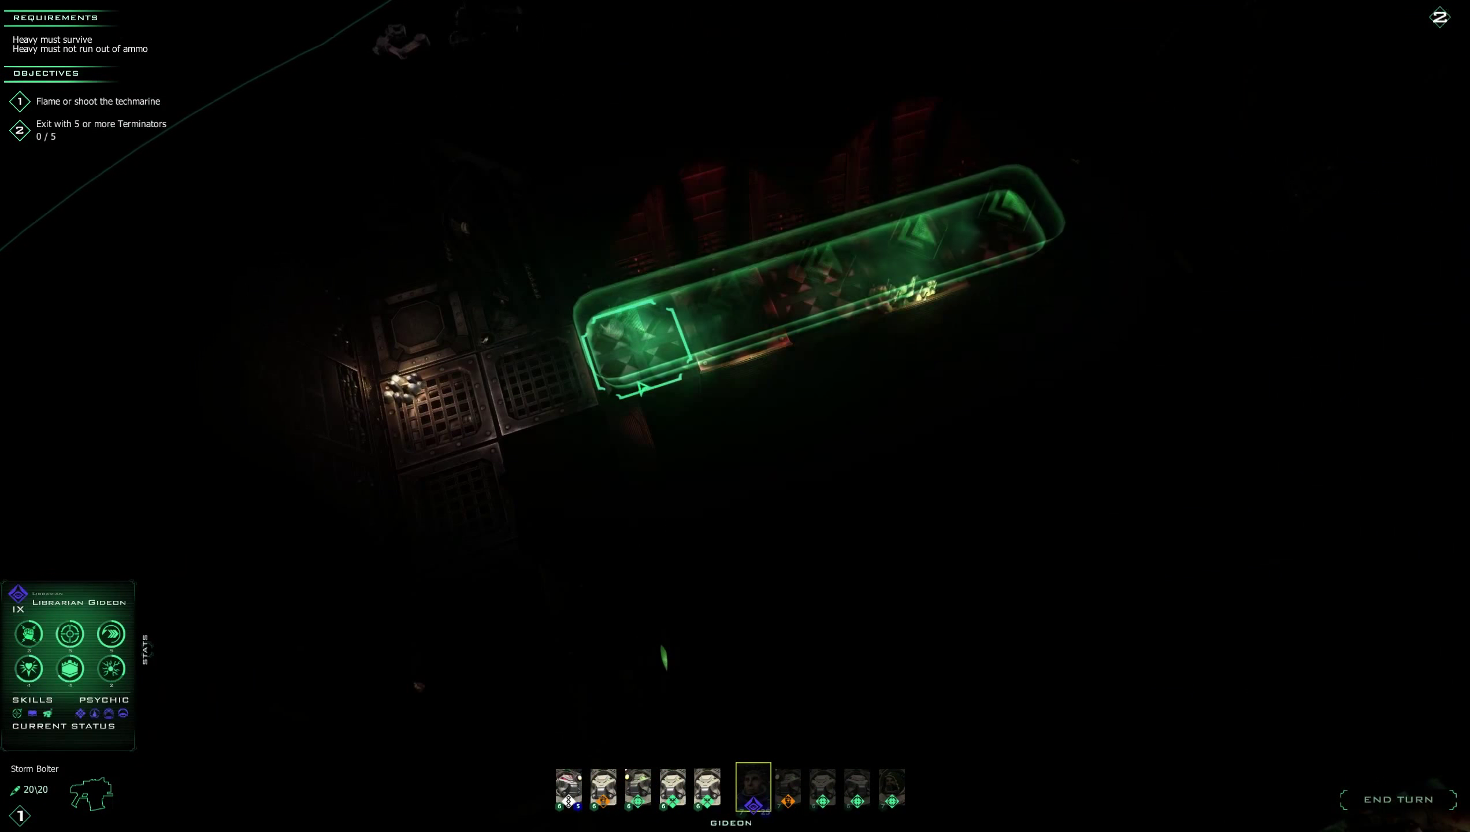
pyautogui.click(788, 789)
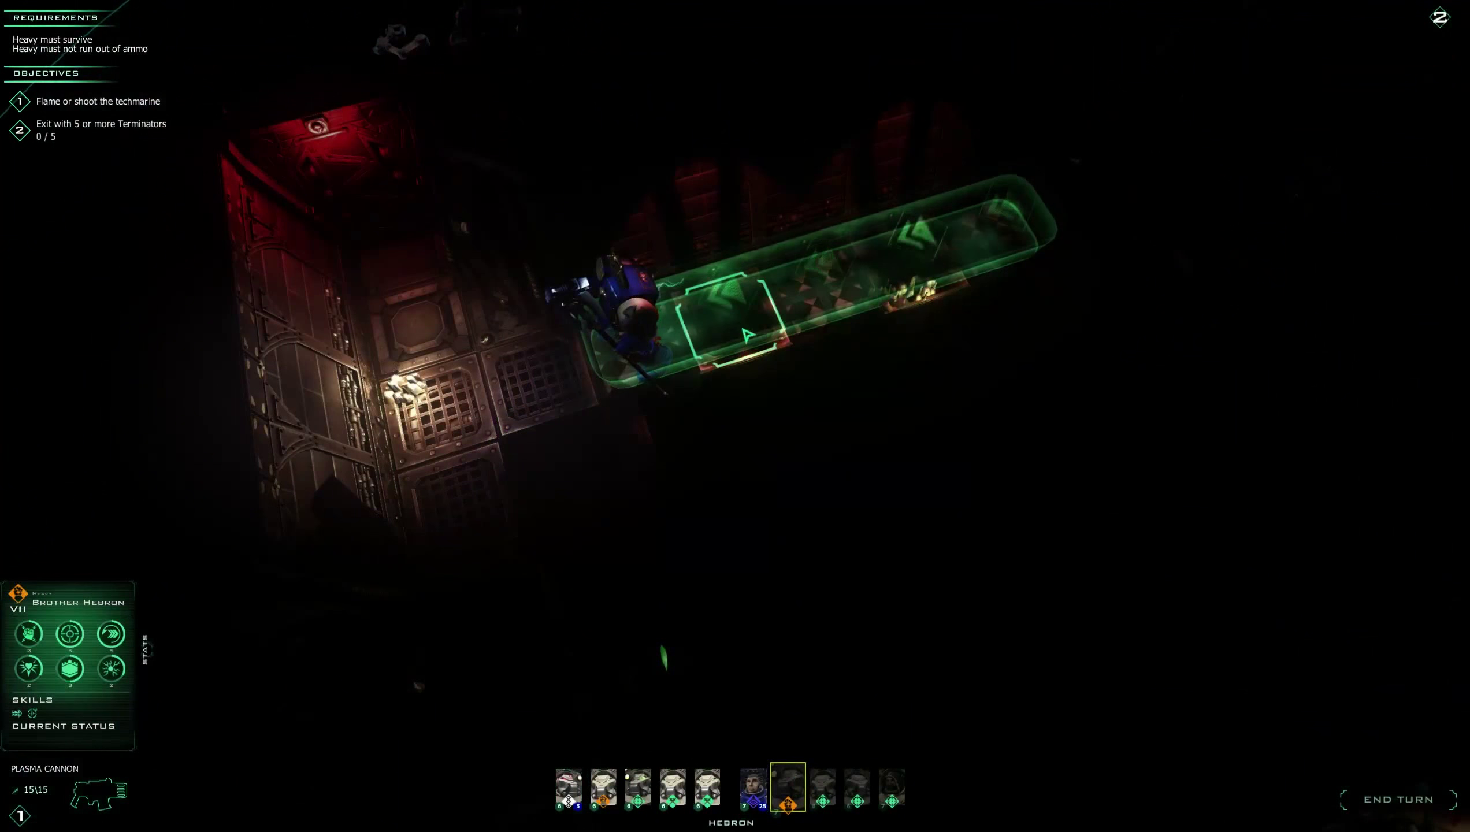
pyautogui.click(822, 788)
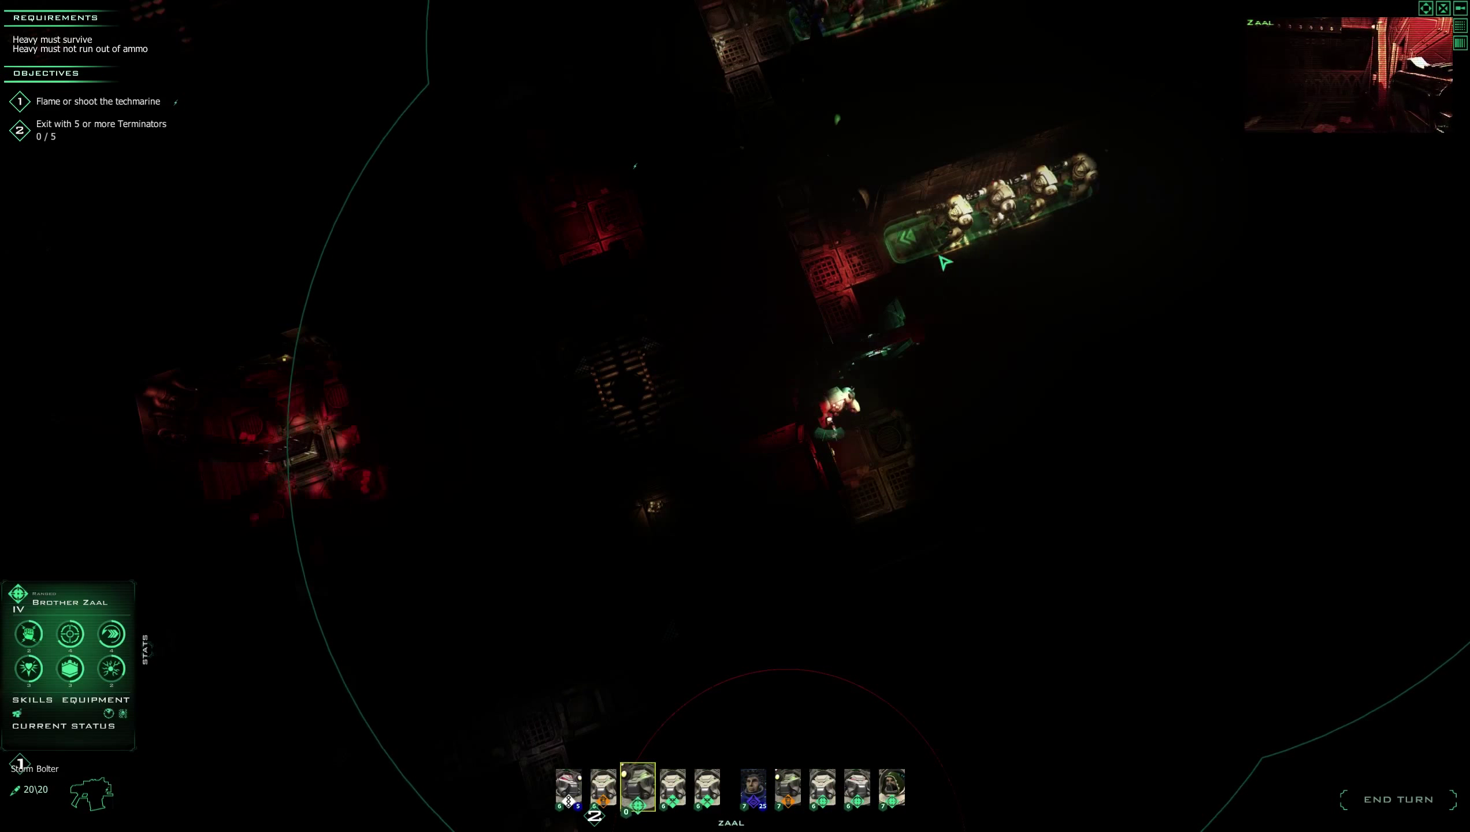
# Move Zaal forward and advance Baruch and Cephesus into the junction.
pyautogui.click(603, 787)
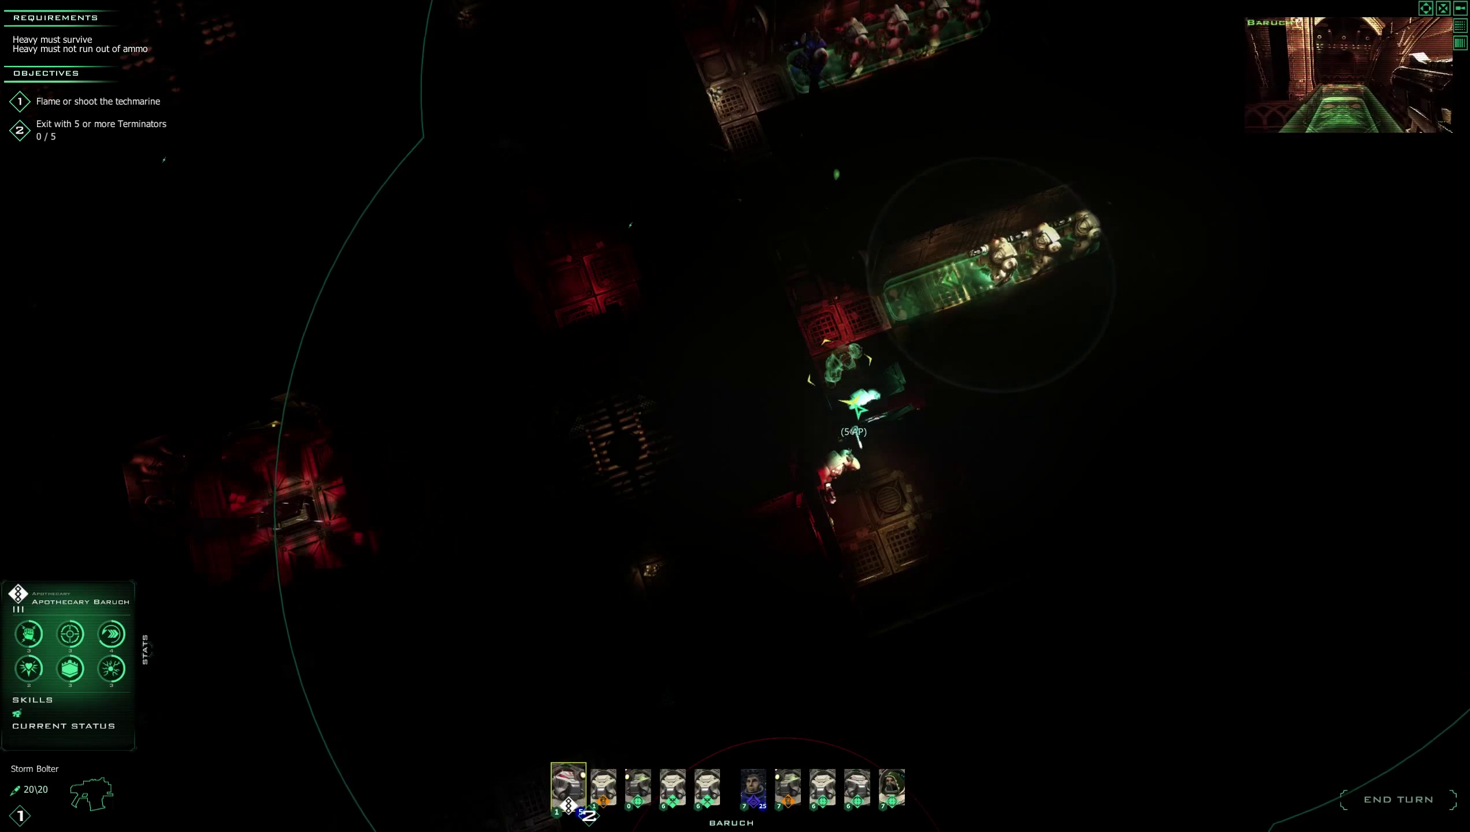
pyautogui.click(671, 788)
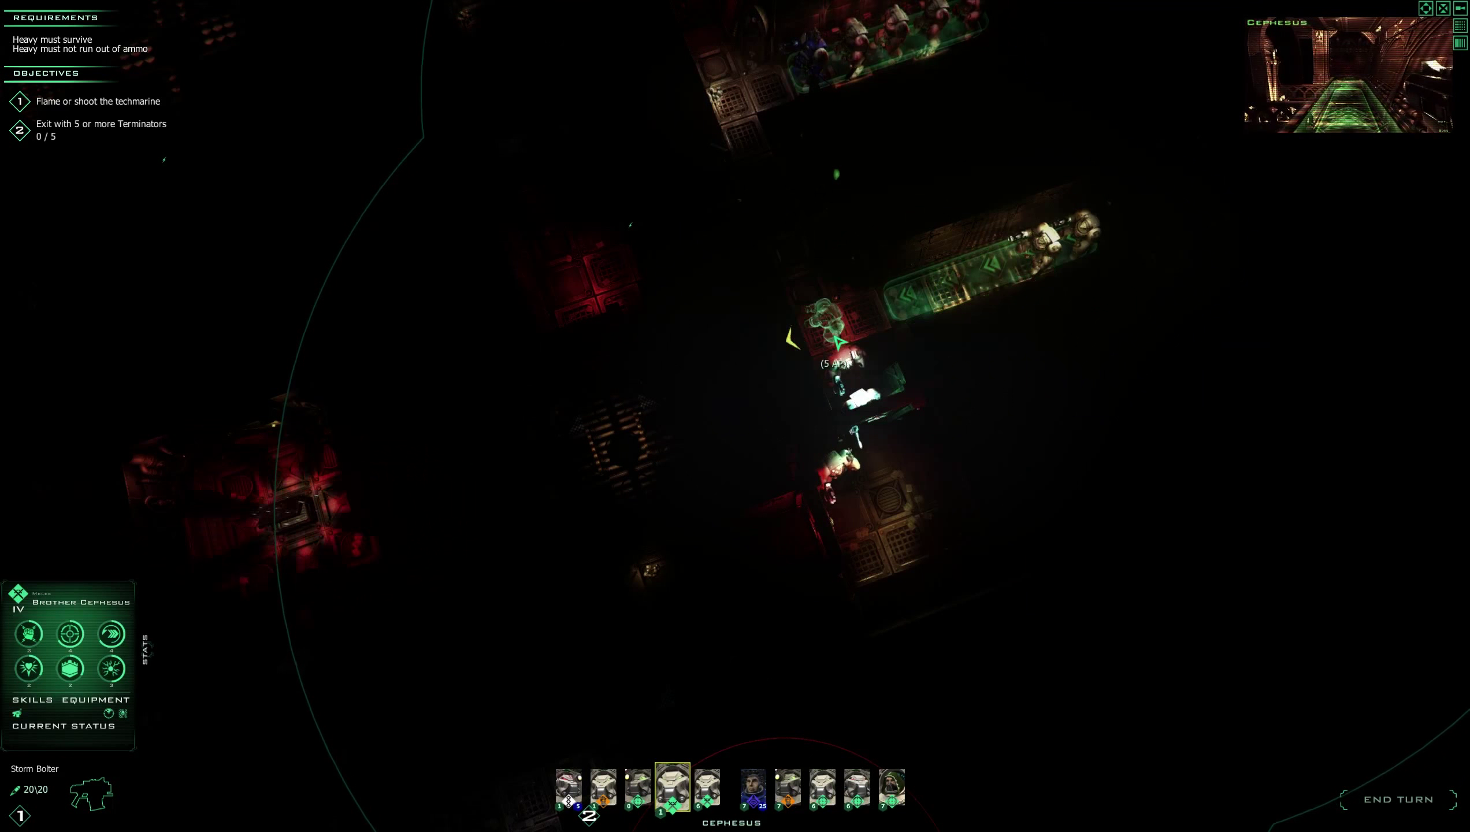
pyautogui.click(705, 788)
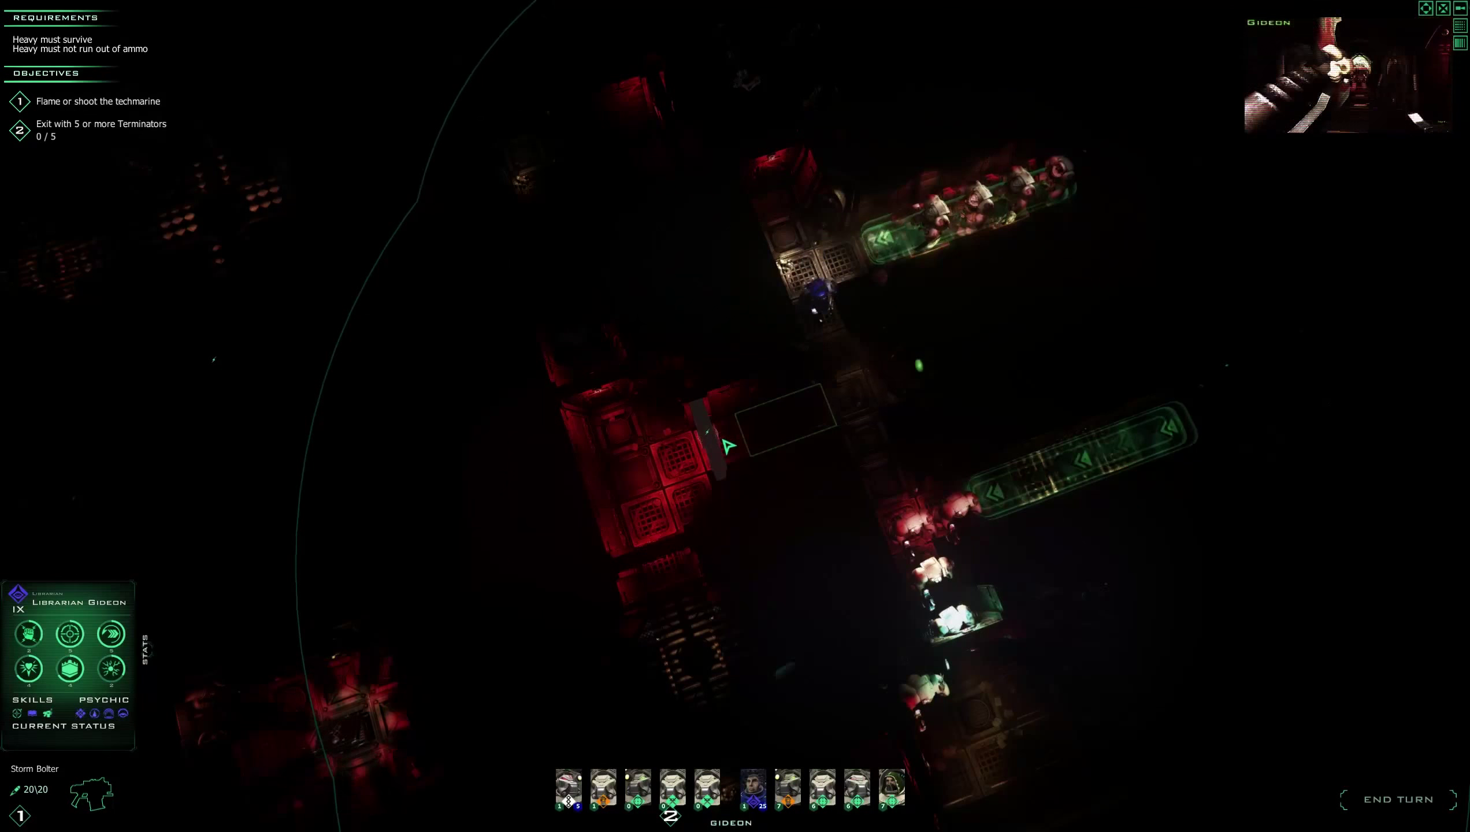
# Fire Gideon's storm bolter at the door, then move Malachi up the corridor.
pyautogui.click(752, 790)
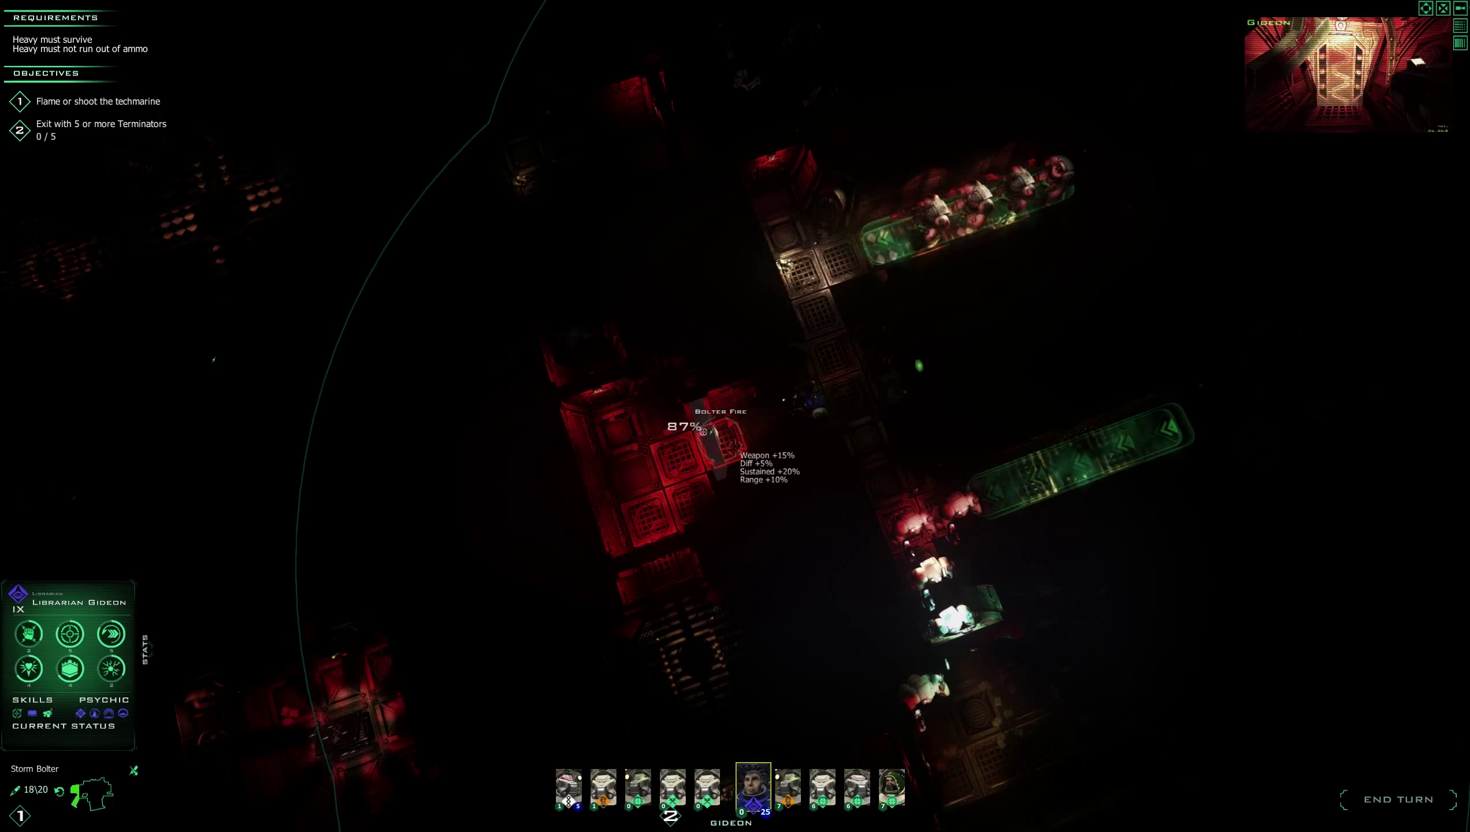
pyautogui.click(712, 432)
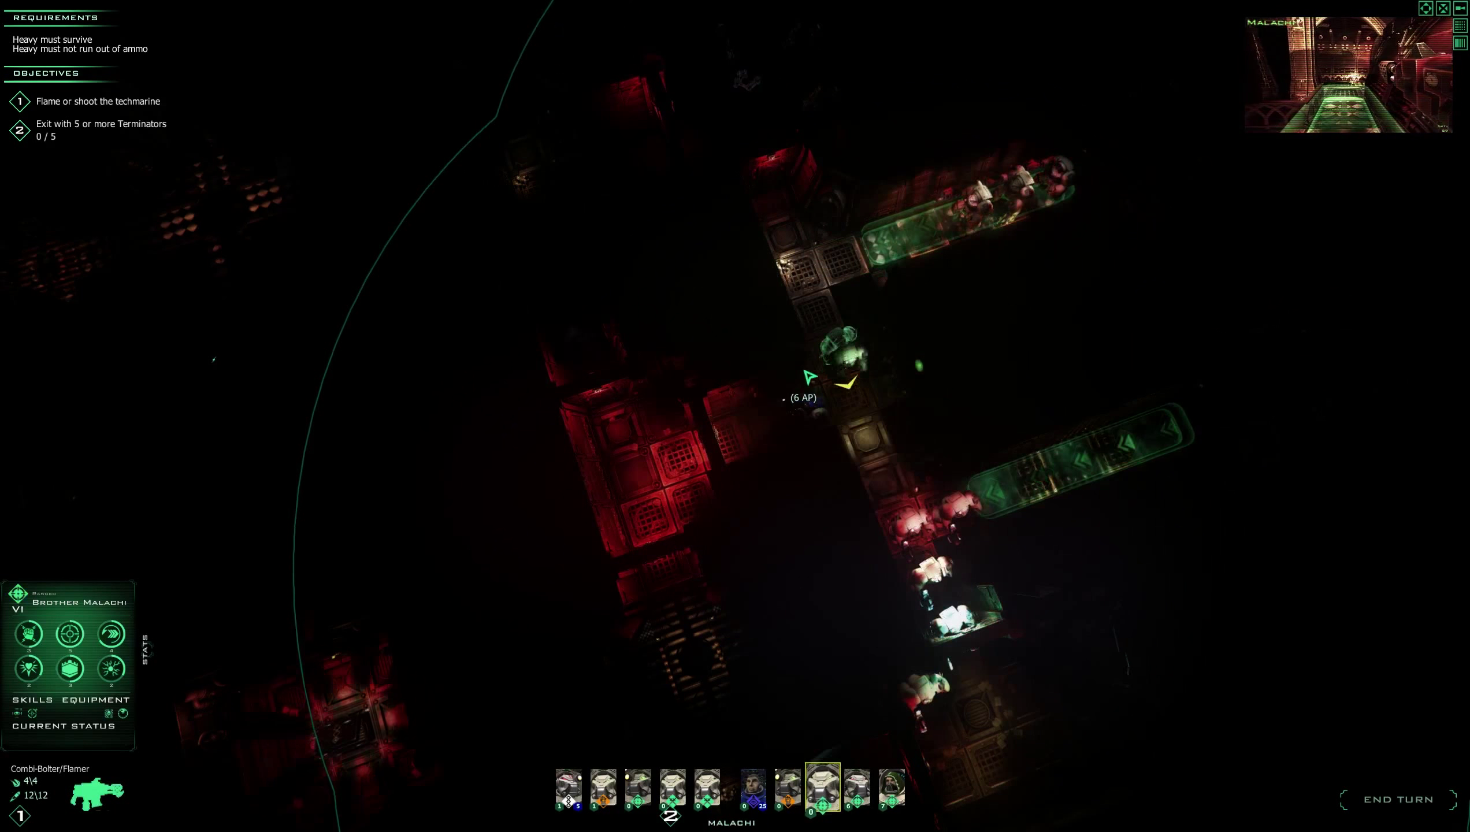
pyautogui.click(855, 790)
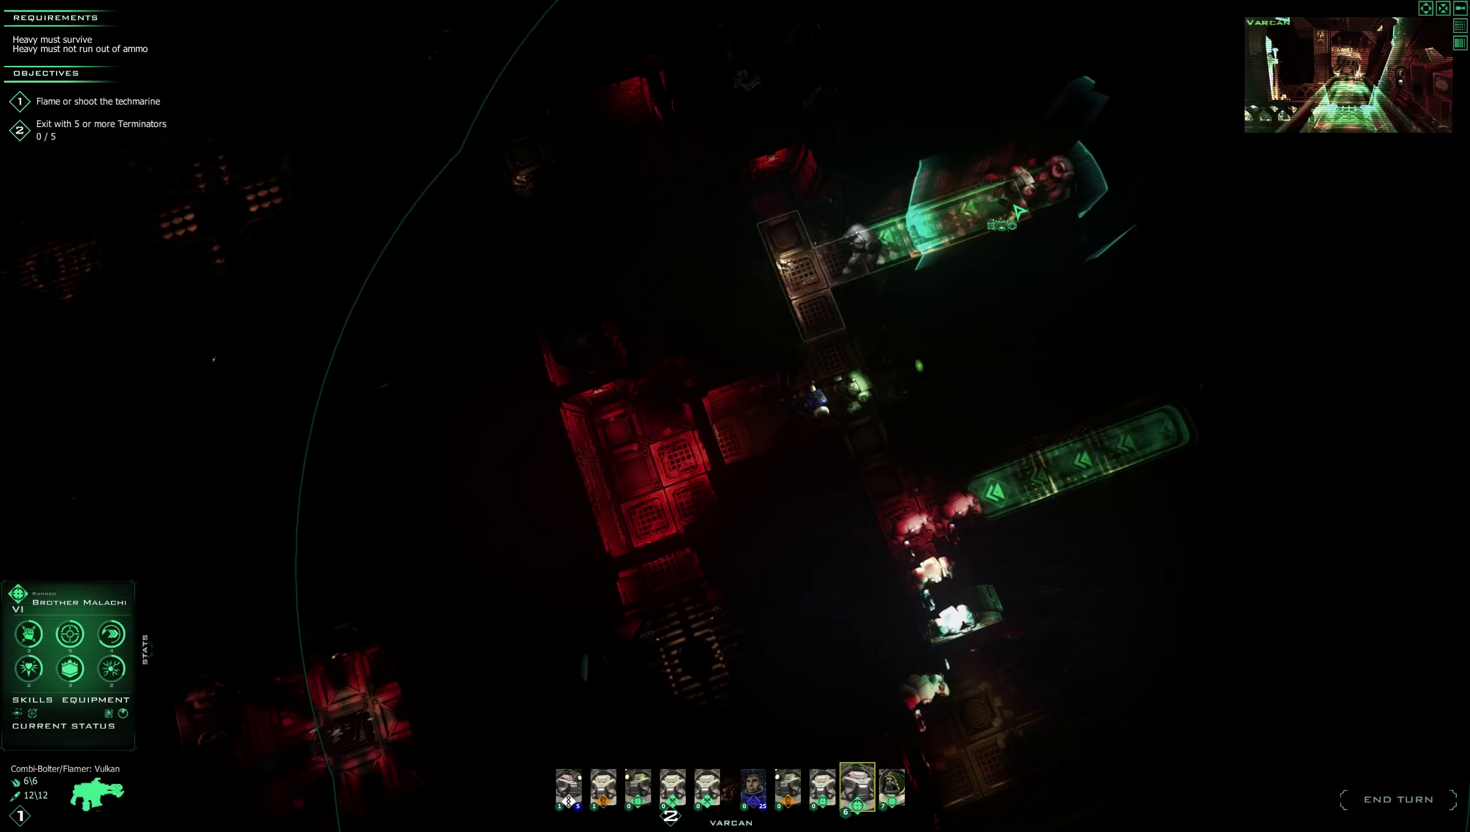
pyautogui.click(856, 787)
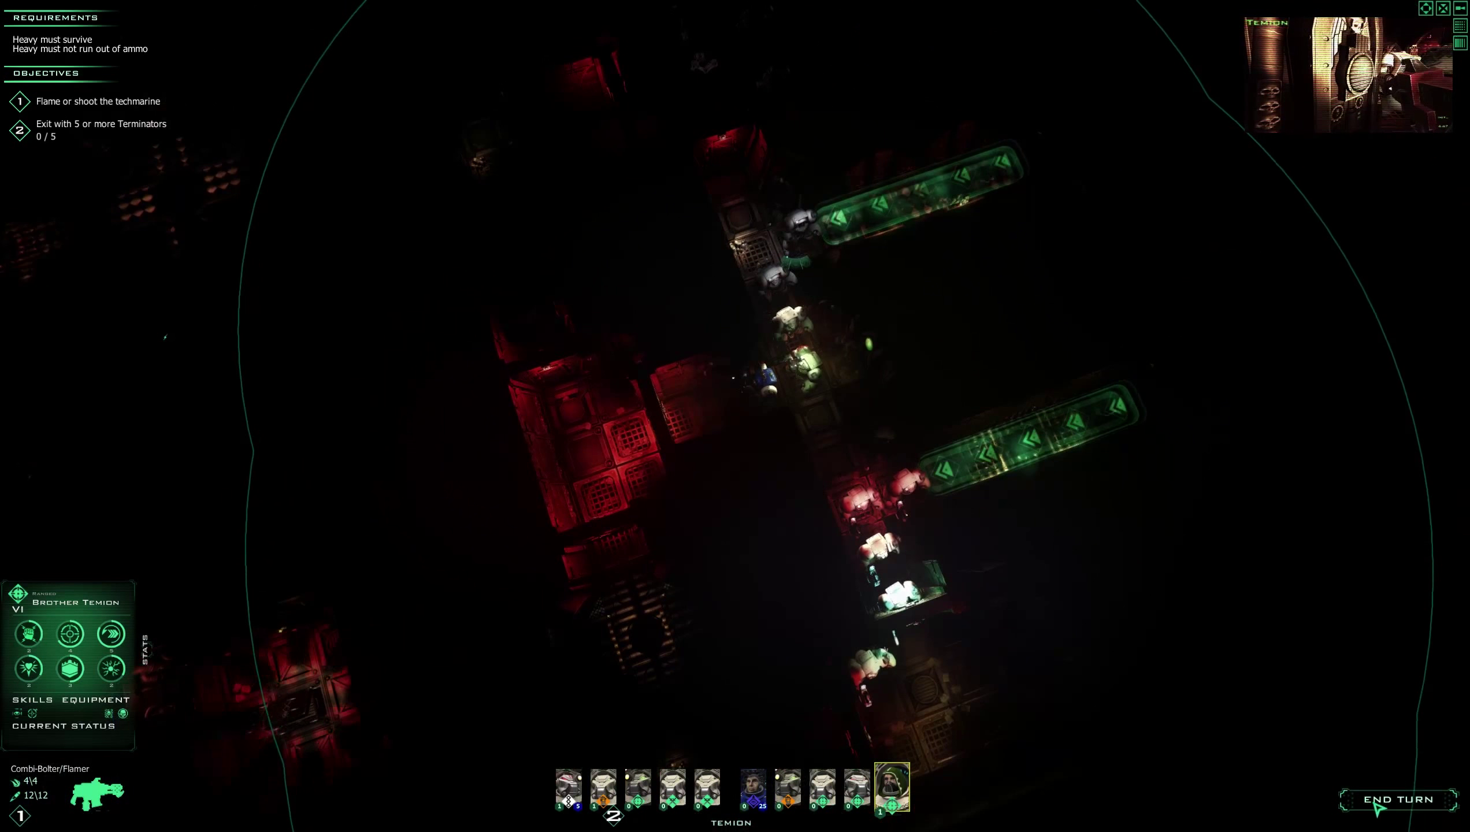
# End the turn and order Brother Temion to a new corridor position.
pyautogui.click(1400, 799)
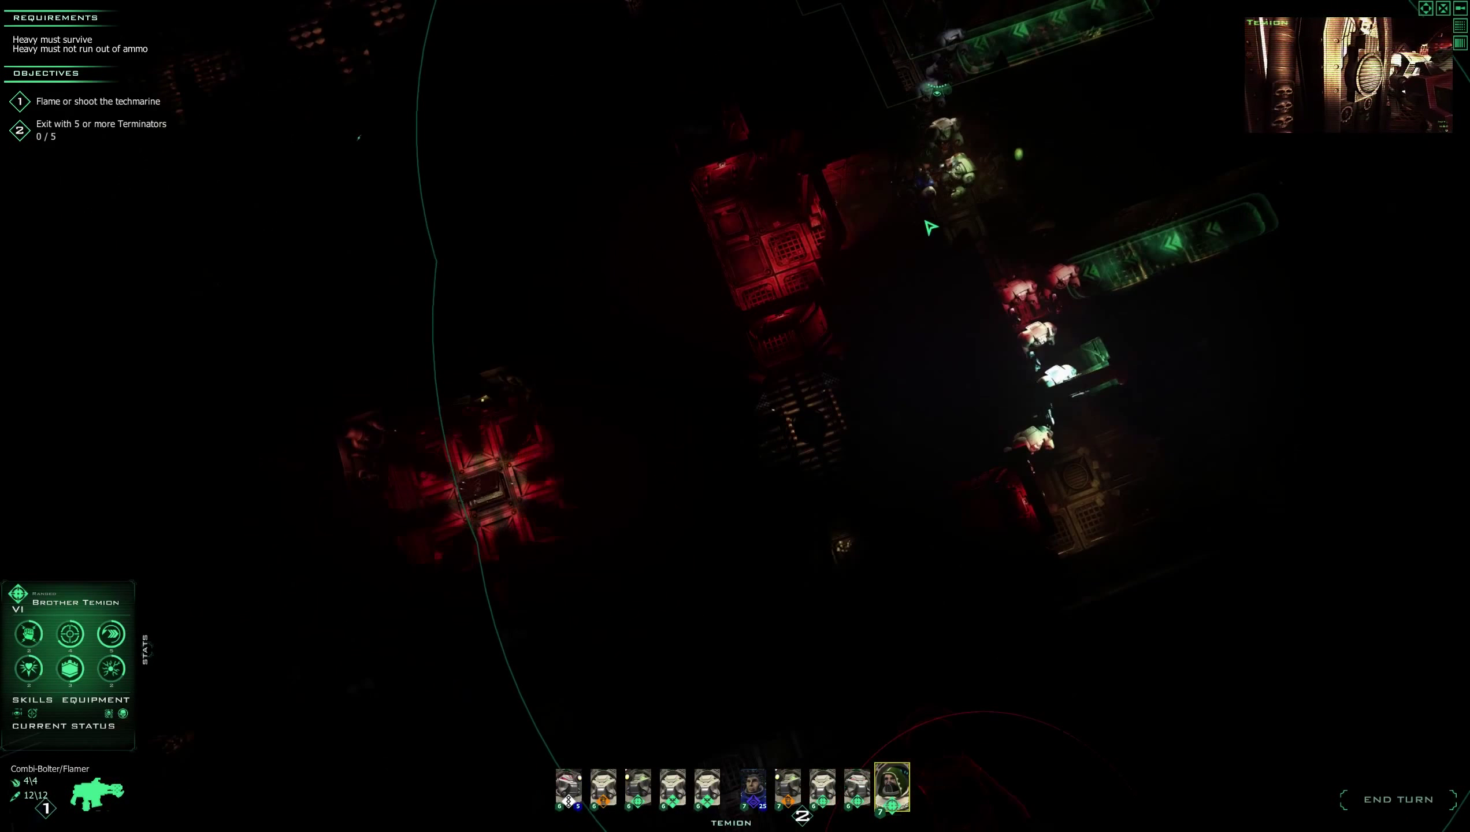
pyautogui.click(750, 787)
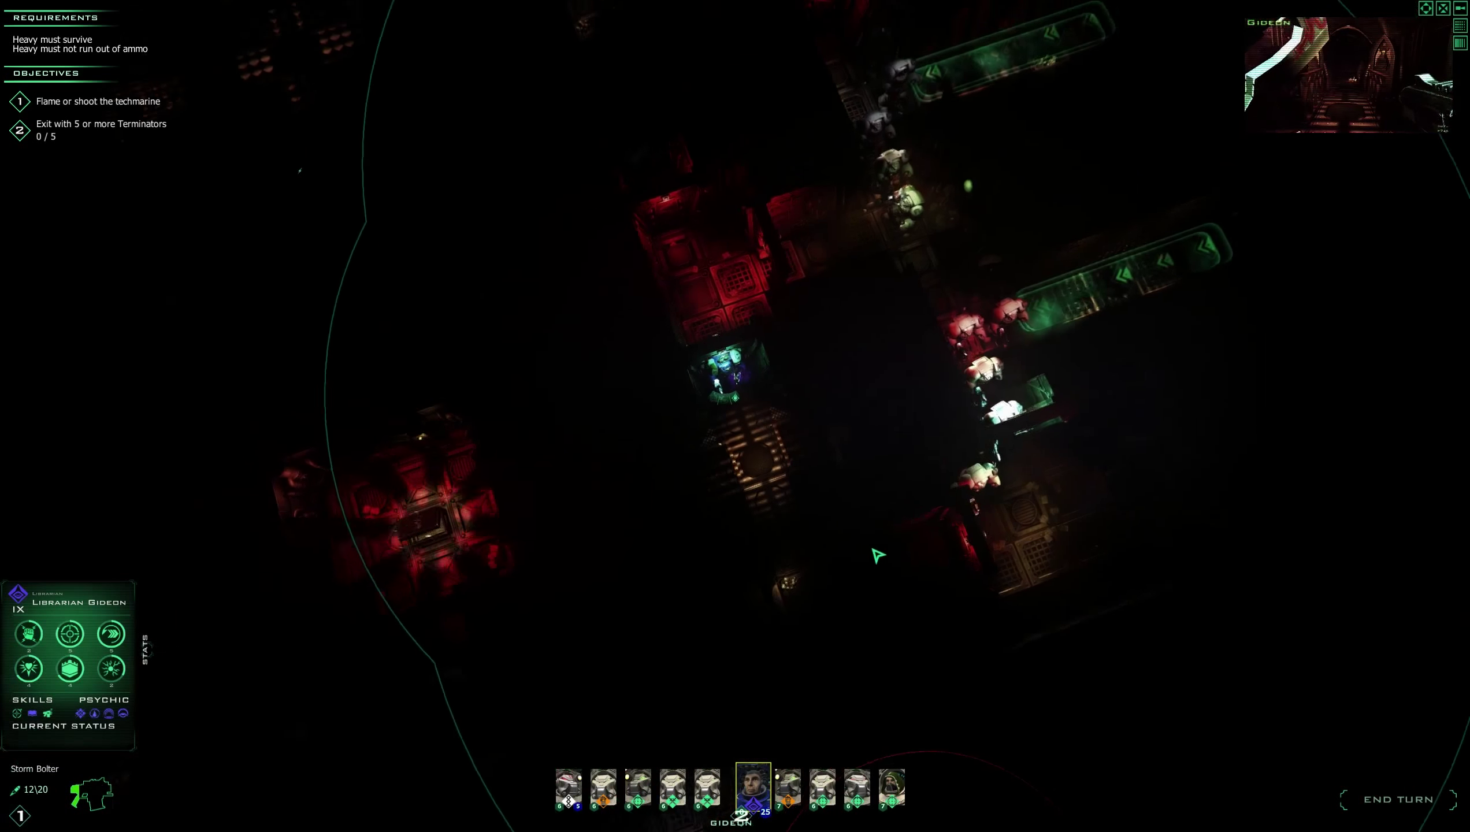
# Select Brother Varcan and move him up the corridor.
pyautogui.click(787, 790)
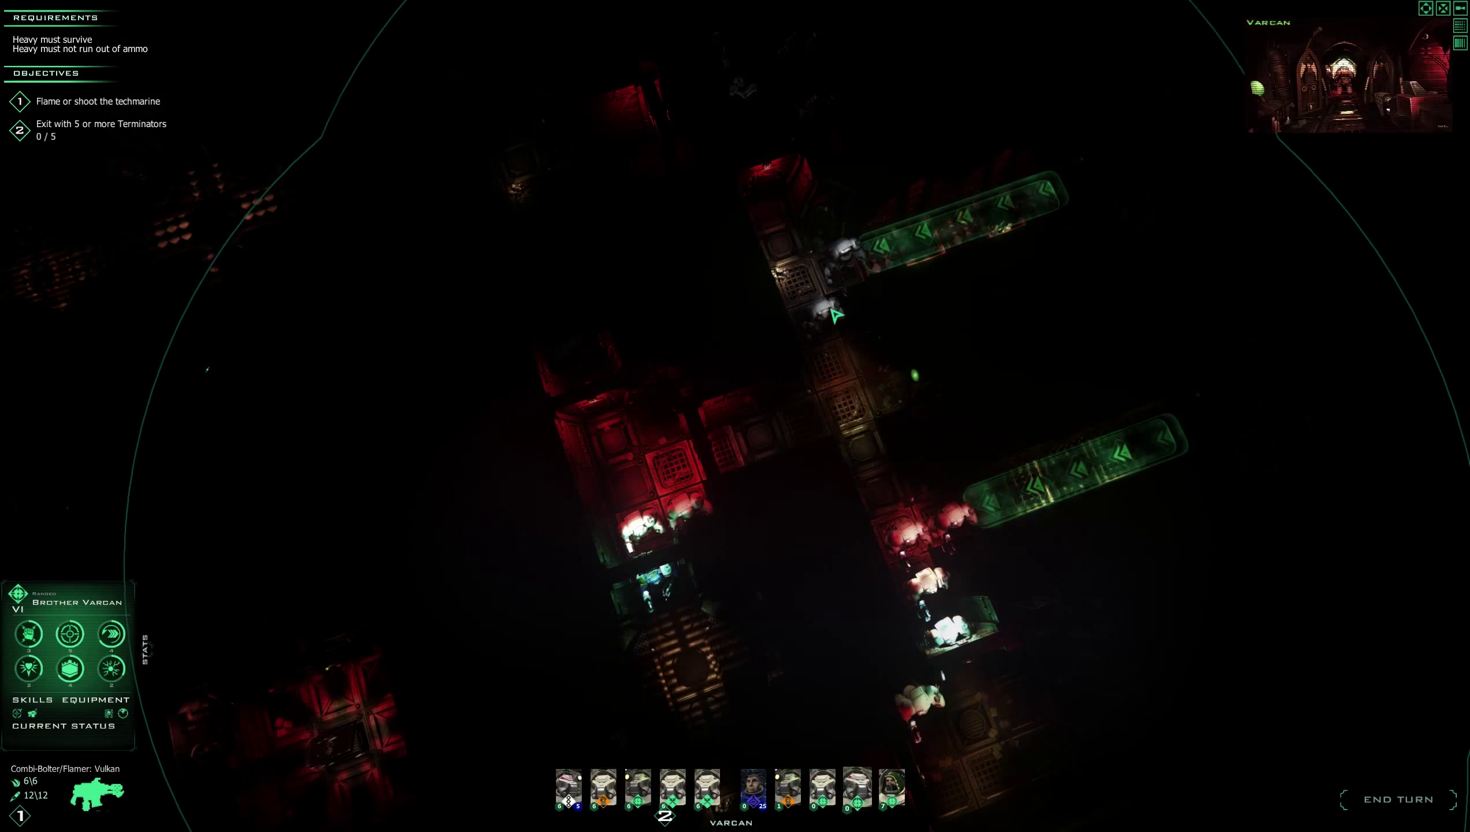
pyautogui.click(890, 790)
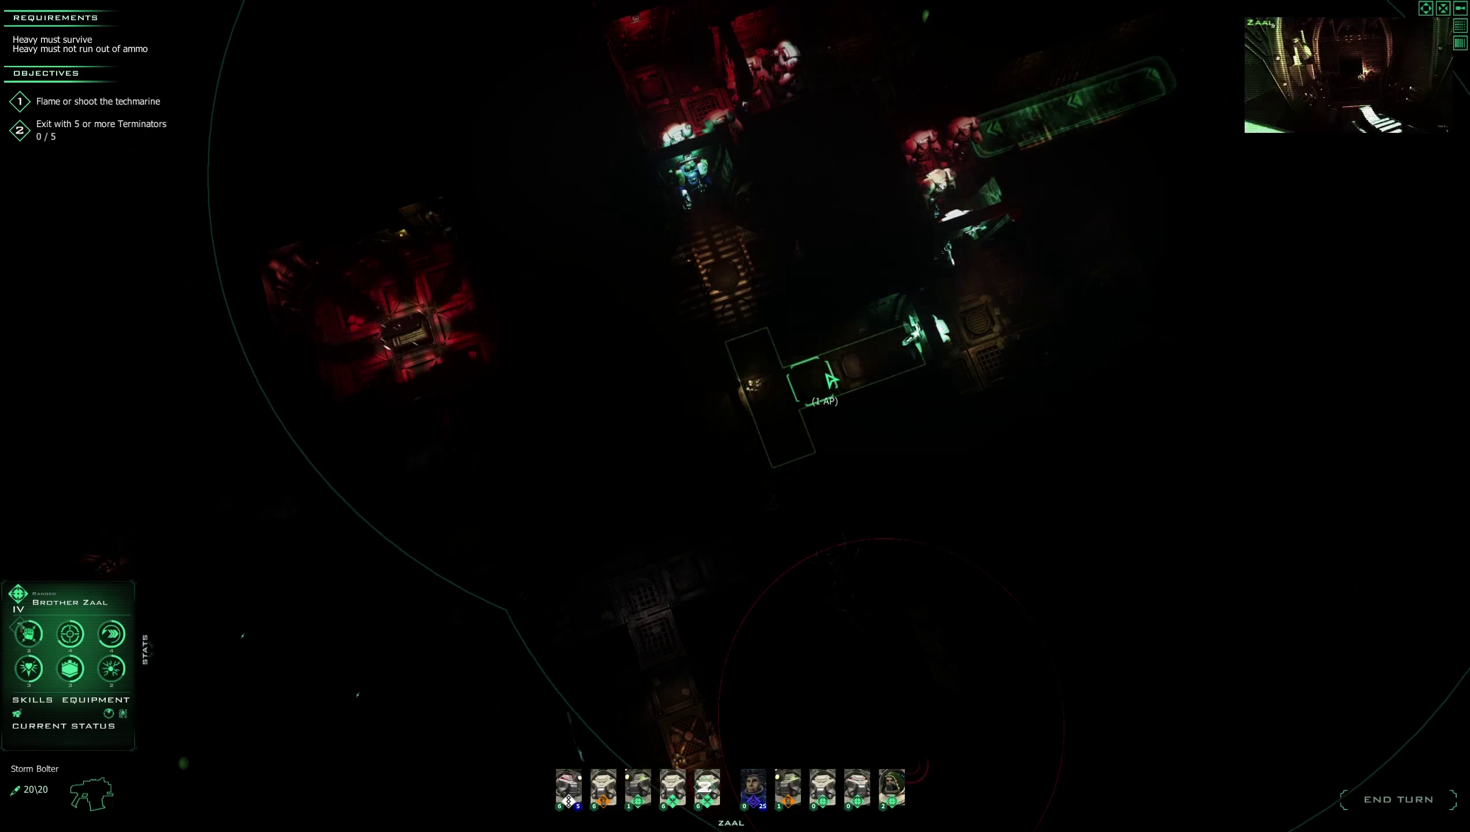
# Move Zaal, Bareus and Apothecary Baruch into the side corridor, then end the turn.
pyautogui.click(638, 788)
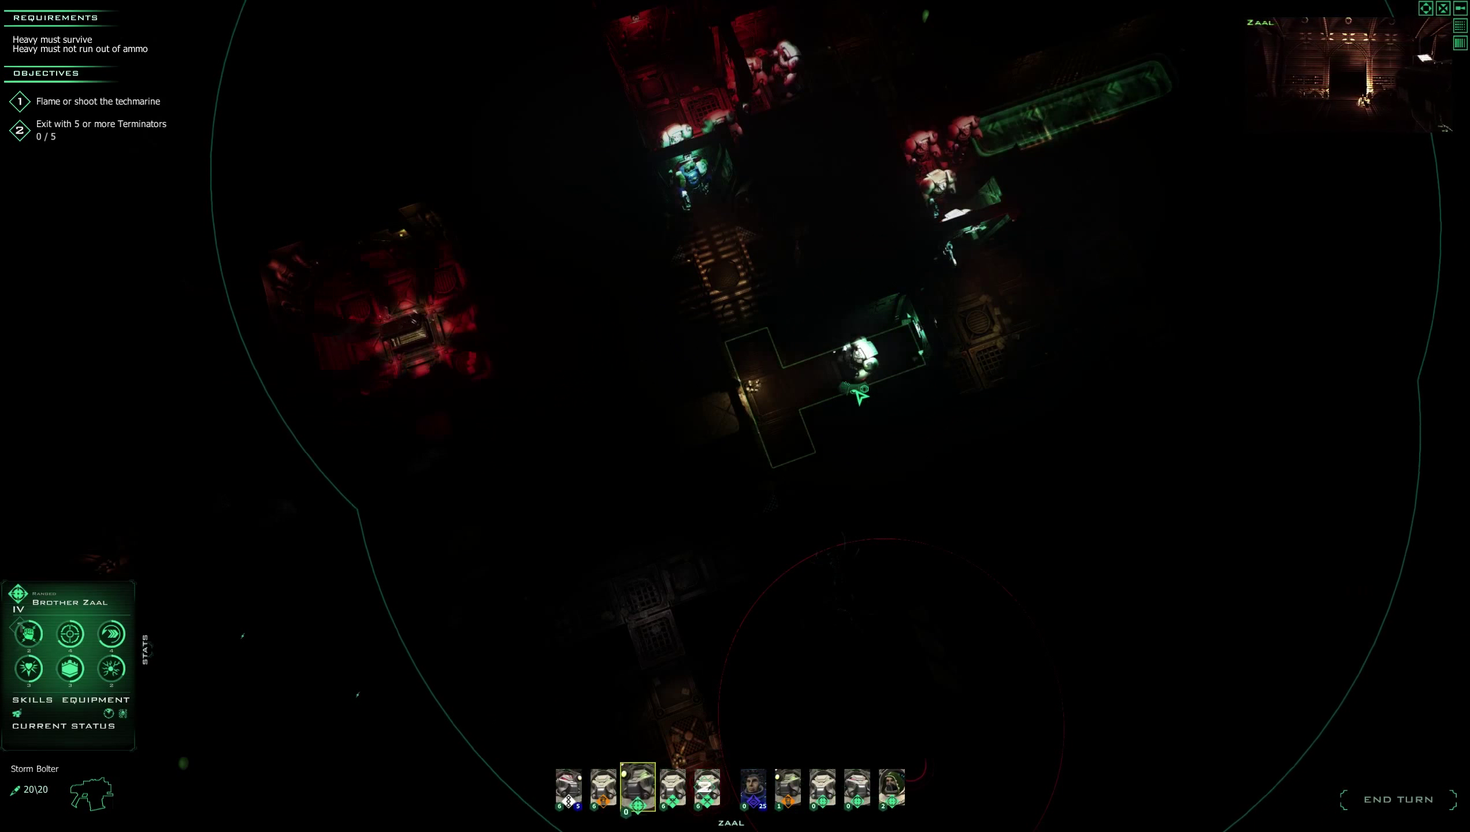
pyautogui.click(603, 787)
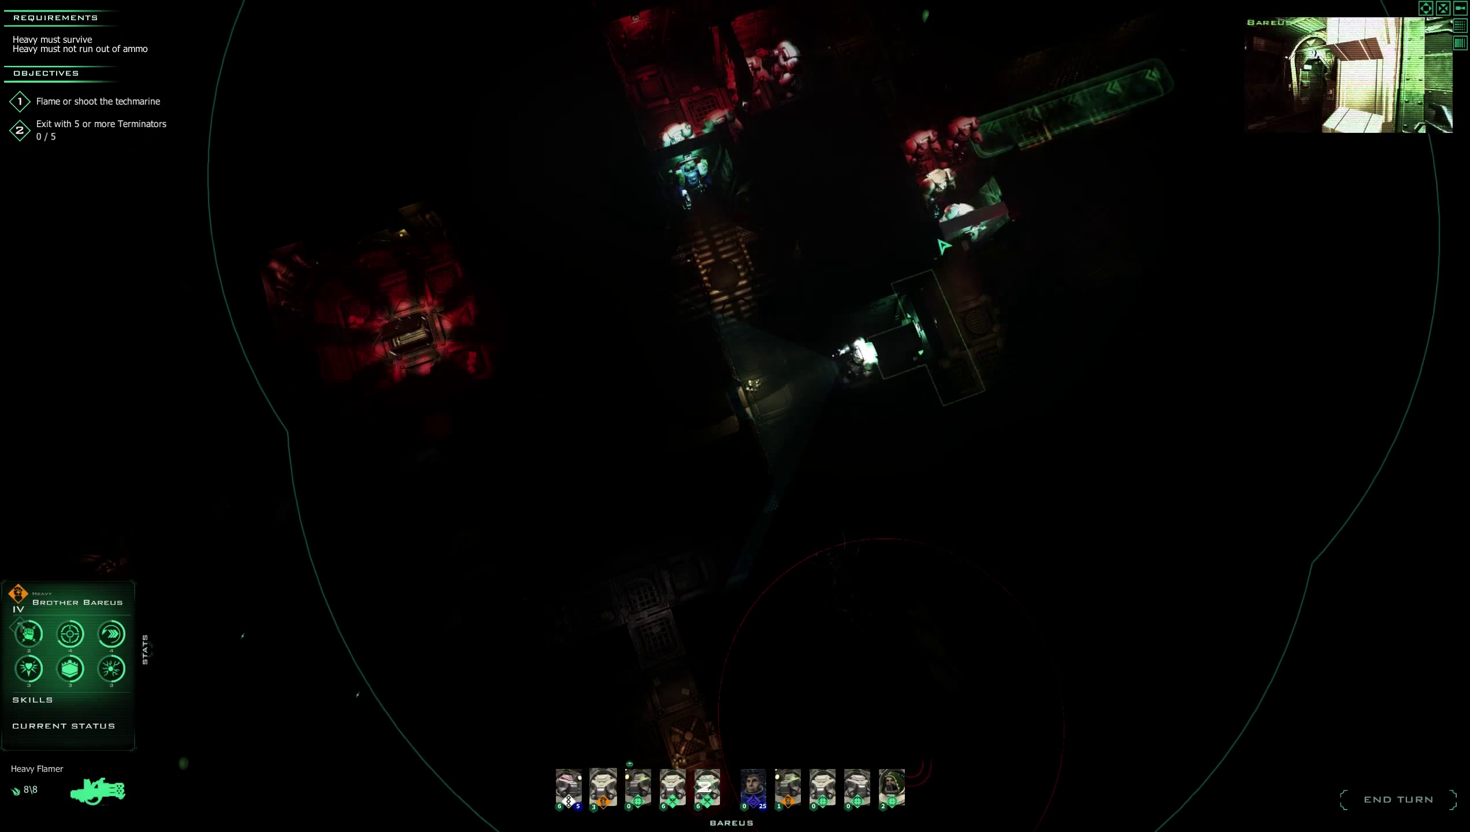
pyautogui.click(568, 787)
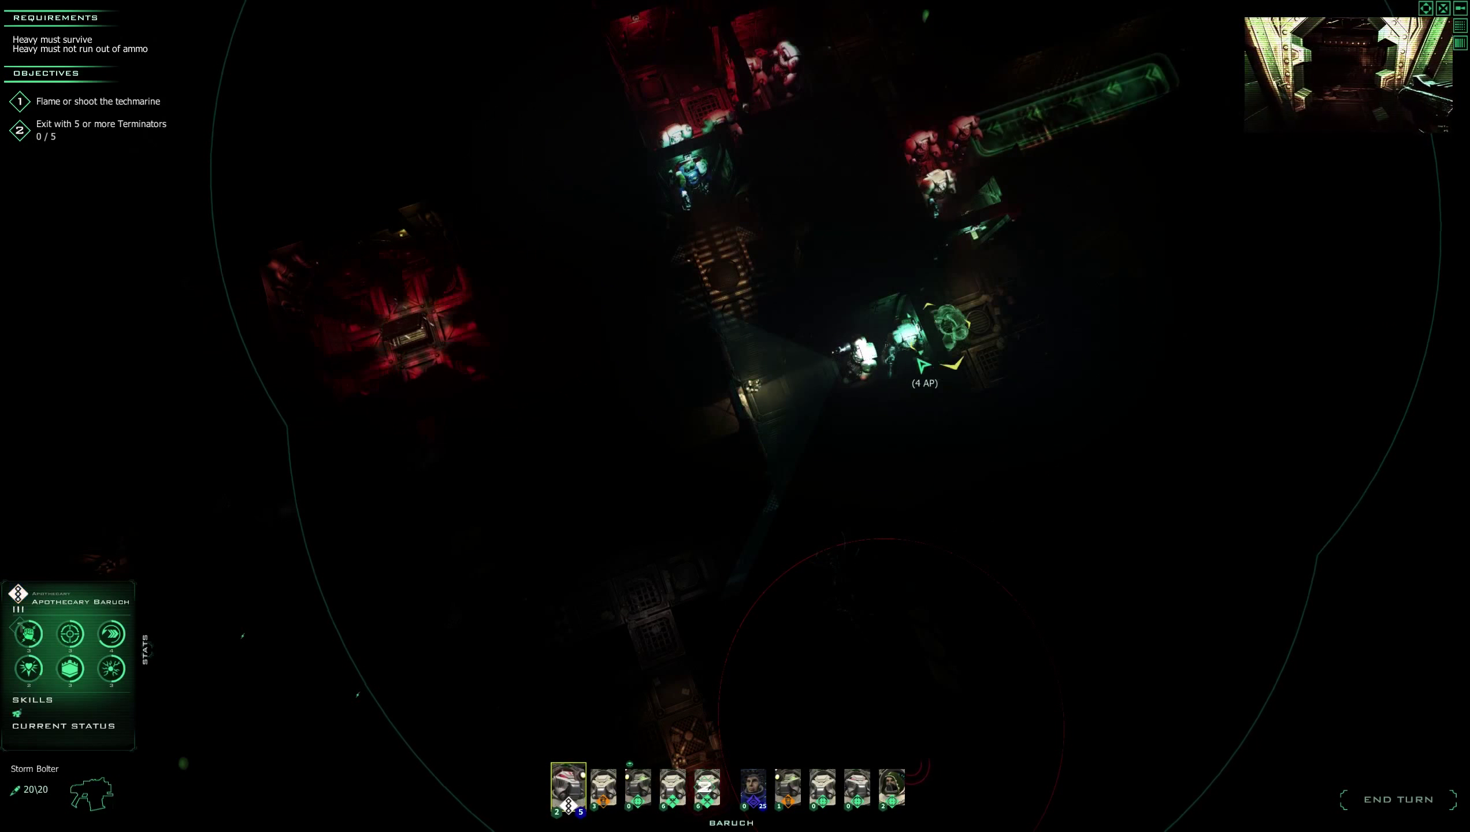
pyautogui.click(672, 787)
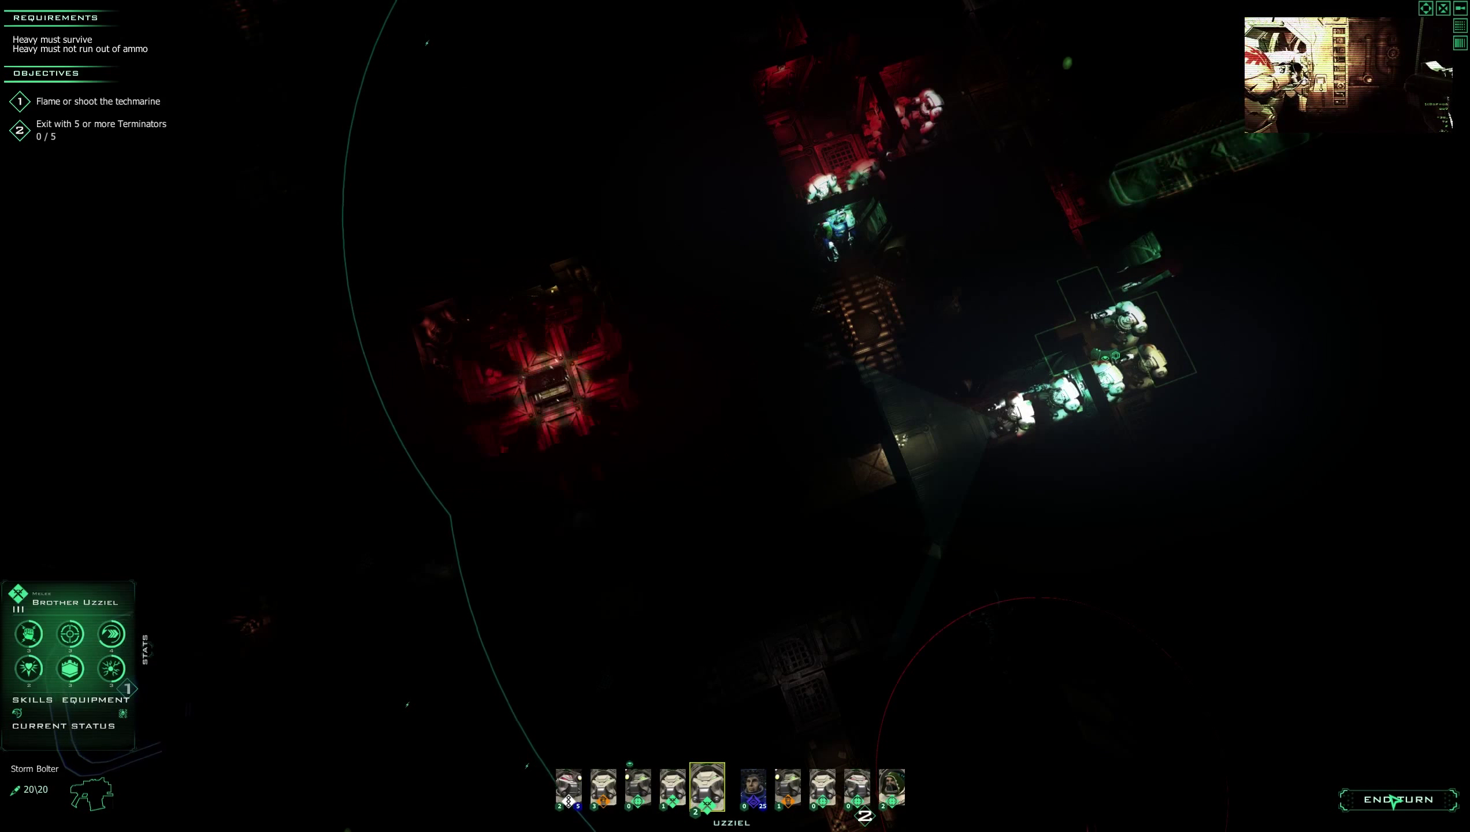
pyautogui.click(1399, 800)
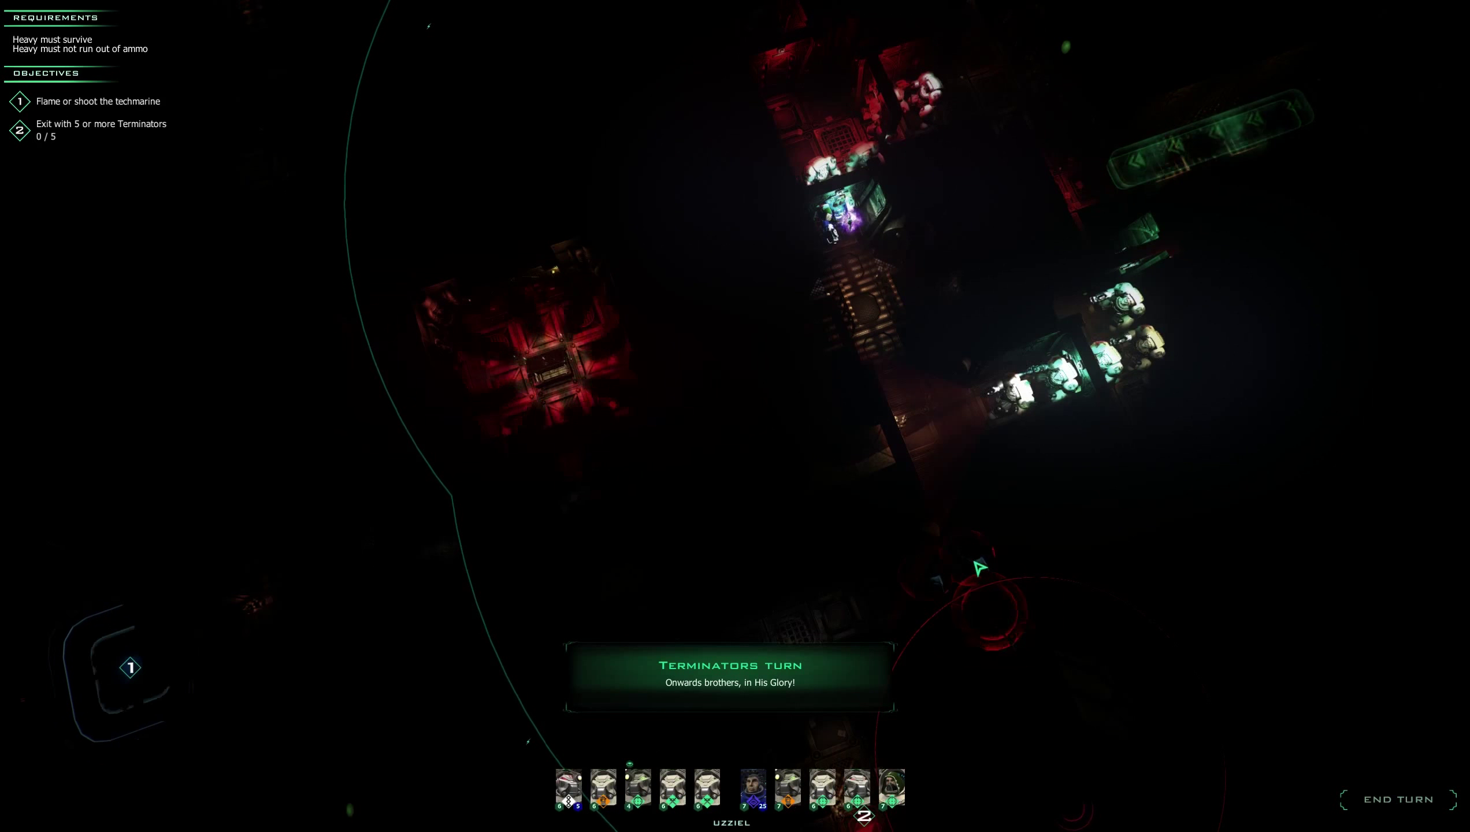
# Make Librarian Gideon, storm bolter at 20 rounds, the acting Terminator.
pyautogui.click(752, 790)
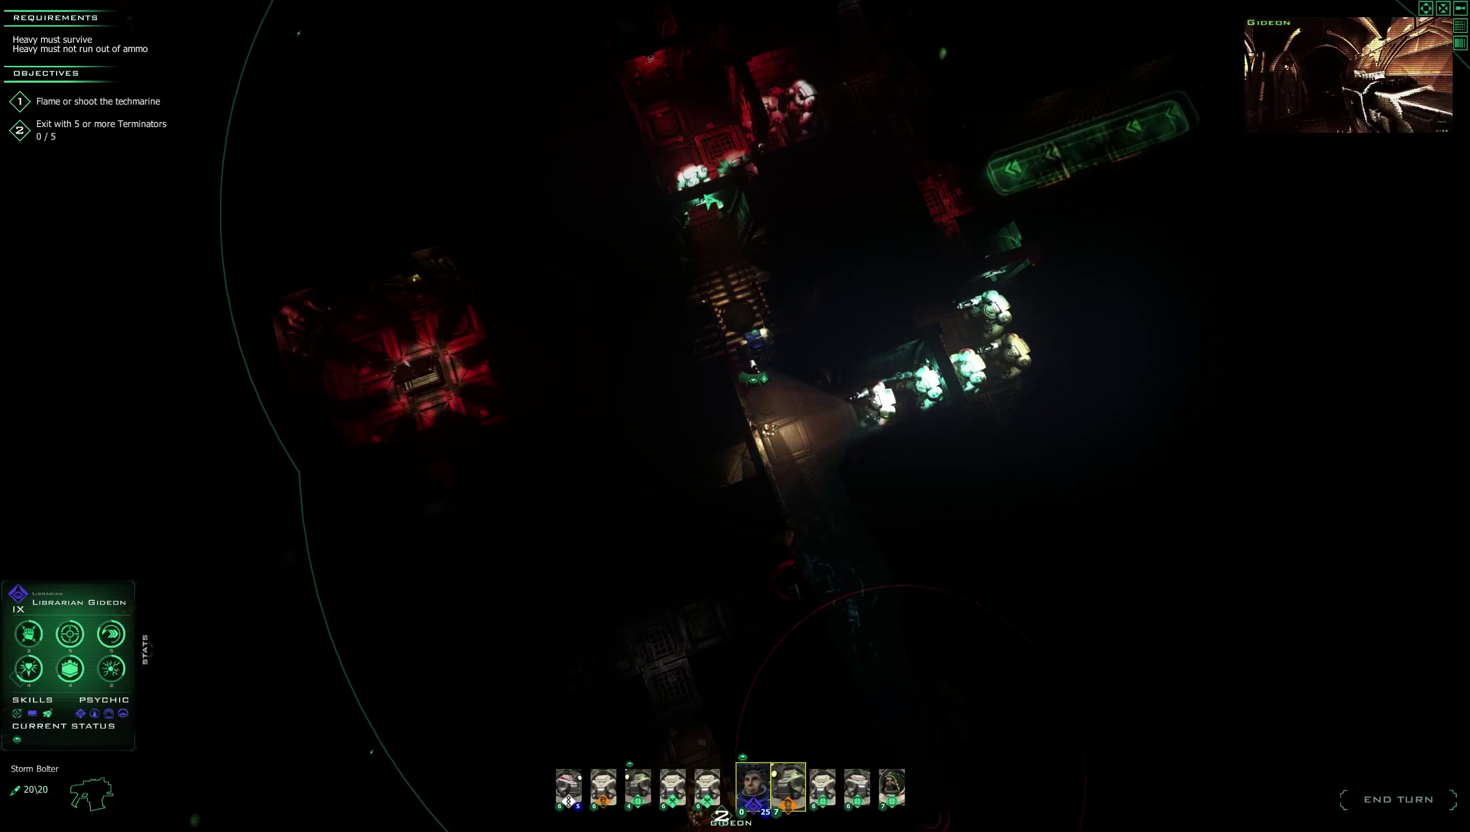
# Move Brothers Hebron, Malachi, Temion and Varcan into position, then select Brother Zaal.
pyautogui.click(753, 789)
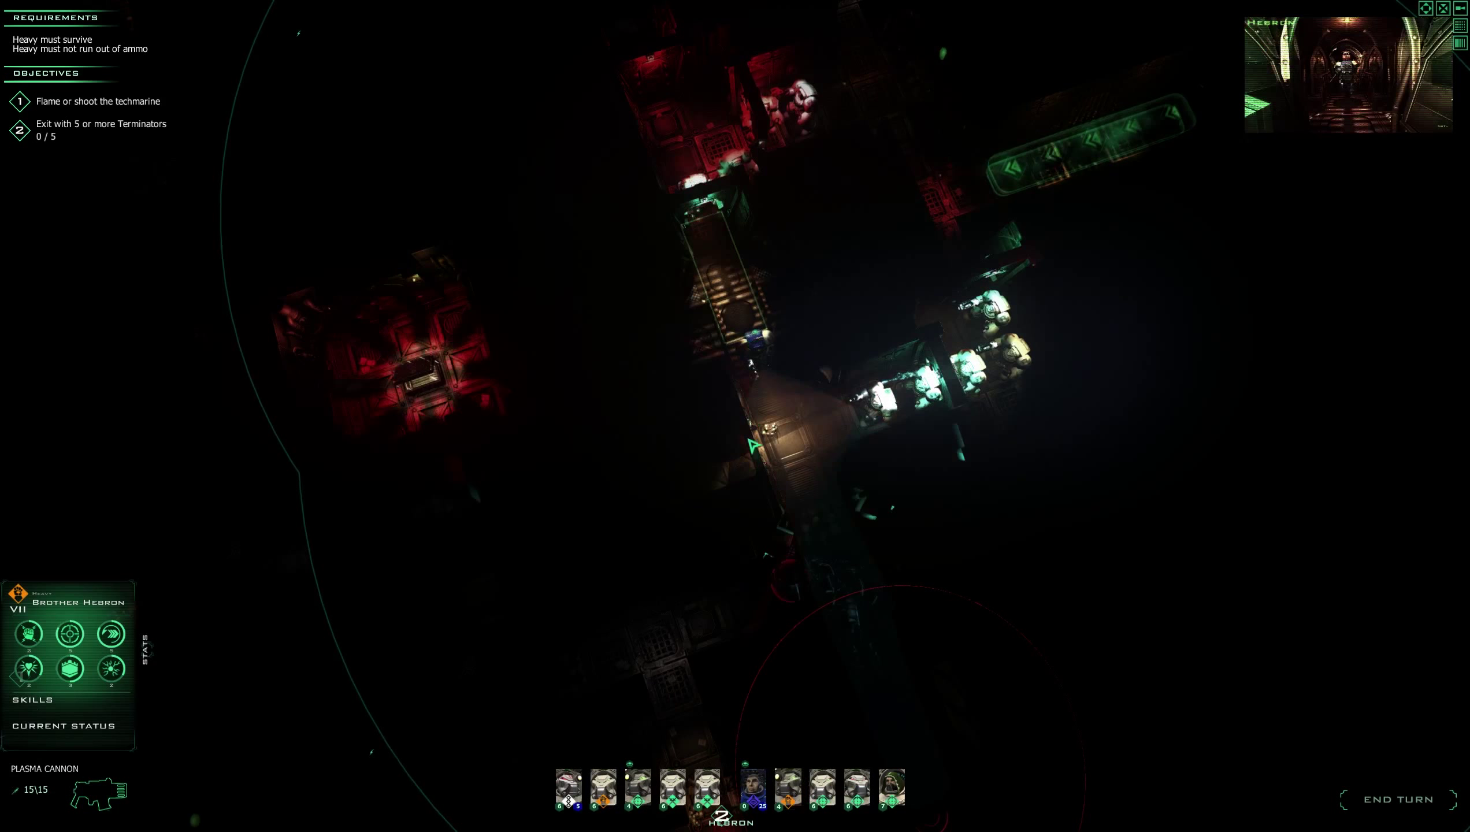
pyautogui.click(786, 789)
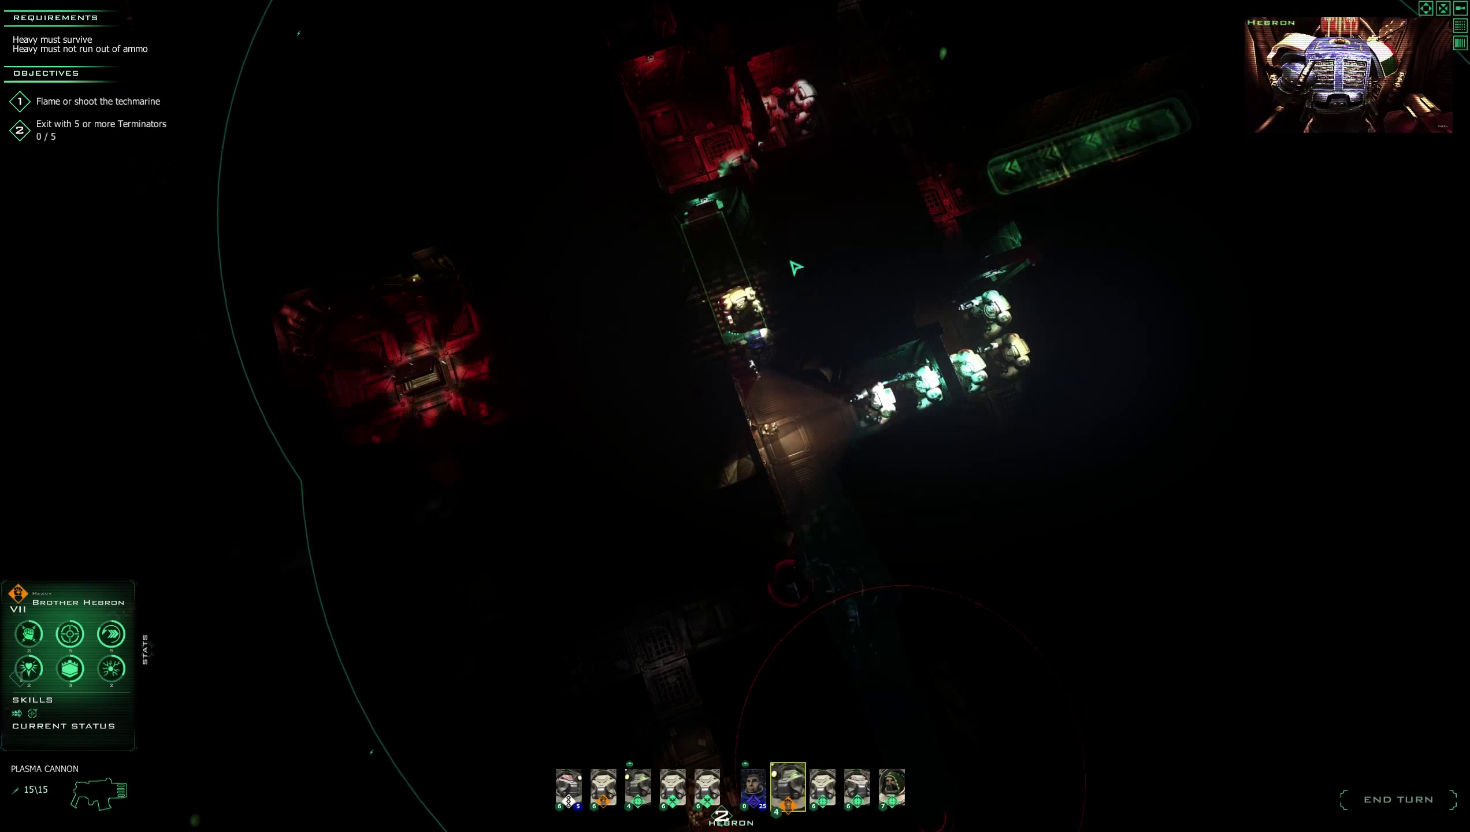
pyautogui.click(821, 788)
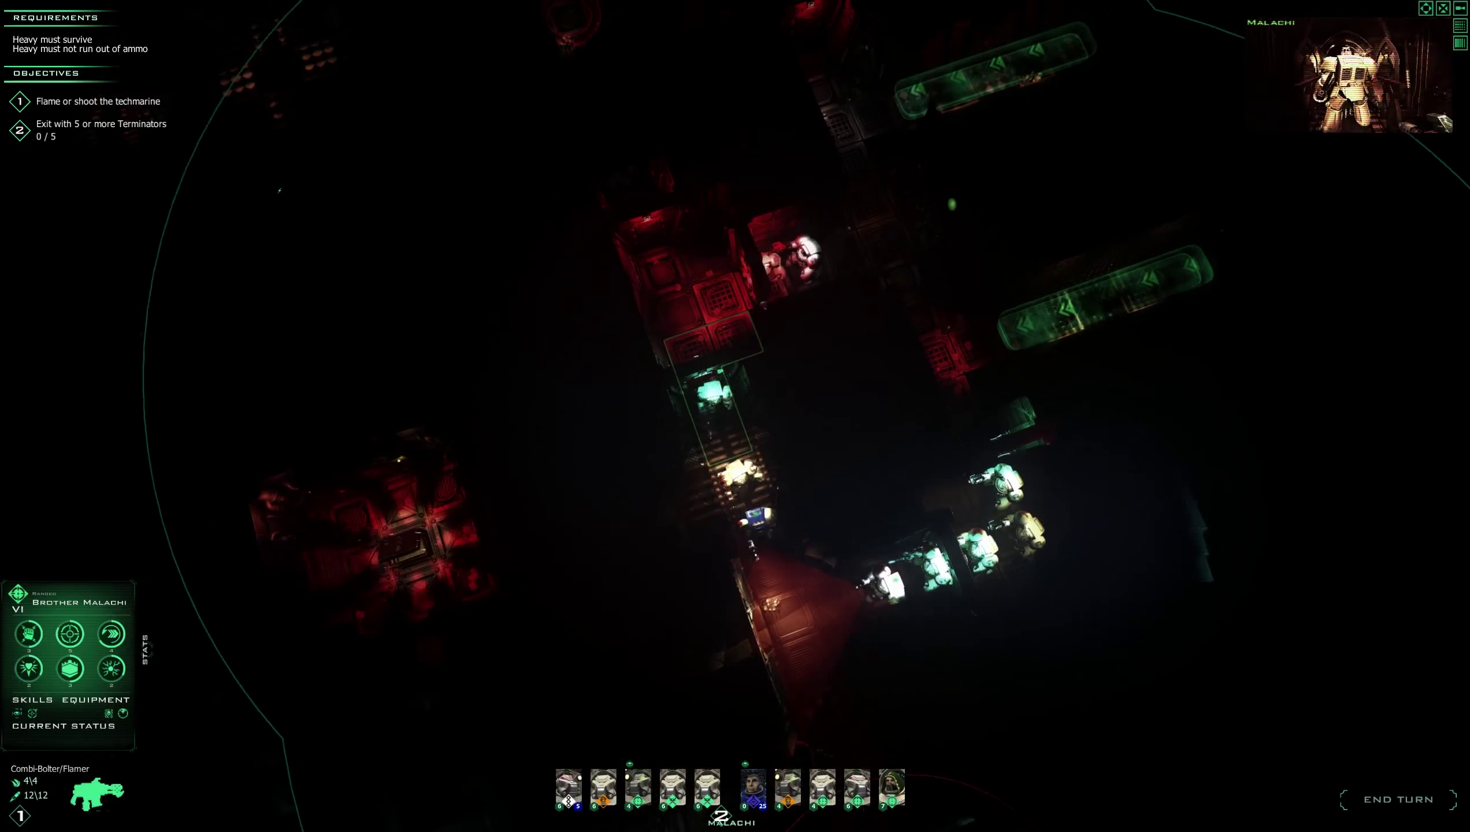
pyautogui.click(856, 790)
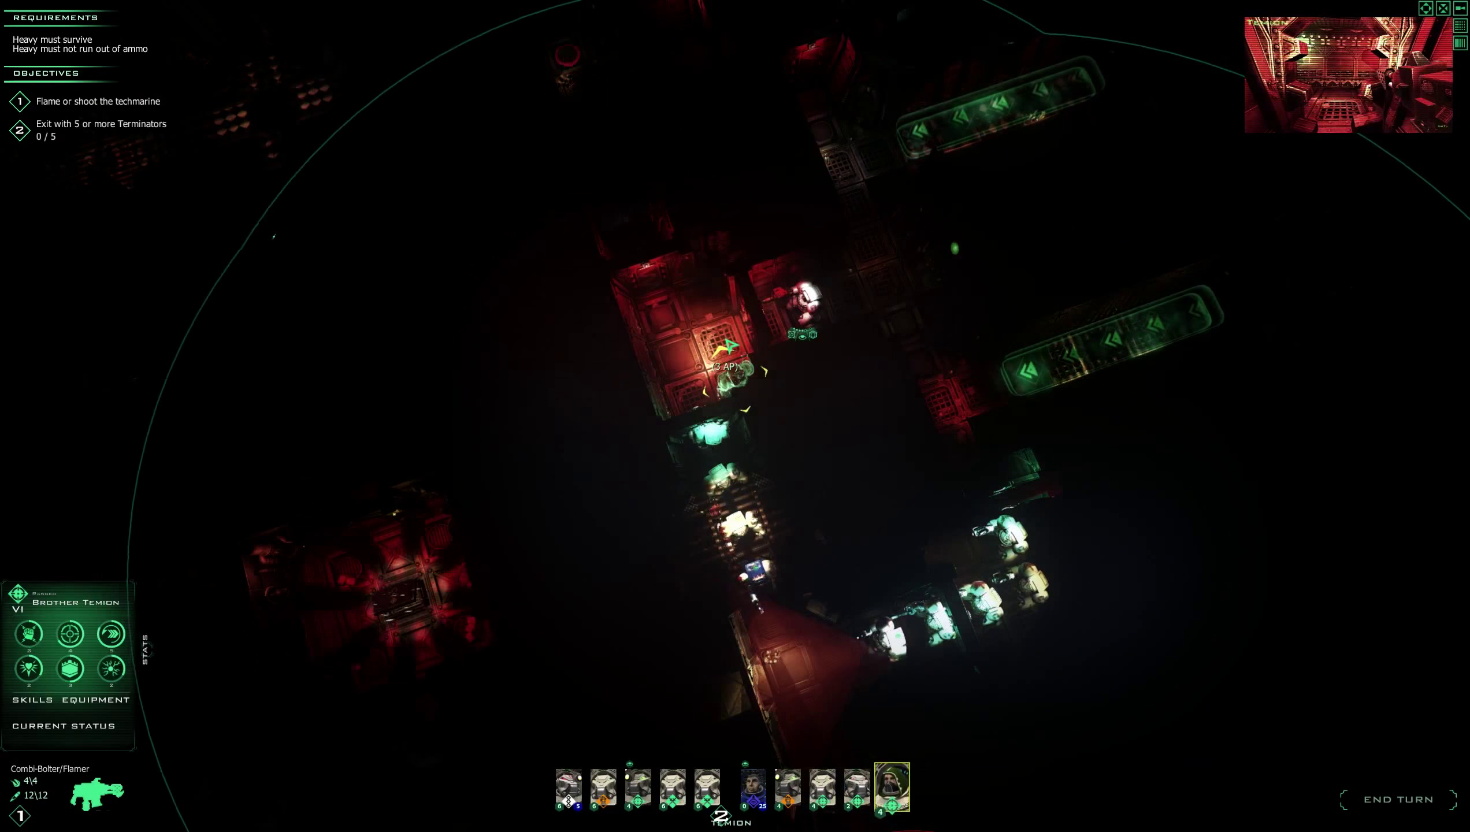
pyautogui.click(856, 787)
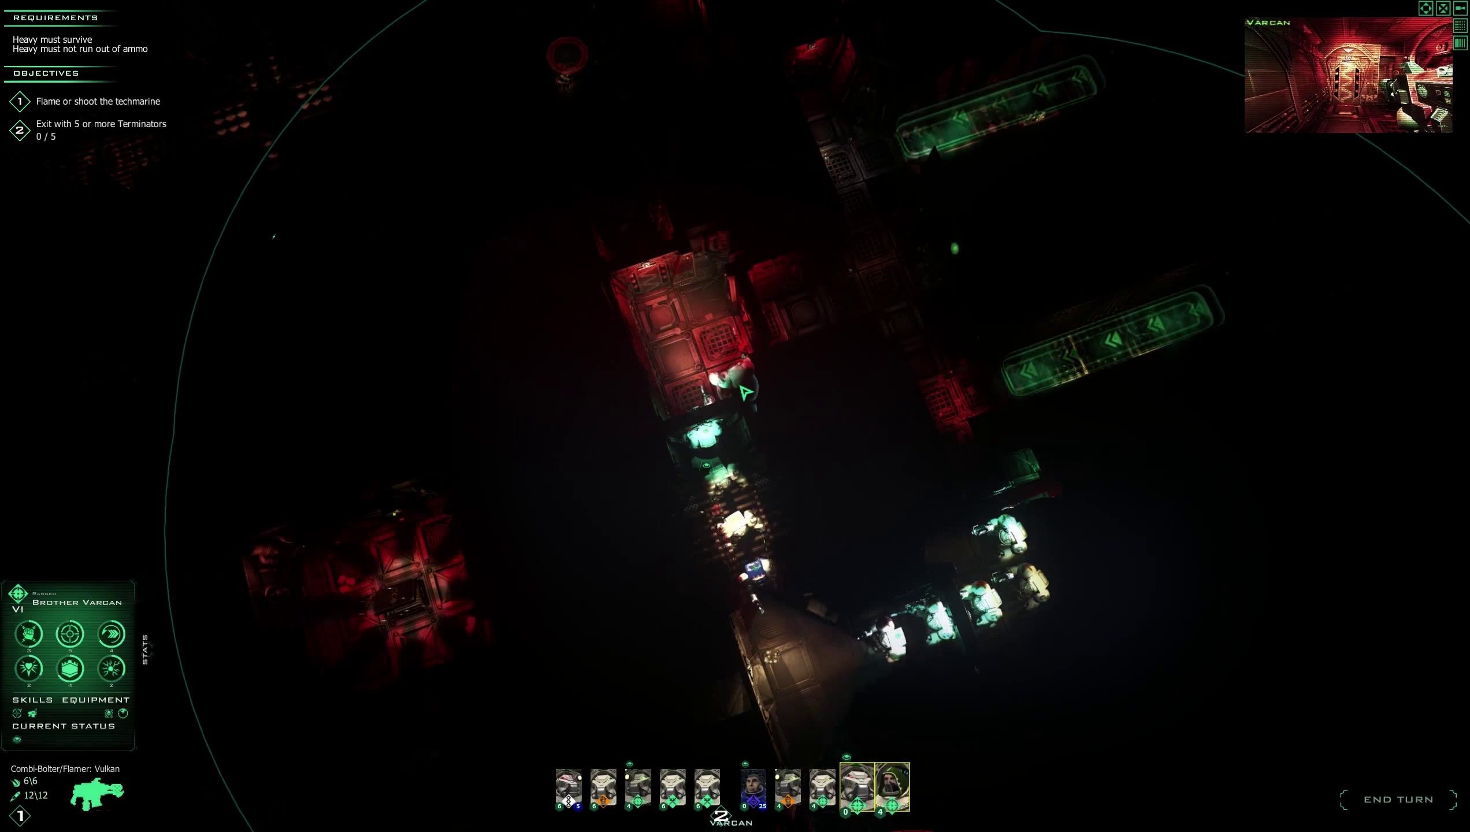
pyautogui.click(890, 787)
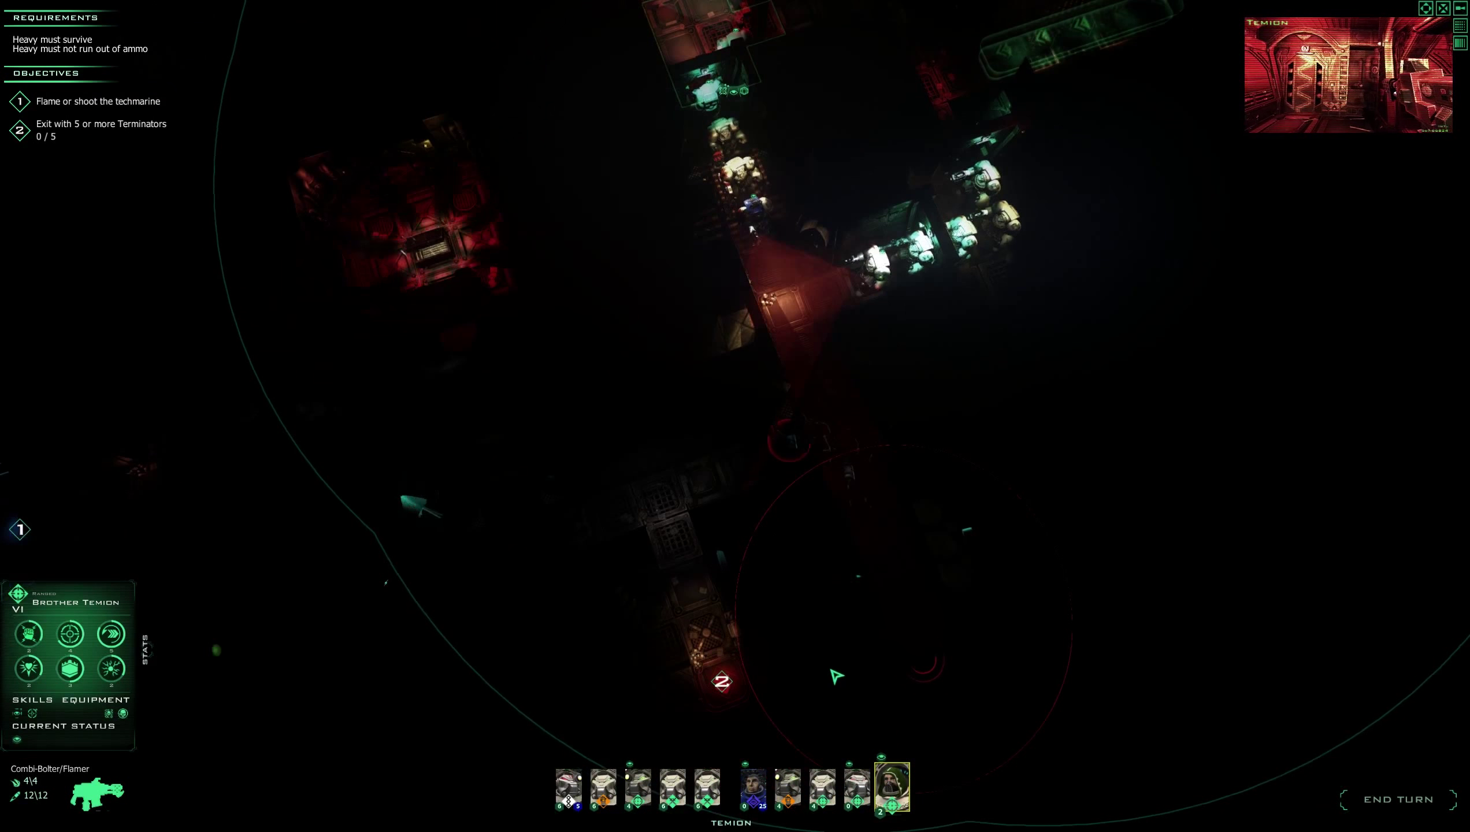
pyautogui.click(637, 787)
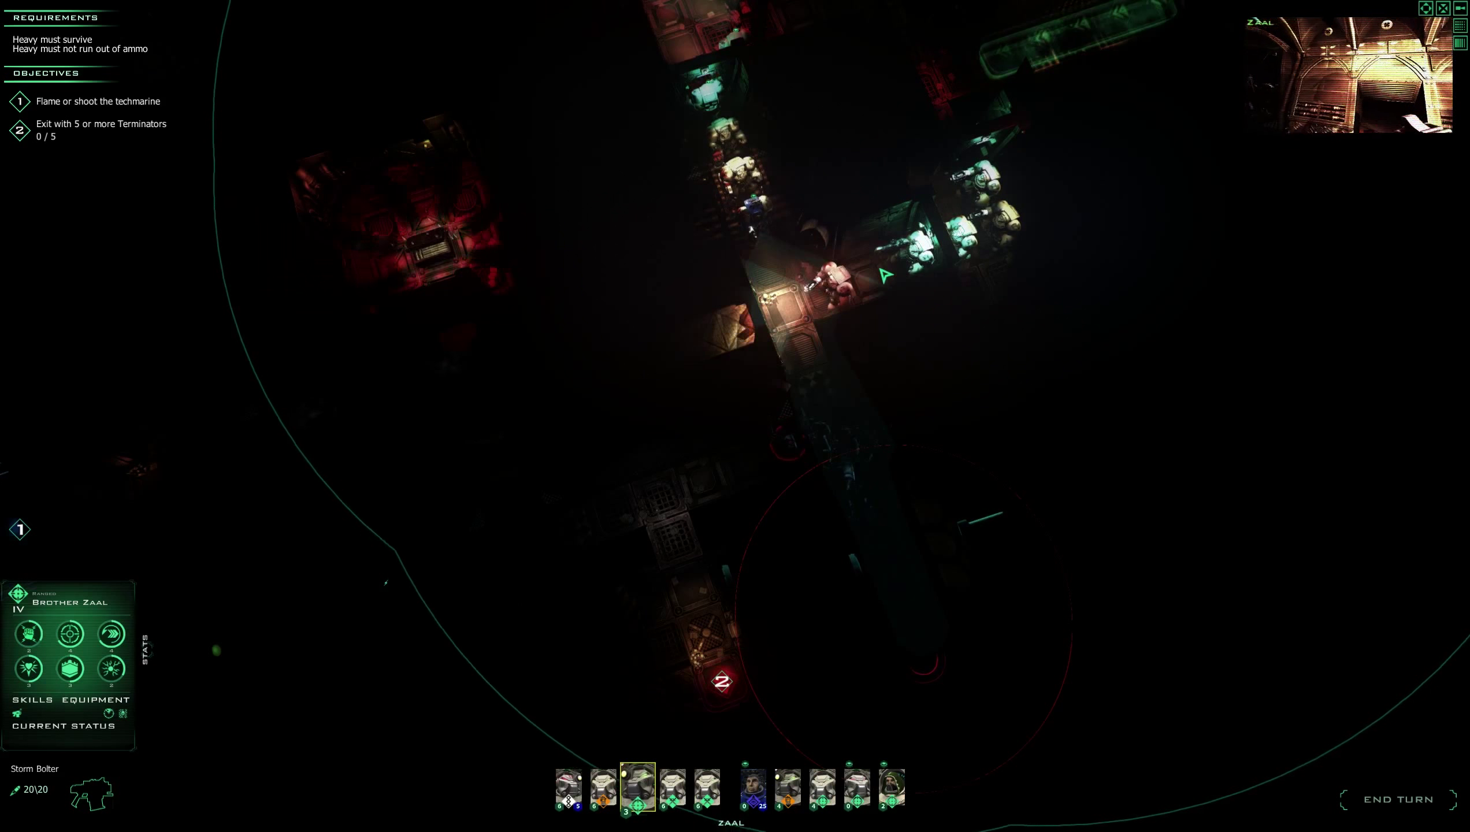
# Have Apothecary Baruch aid the nearby brother and confirm Brother Uzziel's move.
pyautogui.click(602, 786)
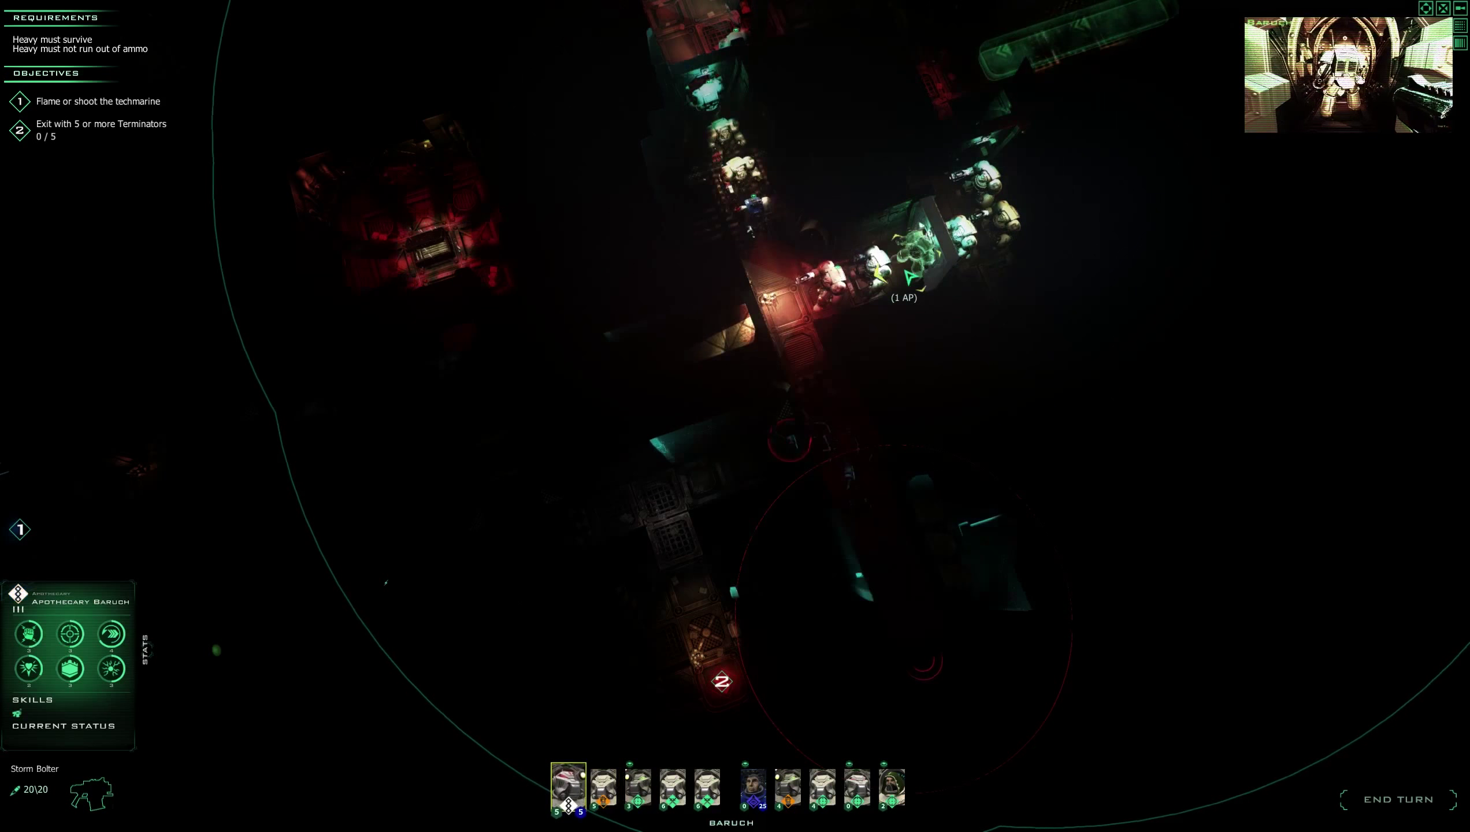
pyautogui.click(638, 788)
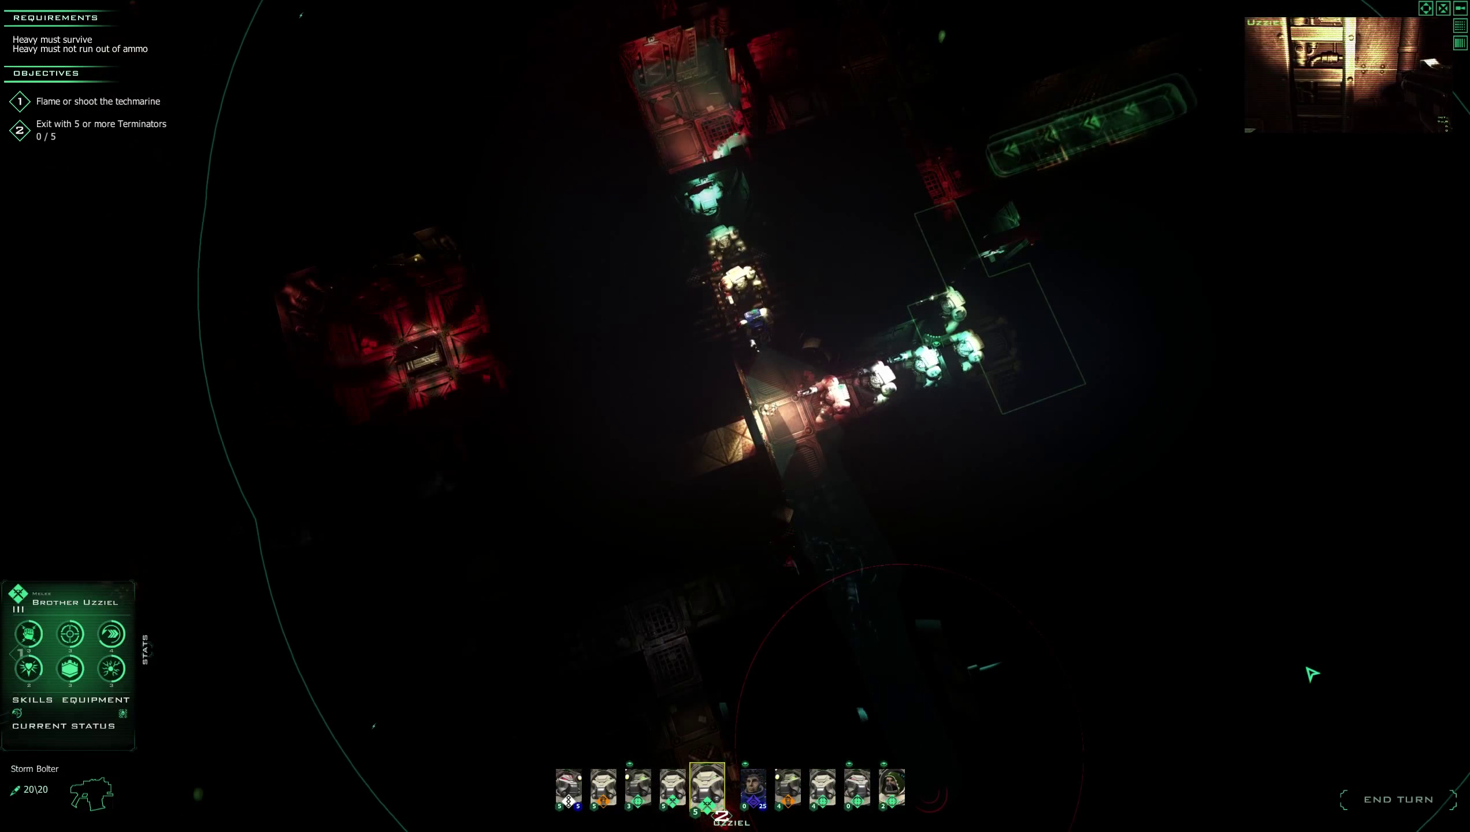
pyautogui.click(1400, 799)
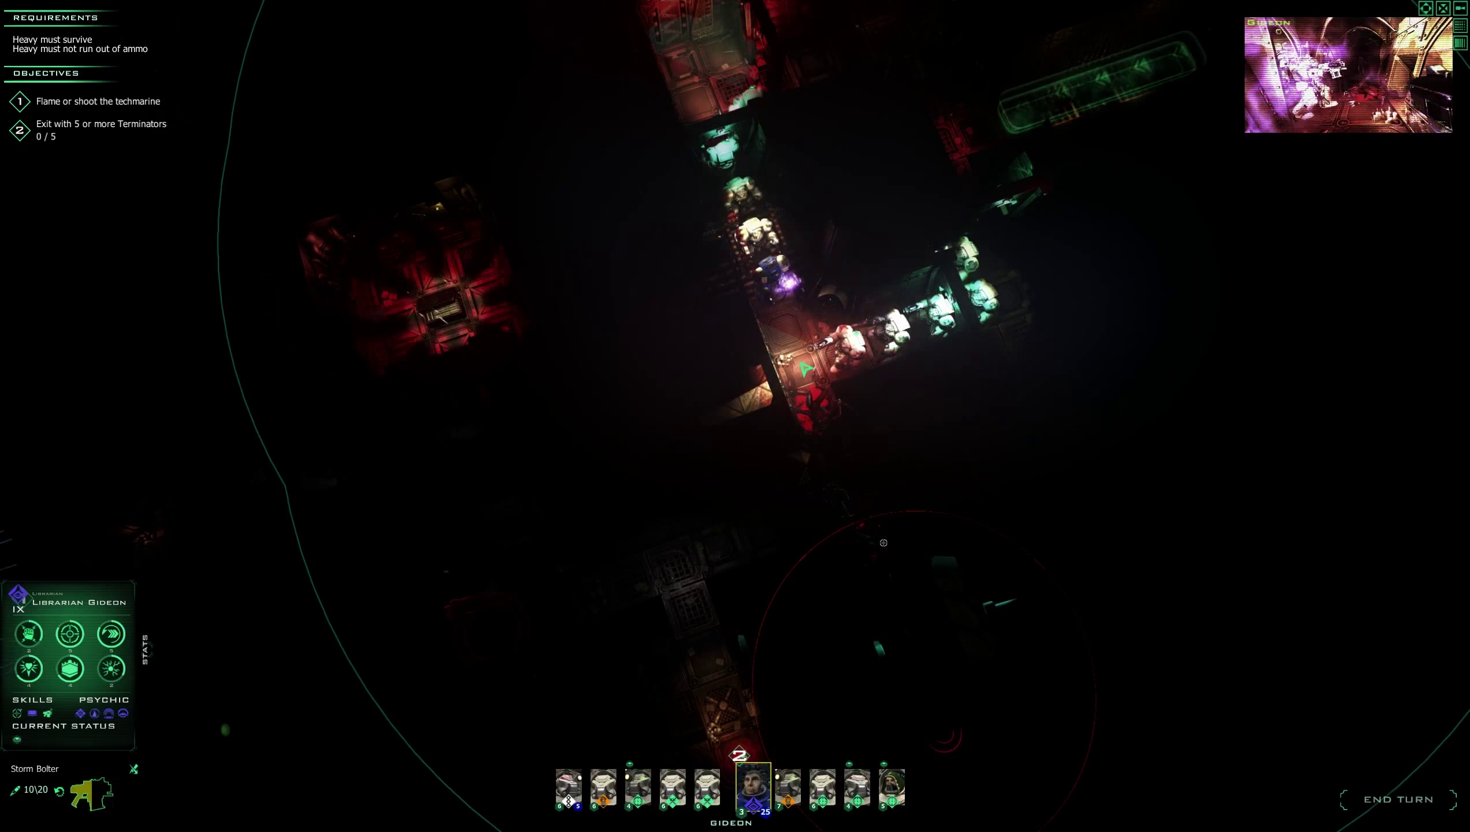
# Move Librarian Gideon down the corridor, then order Apothecary Baruch and Brother Uzziel.
pyautogui.click(816, 394)
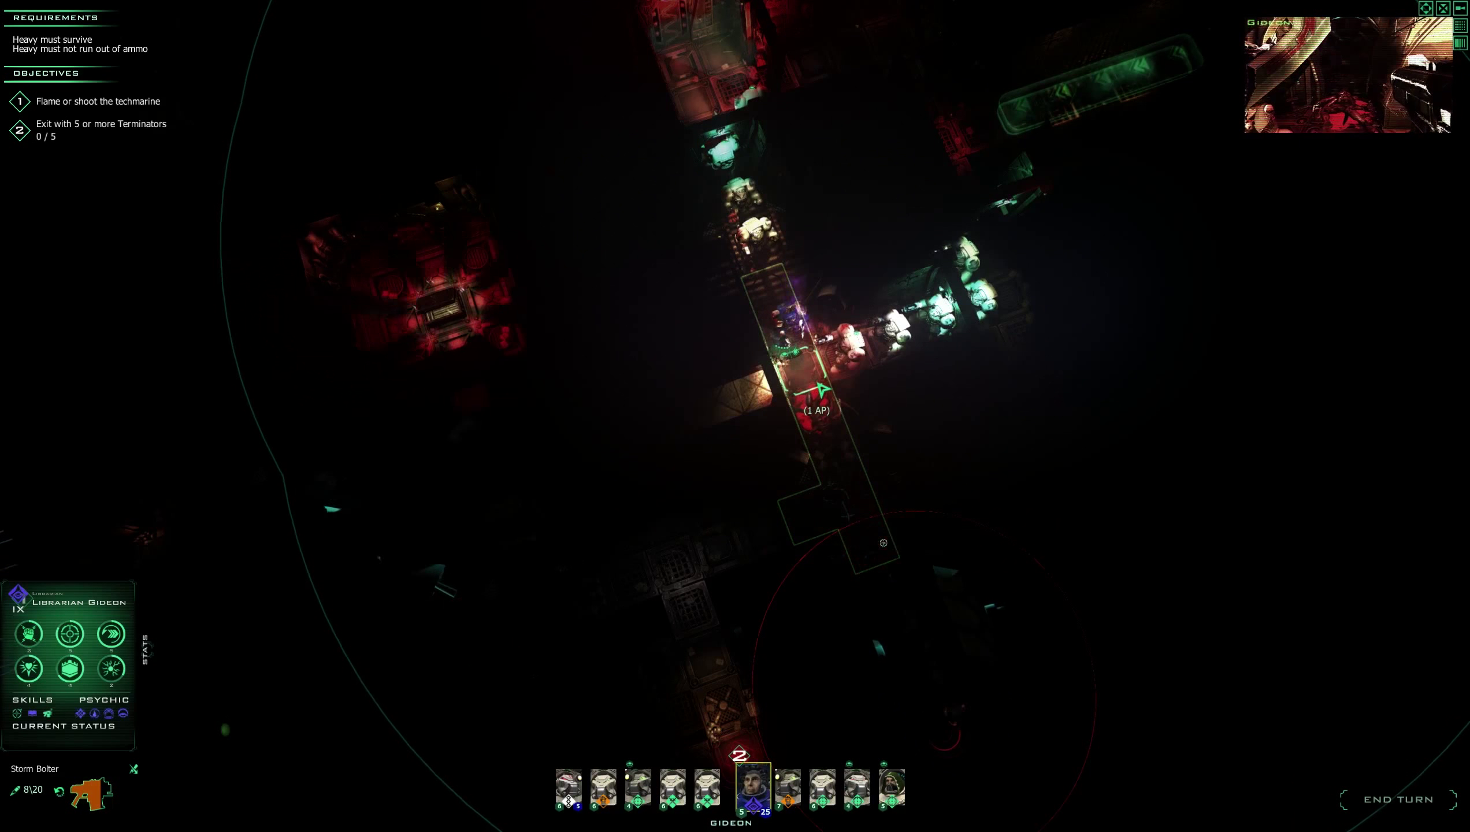
pyautogui.click(637, 788)
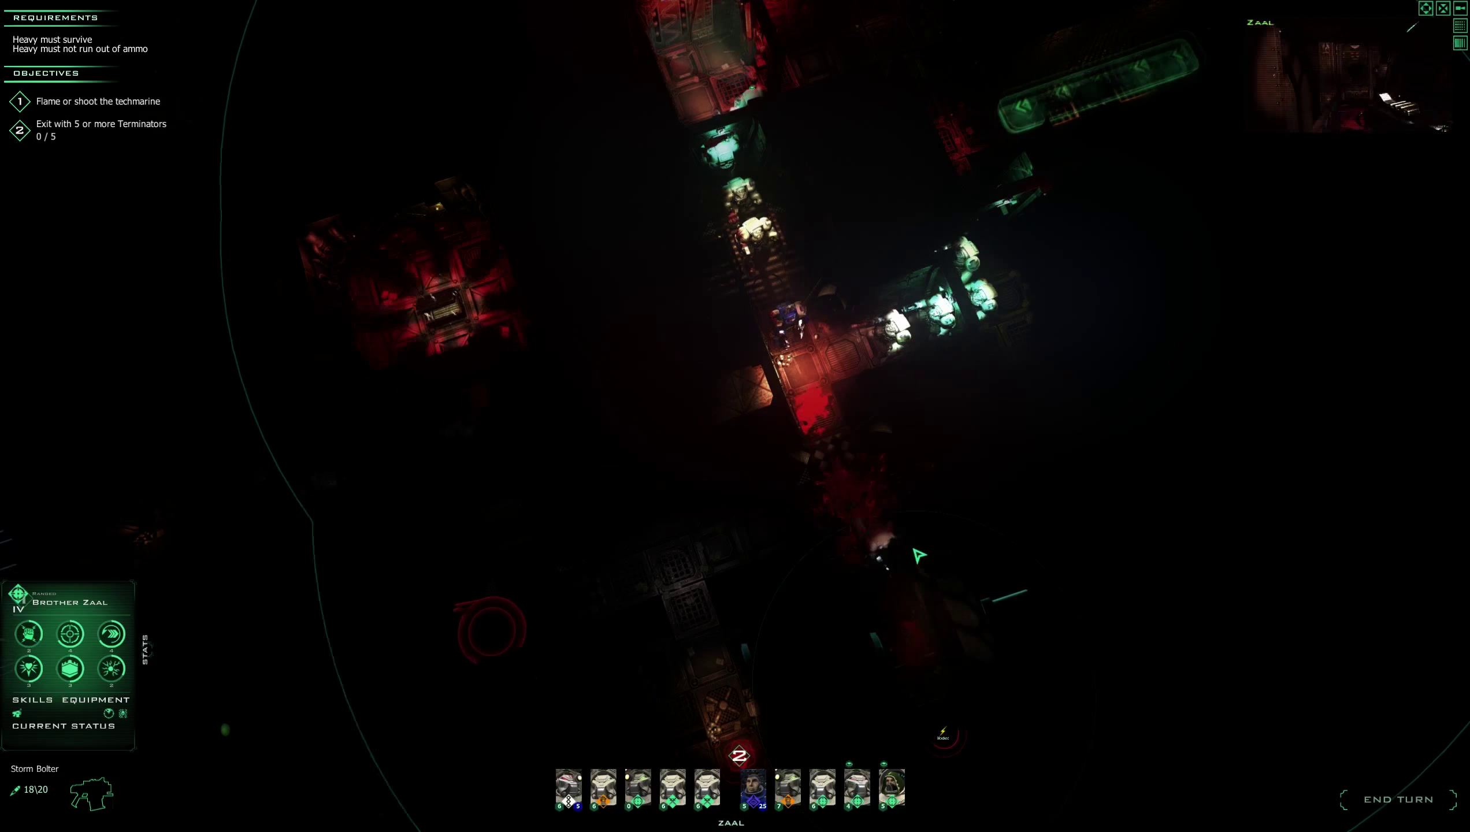
pyautogui.click(637, 787)
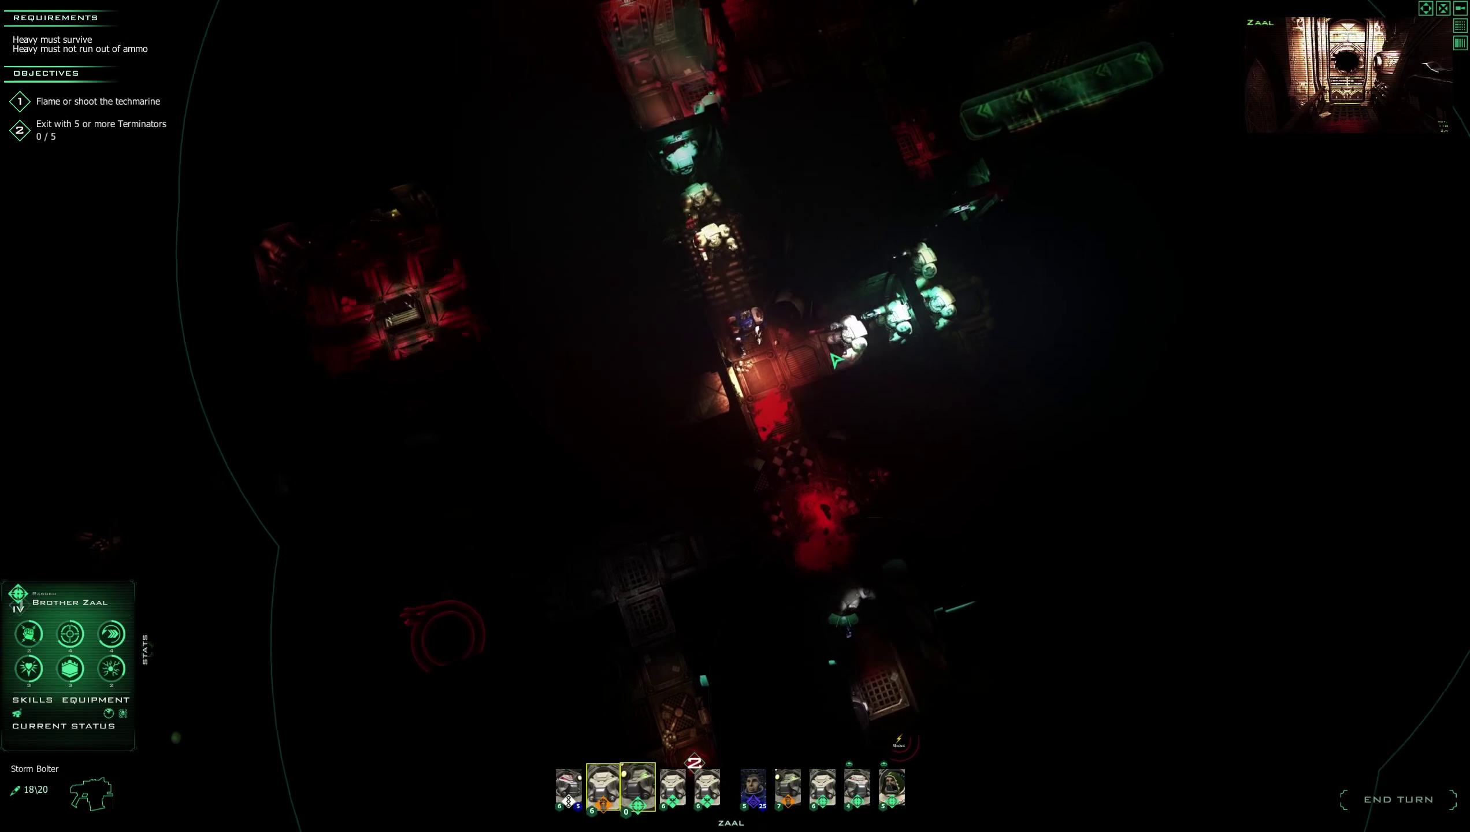
pyautogui.click(604, 787)
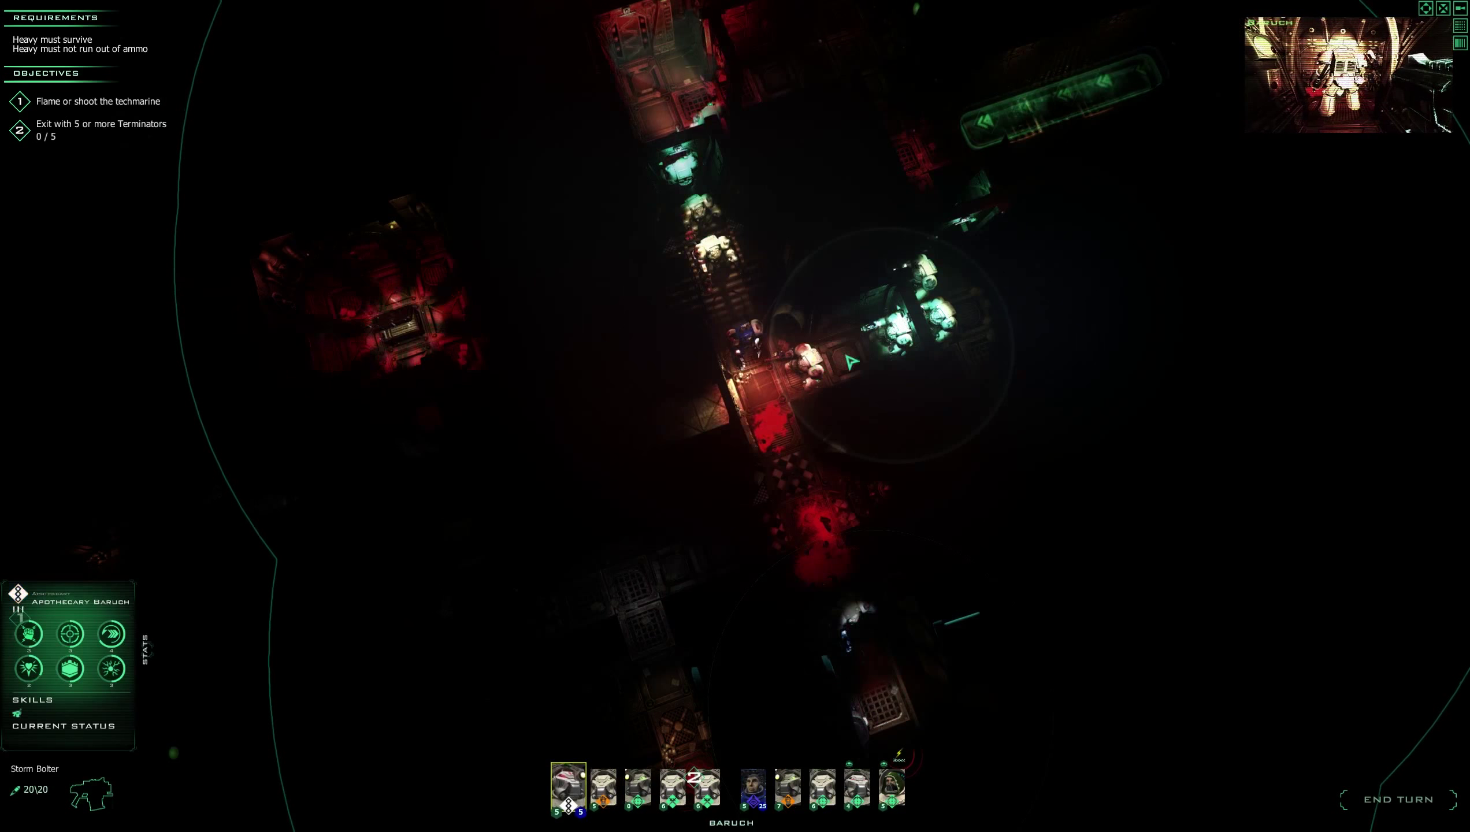
pyautogui.click(672, 787)
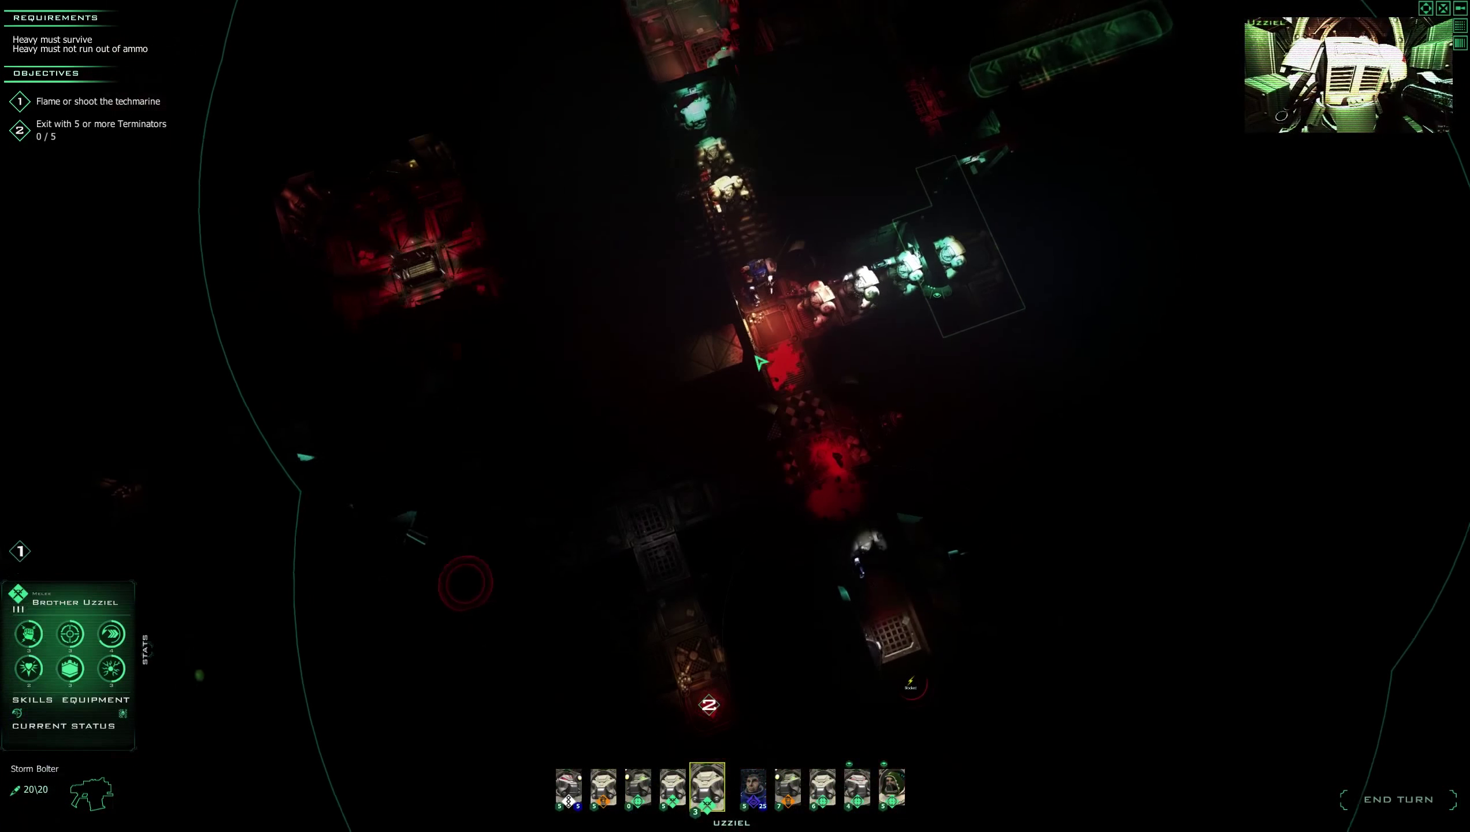
# Advance Gideon further, order Hebron, Malachi, Varcan and Temion, and end the turn.
pyautogui.click(752, 787)
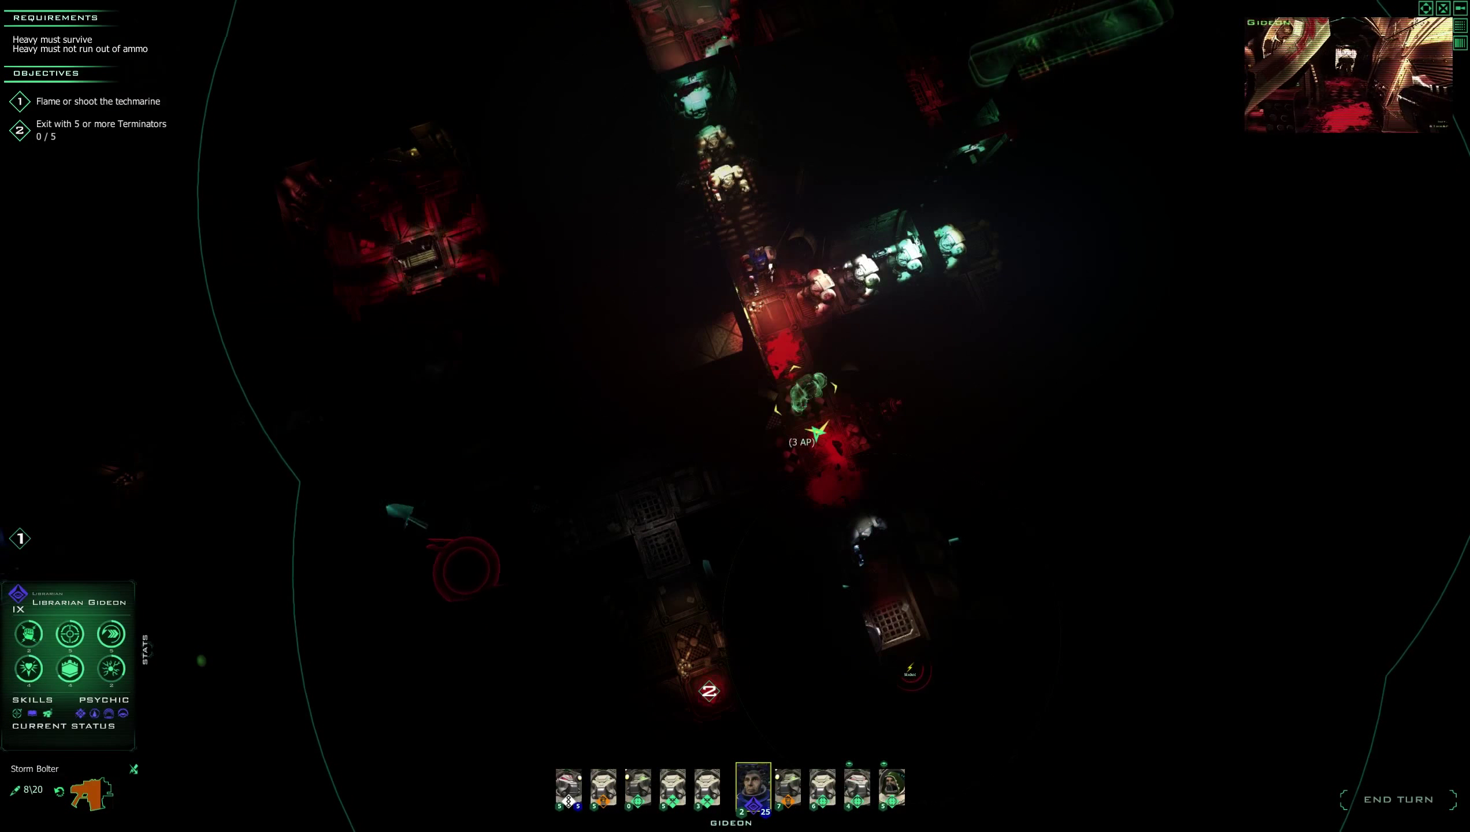
pyautogui.click(818, 450)
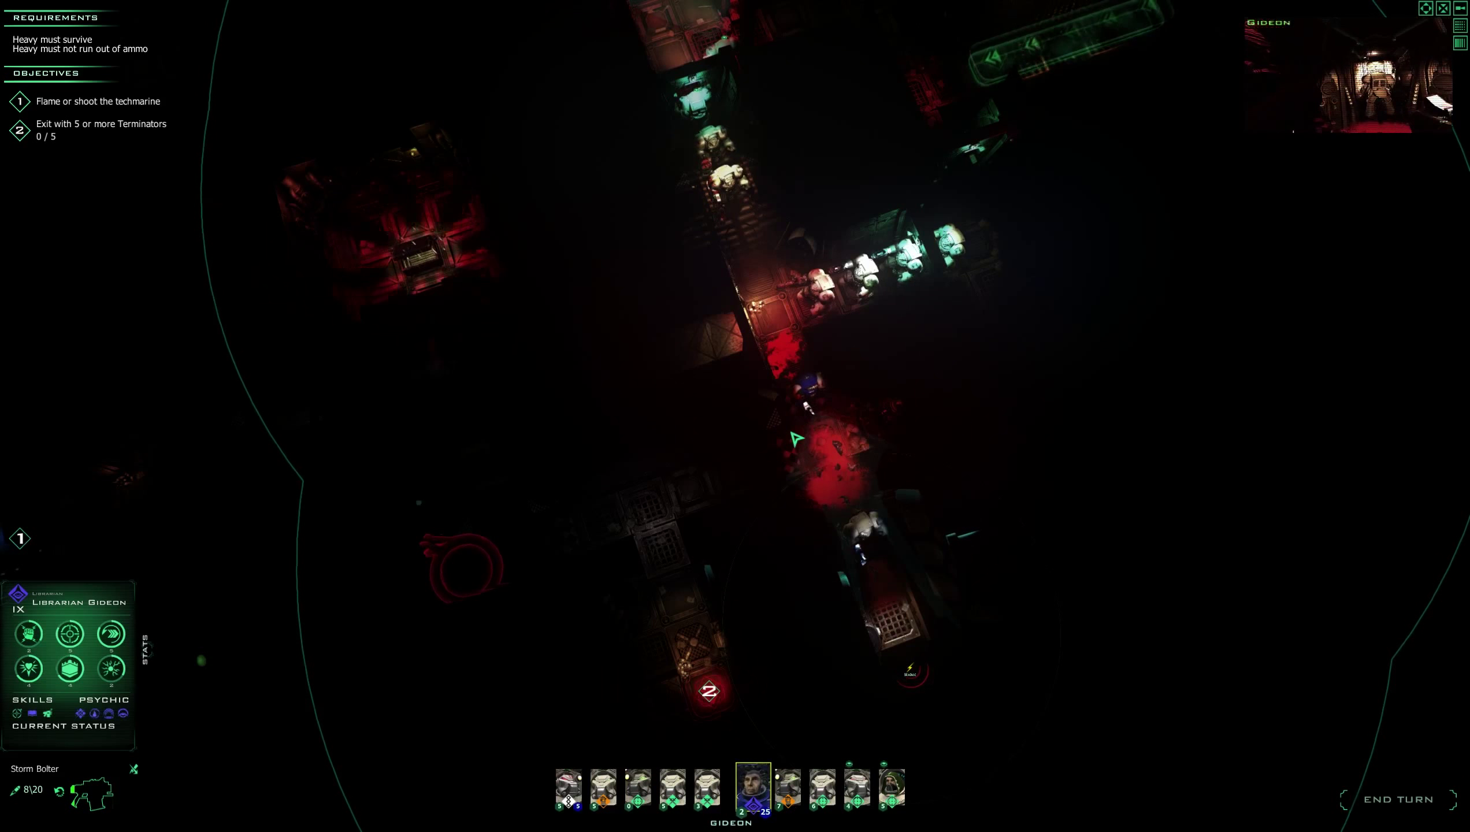
pyautogui.click(788, 787)
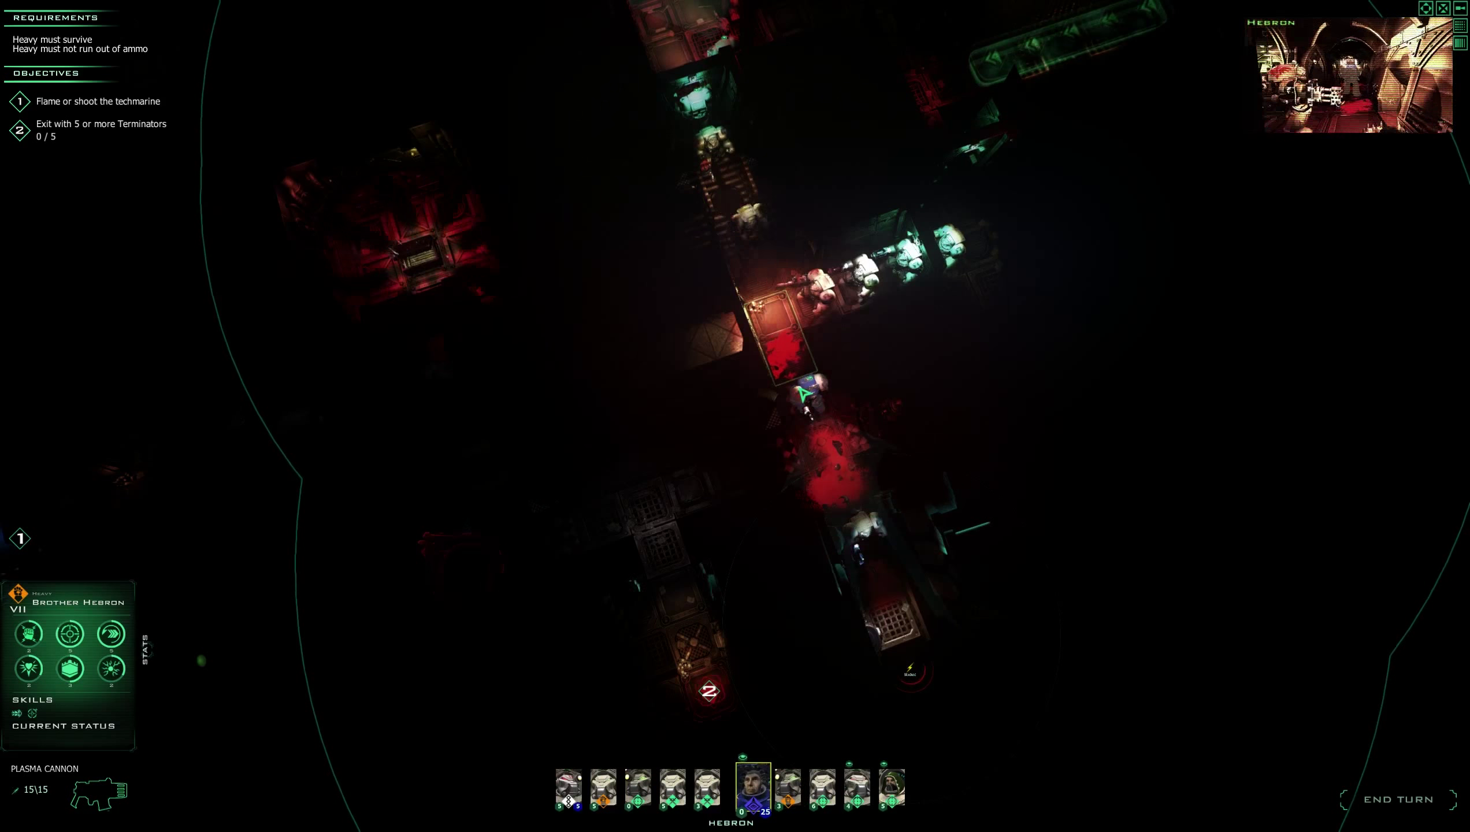
pyautogui.click(788, 787)
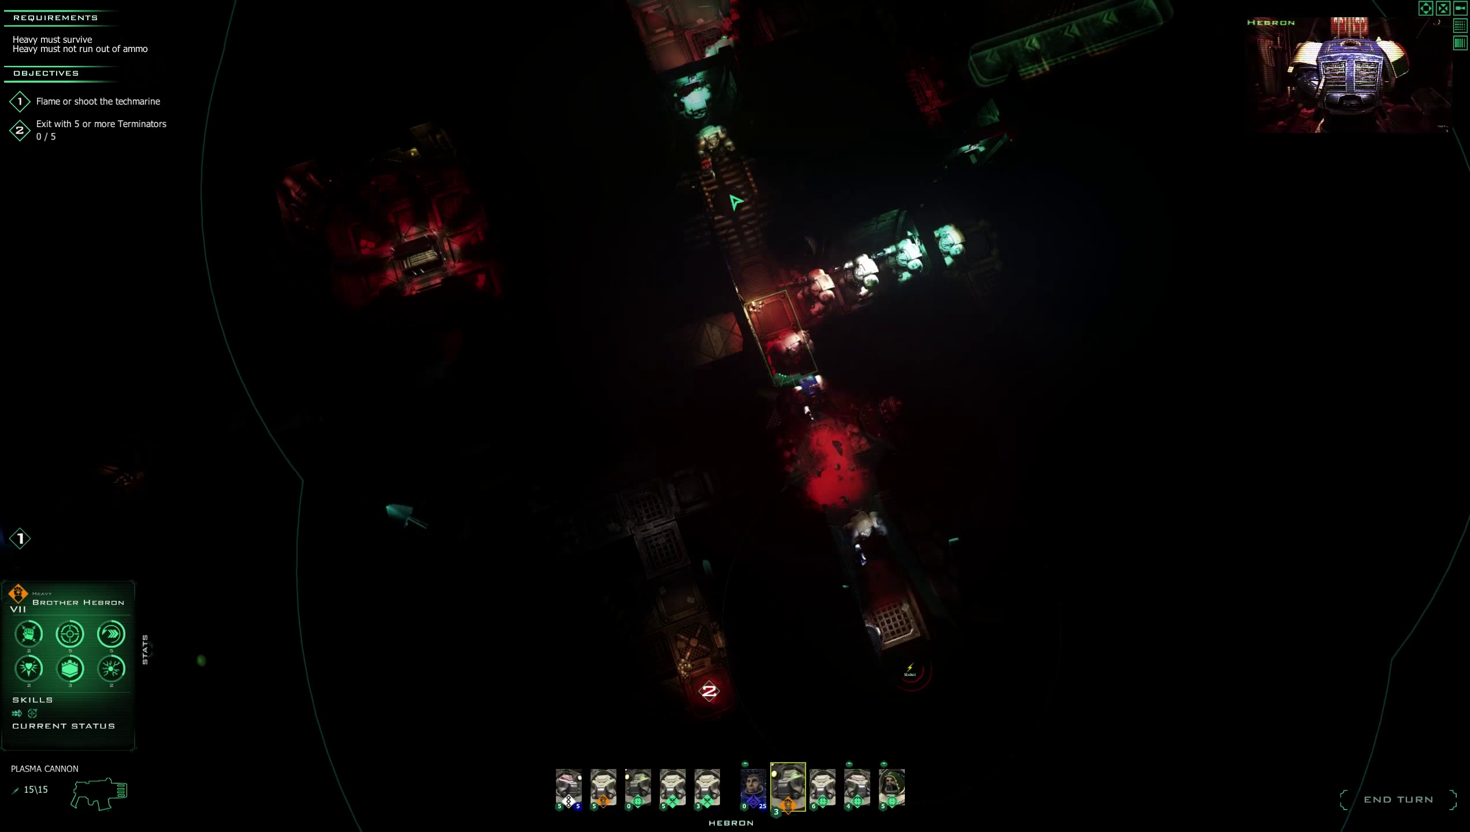
pyautogui.click(823, 787)
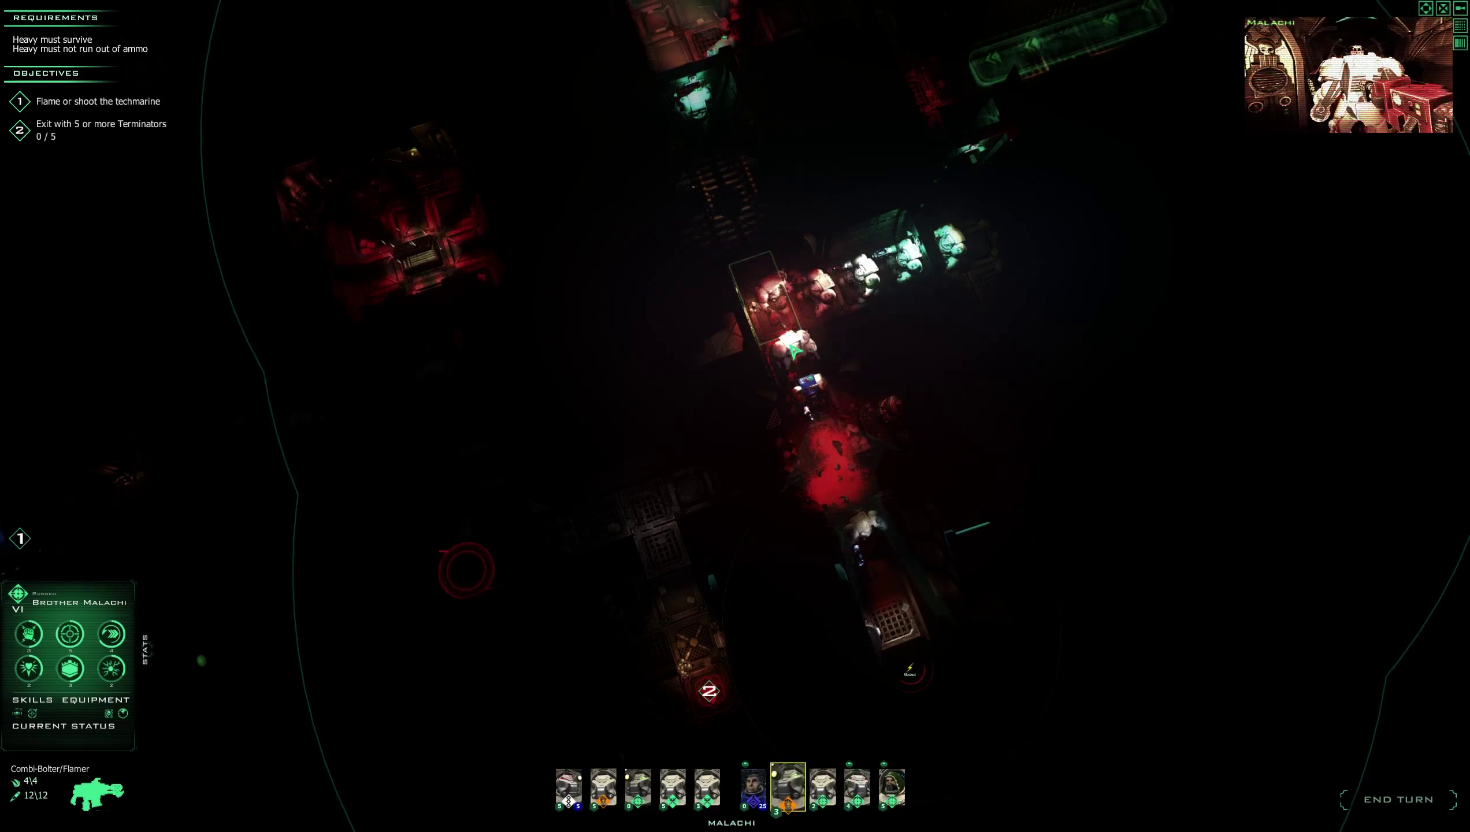
pyautogui.click(856, 788)
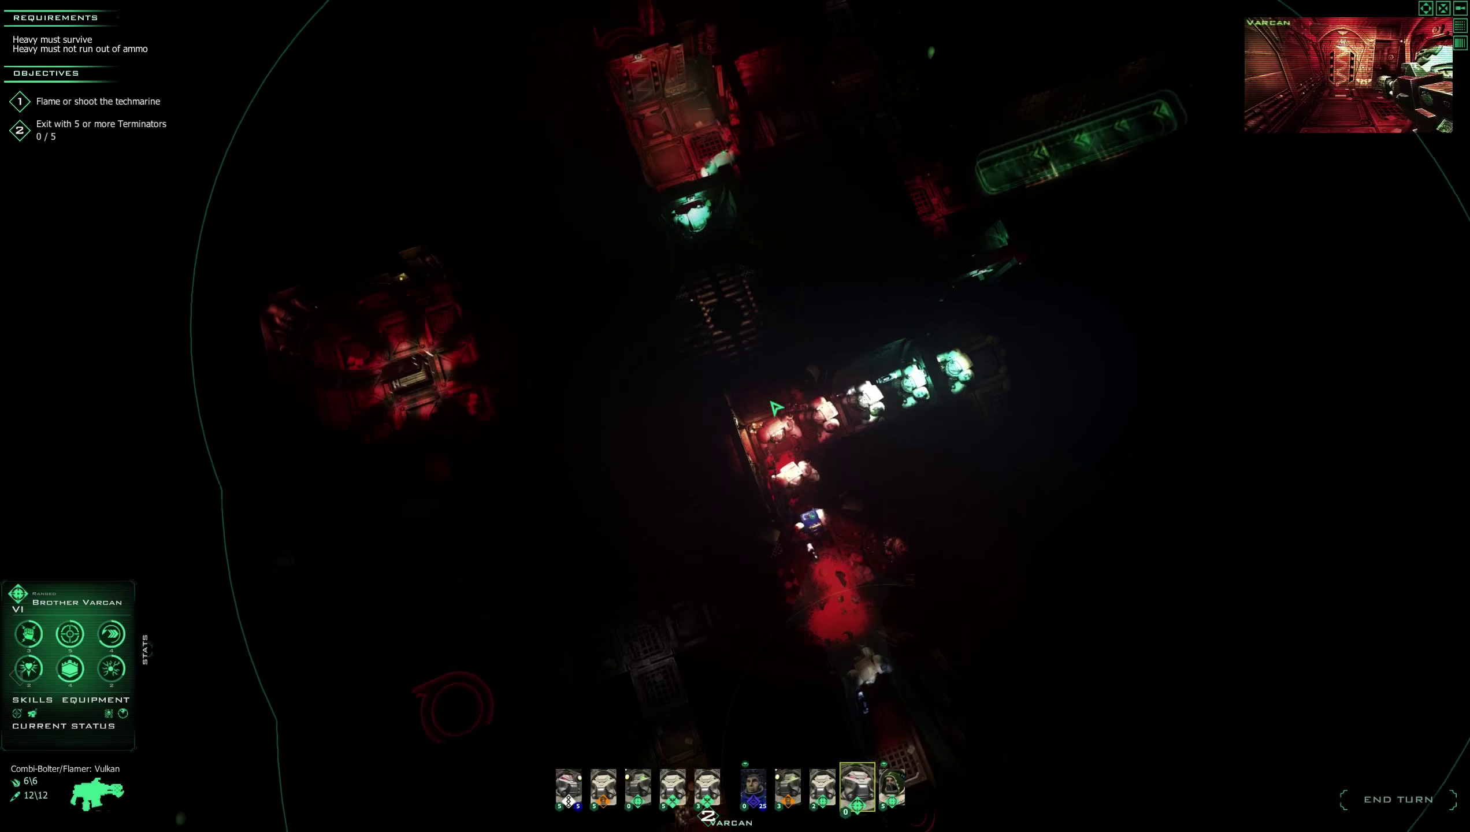
pyautogui.click(892, 789)
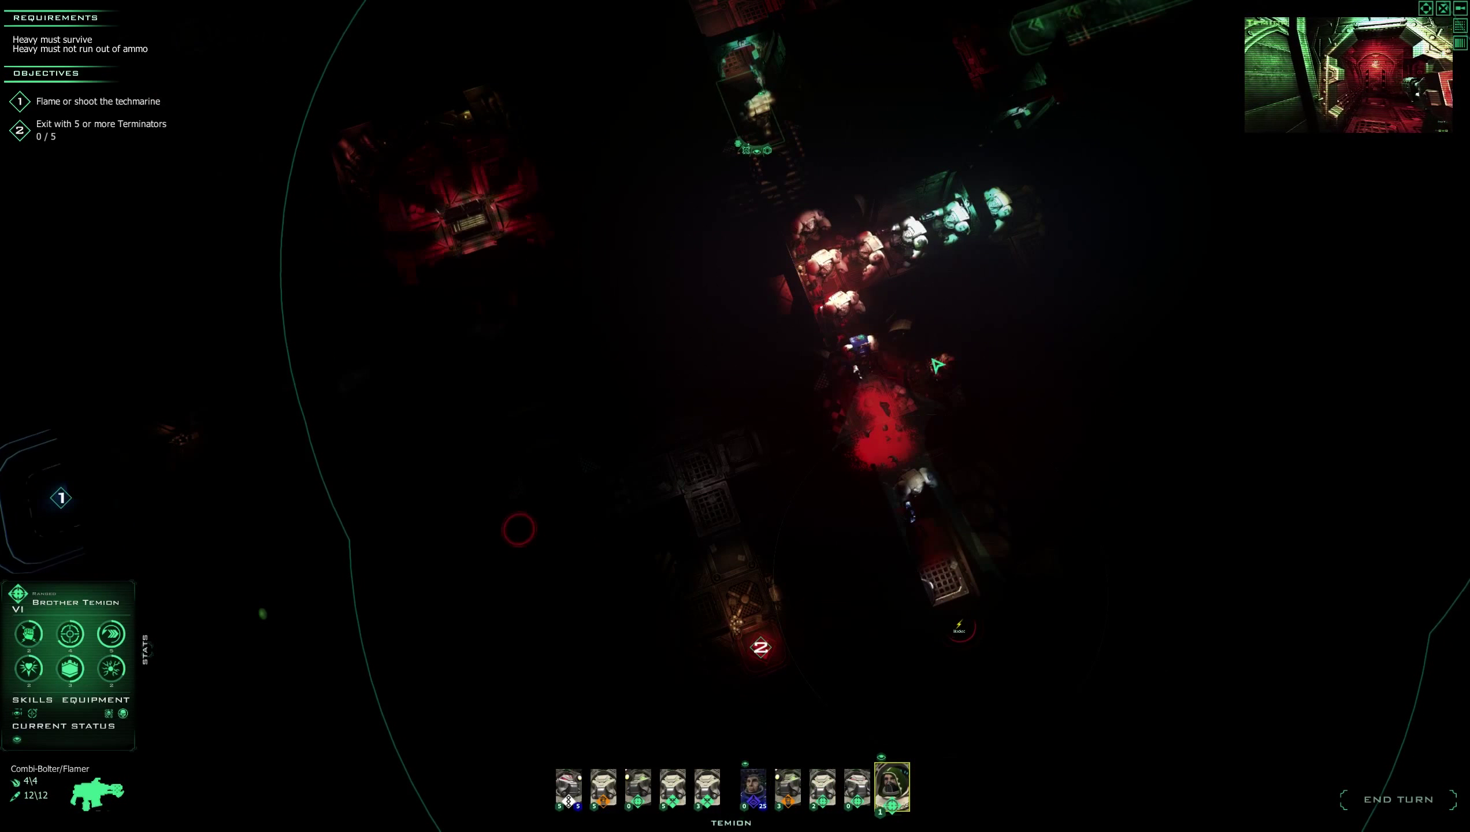
pyautogui.click(1400, 798)
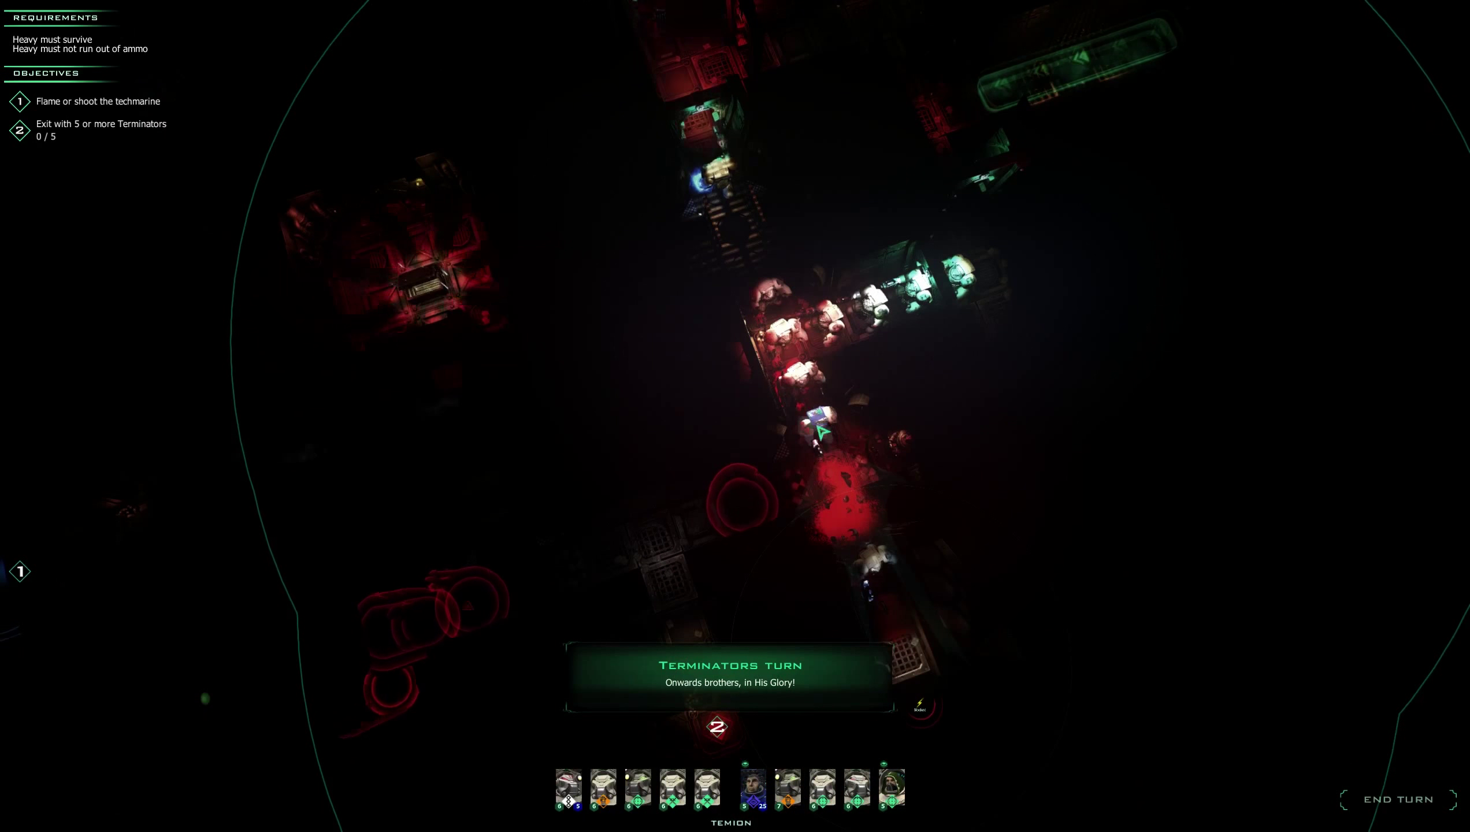
# Select Brother Hebron, plasma cannon fully charged, to plot his move.
pyautogui.click(751, 788)
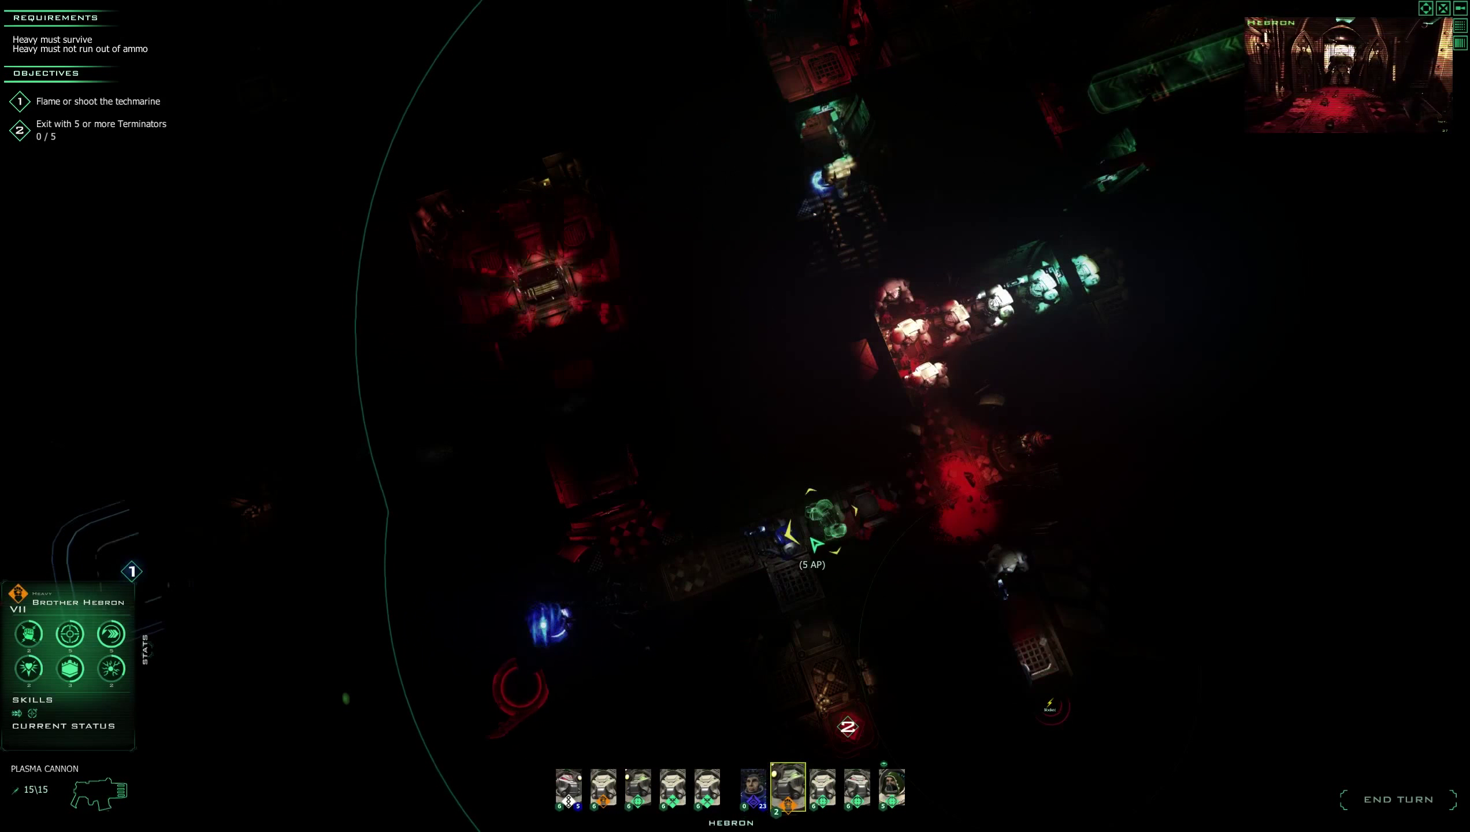
# Move Brothers Malachi and Varcan up the lower-left corridor, then select Brother Zaal.
pyautogui.click(822, 788)
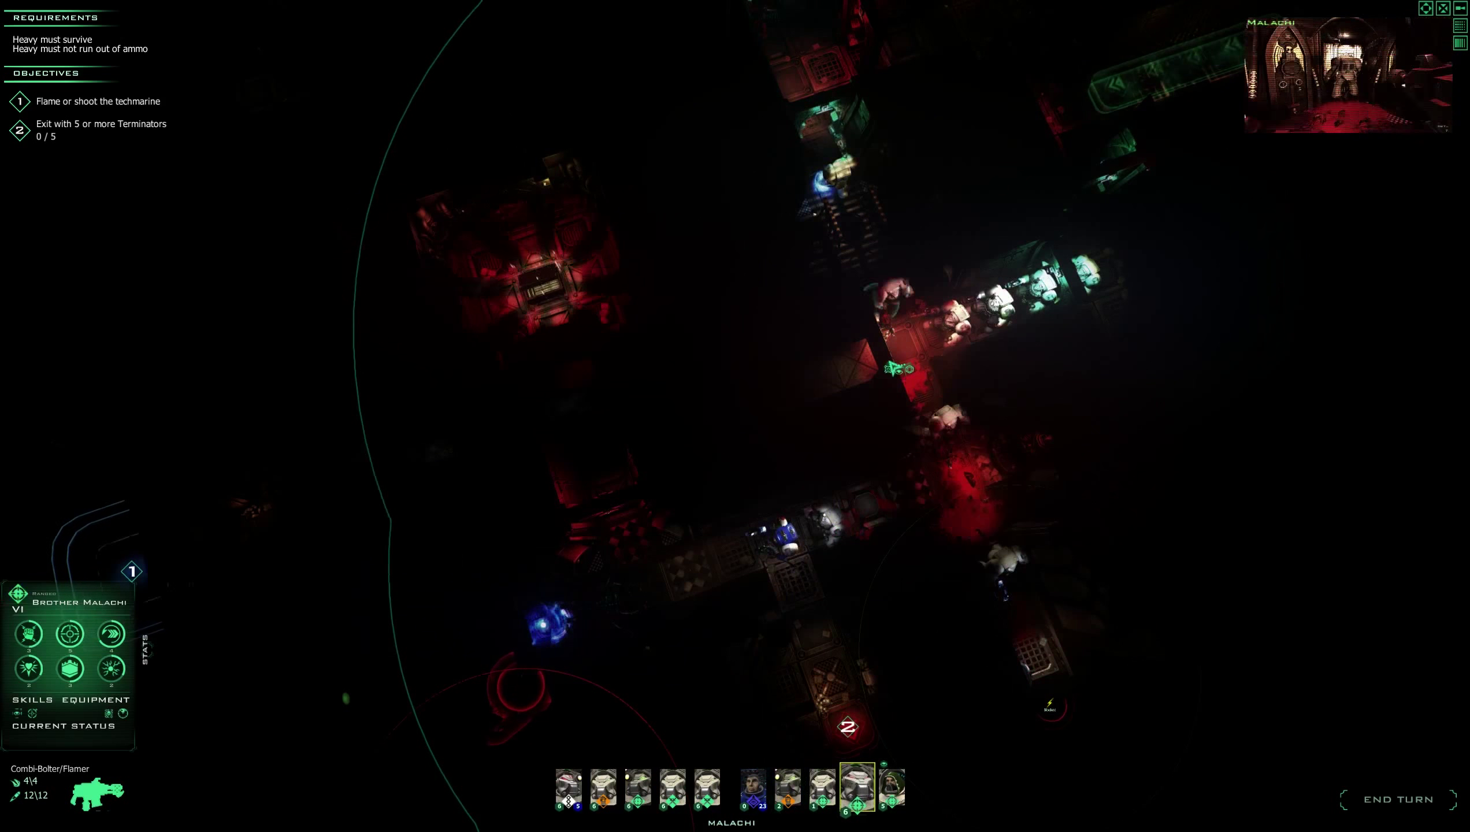
pyautogui.click(856, 790)
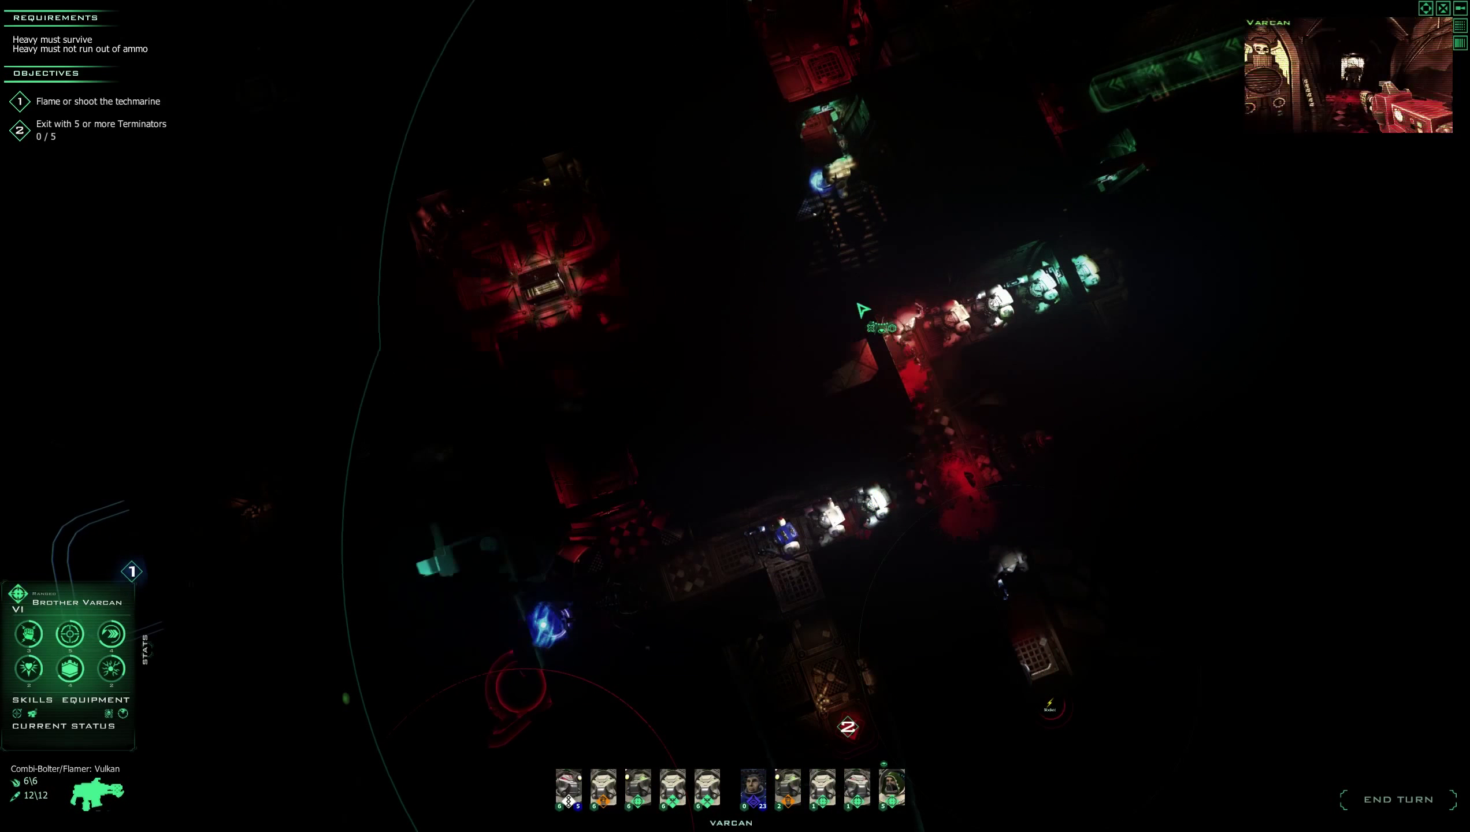
pyautogui.click(893, 785)
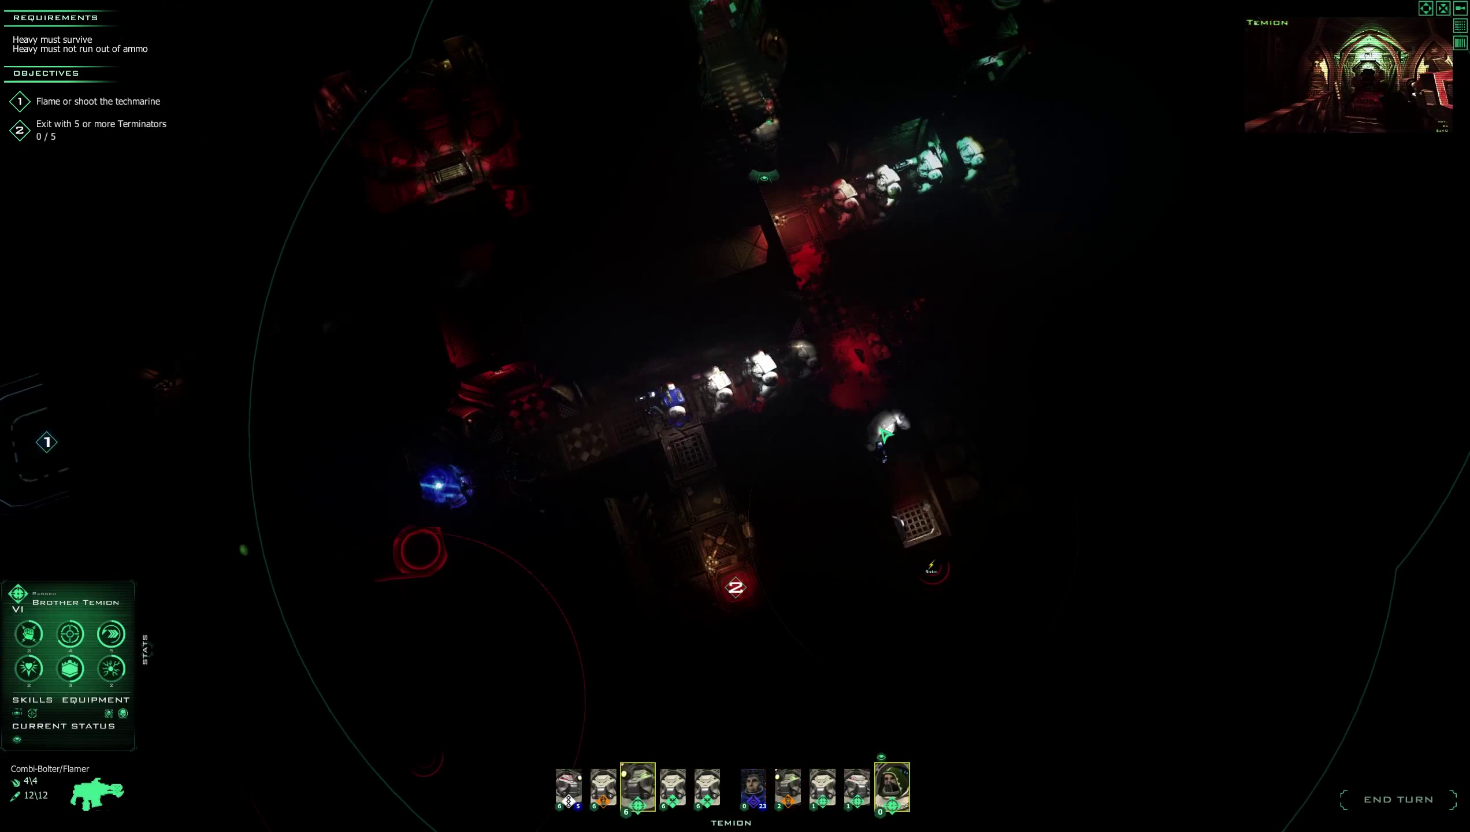
pyautogui.click(890, 787)
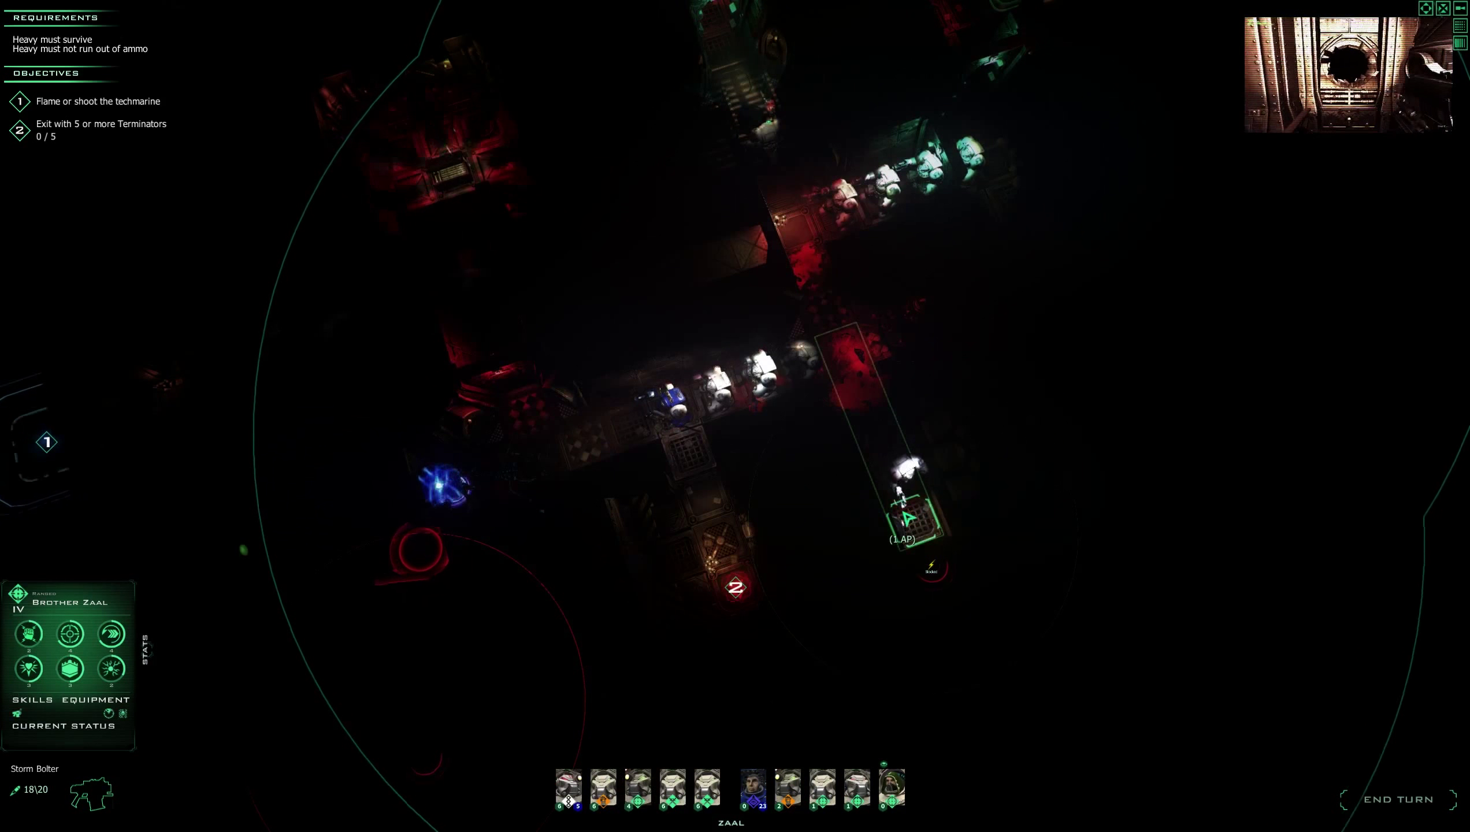
# Order Zaal, Bareus, Apothecary Baruch and Cephesus, then end the turn.
pyautogui.click(637, 788)
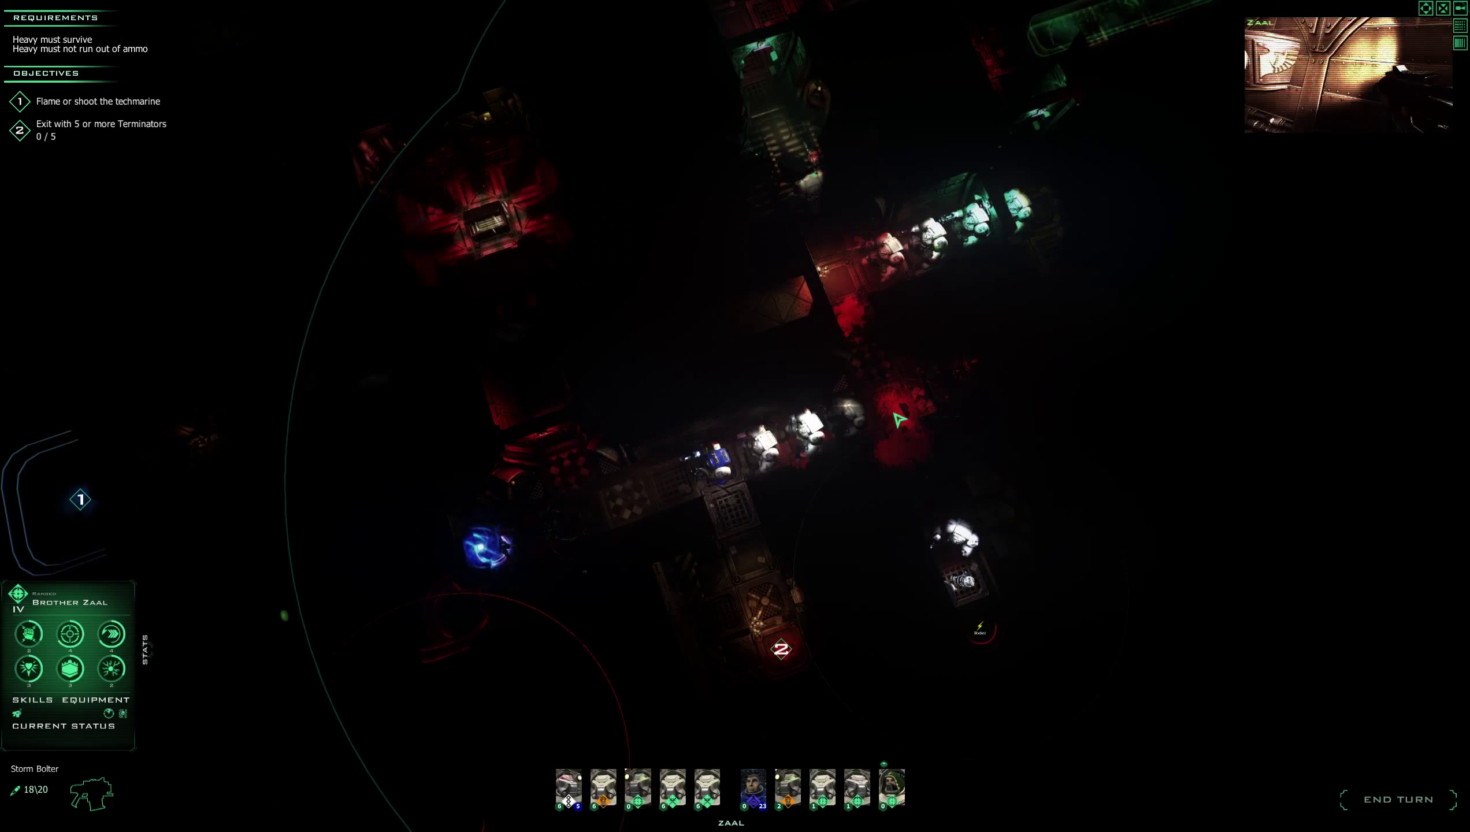
pyautogui.click(603, 787)
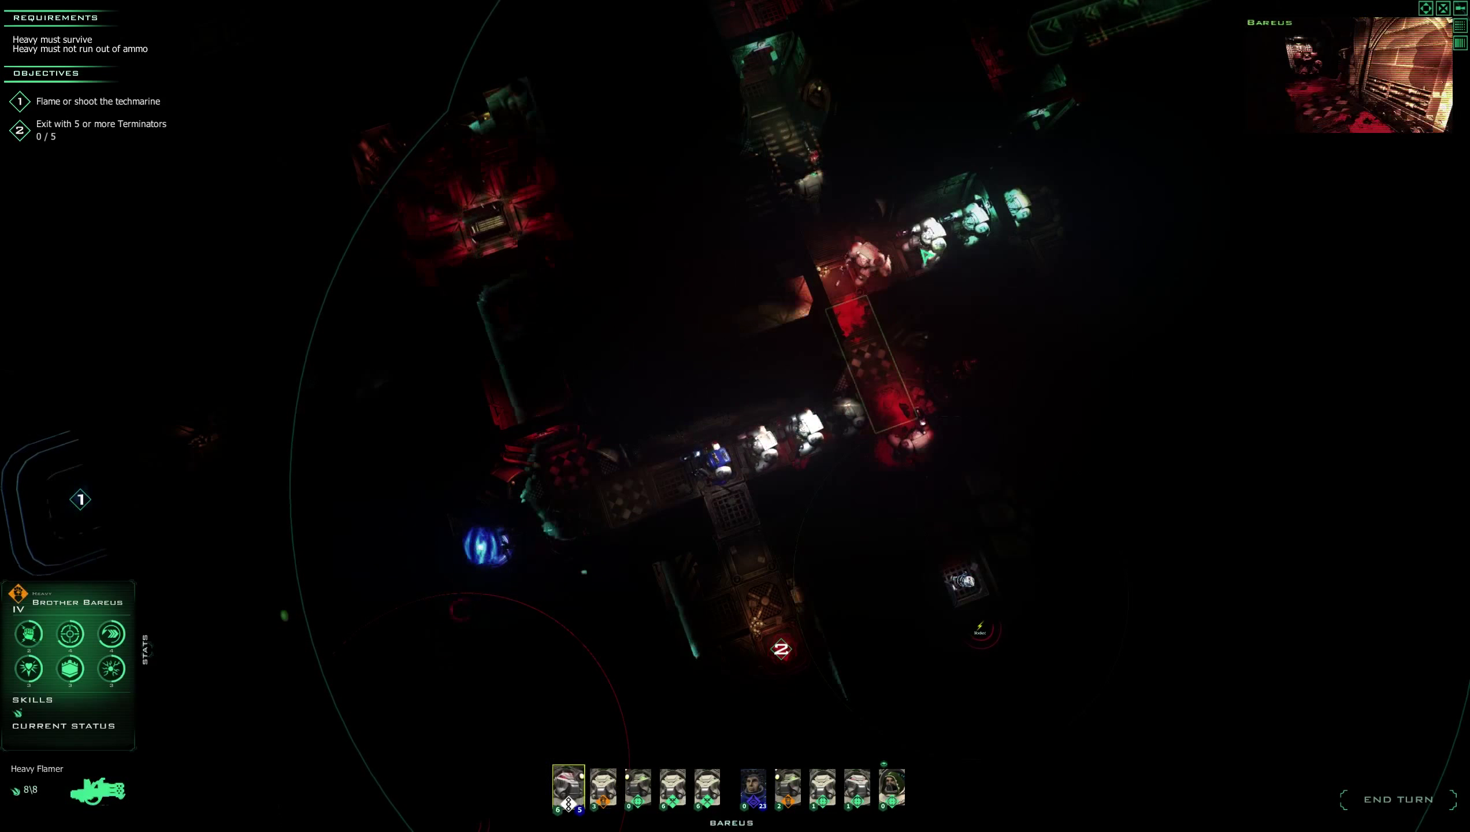
pyautogui.click(568, 788)
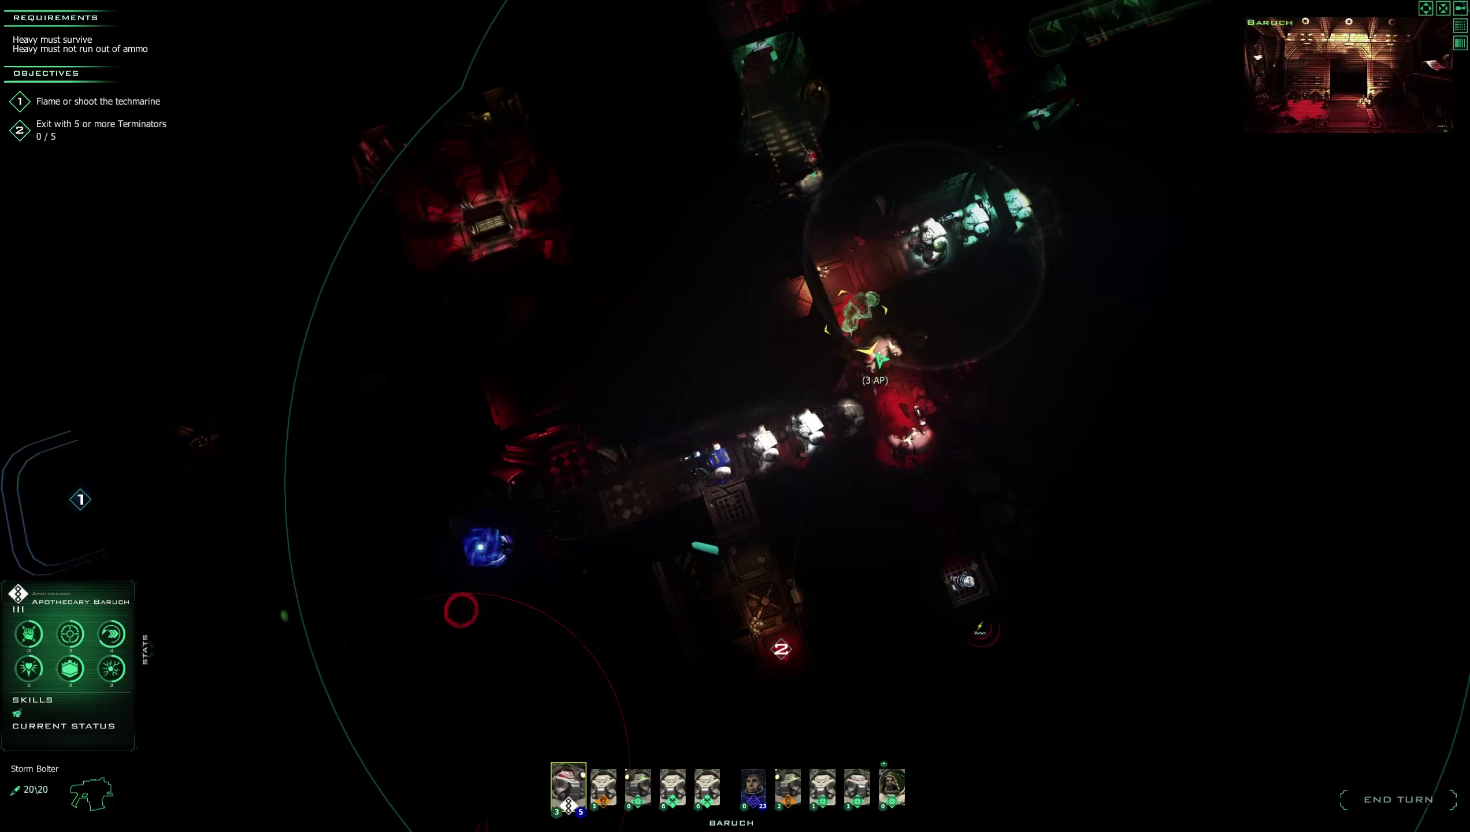
pyautogui.click(671, 788)
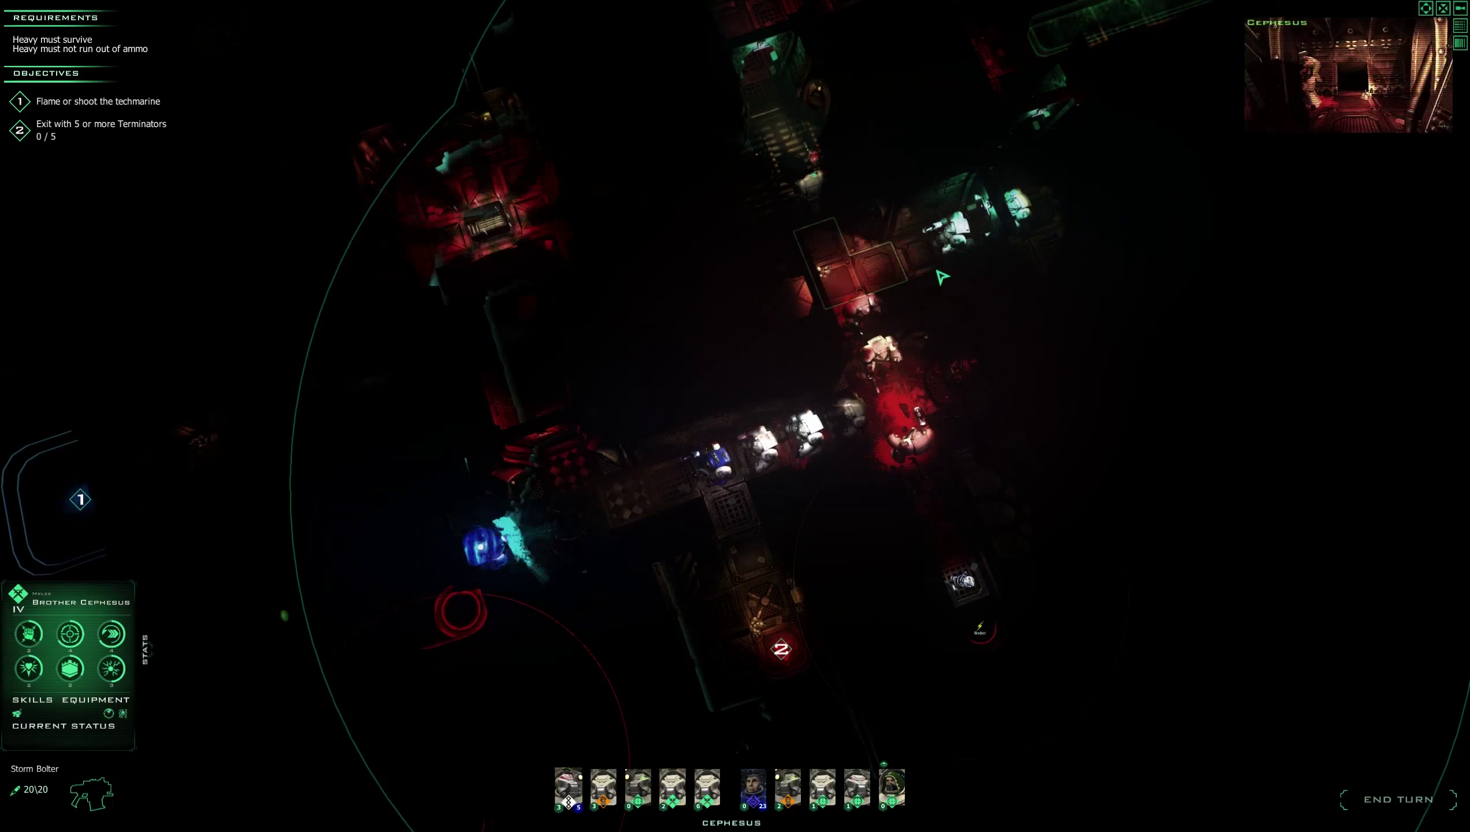
pyautogui.click(707, 788)
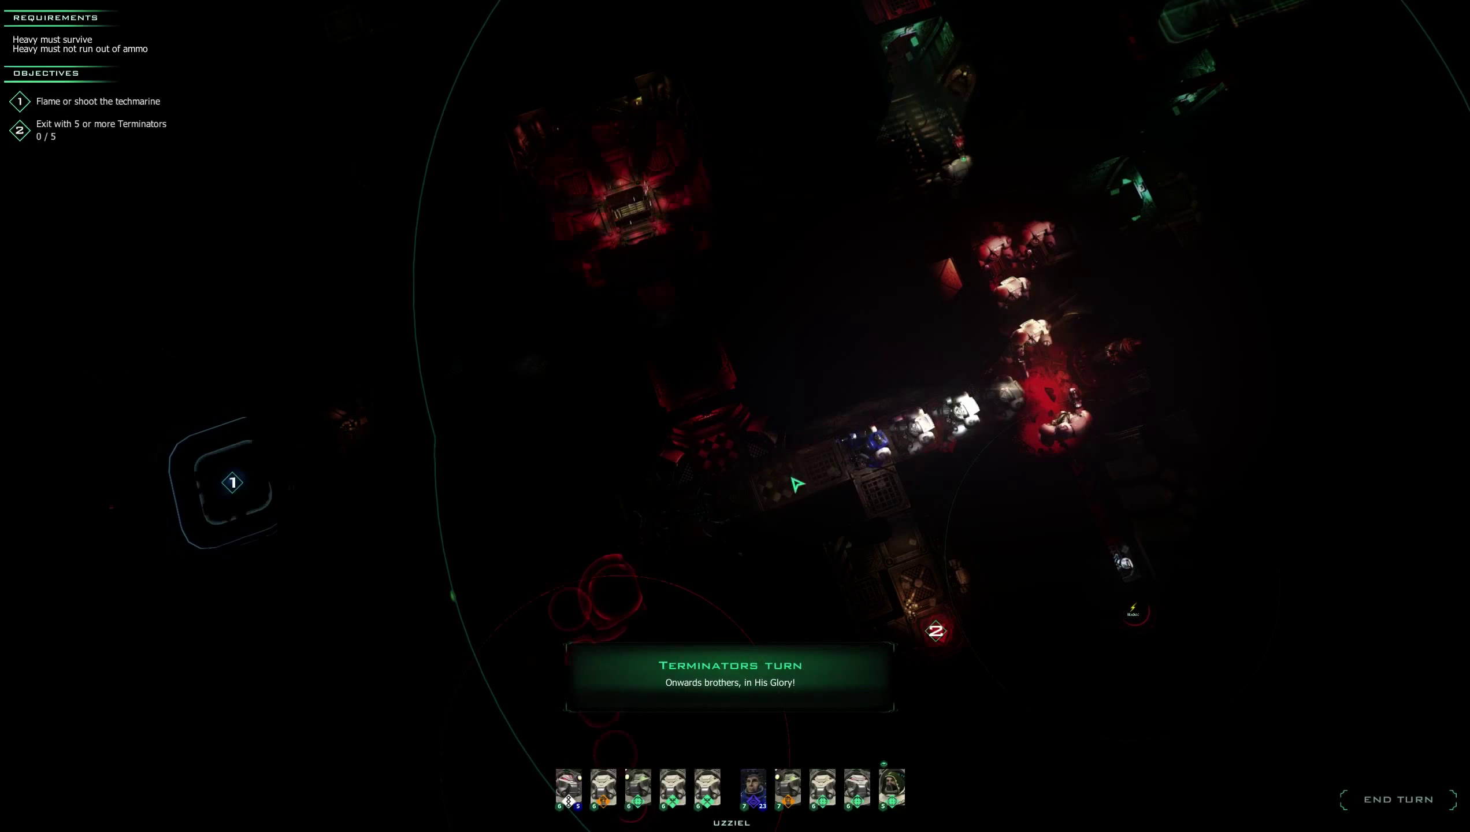
# Move Hebron, Varcan, Zaal and Apothecary Baruch left, leaving Brother Temion active.
pyautogui.click(751, 787)
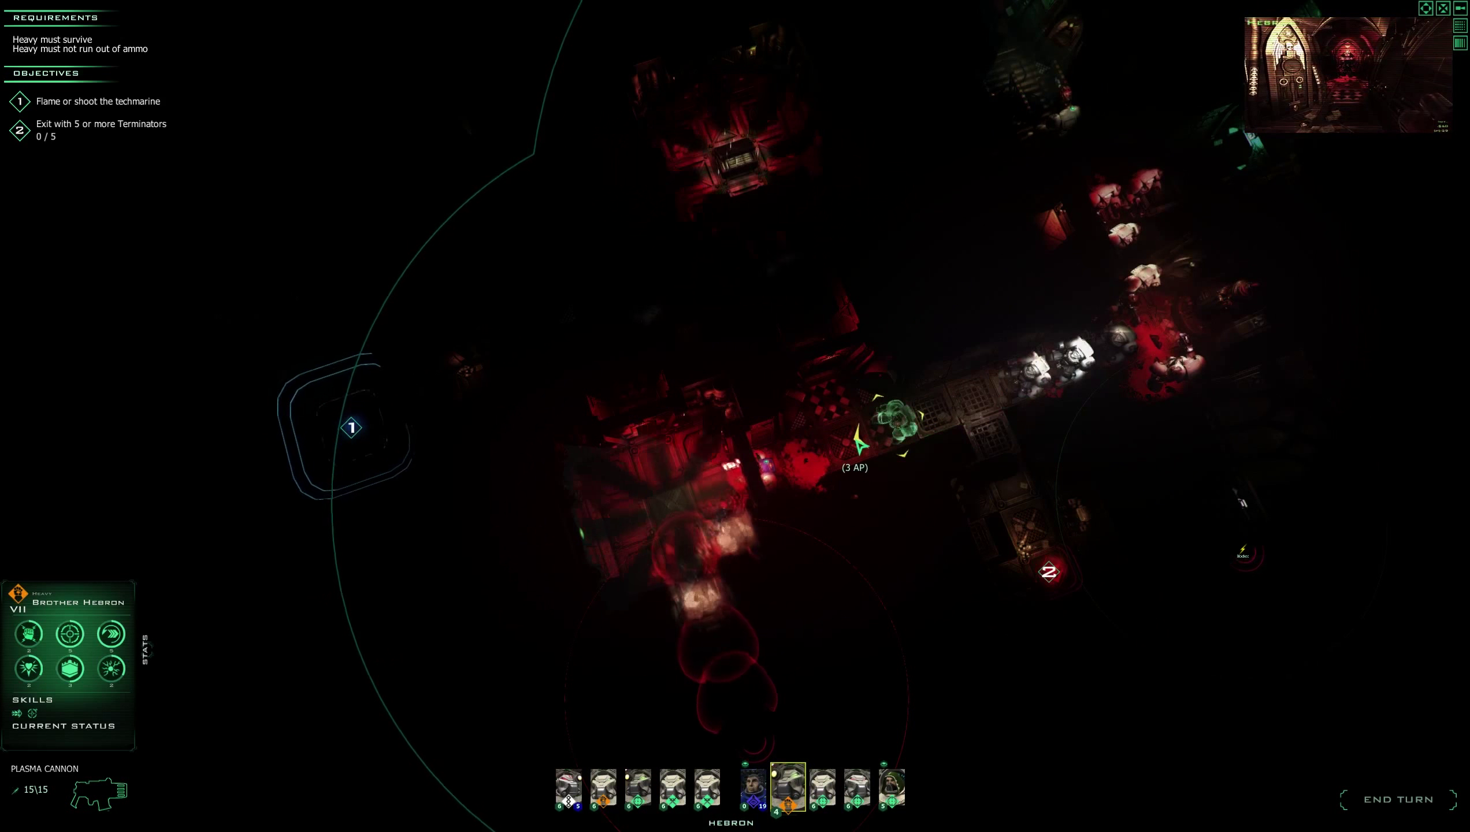
pyautogui.click(820, 789)
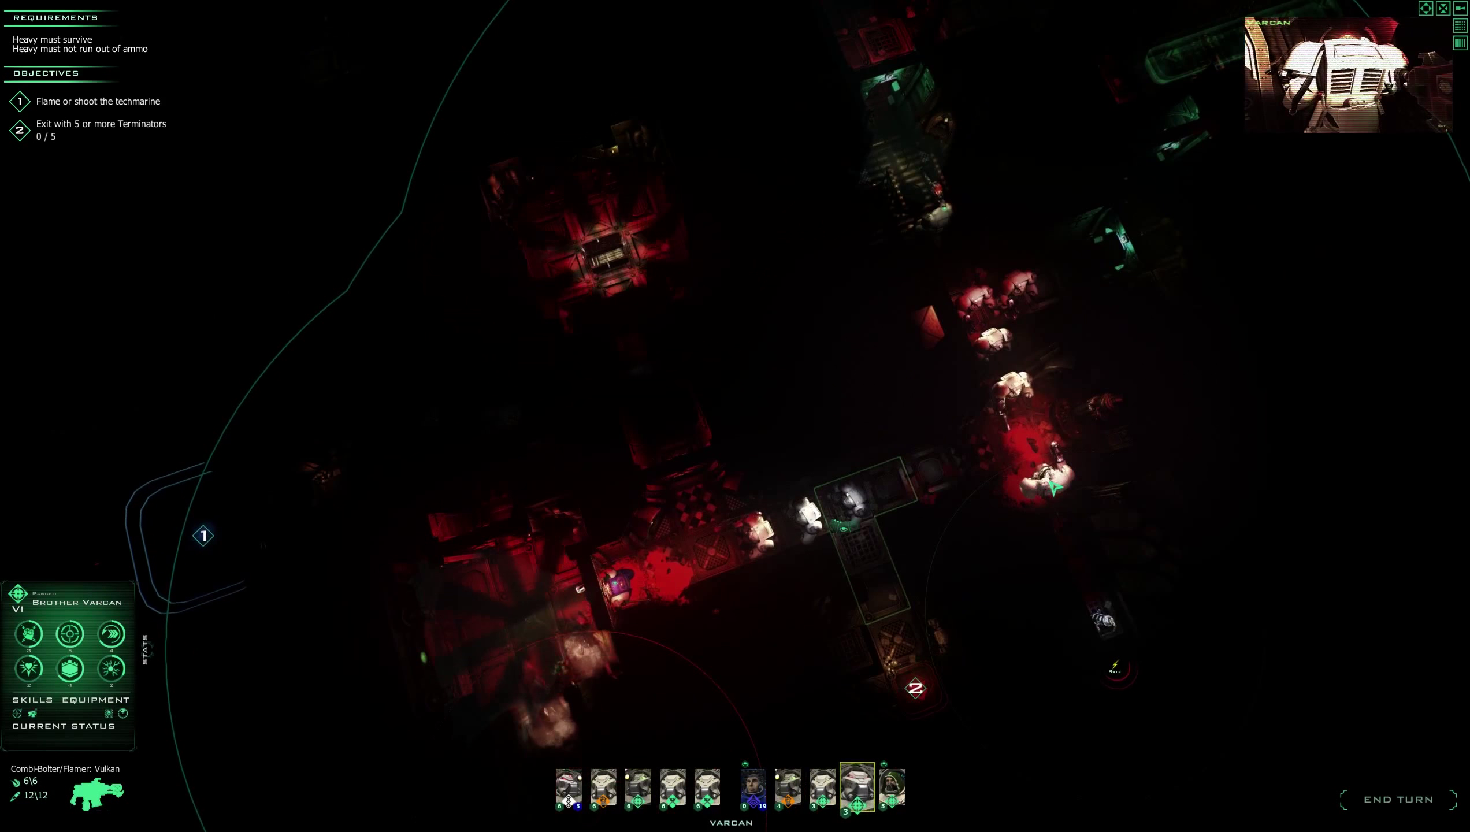
pyautogui.click(637, 788)
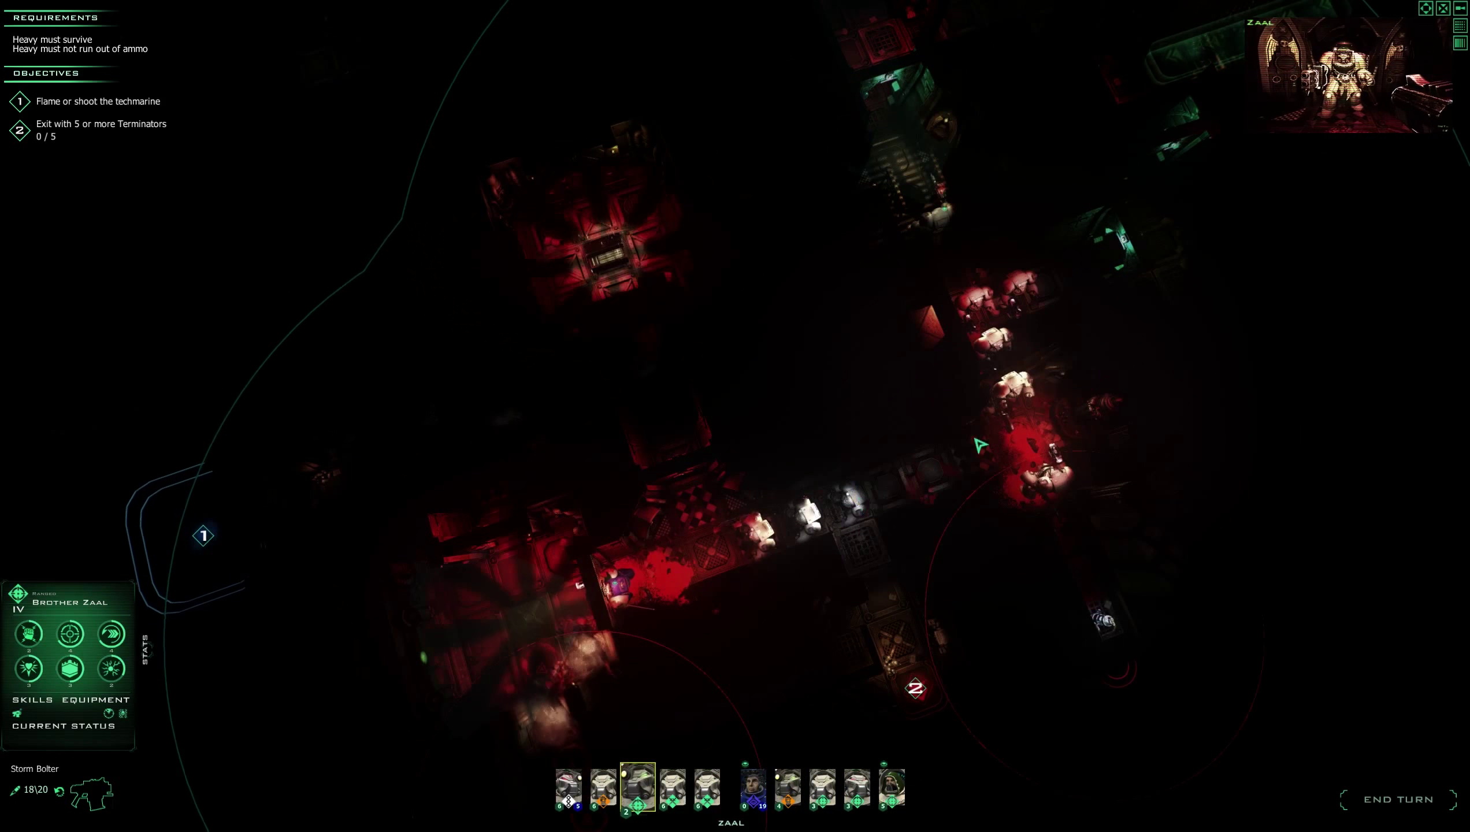
pyautogui.click(602, 787)
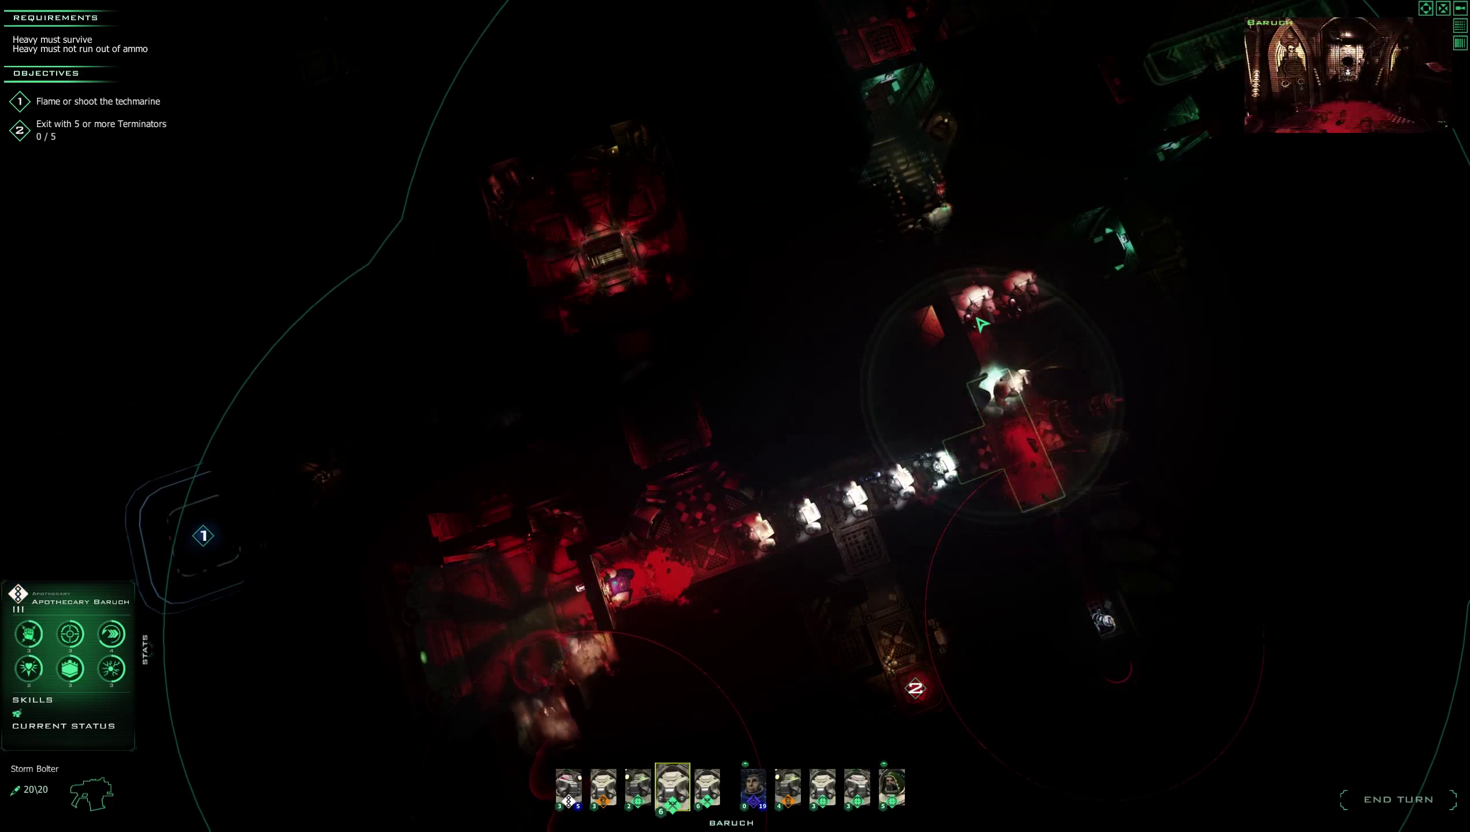
pyautogui.click(672, 787)
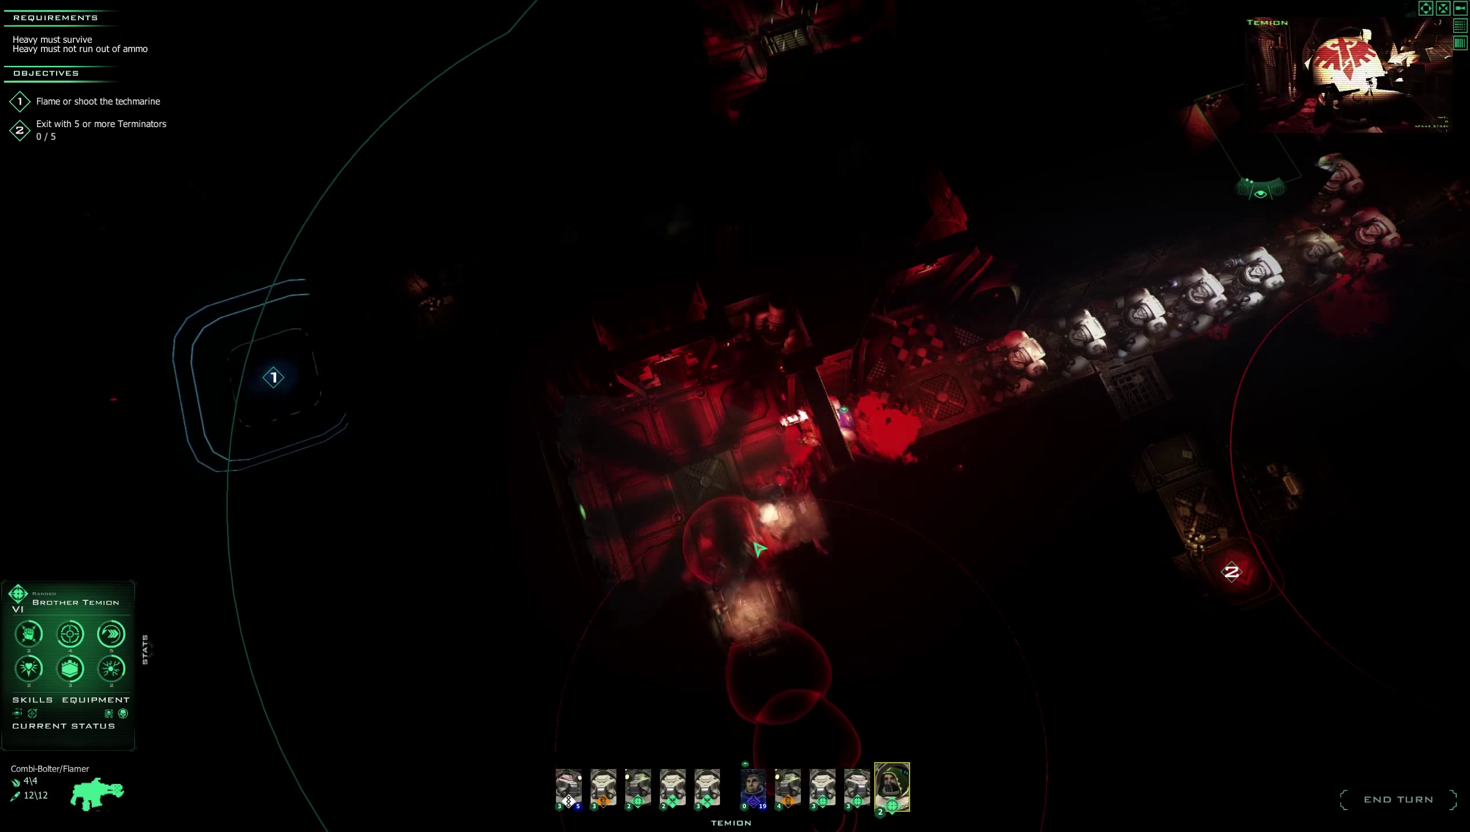
# Advance Hebron along the corridor and select Brother Varcan at the room entrance.
pyautogui.click(1398, 799)
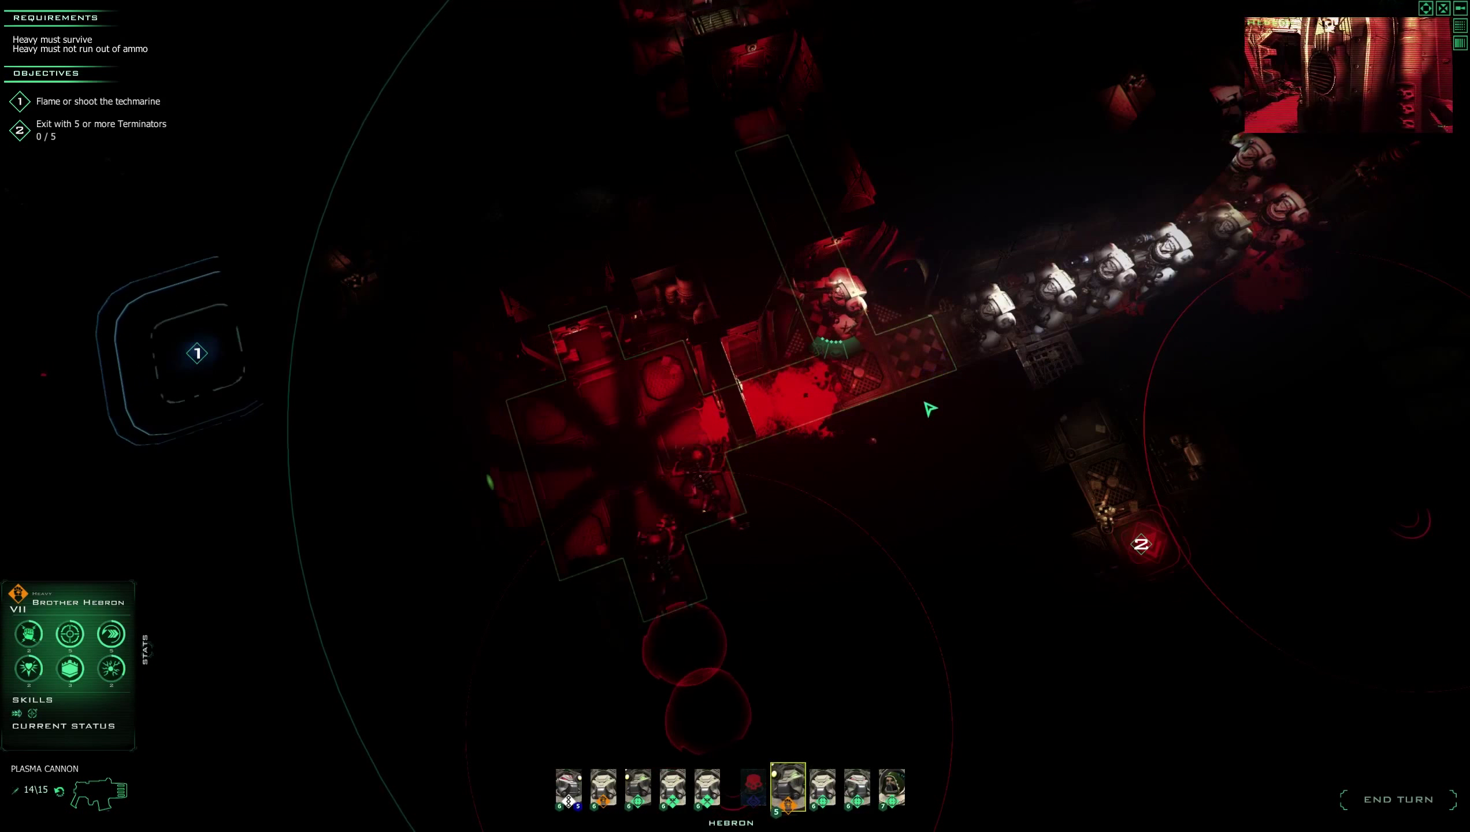
pyautogui.click(822, 788)
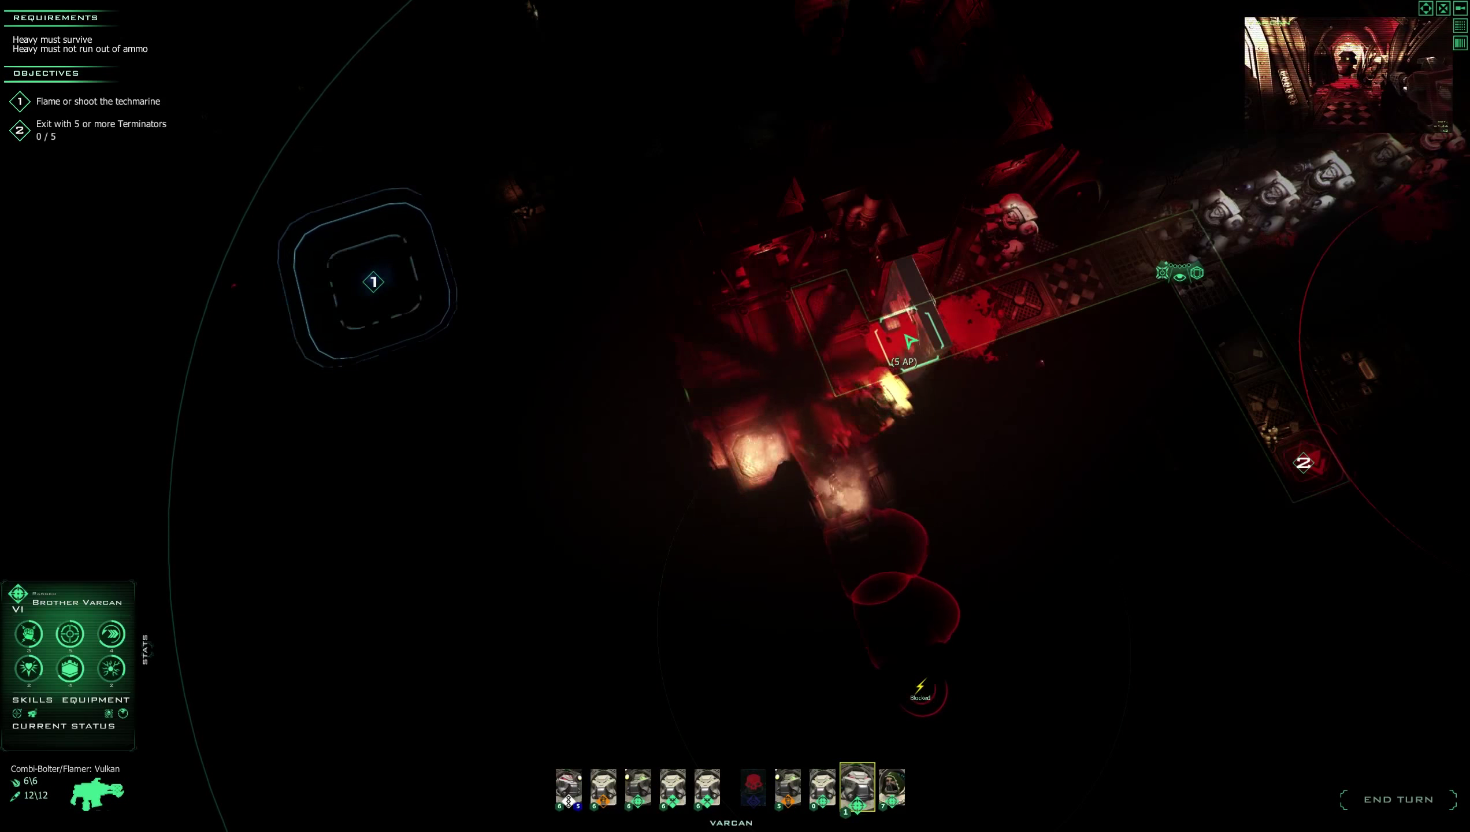
# Position Brothers Hebron, Varcan and Zaal around the burning rooms.
pyautogui.click(952, 326)
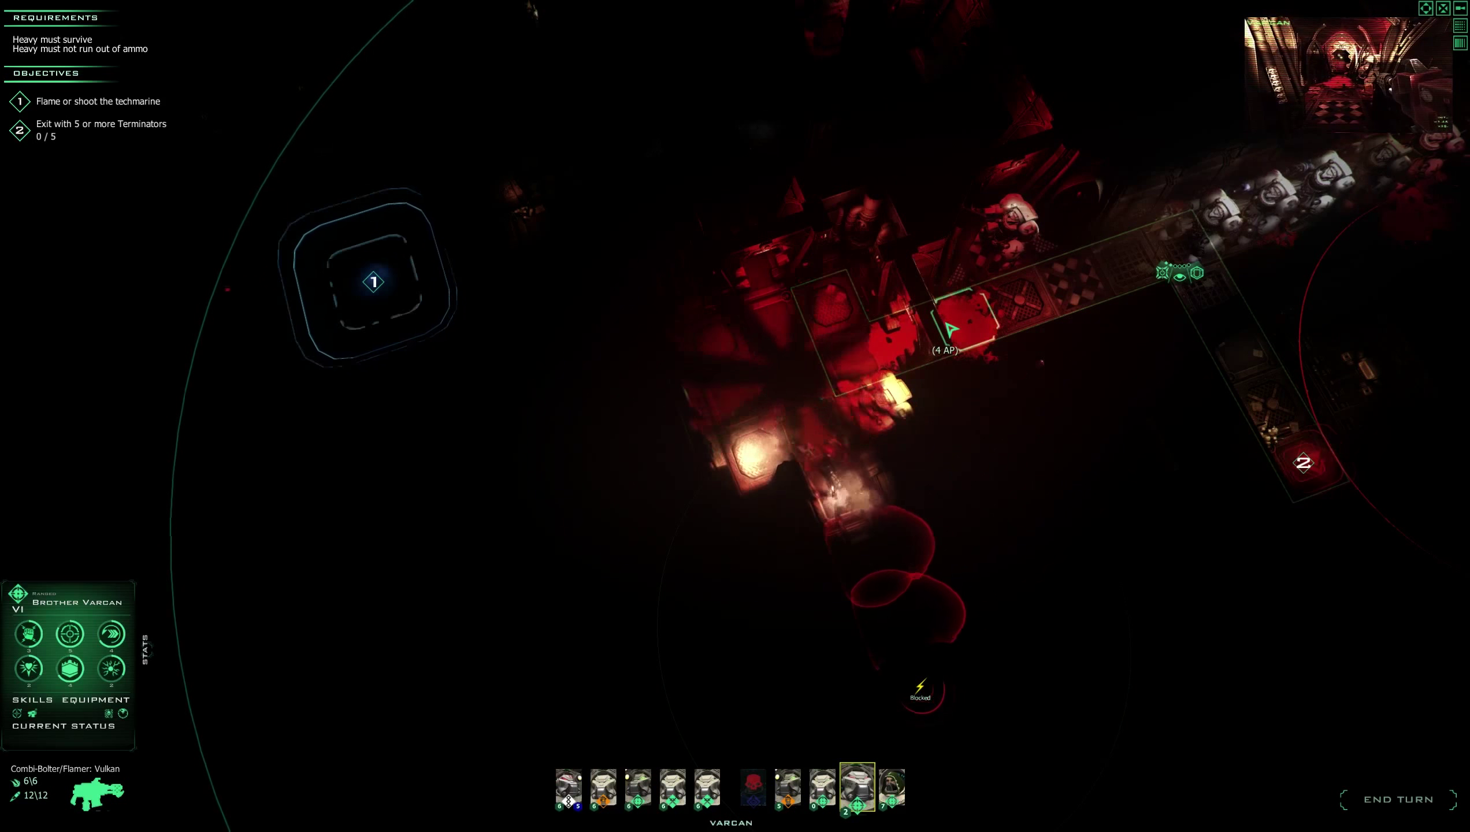
pyautogui.click(787, 787)
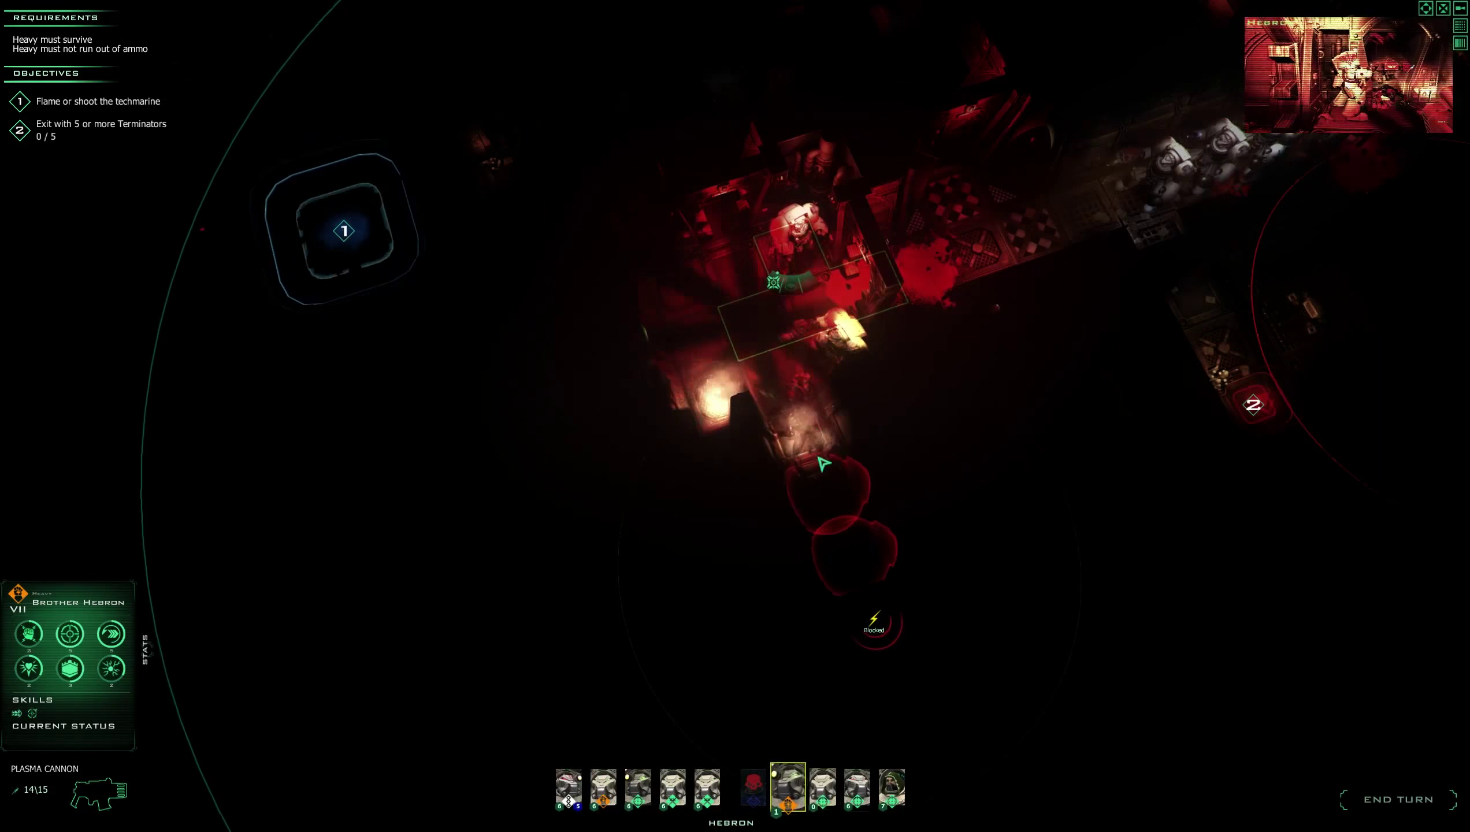
pyautogui.click(822, 789)
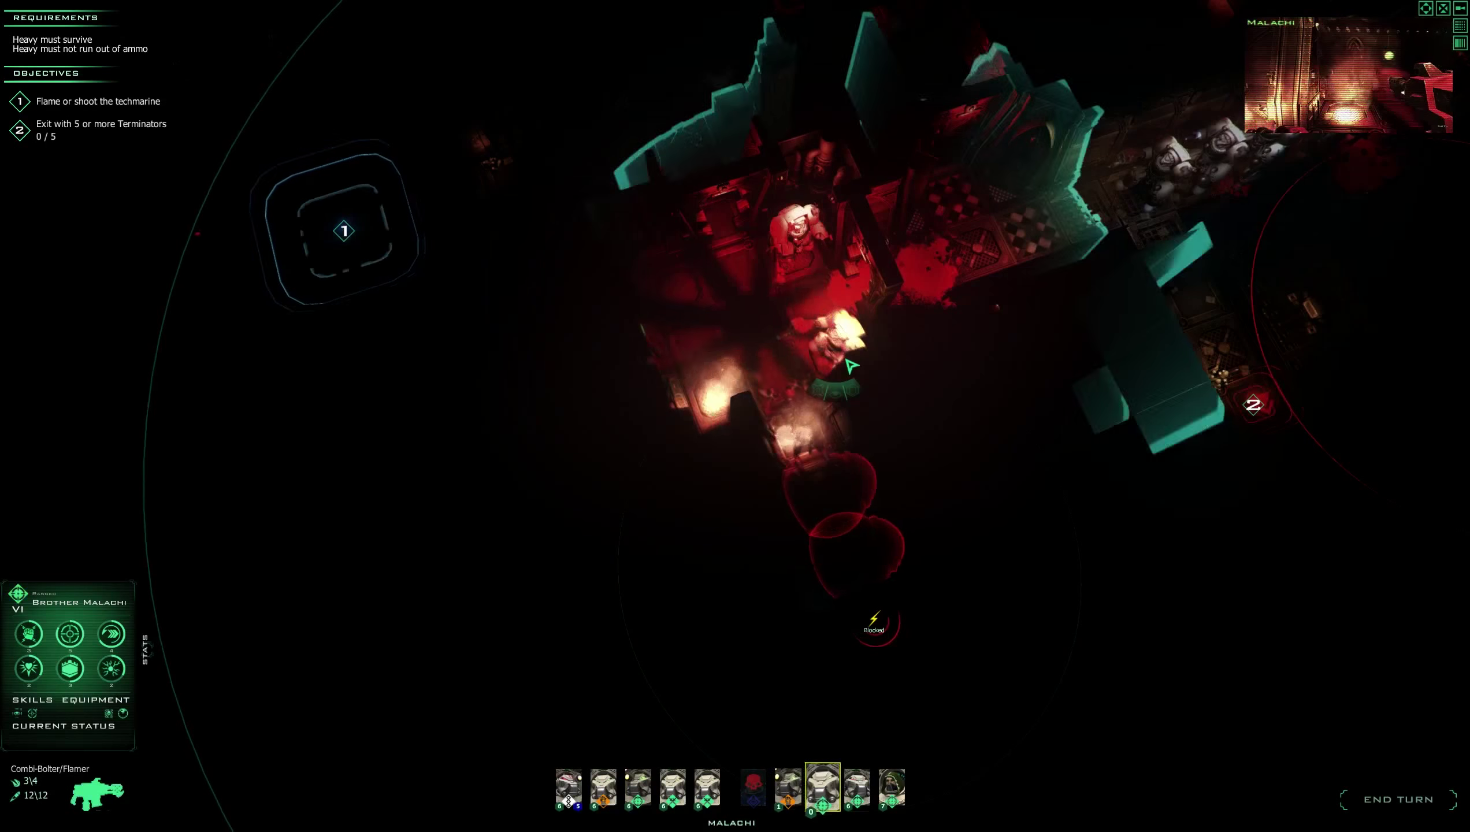
pyautogui.click(788, 788)
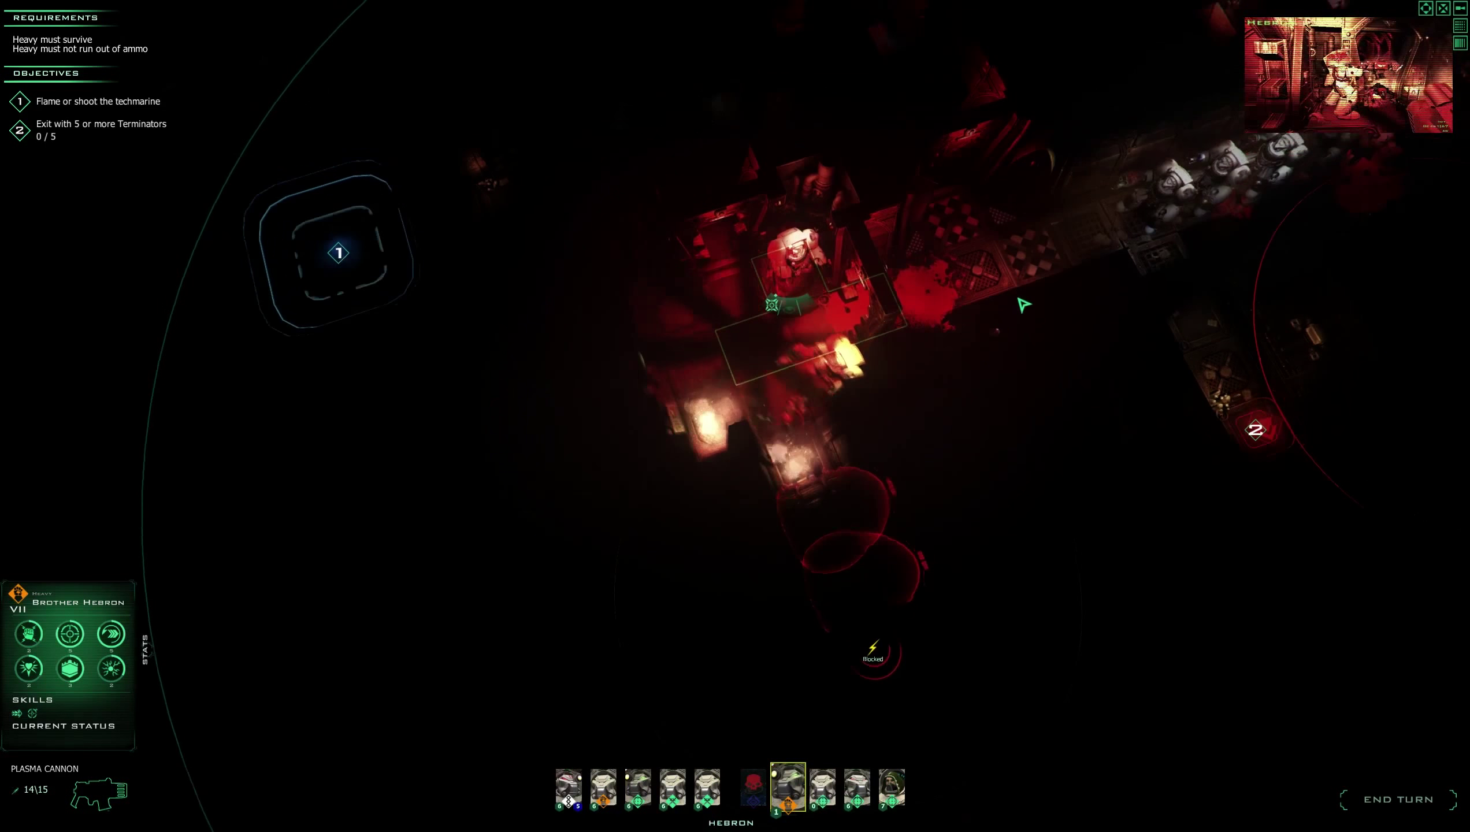
pyautogui.click(855, 788)
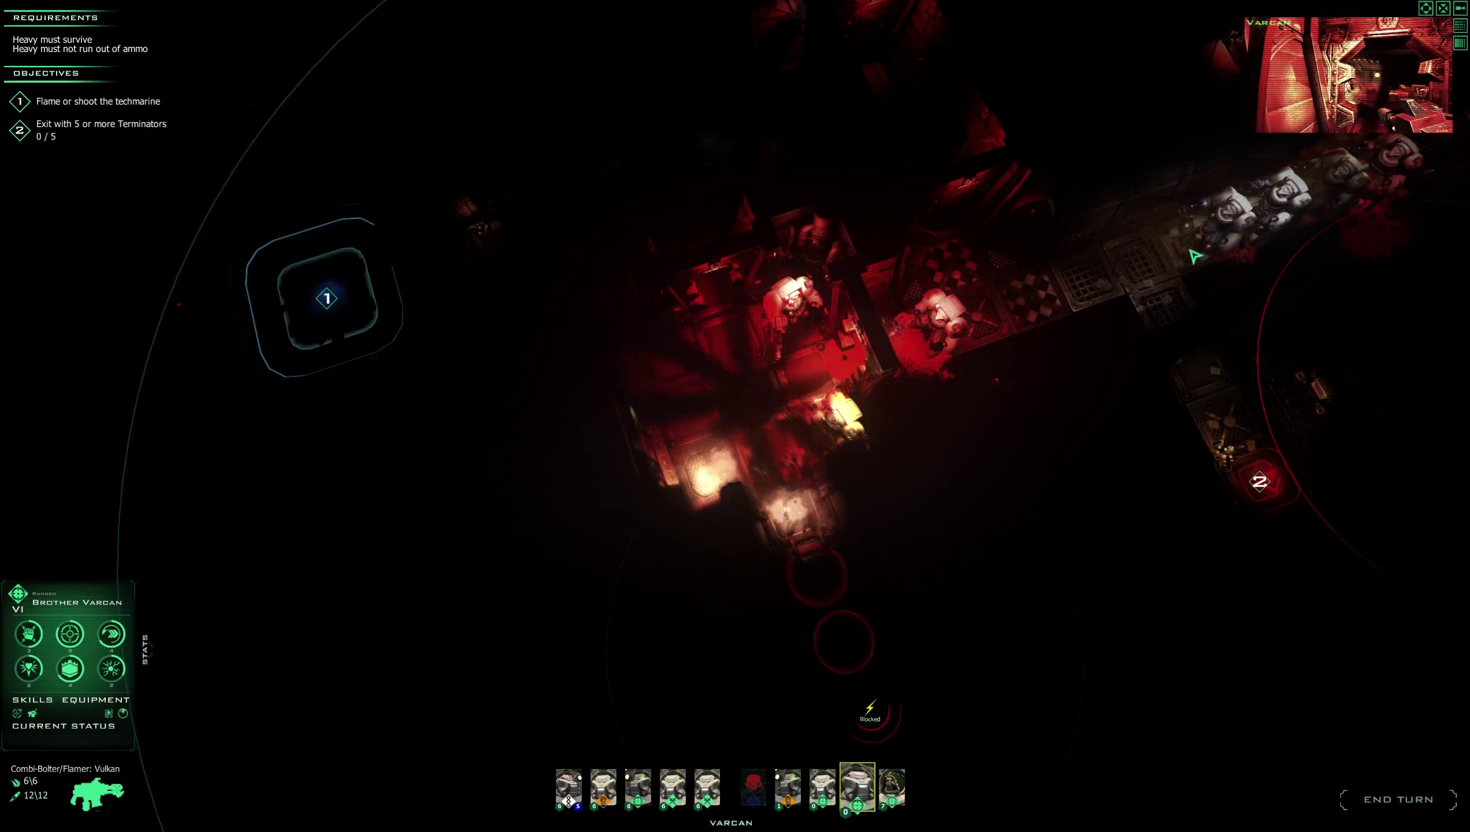
pyautogui.click(637, 787)
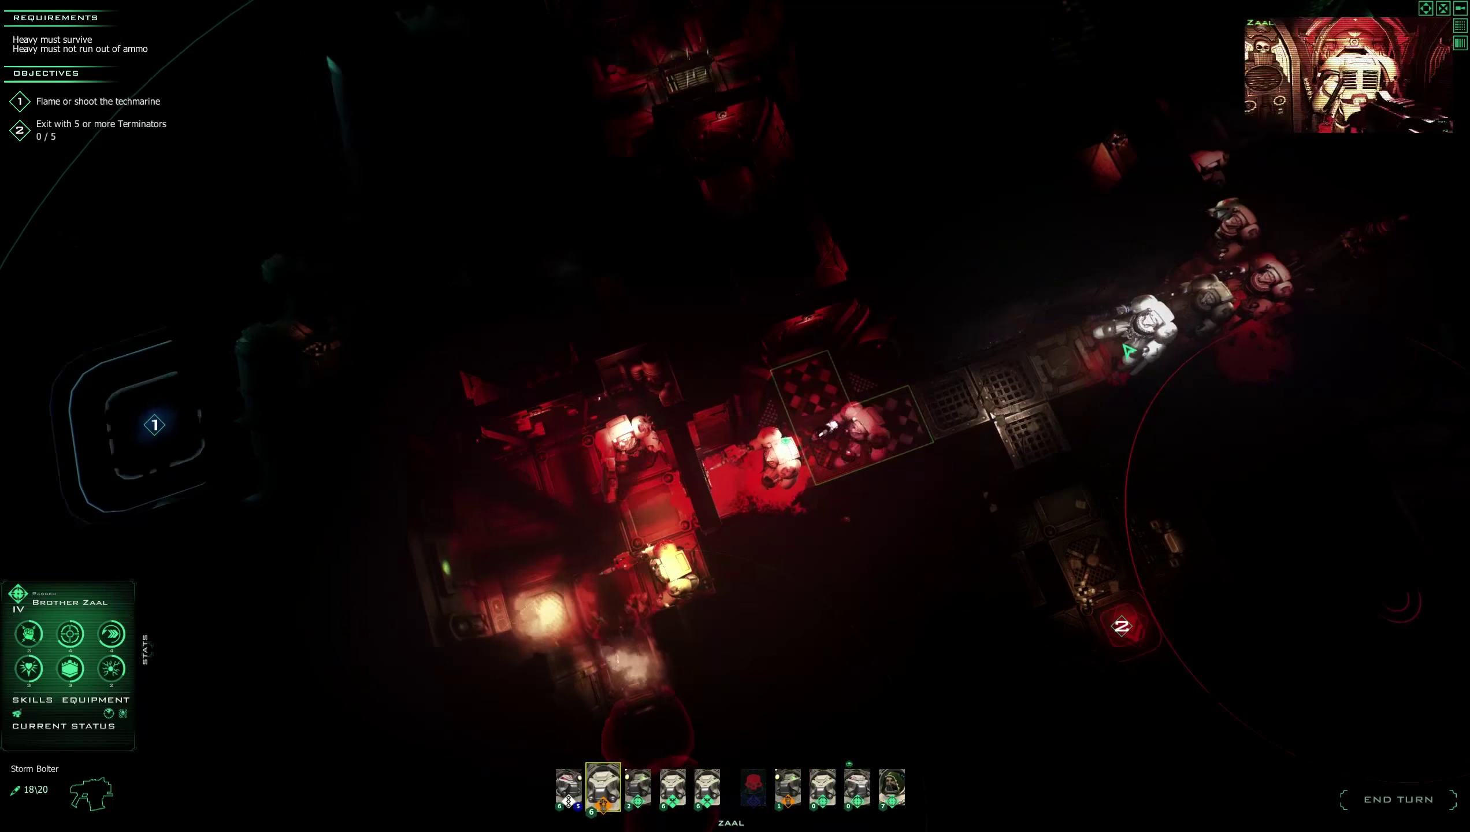
# Move Bareus, Apothecary Baruch, Cephesus and Temion into place, then end the turn.
pyautogui.click(638, 789)
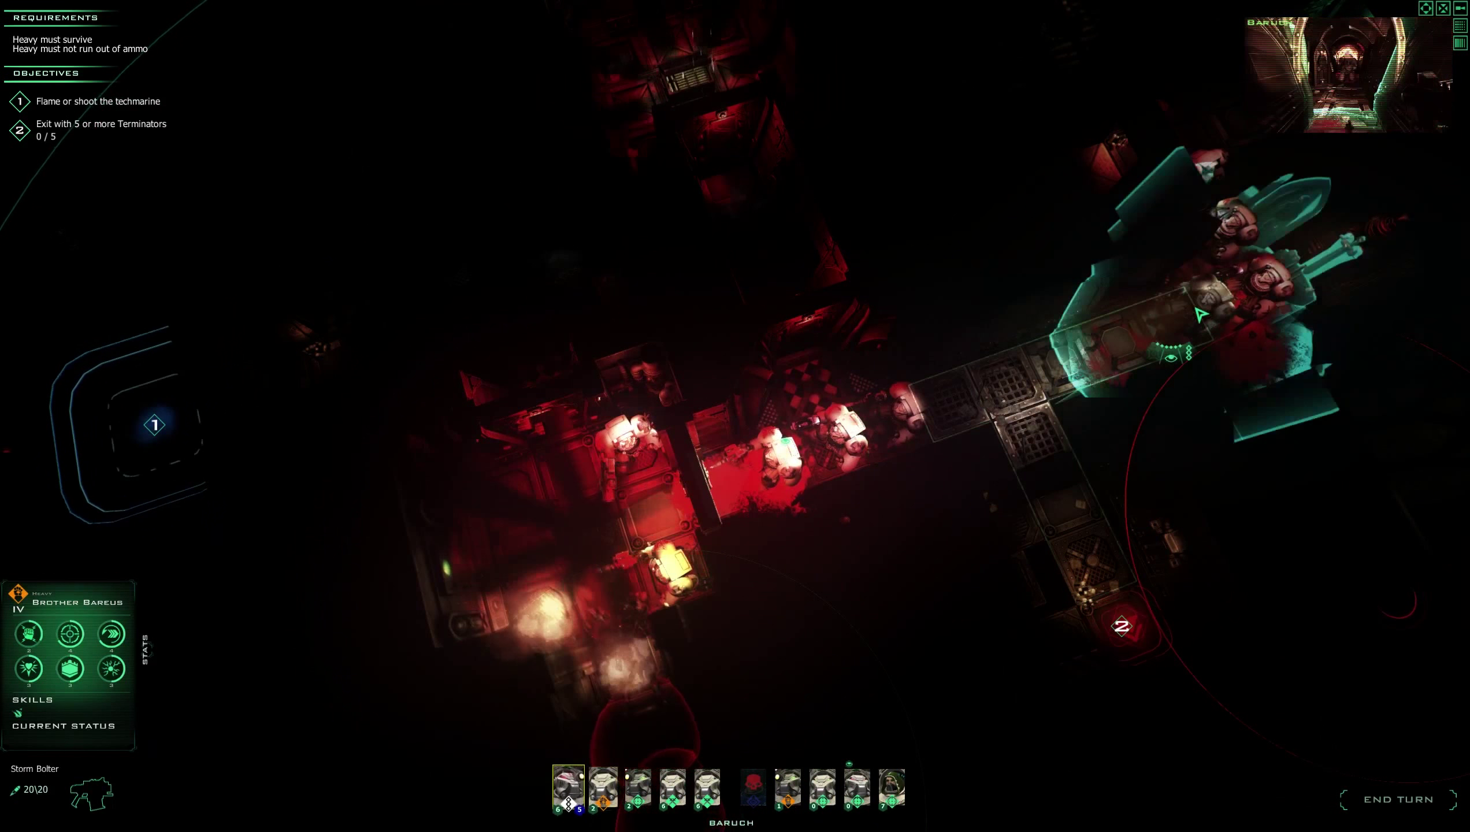
pyautogui.click(602, 787)
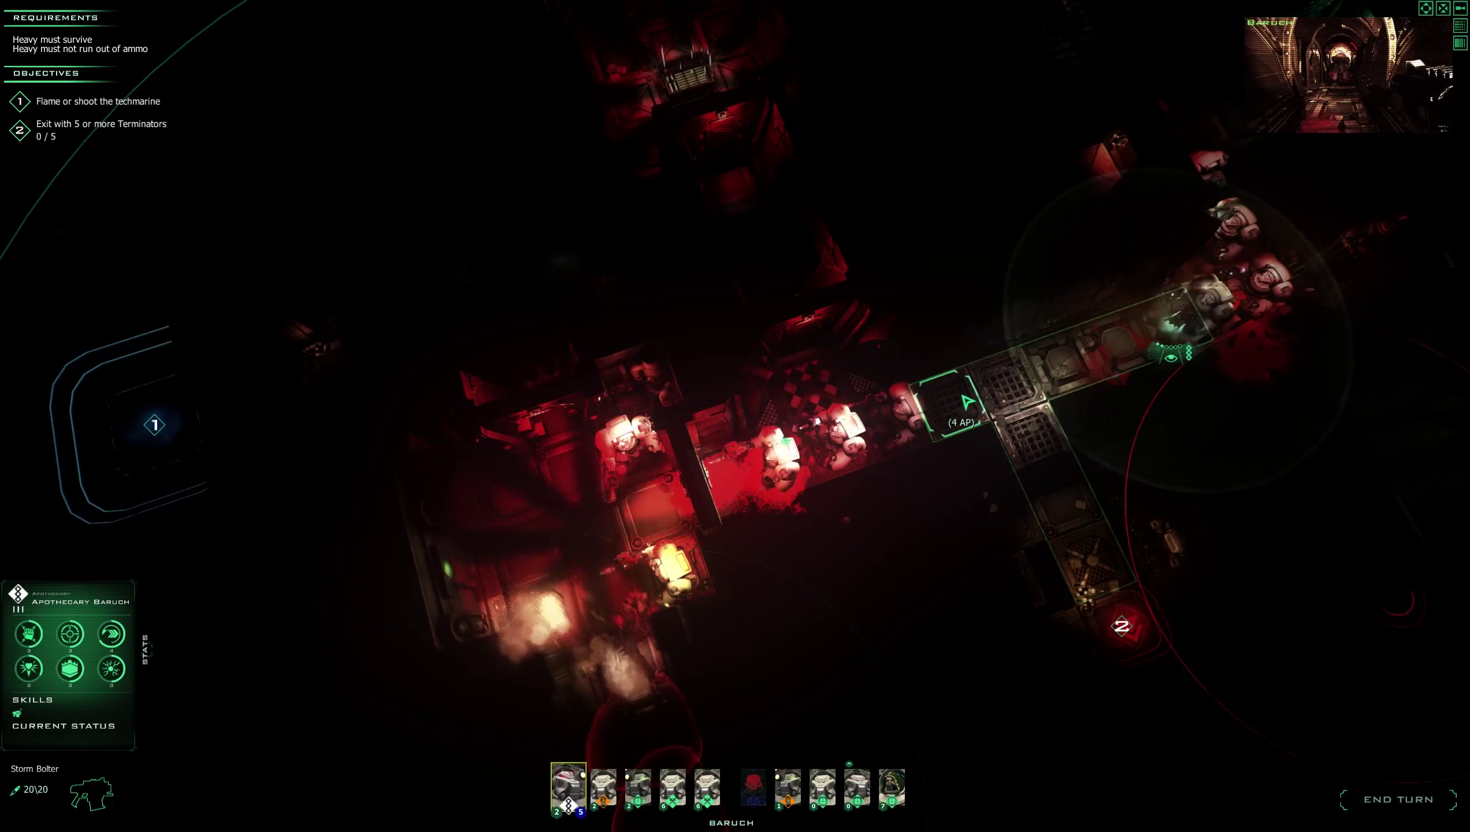
pyautogui.click(671, 787)
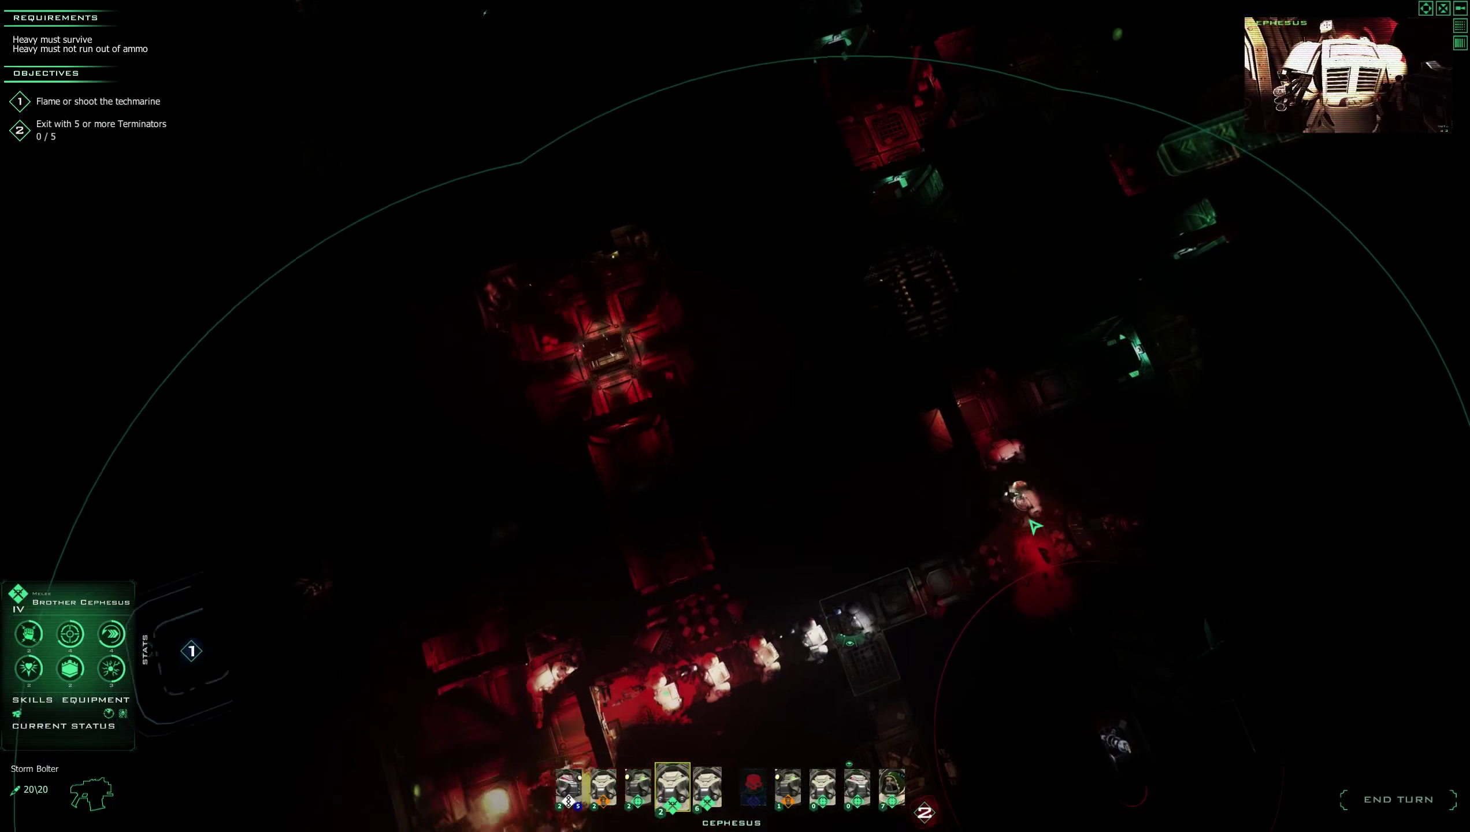
pyautogui.click(707, 788)
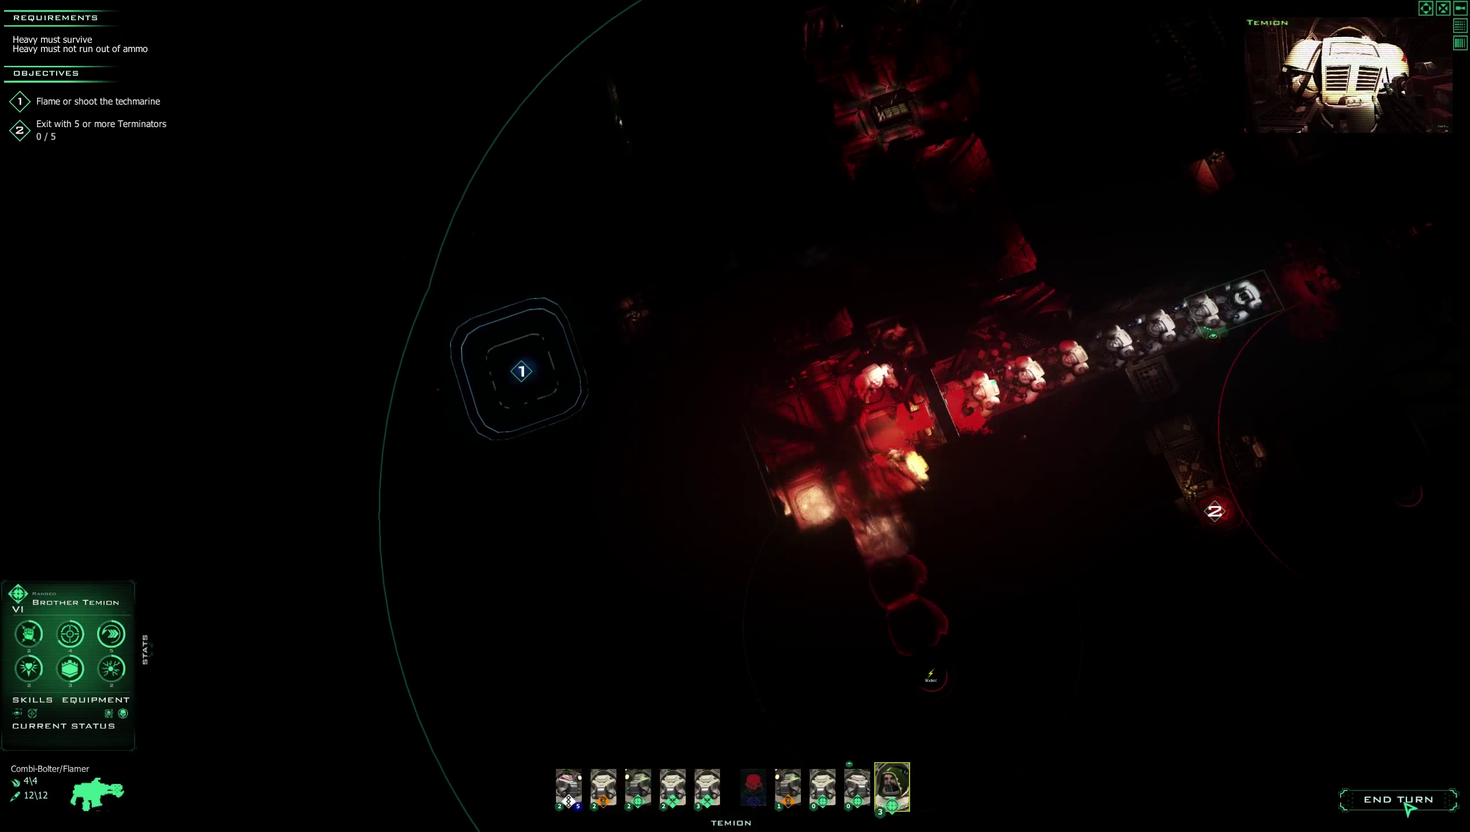
pyautogui.click(1399, 800)
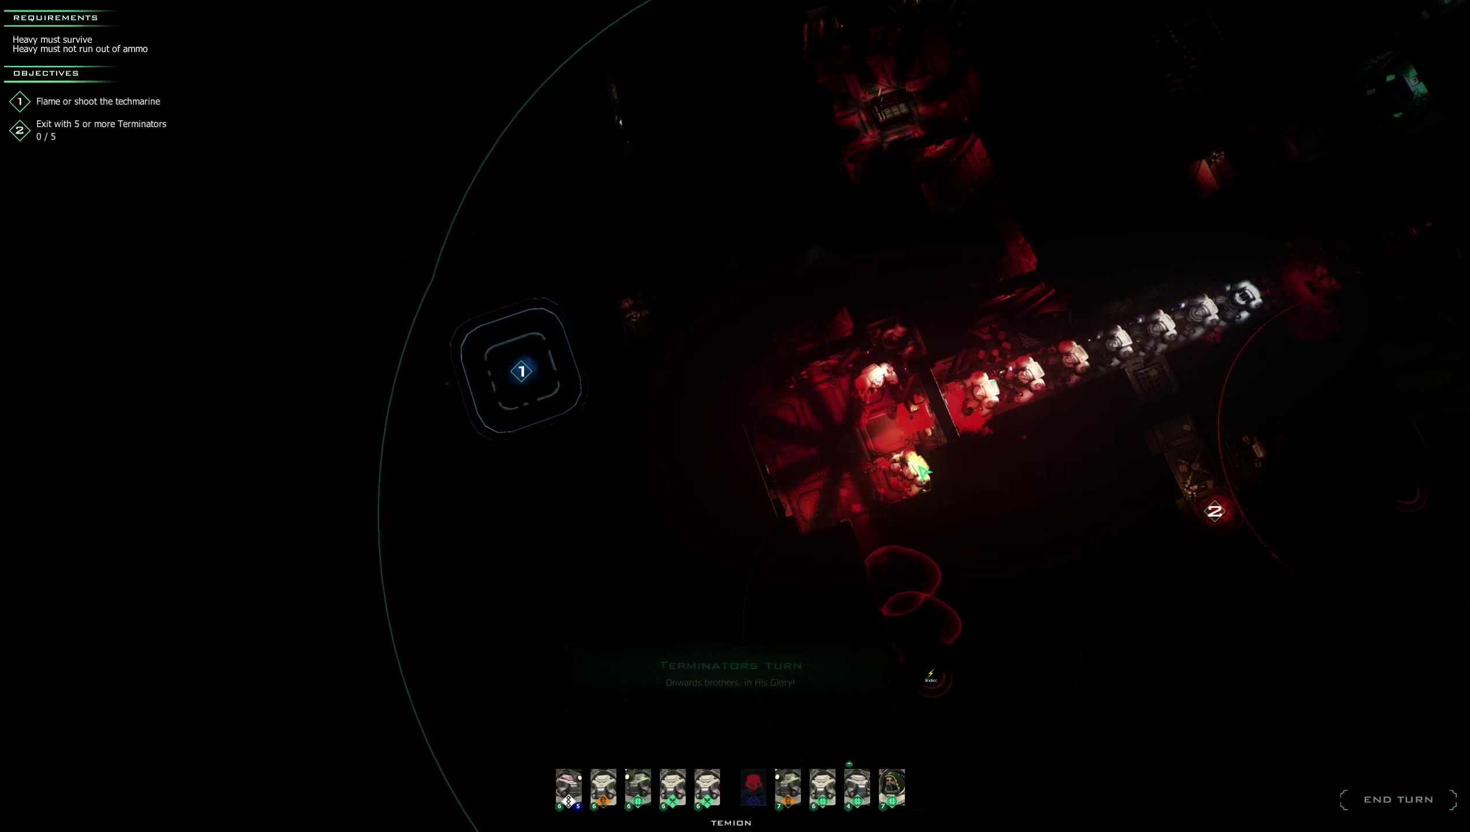
# Have Brother Hebron fire his plasma cannon at a target, leaving 13 charges.
pyautogui.click(788, 789)
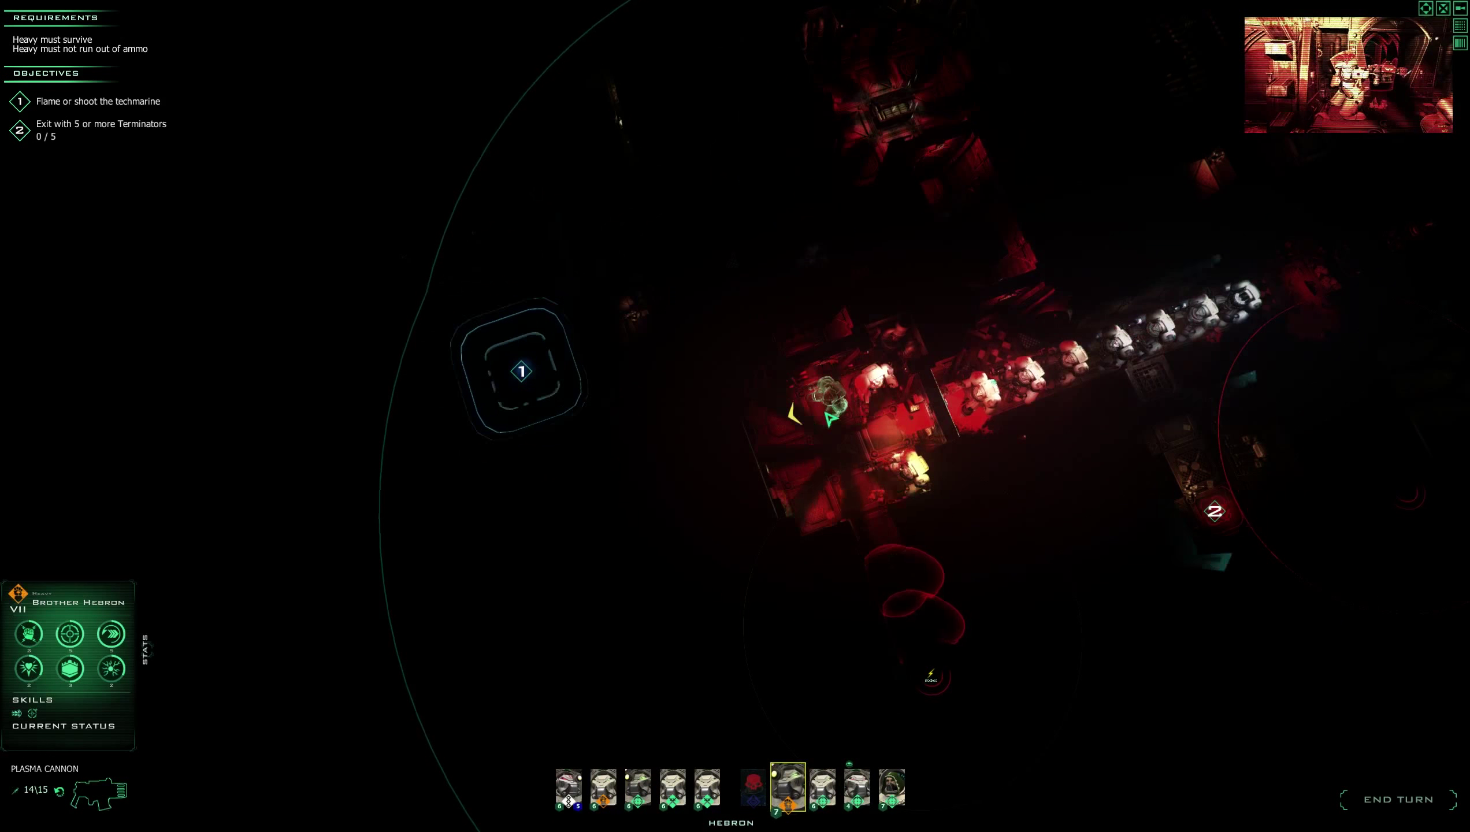
pyautogui.moveTo(896, 591)
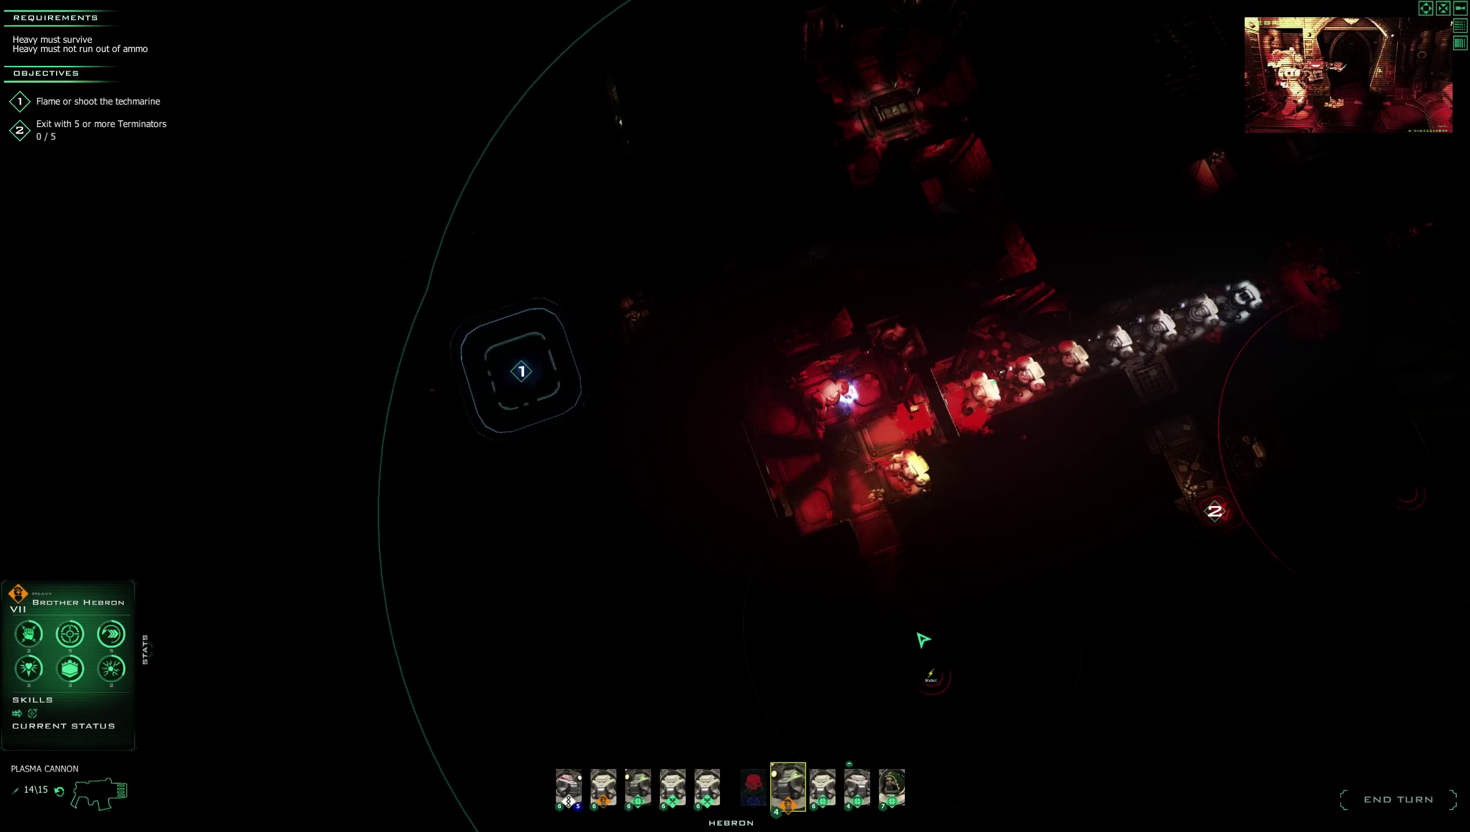
pyautogui.click(821, 789)
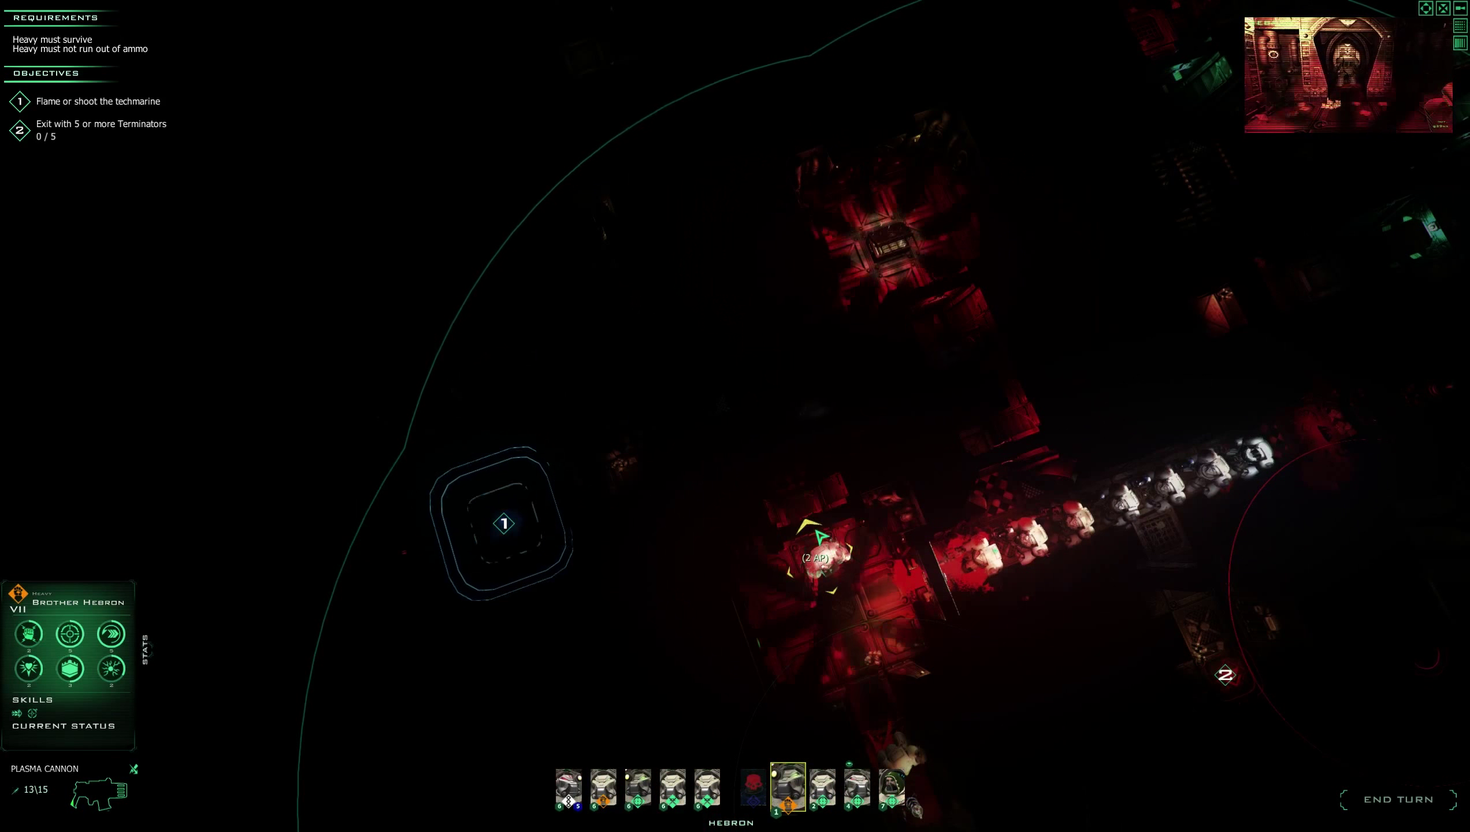
pyautogui.click(817, 536)
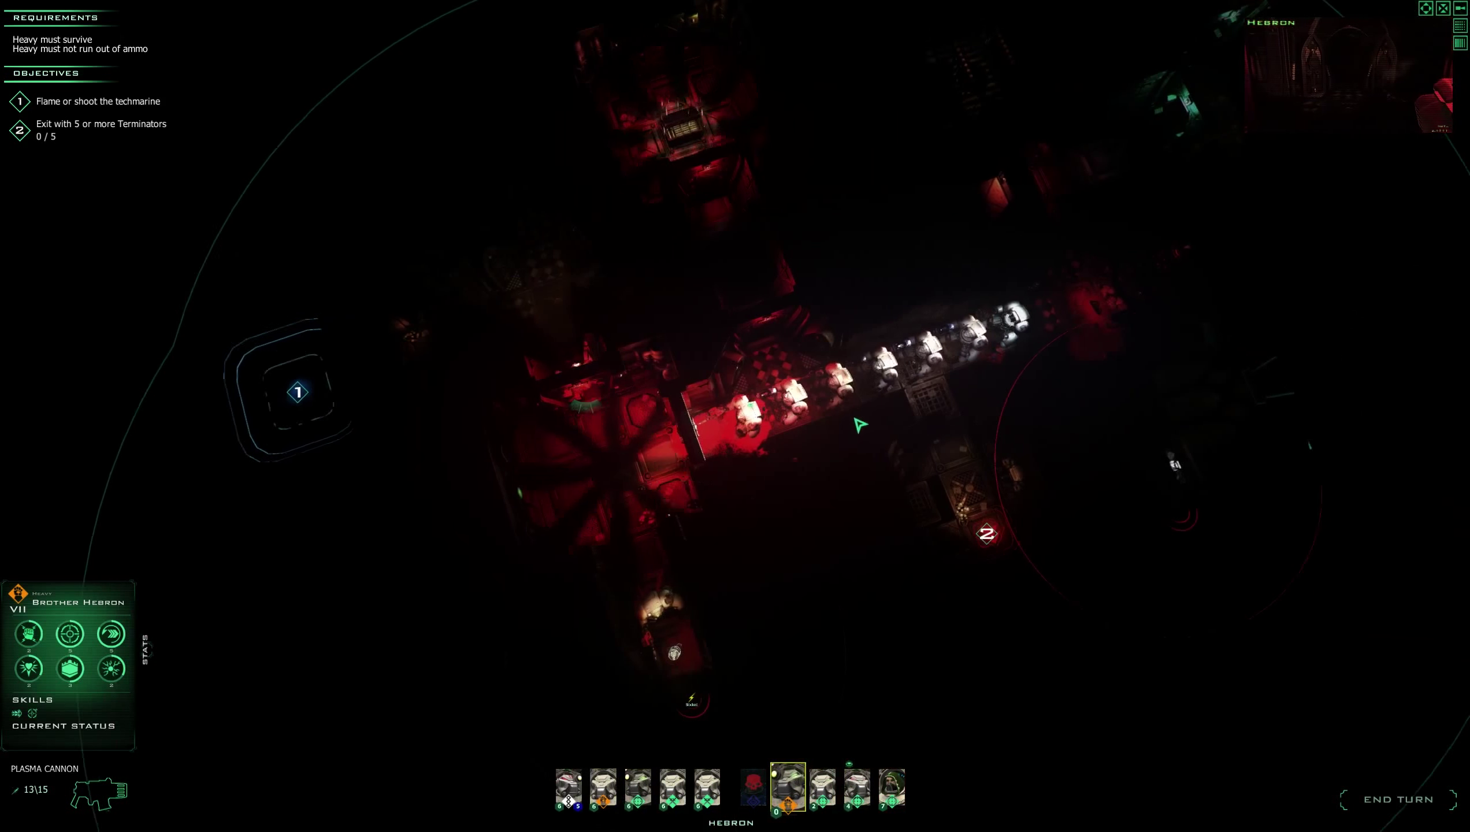
# Cycle through Bareus, Apothecary Baruch and Temion, then end the Terminators' turn.
pyautogui.click(855, 789)
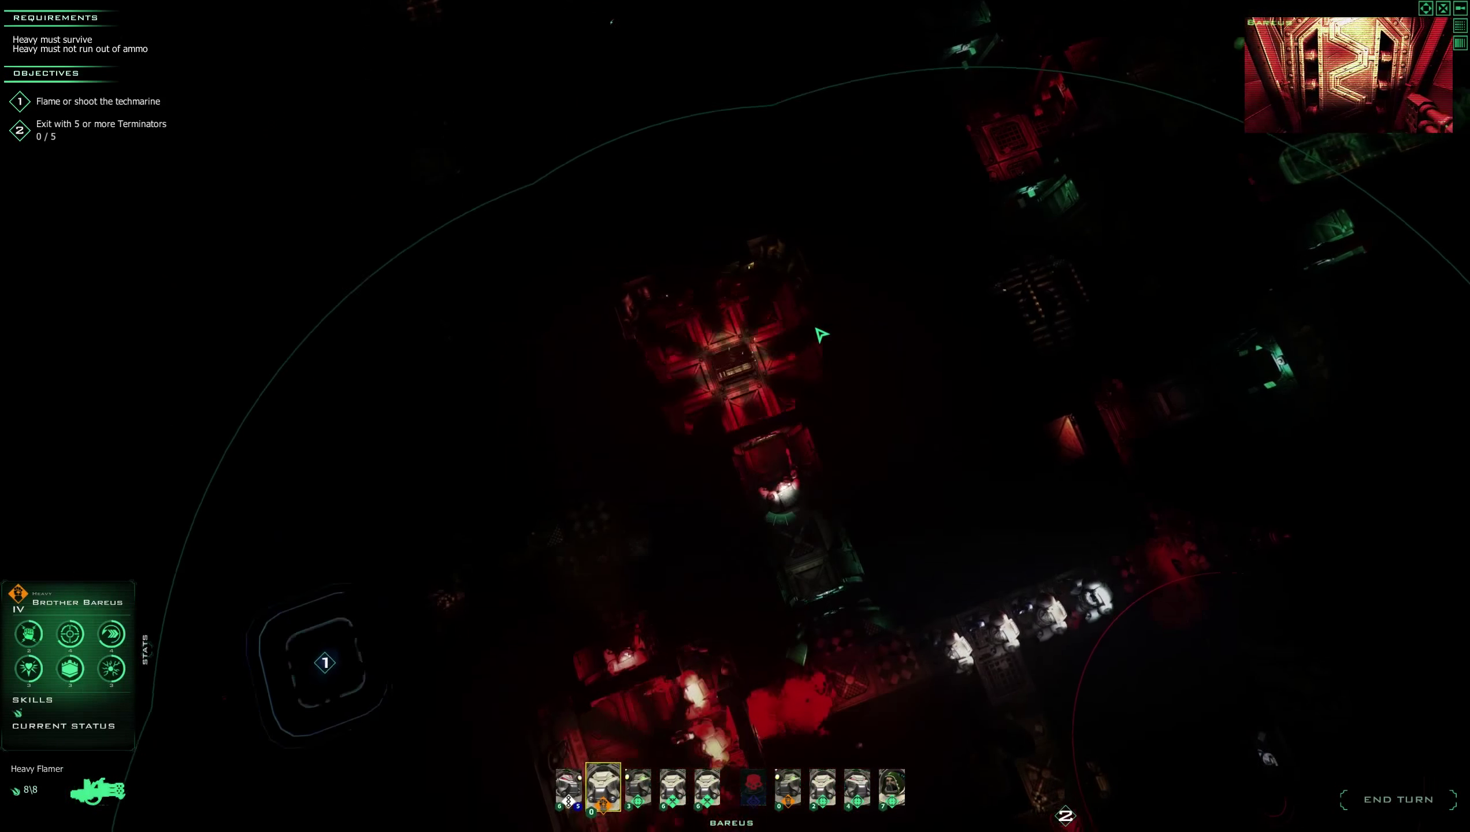
pyautogui.click(569, 788)
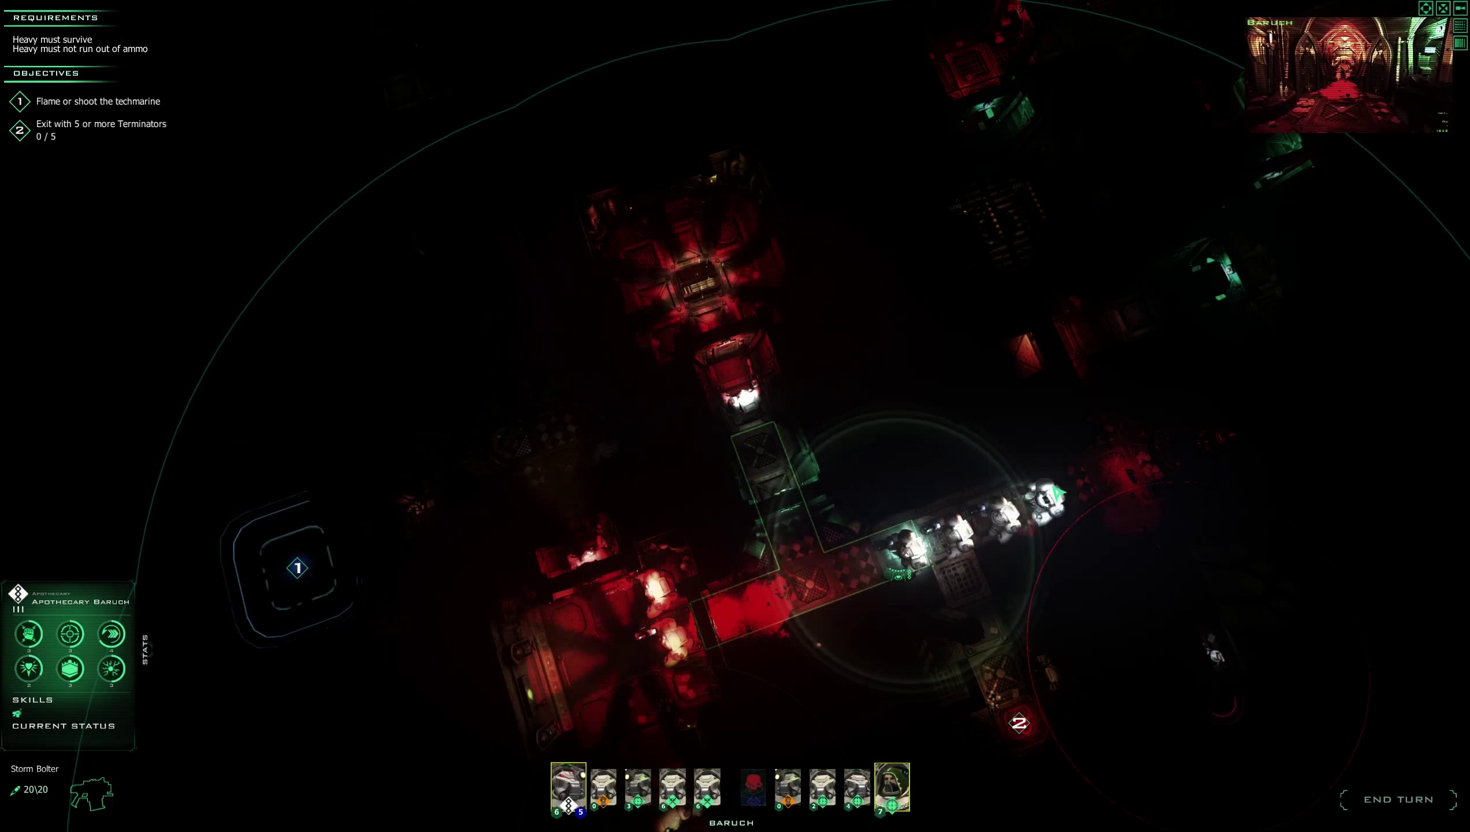
pyautogui.click(890, 787)
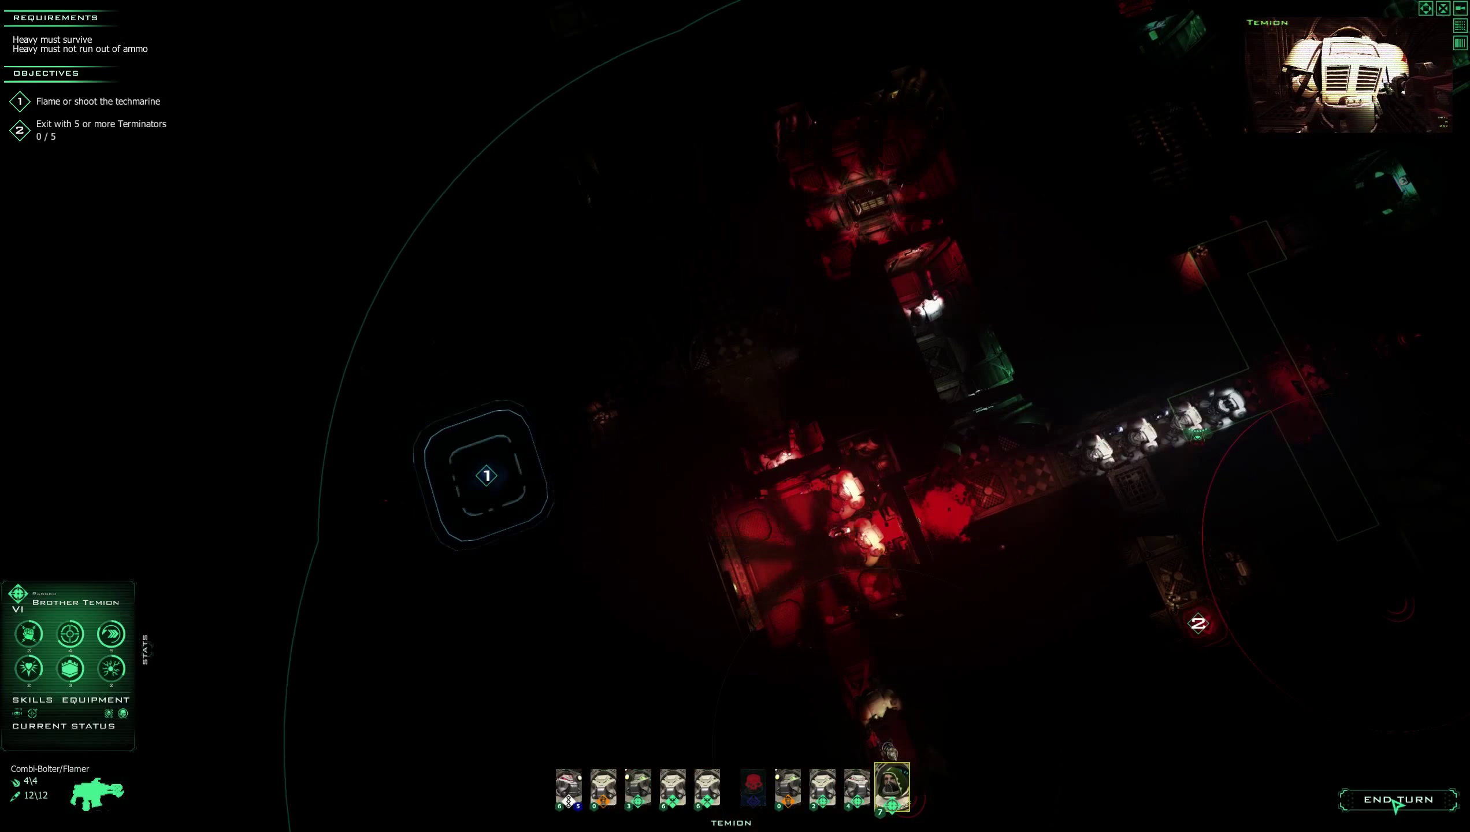
pyautogui.click(1399, 799)
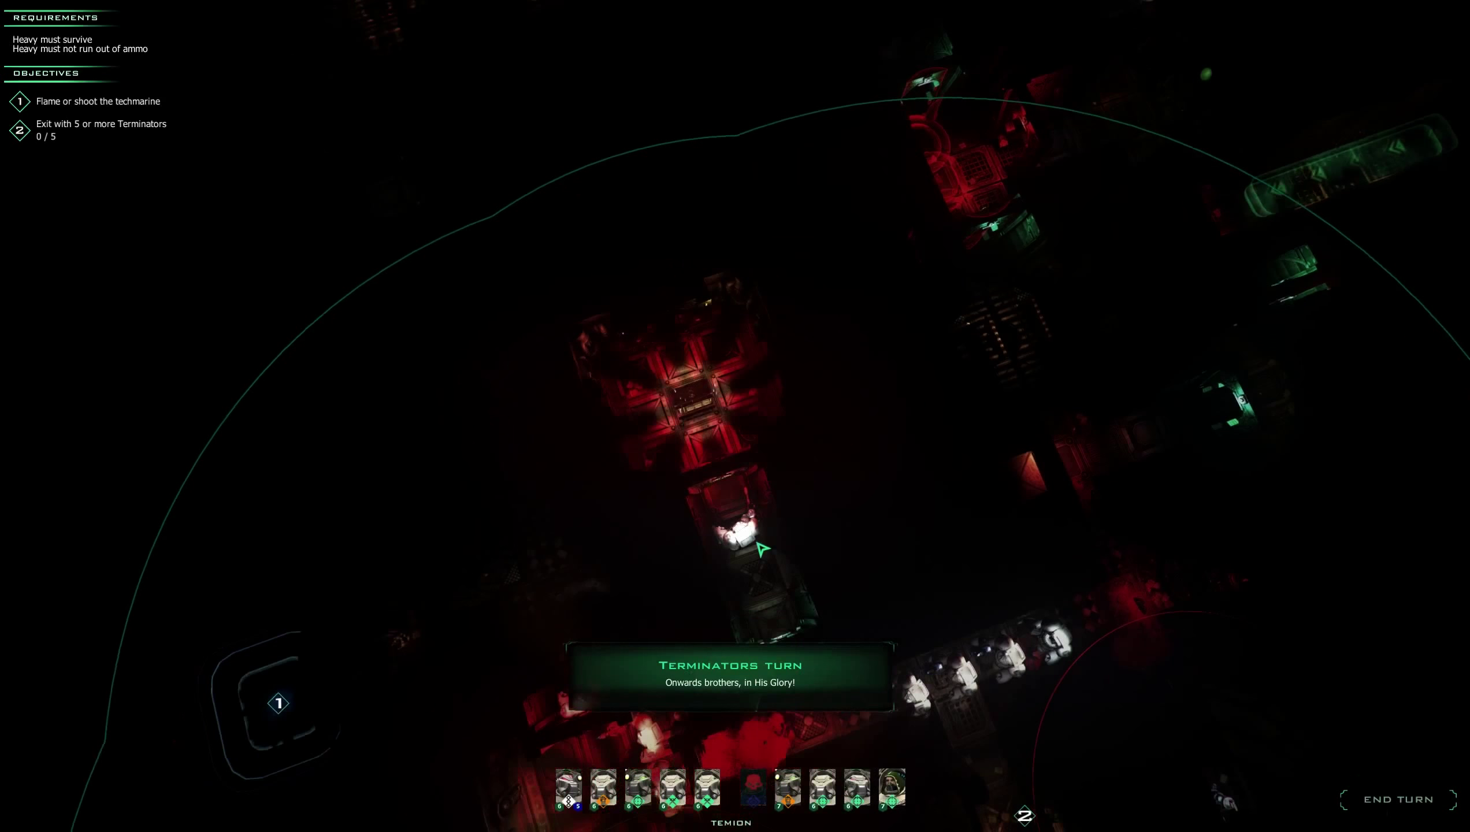
# Open the chest beside Brother Bareus and dismiss the Ranged Combat Bonus notice.
pyautogui.click(605, 787)
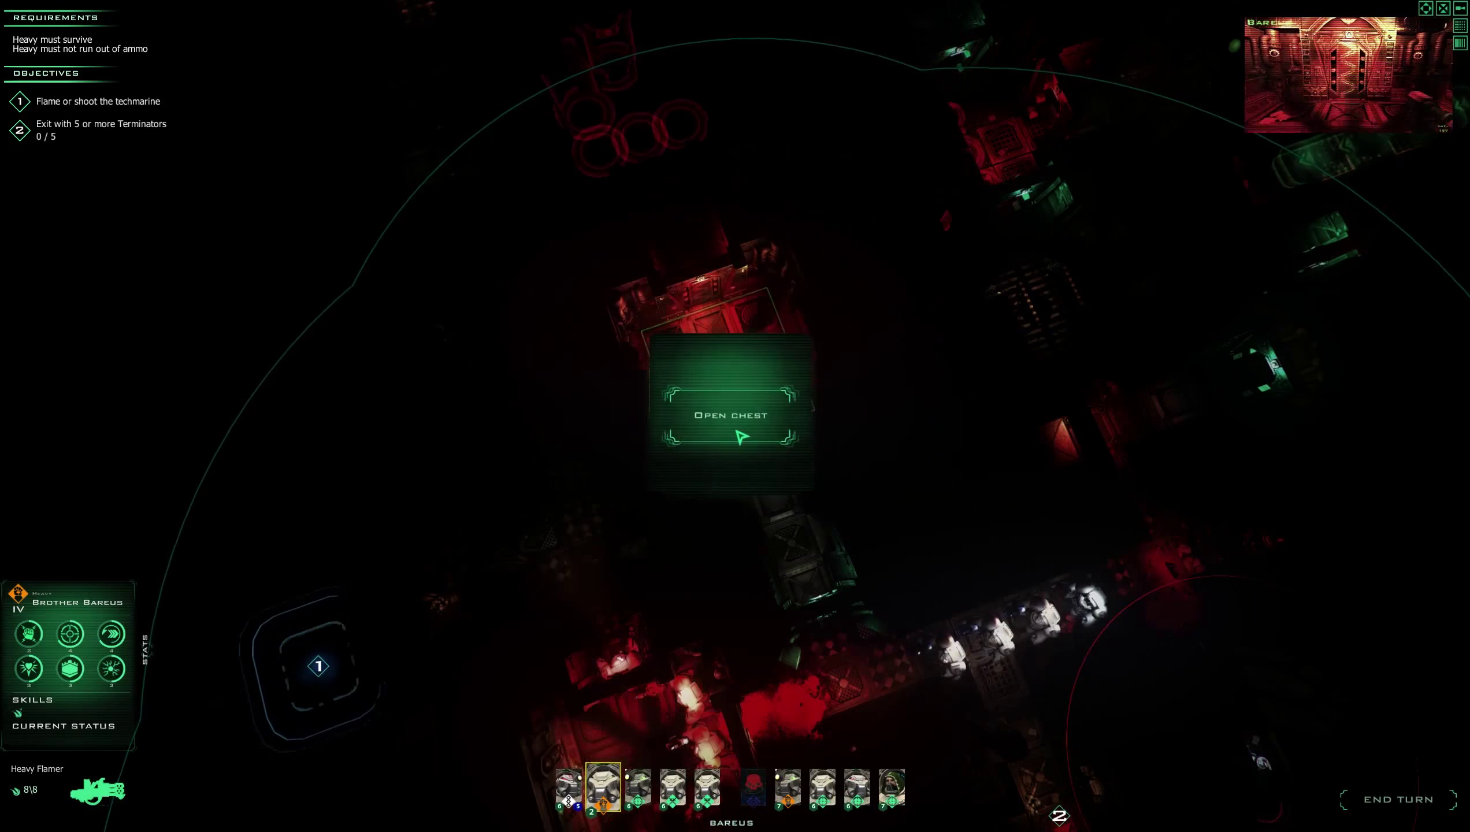
pyautogui.click(731, 415)
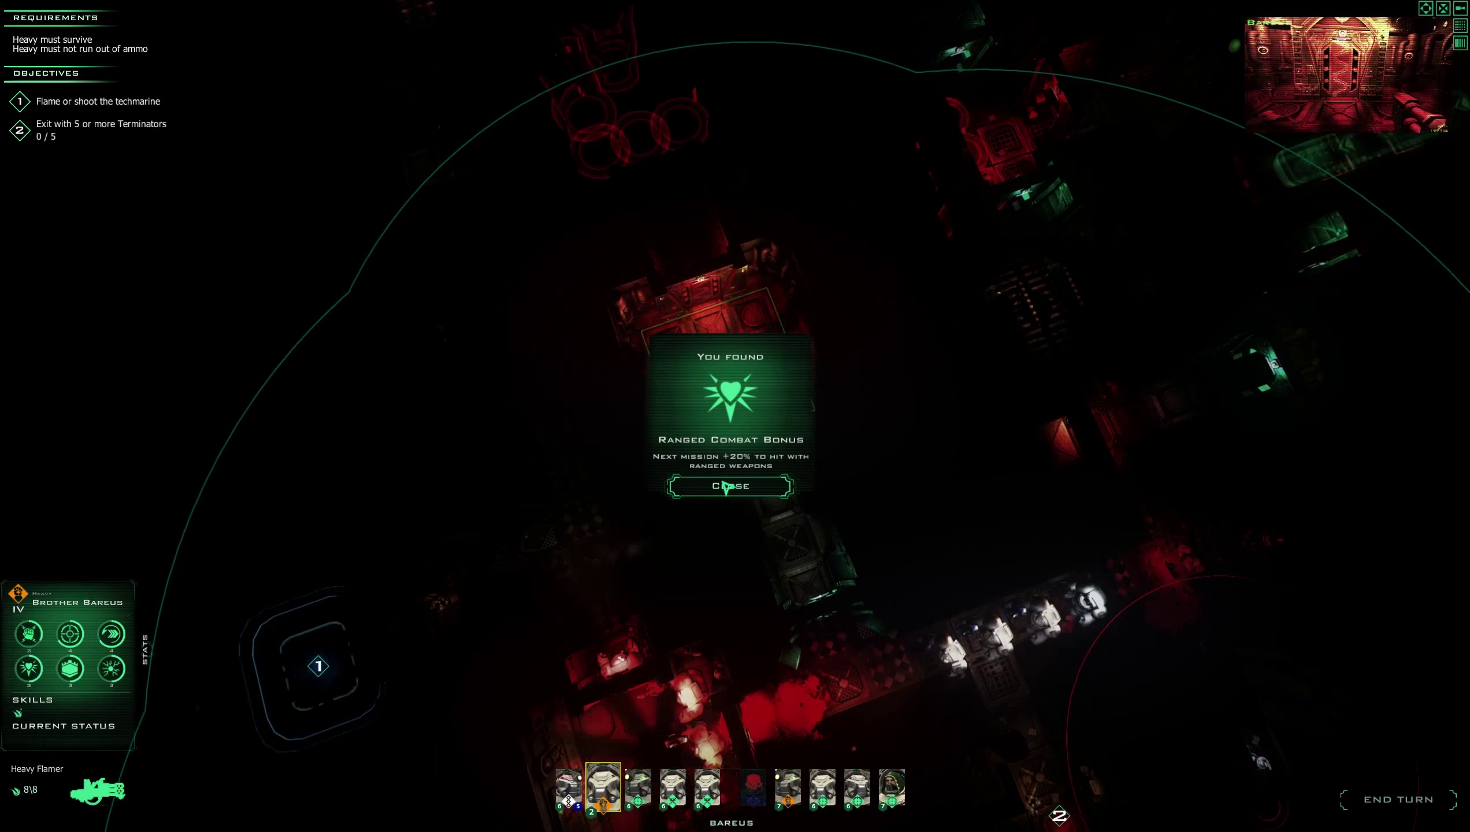
pyautogui.click(729, 485)
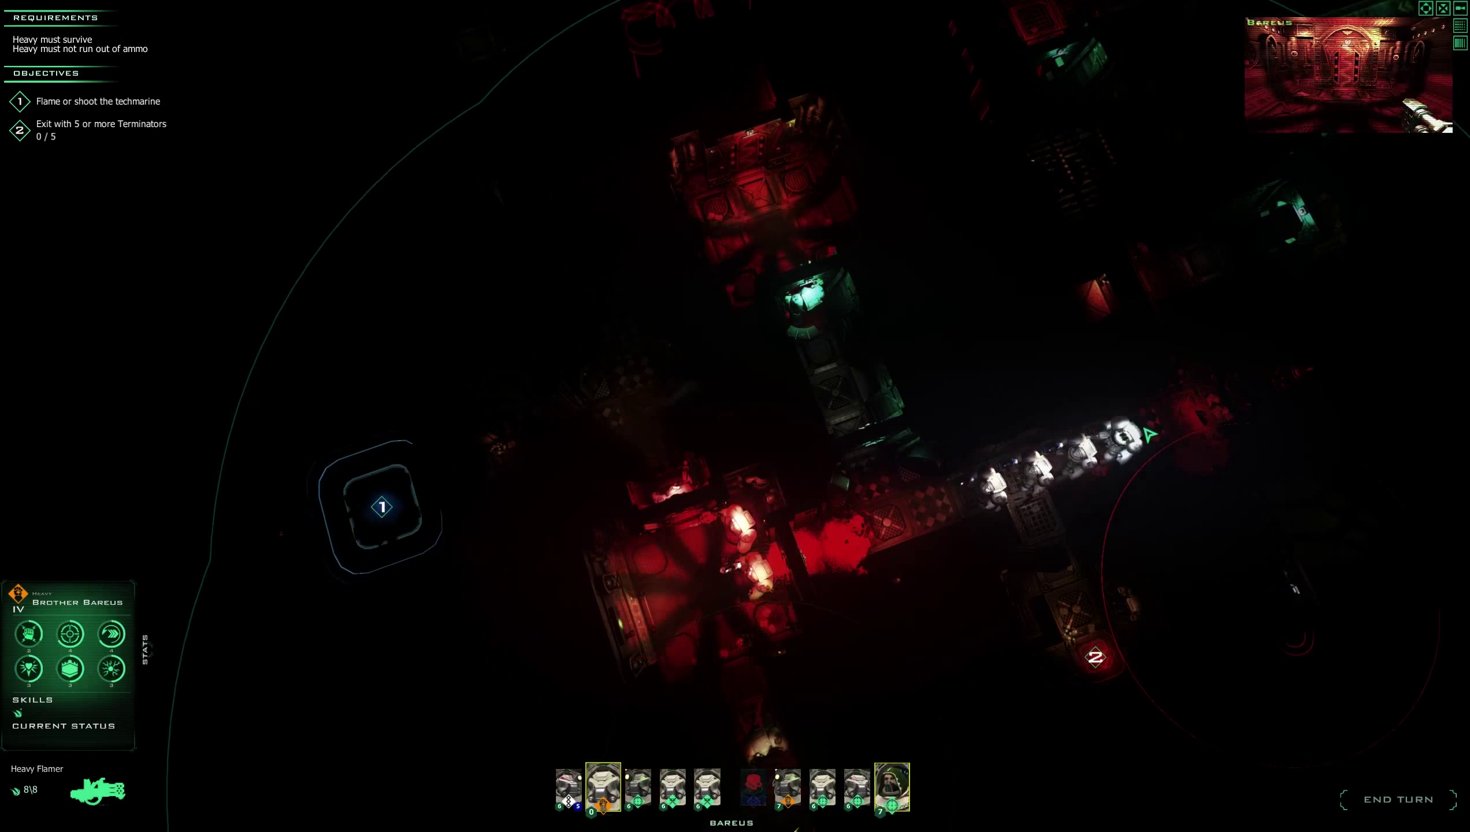
# Fire Brother Temion's combi-bolter down the far corridor, leaving 11 rounds, then switch to Varcan.
pyautogui.click(892, 787)
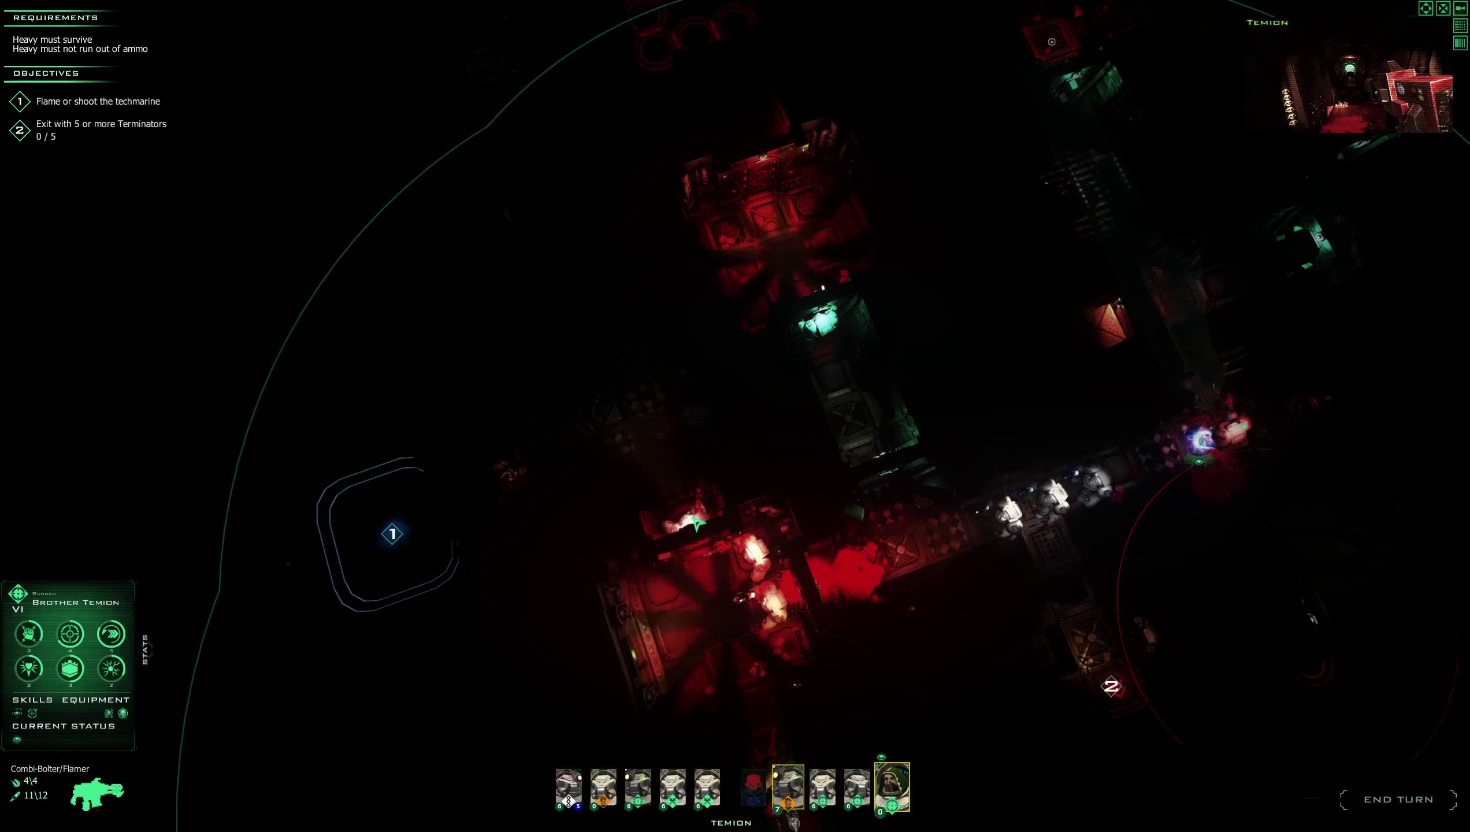
pyautogui.click(786, 787)
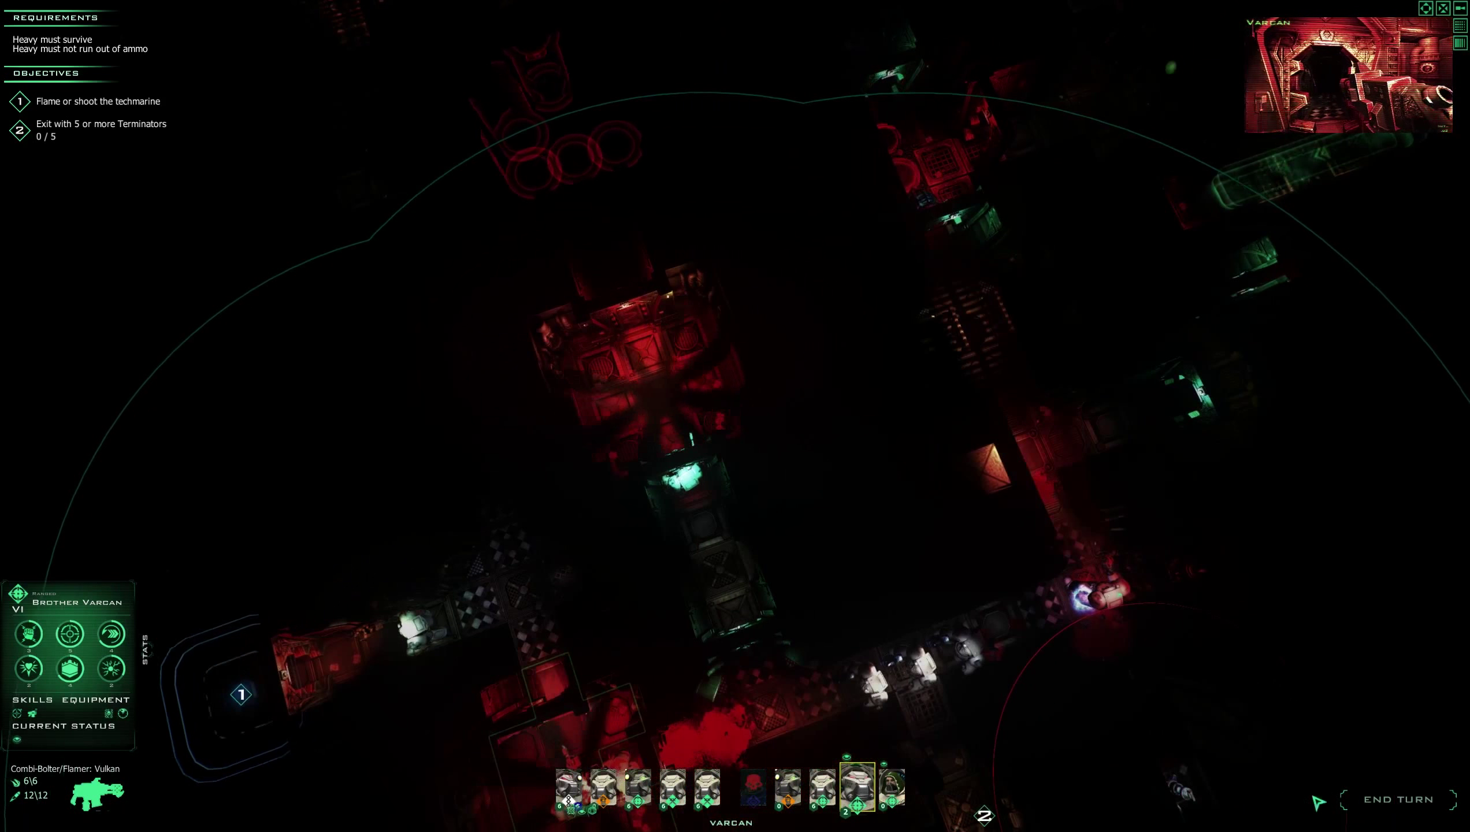
# Advance Varcan and the squad to complete the techmarine objective, with 1 of 5 exited.
pyautogui.click(1398, 800)
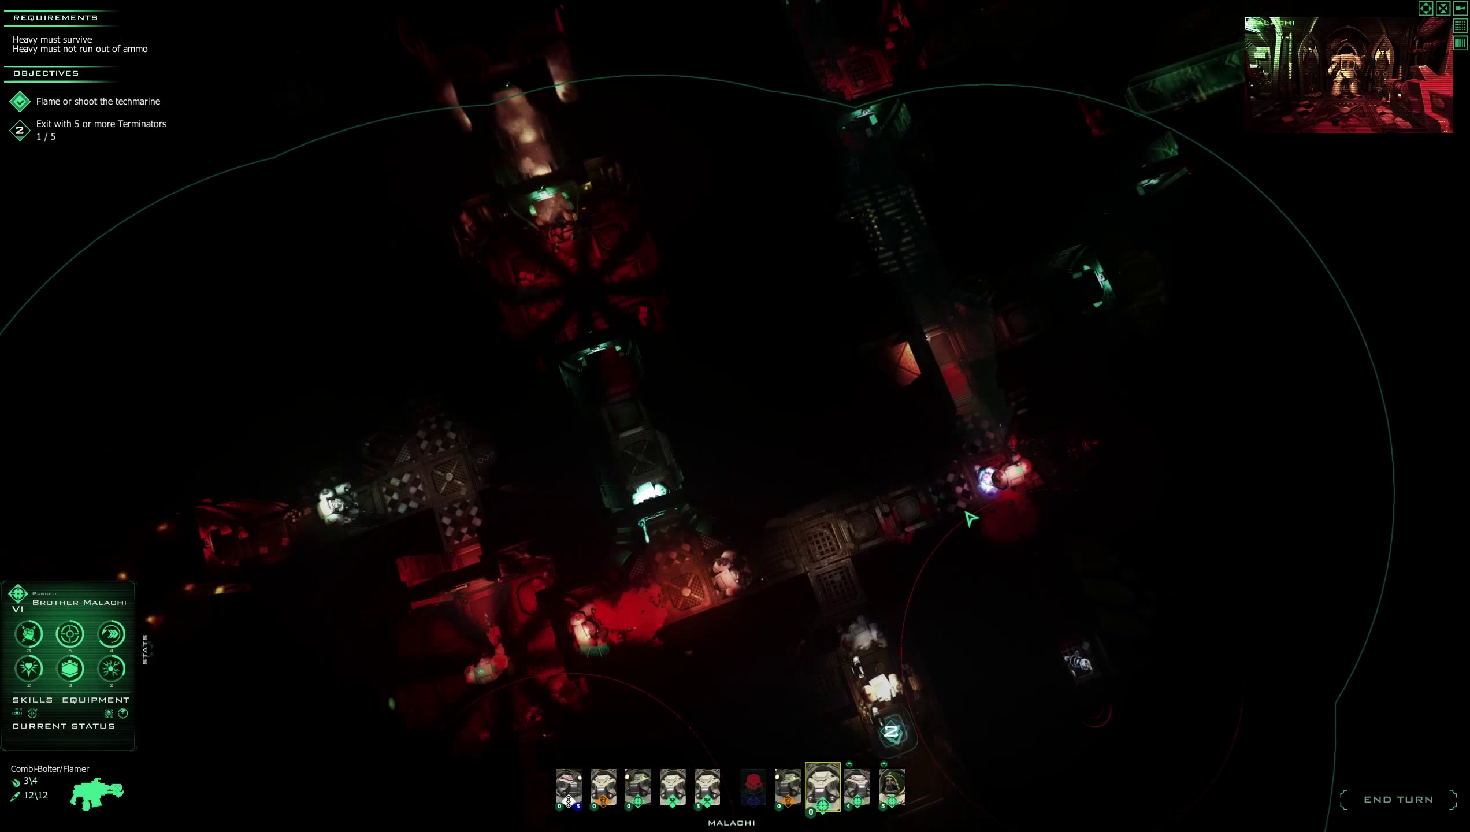
# Switch to Brother Temion and end the Terminators' turn.
pyautogui.click(890, 788)
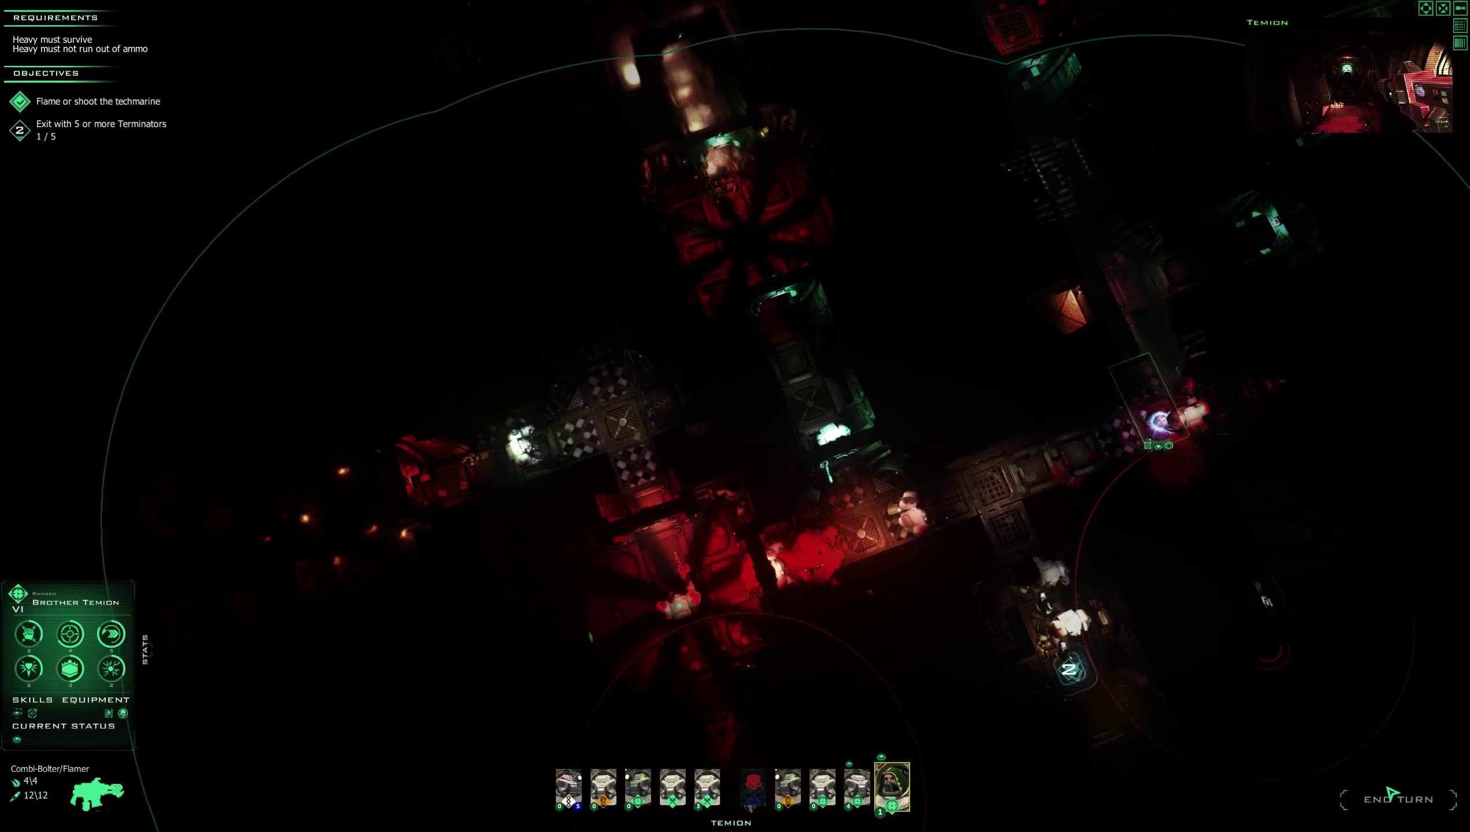
pyautogui.click(1398, 800)
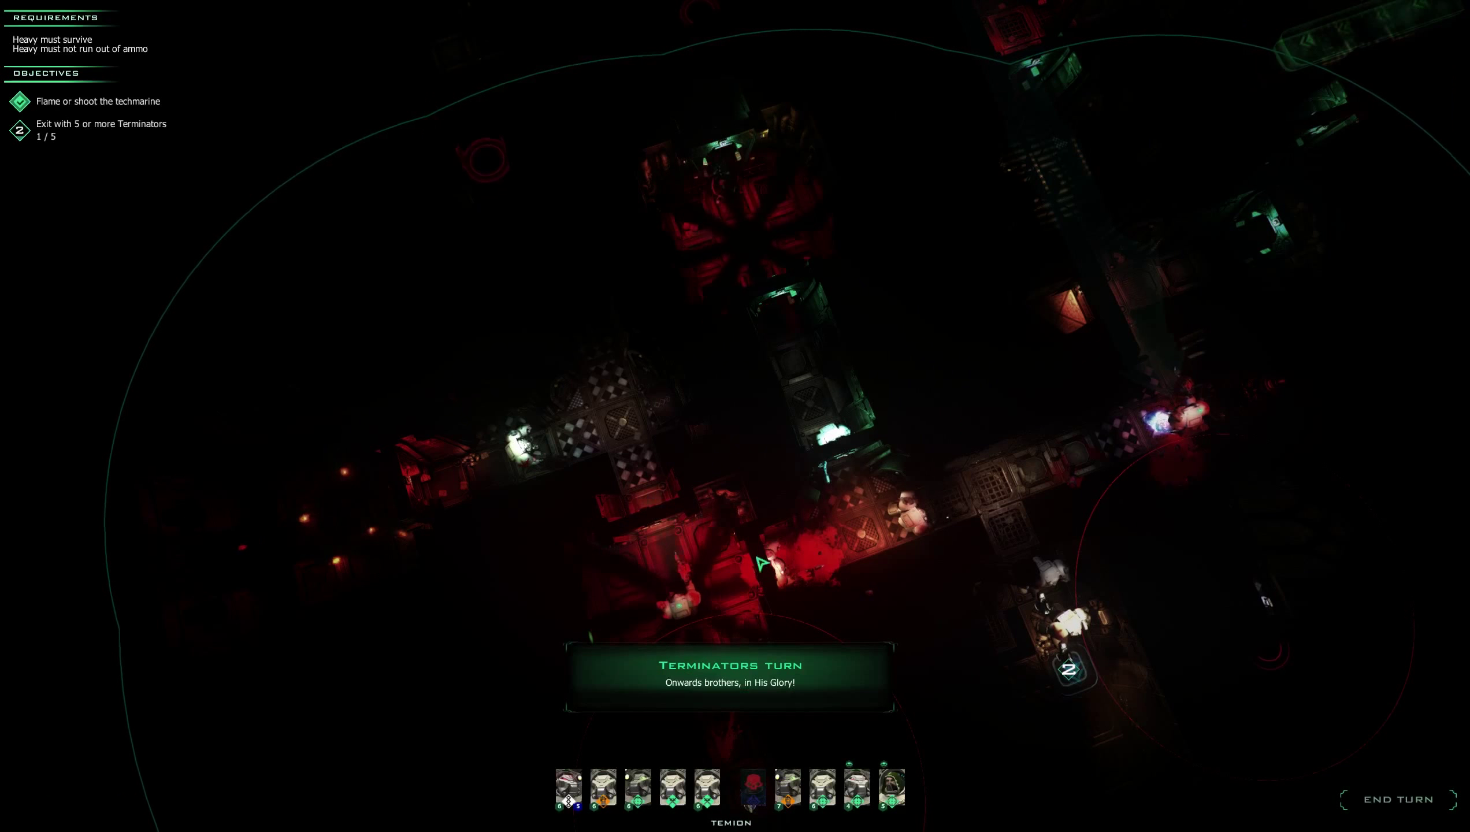
# Move two more Terminators onto exit zone 2, raising exits to 3 of 5.
pyautogui.click(788, 789)
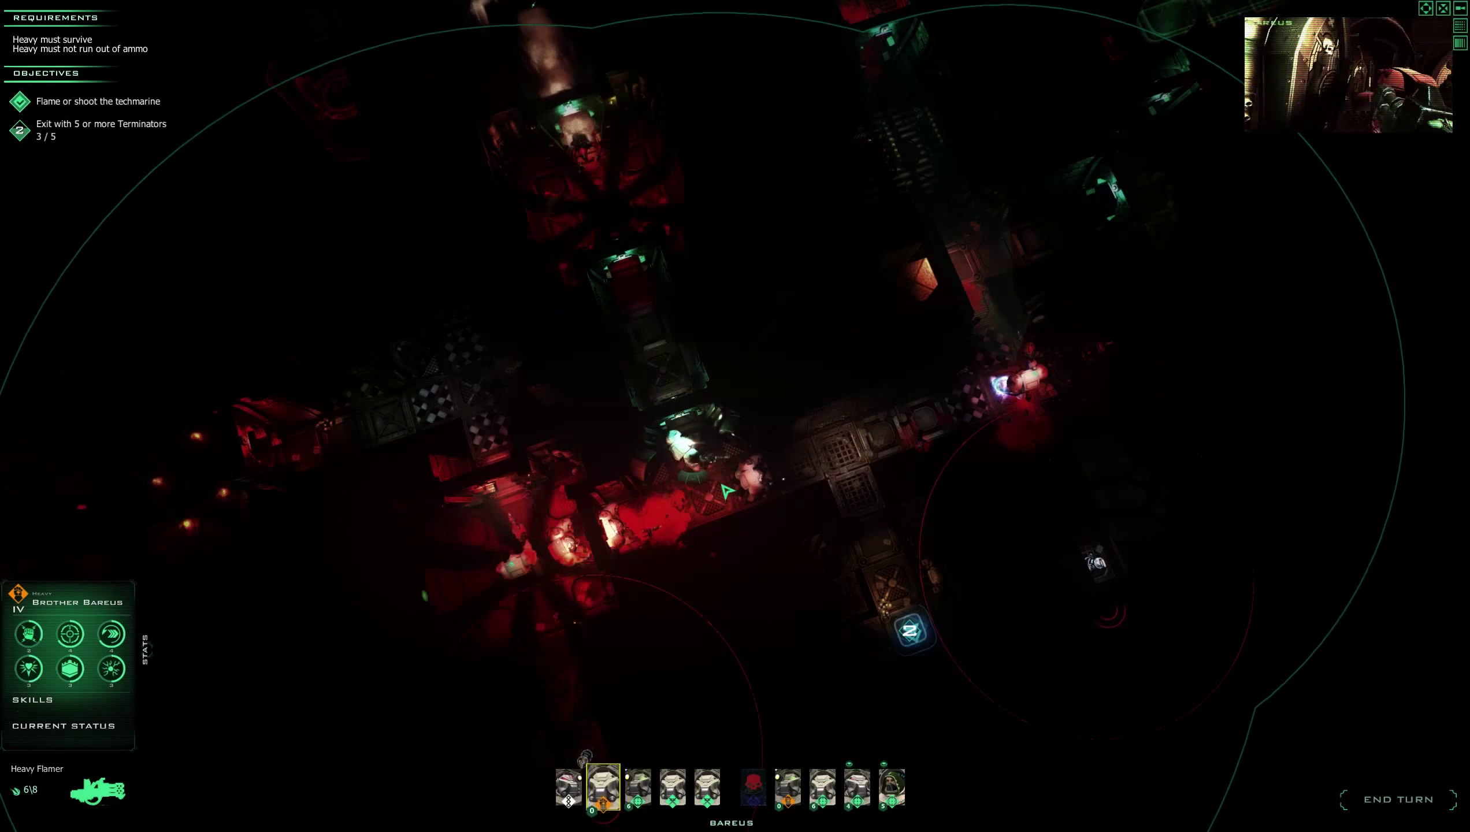
# Send Brother Zaal out through the exit and bring Hebron toward it.
pyautogui.click(823, 787)
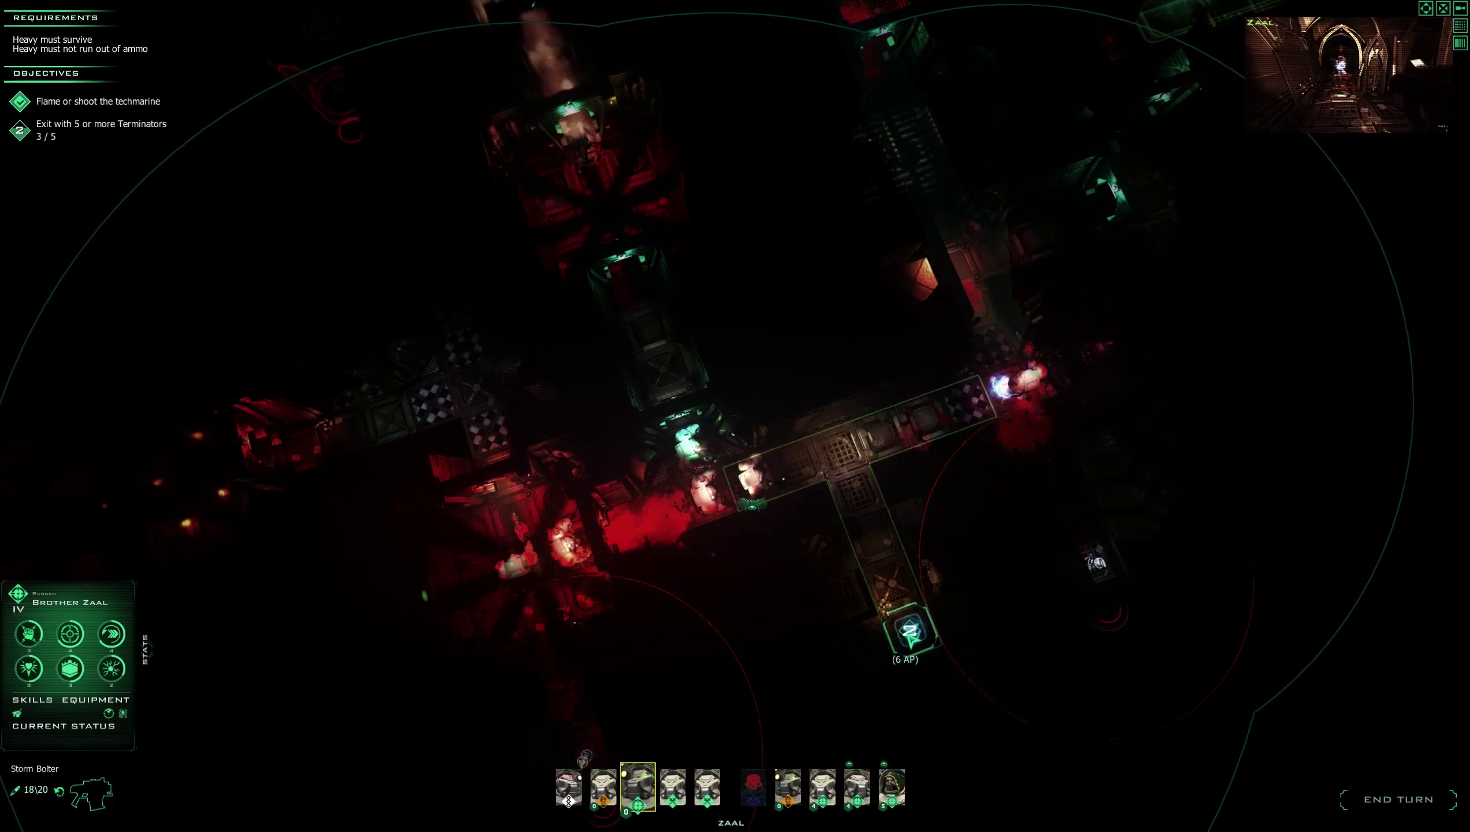
pyautogui.click(823, 787)
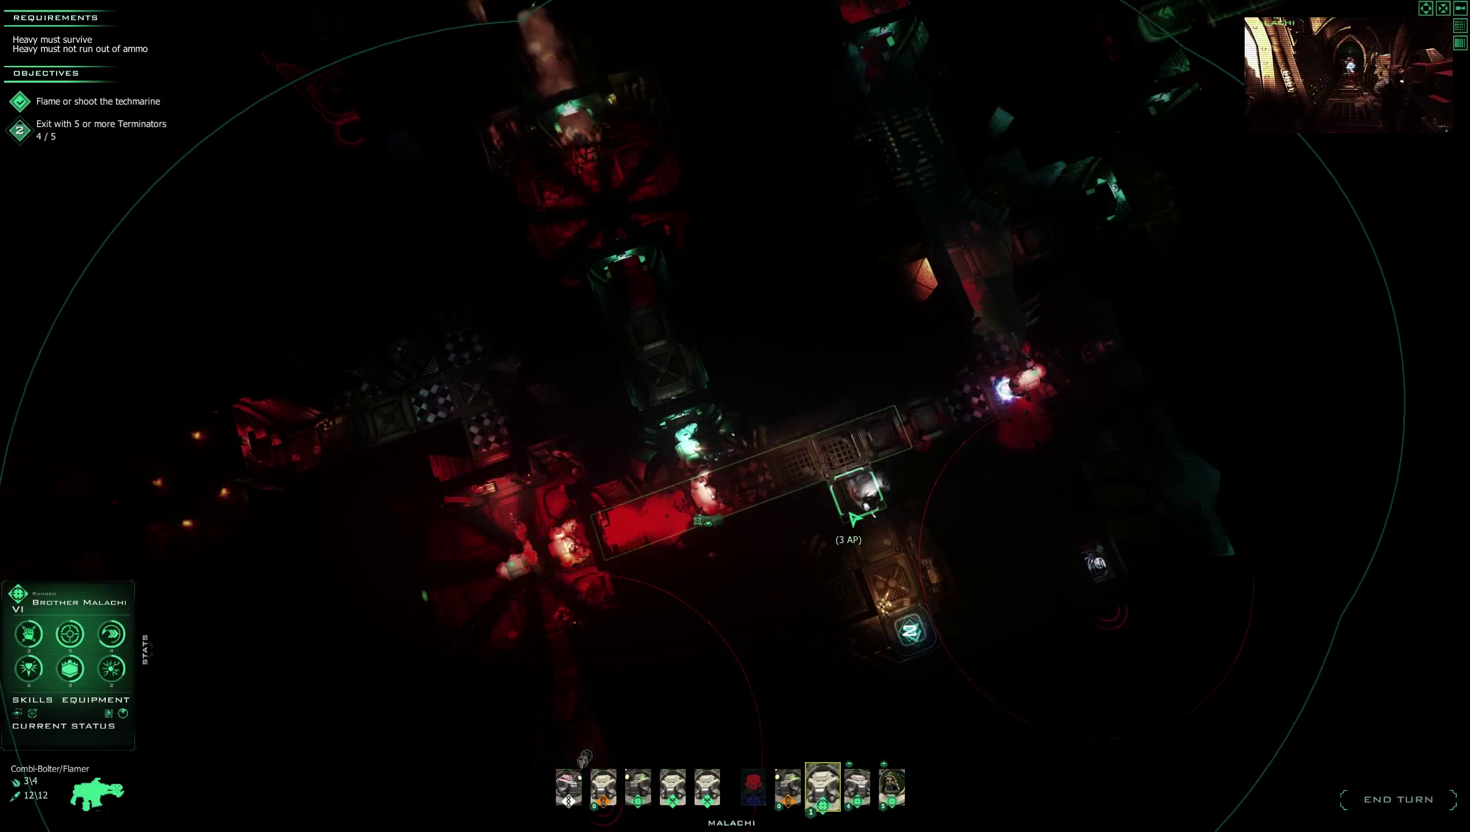
pyautogui.click(787, 787)
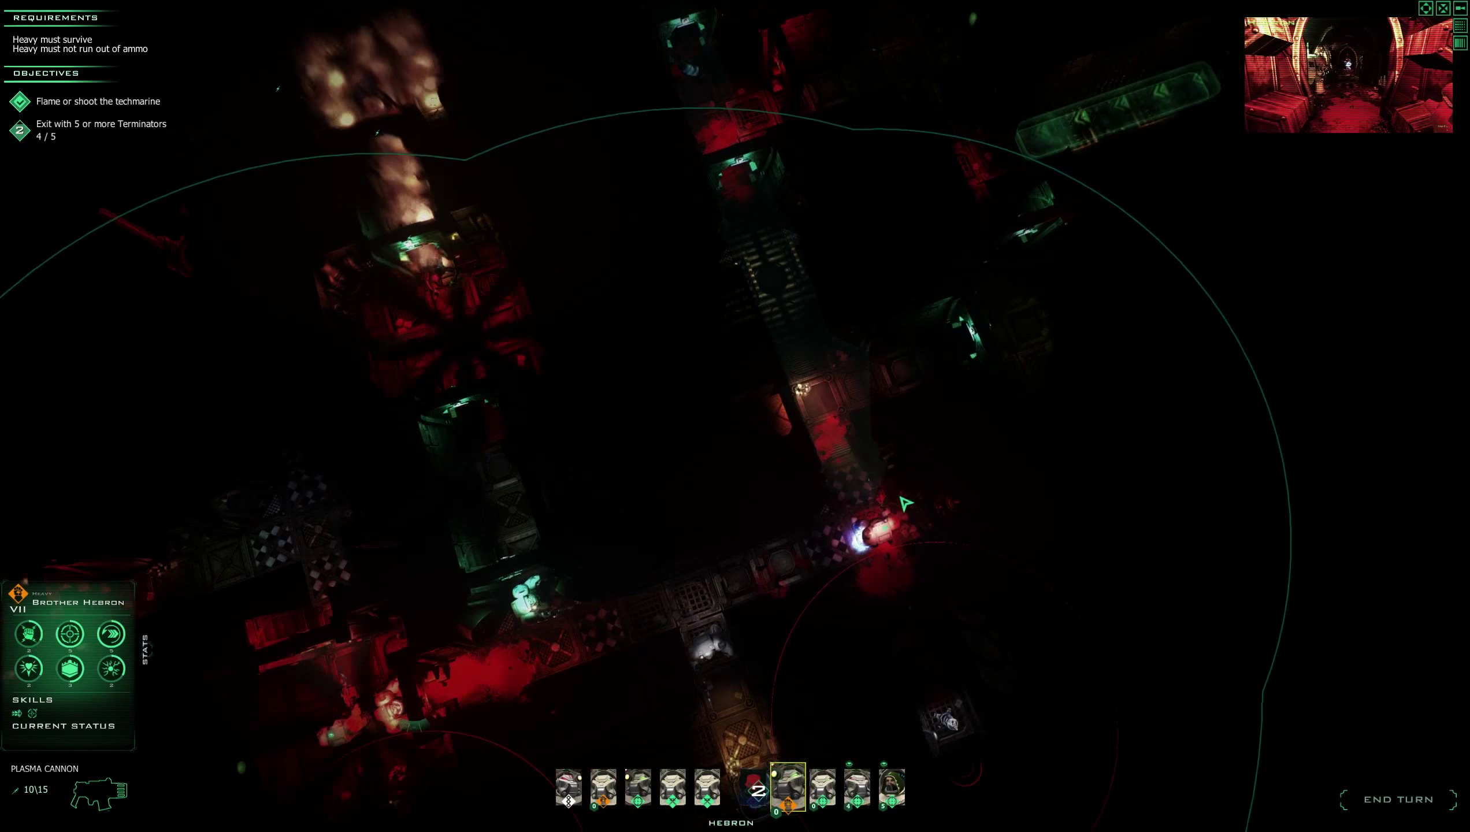
pyautogui.click(893, 787)
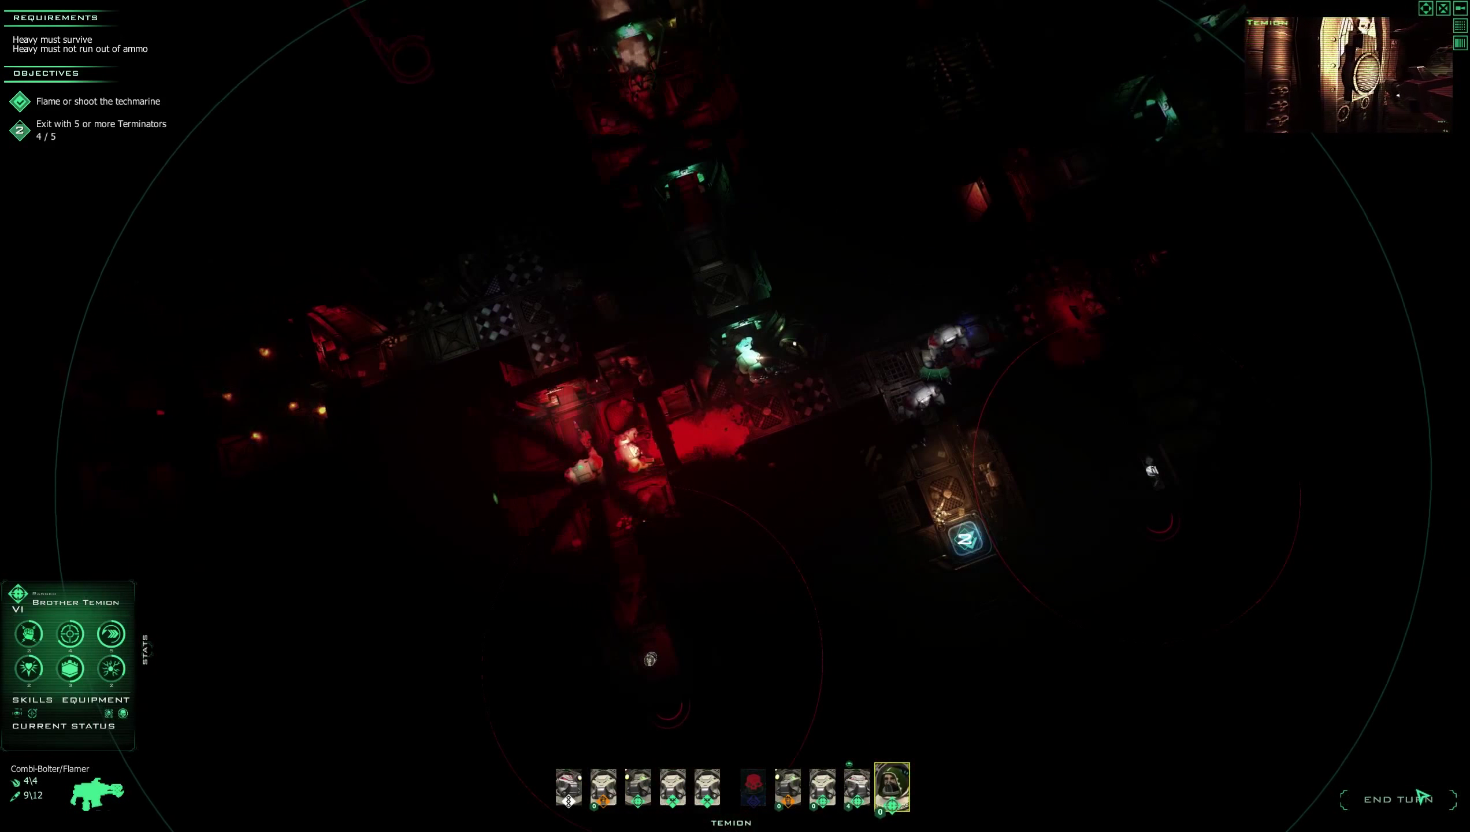
pyautogui.click(1399, 800)
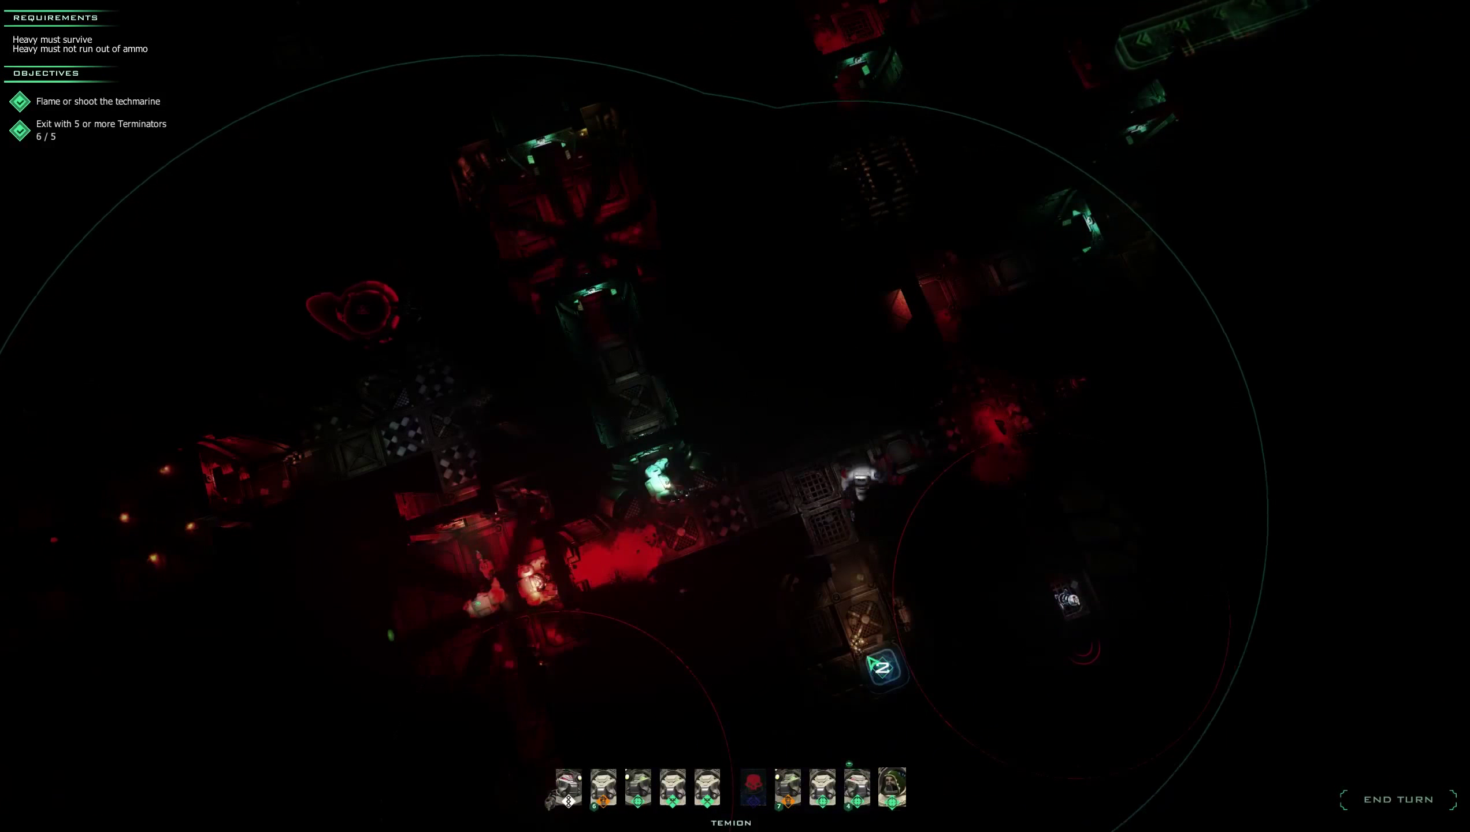
# Move the last Terminators onto the exit tile until the Mission Completed report appears.
pyautogui.click(603, 788)
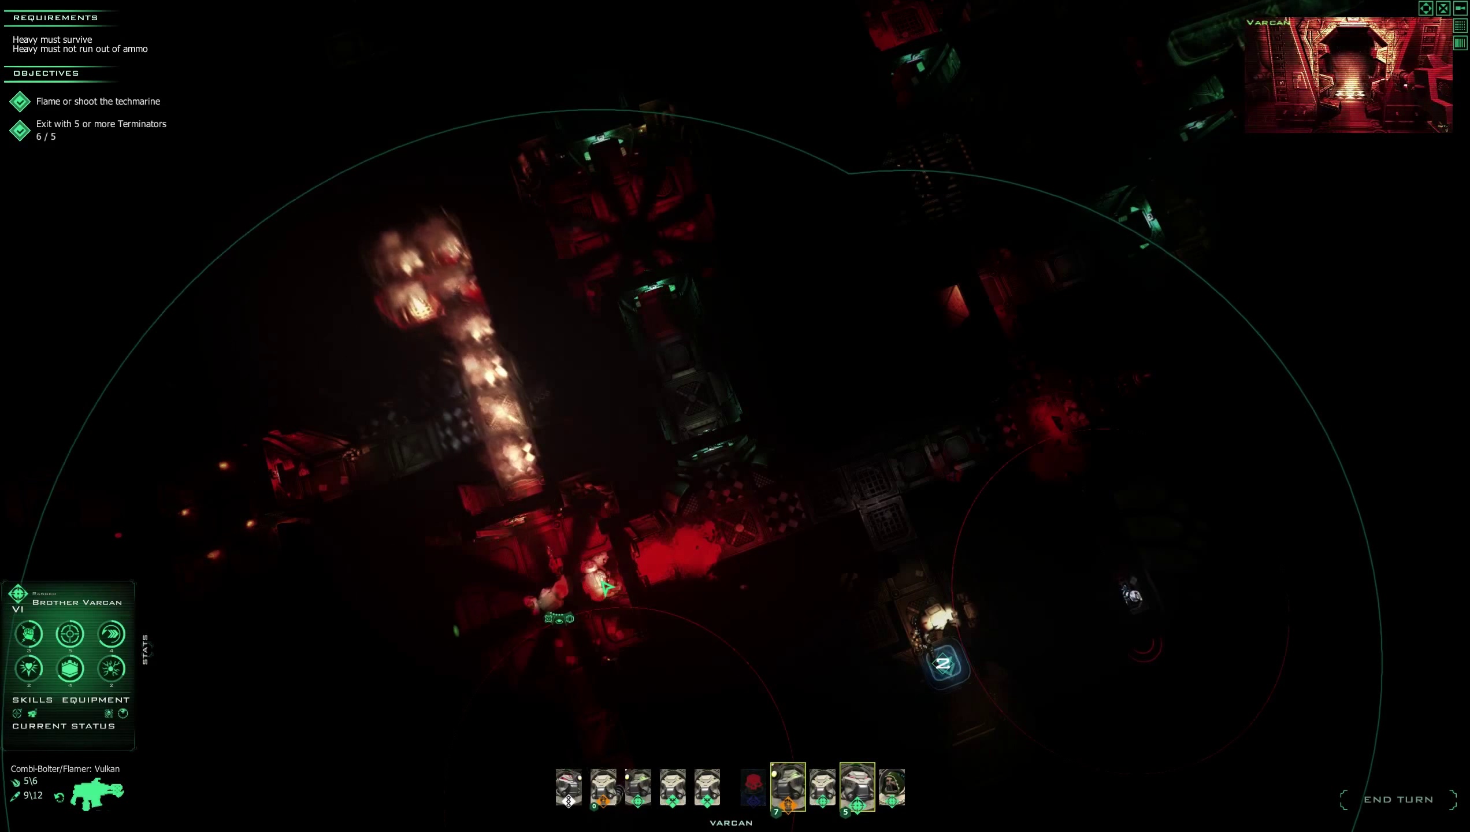
pyautogui.click(788, 788)
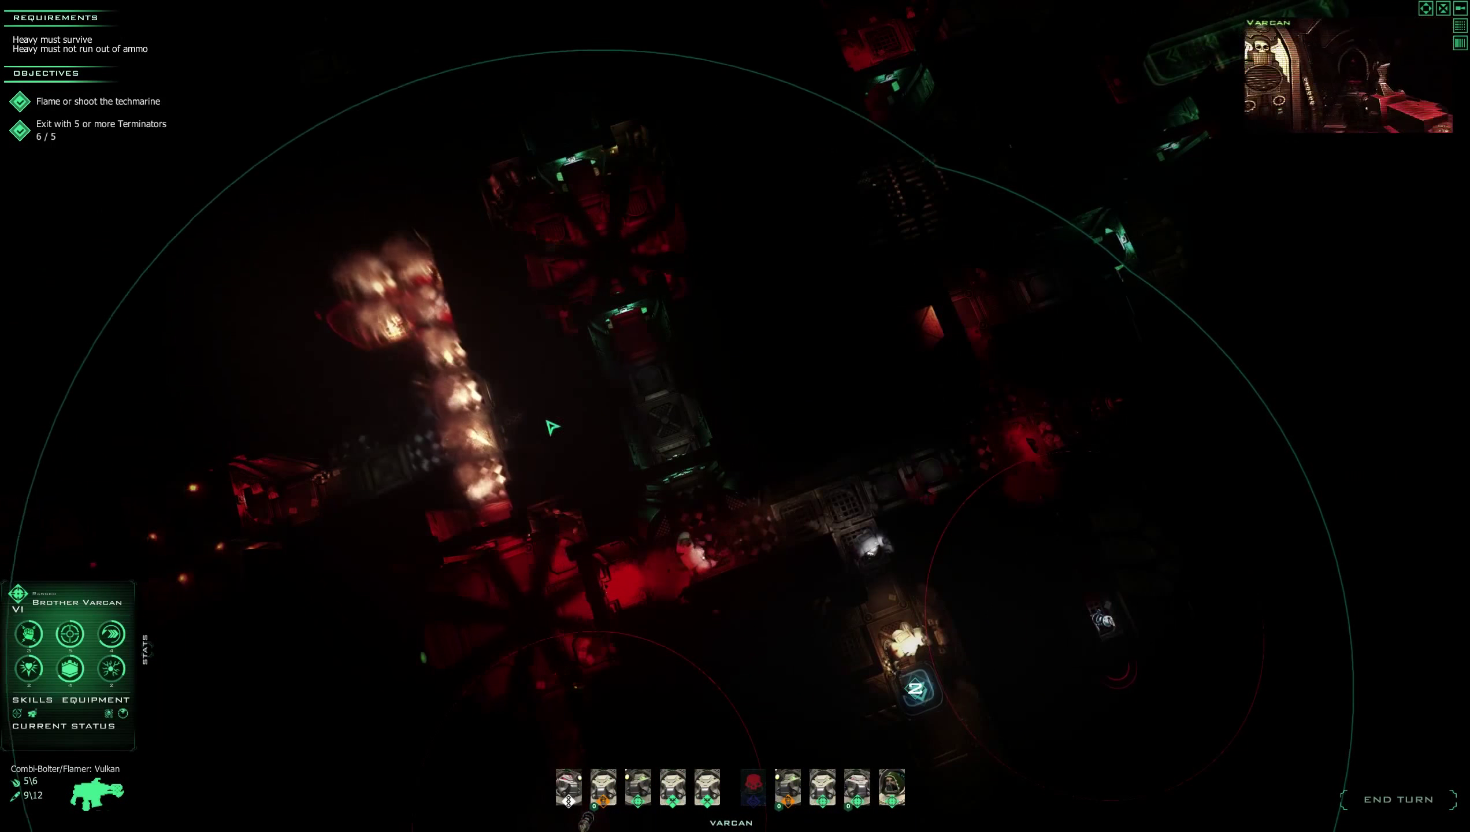
pyautogui.click(1398, 799)
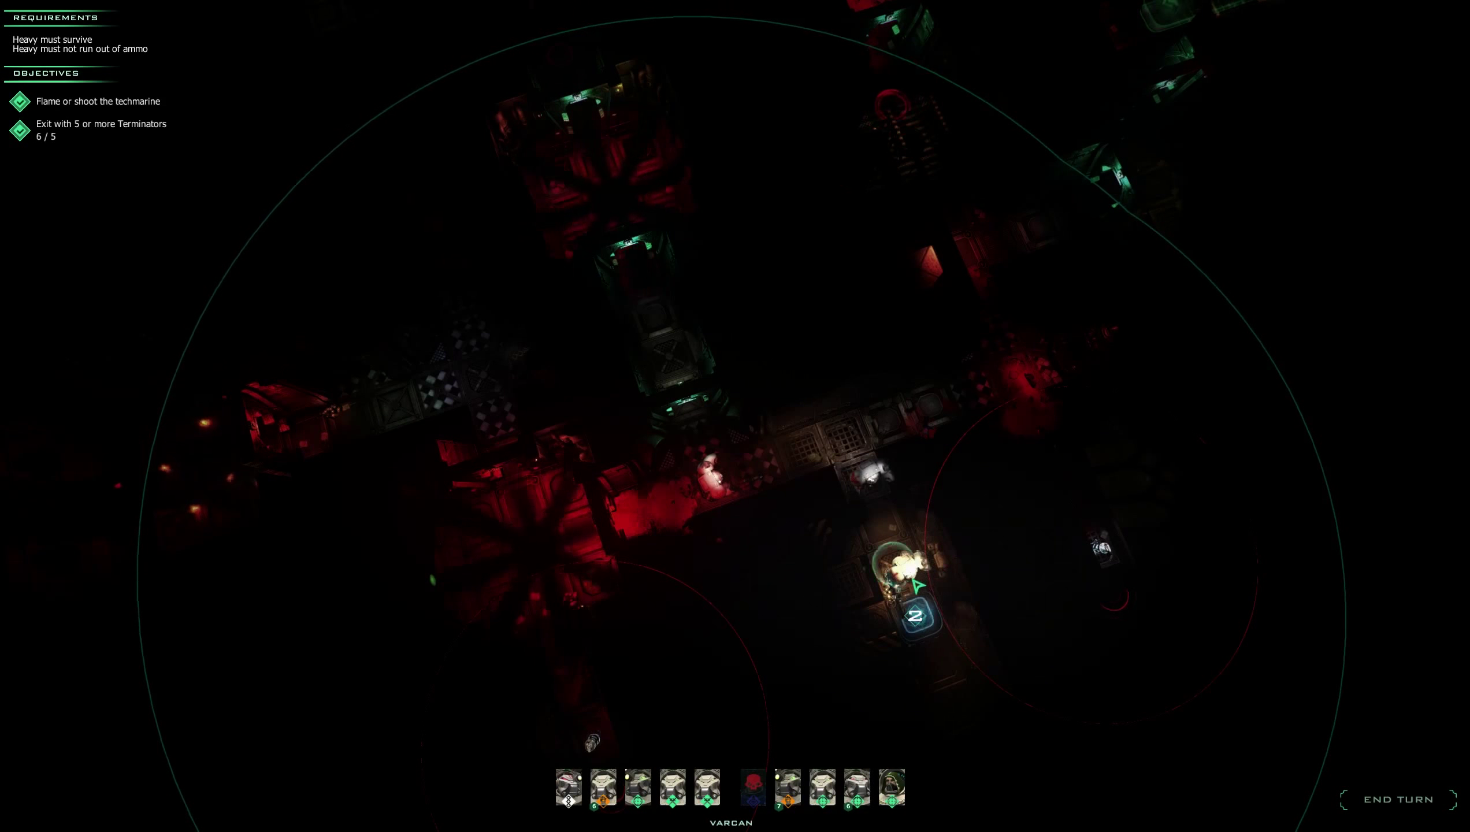
pyautogui.click(788, 787)
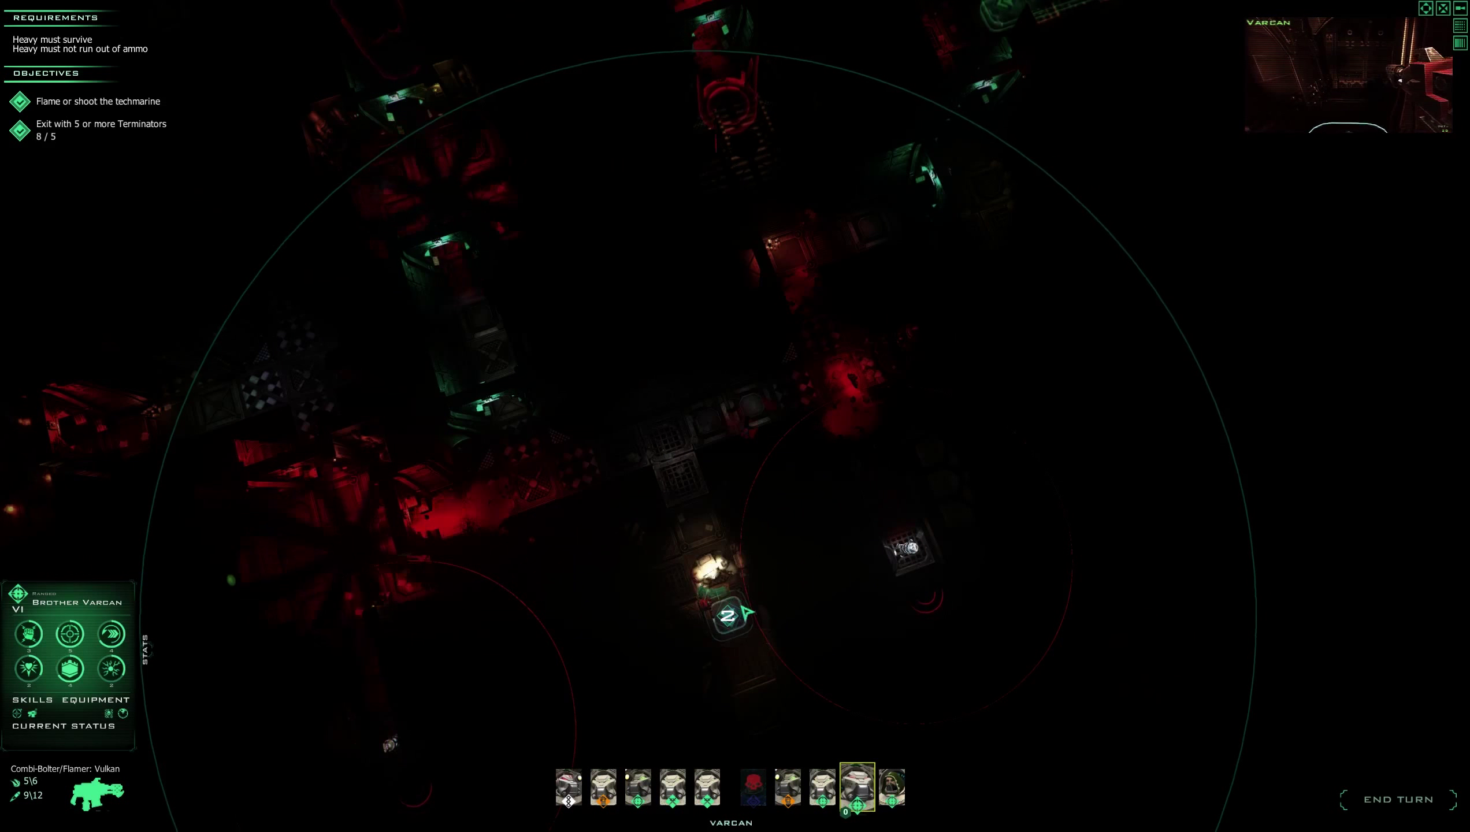
pyautogui.click(1398, 800)
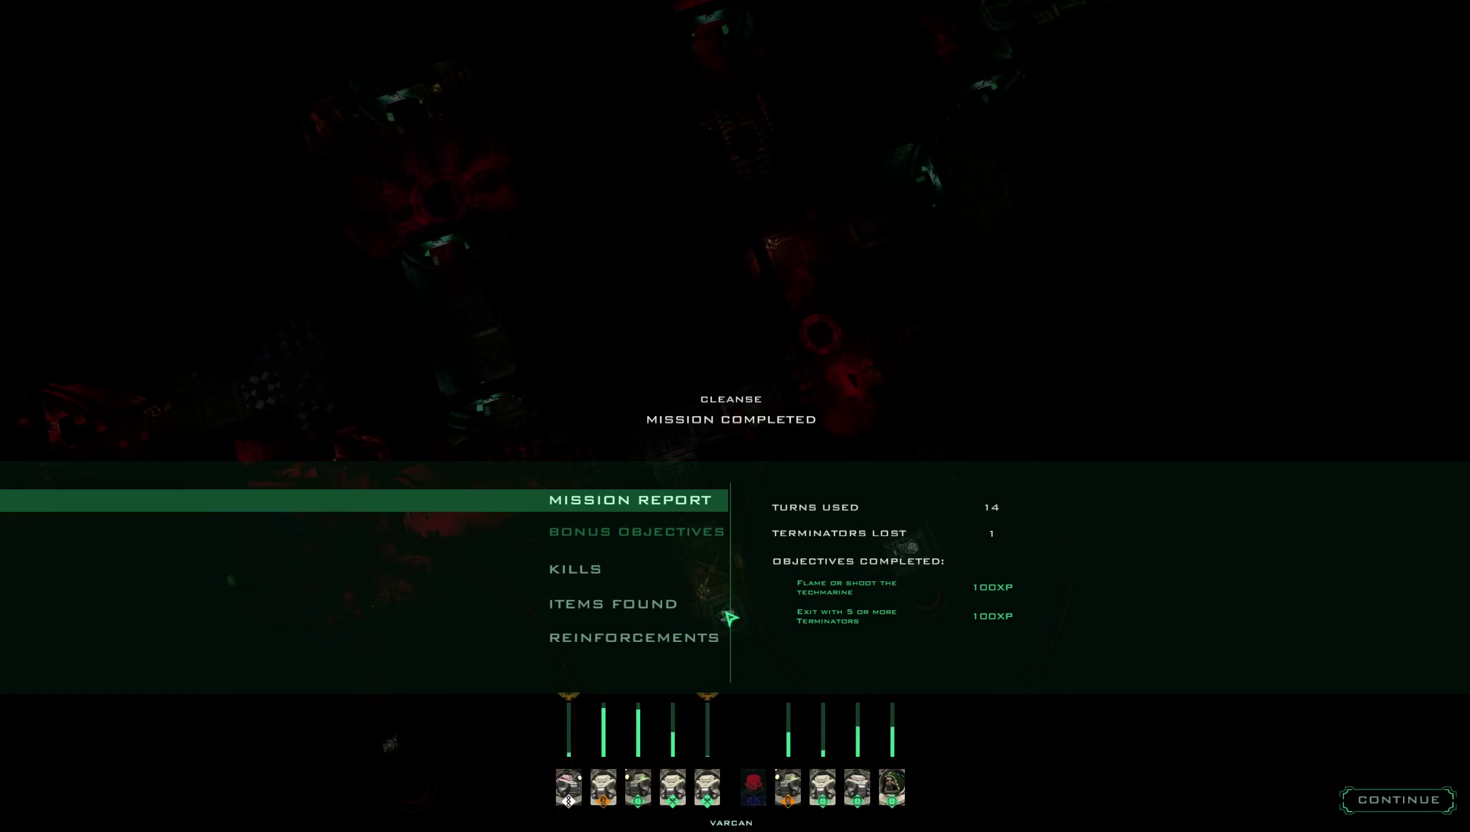
# Review per-Terminator kills and the Ranged Combat Bonus under Items Found, then return to the map.
pyautogui.click(573, 568)
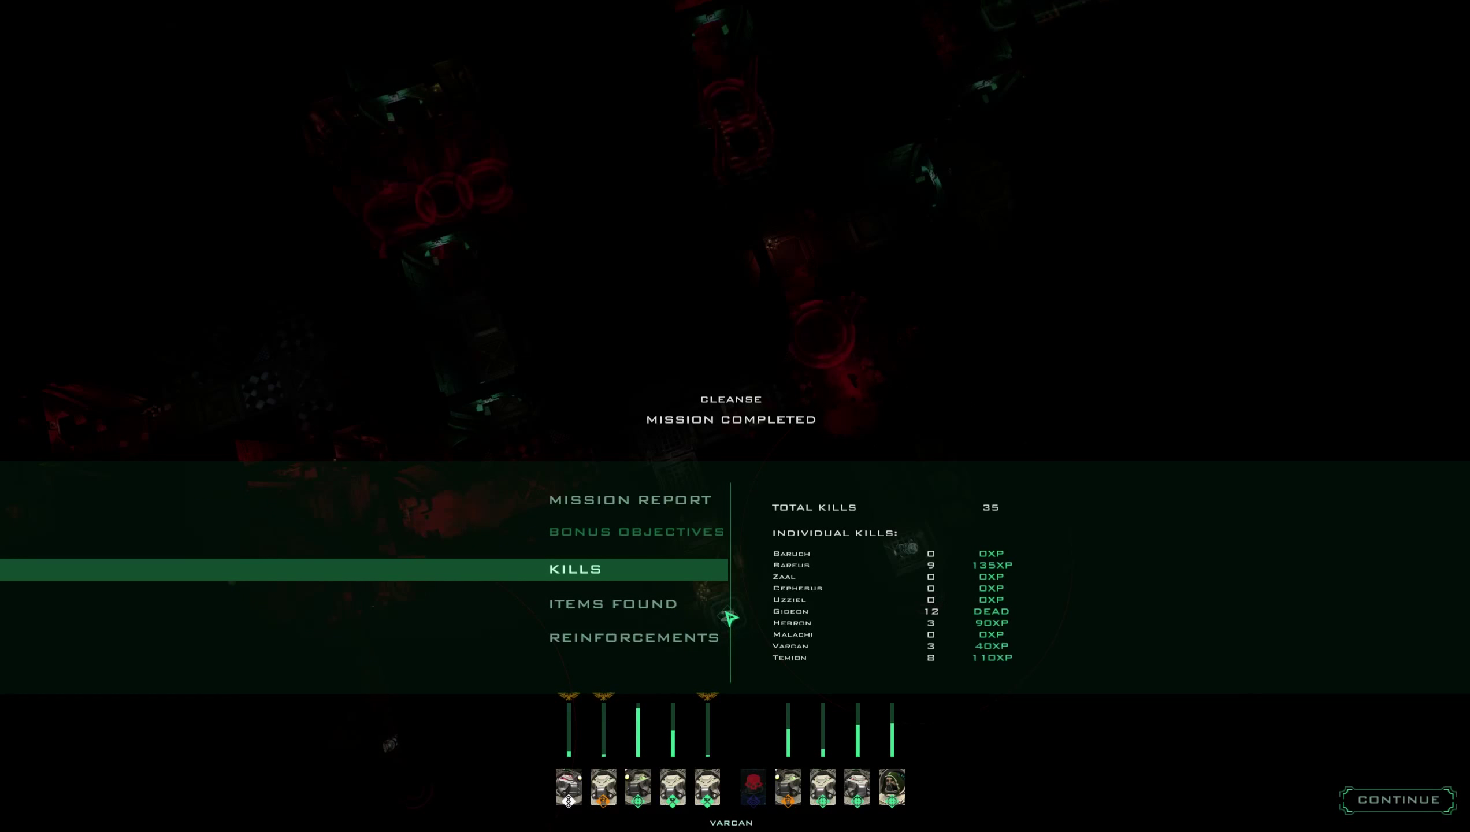
pyautogui.click(614, 603)
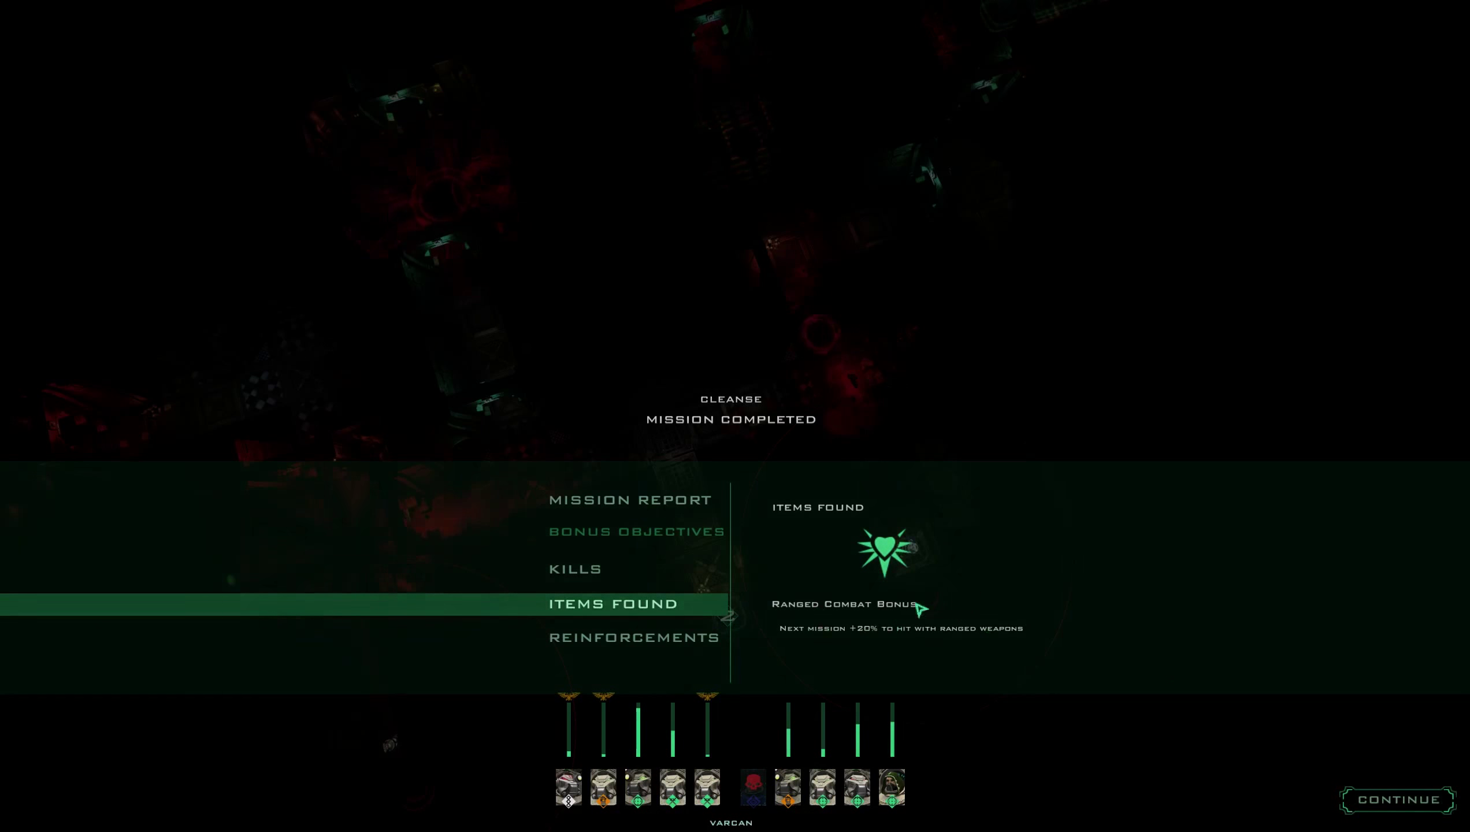
pyautogui.click(1398, 800)
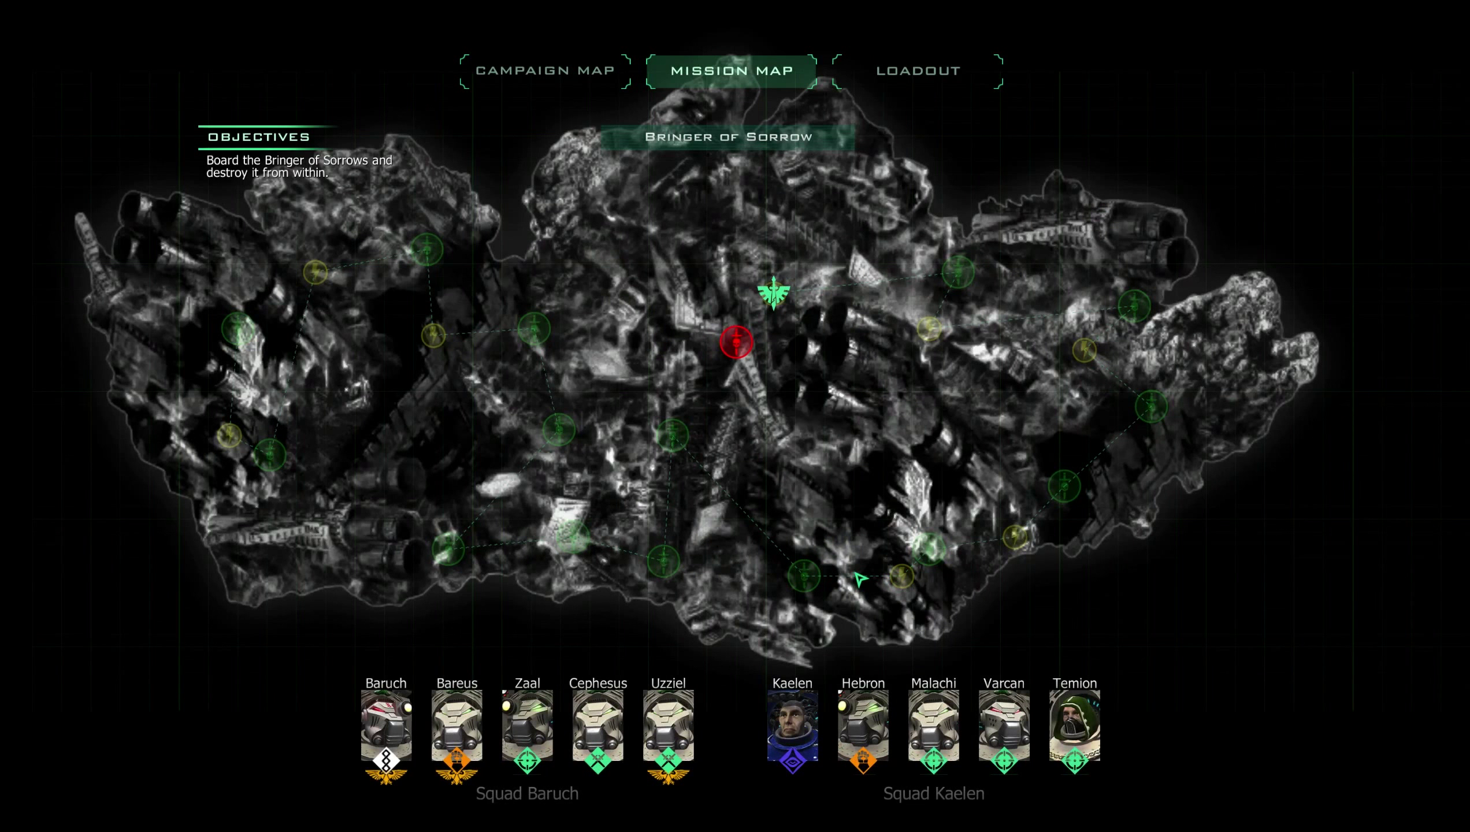
pyautogui.moveTo(589, 605)
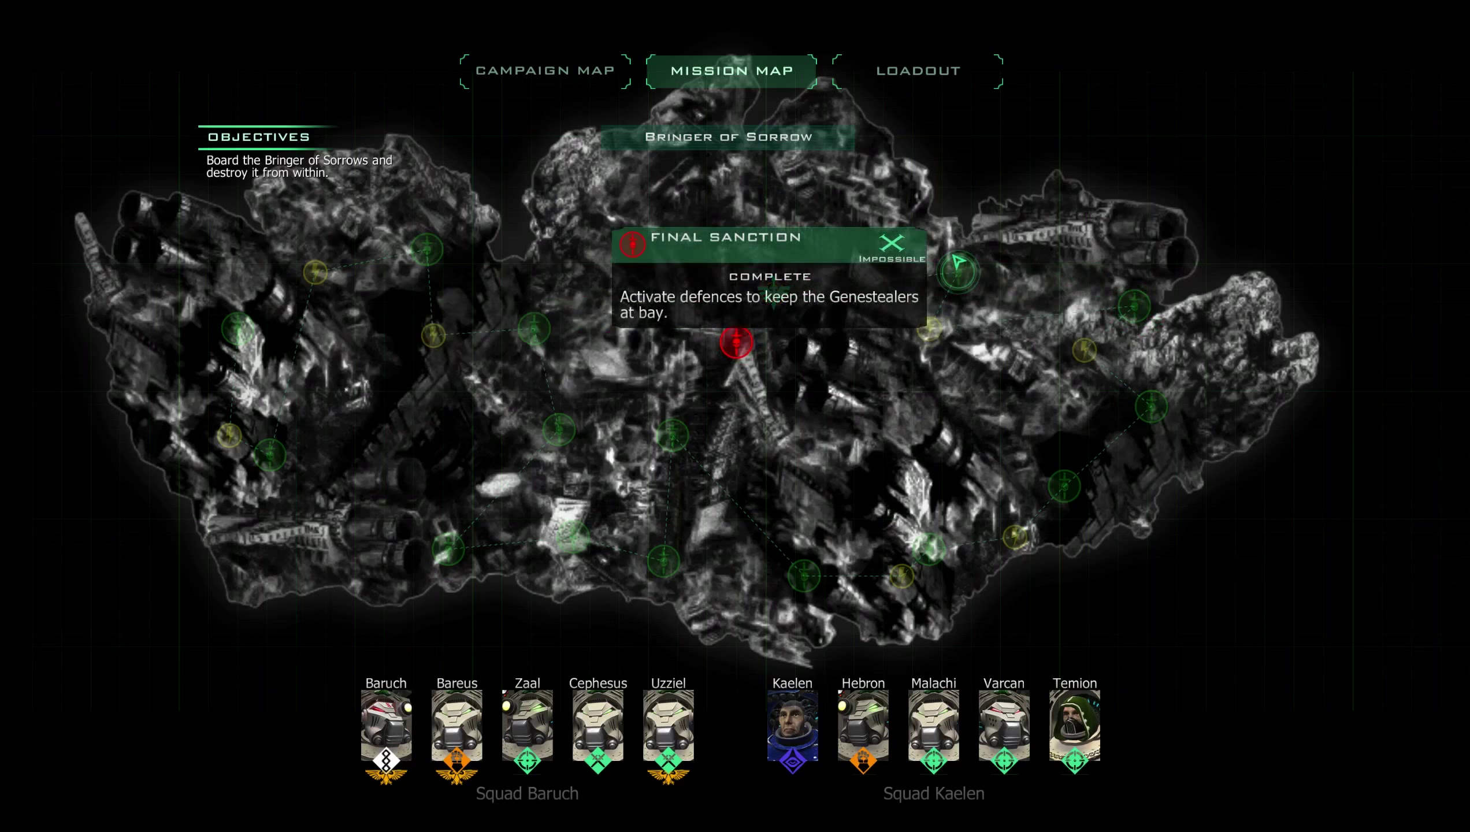
# Select Apothecary Baruch in Squad Baruch and view his loadout with the new Storm Bolter: Incaladion.
pyautogui.click(384, 731)
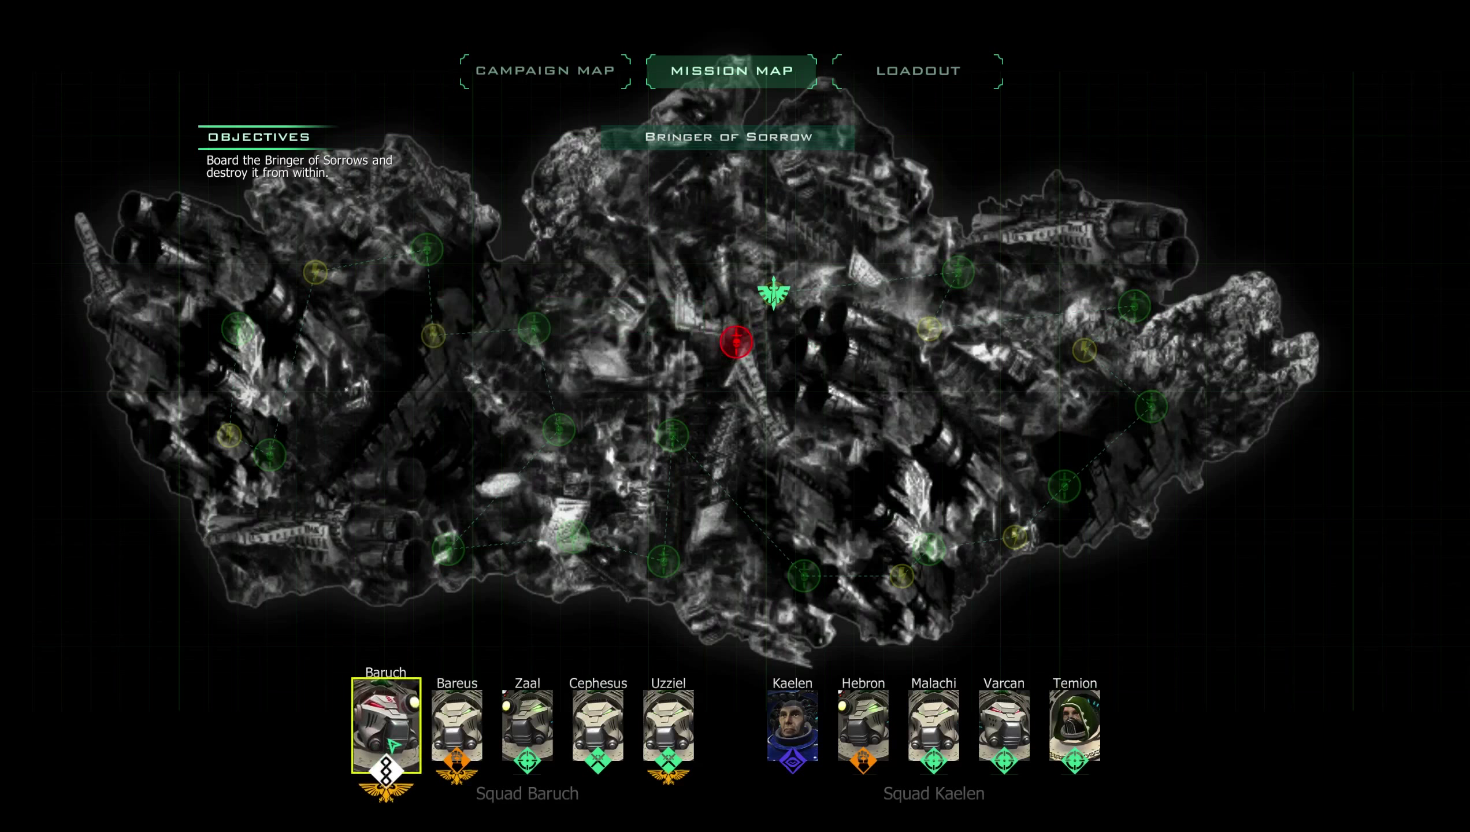
pyautogui.click(916, 70)
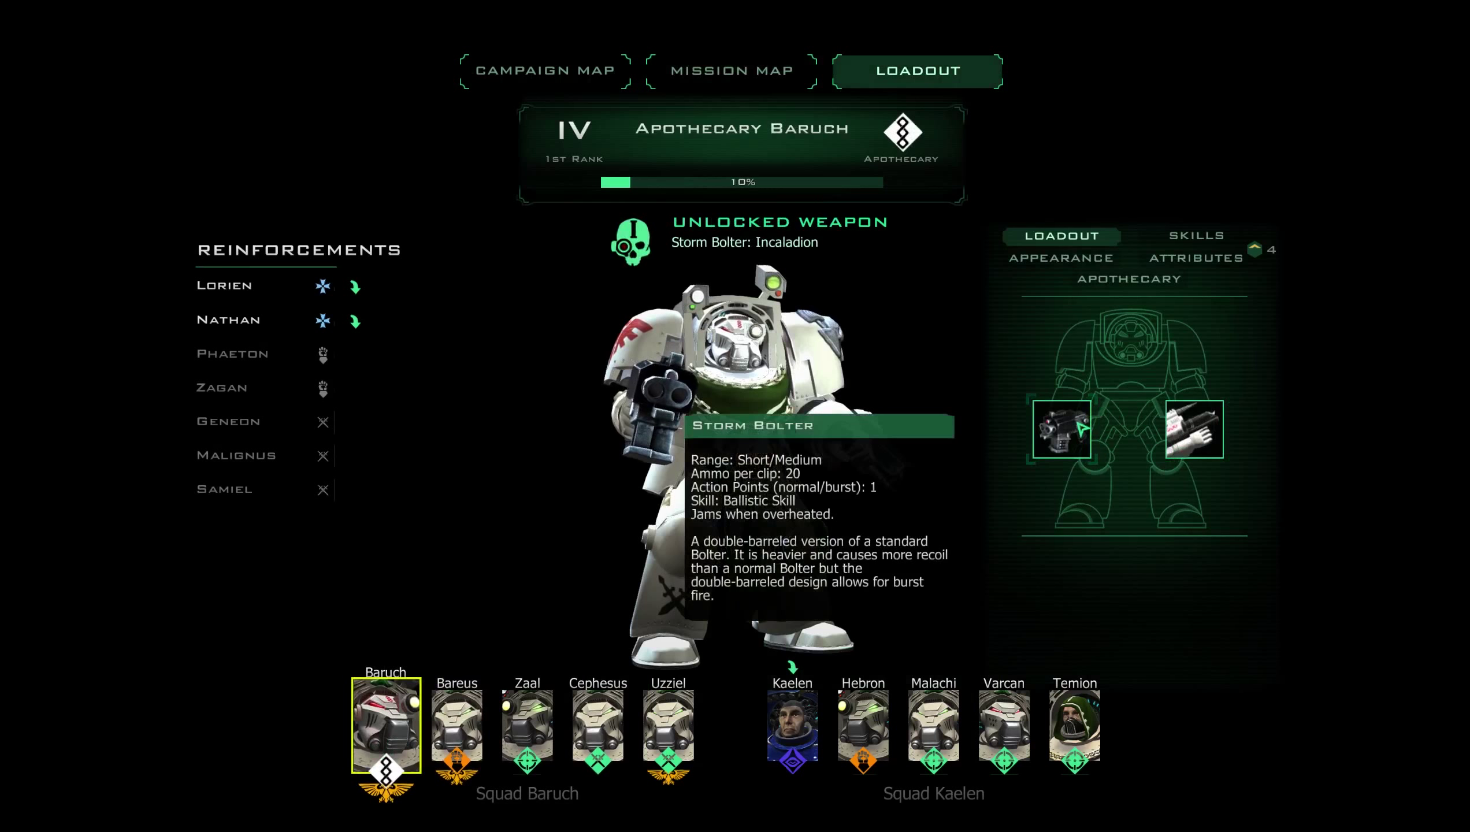
# Browse Baruch's weapon list plus Skills, Appearance, Attributes and Apothecary tabs, then select Bareus.
pyautogui.click(1061, 429)
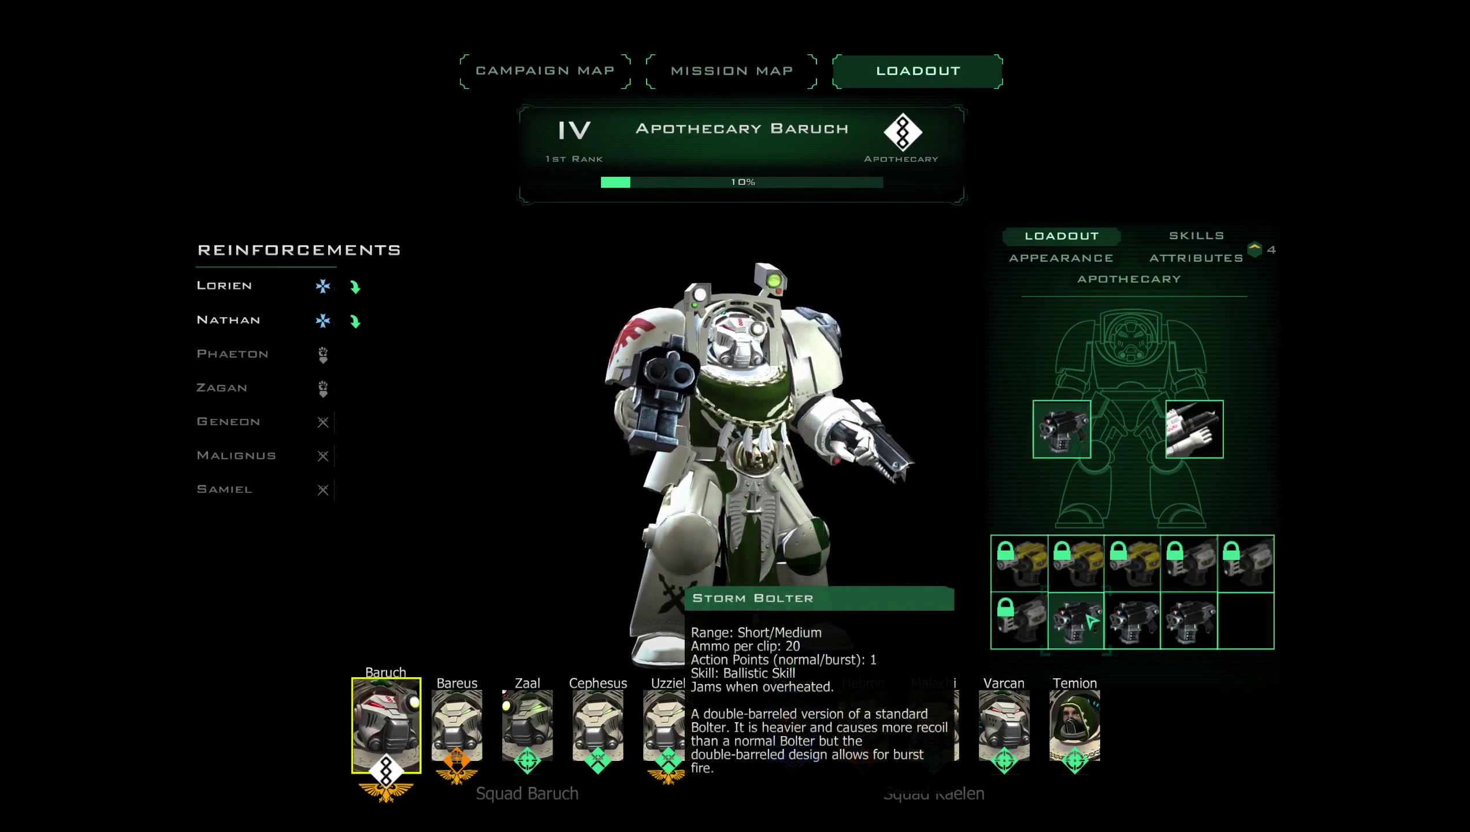
pyautogui.click(1195, 235)
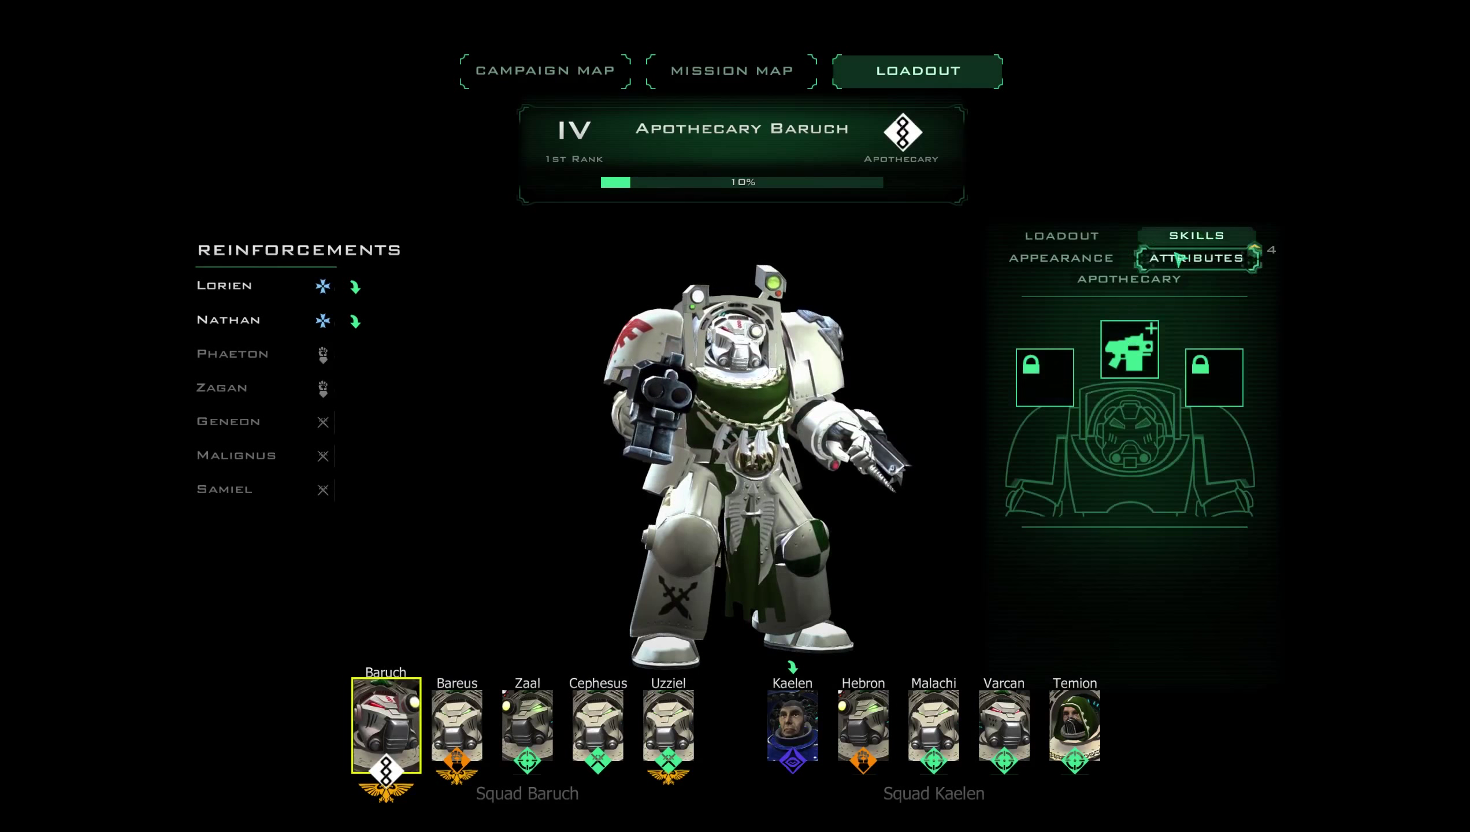
pyautogui.click(1061, 259)
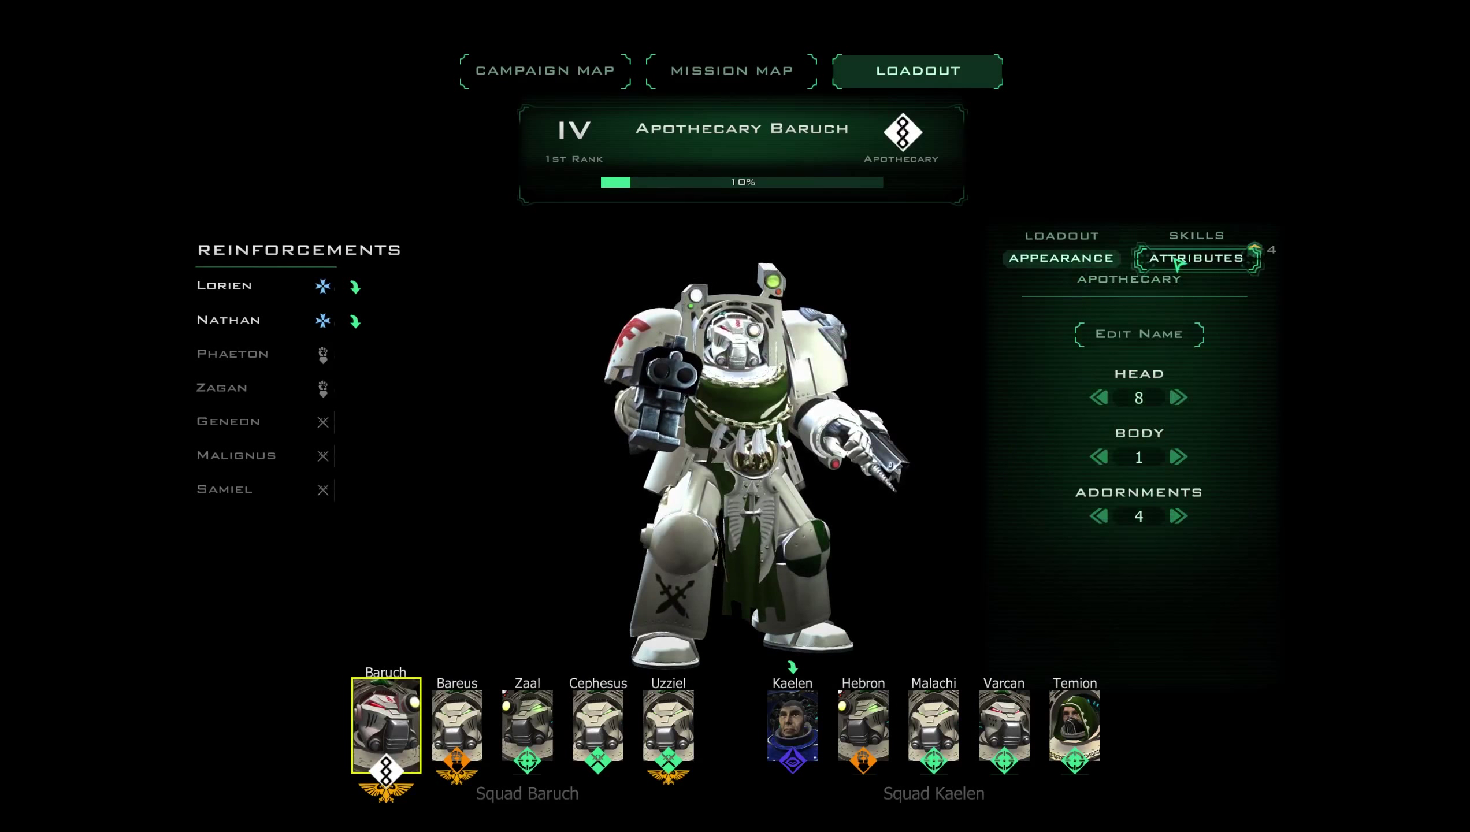
pyautogui.click(1195, 258)
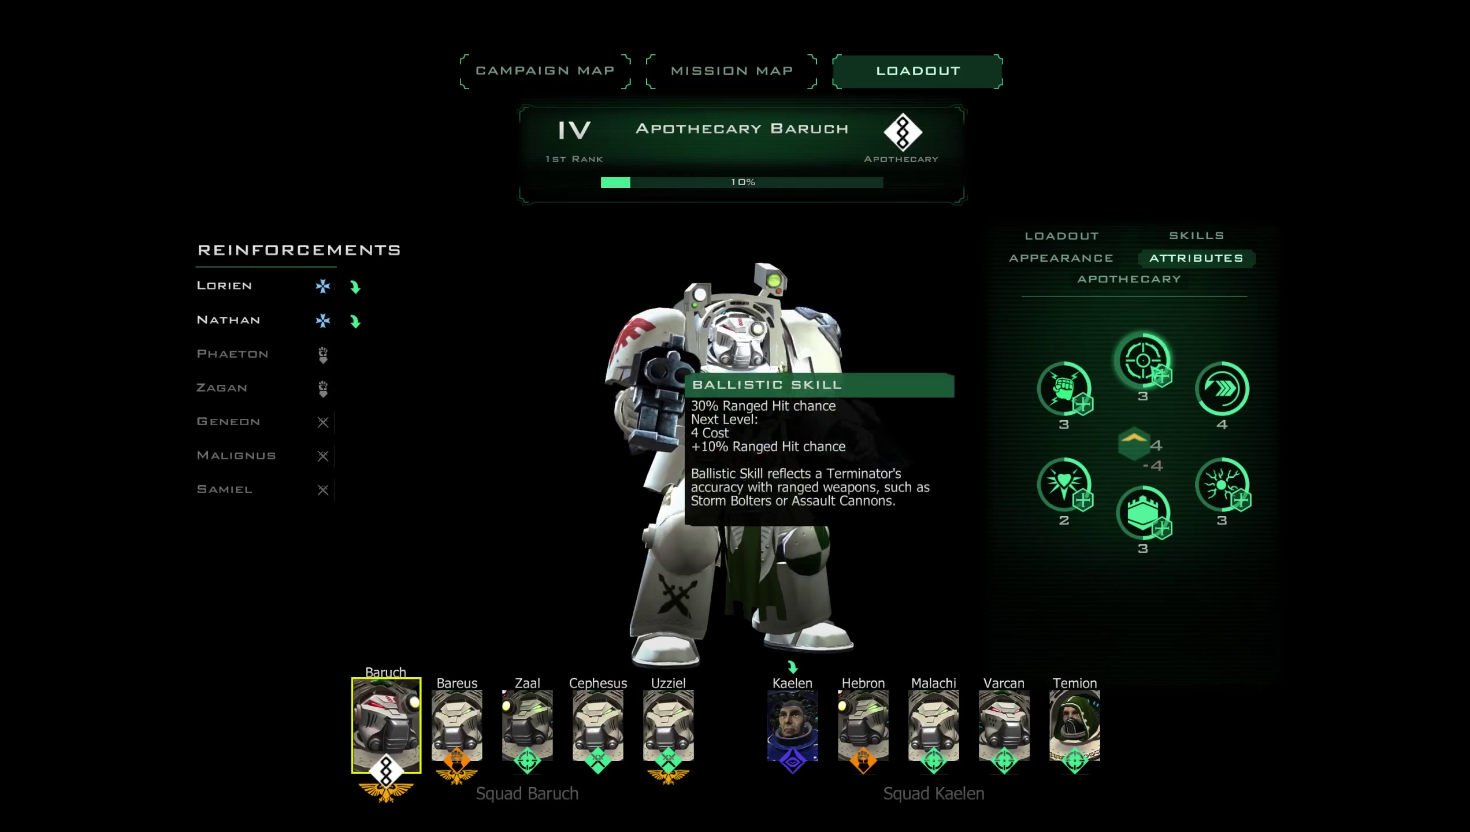
pyautogui.click(1129, 279)
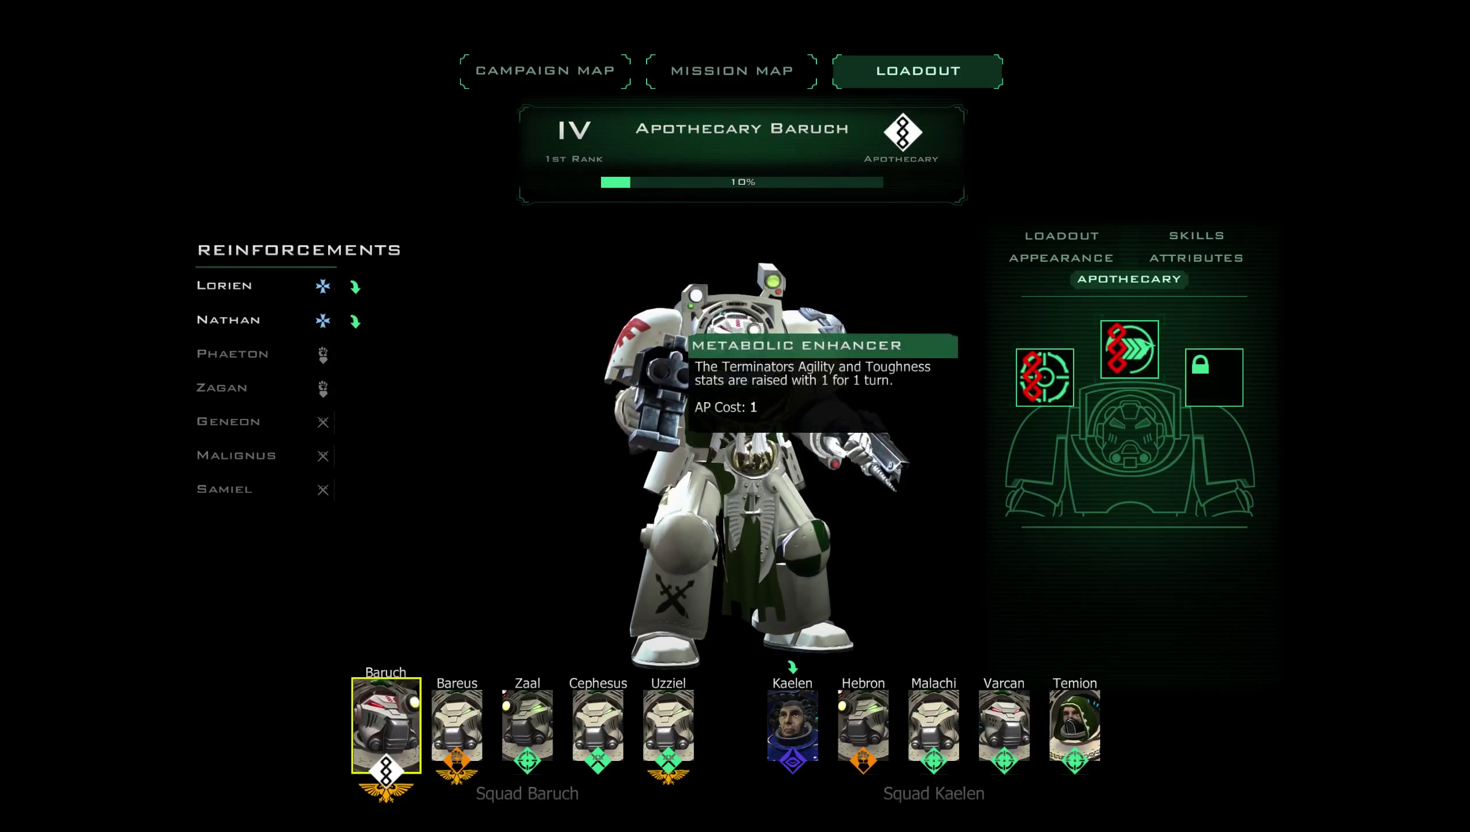
pyautogui.click(457, 722)
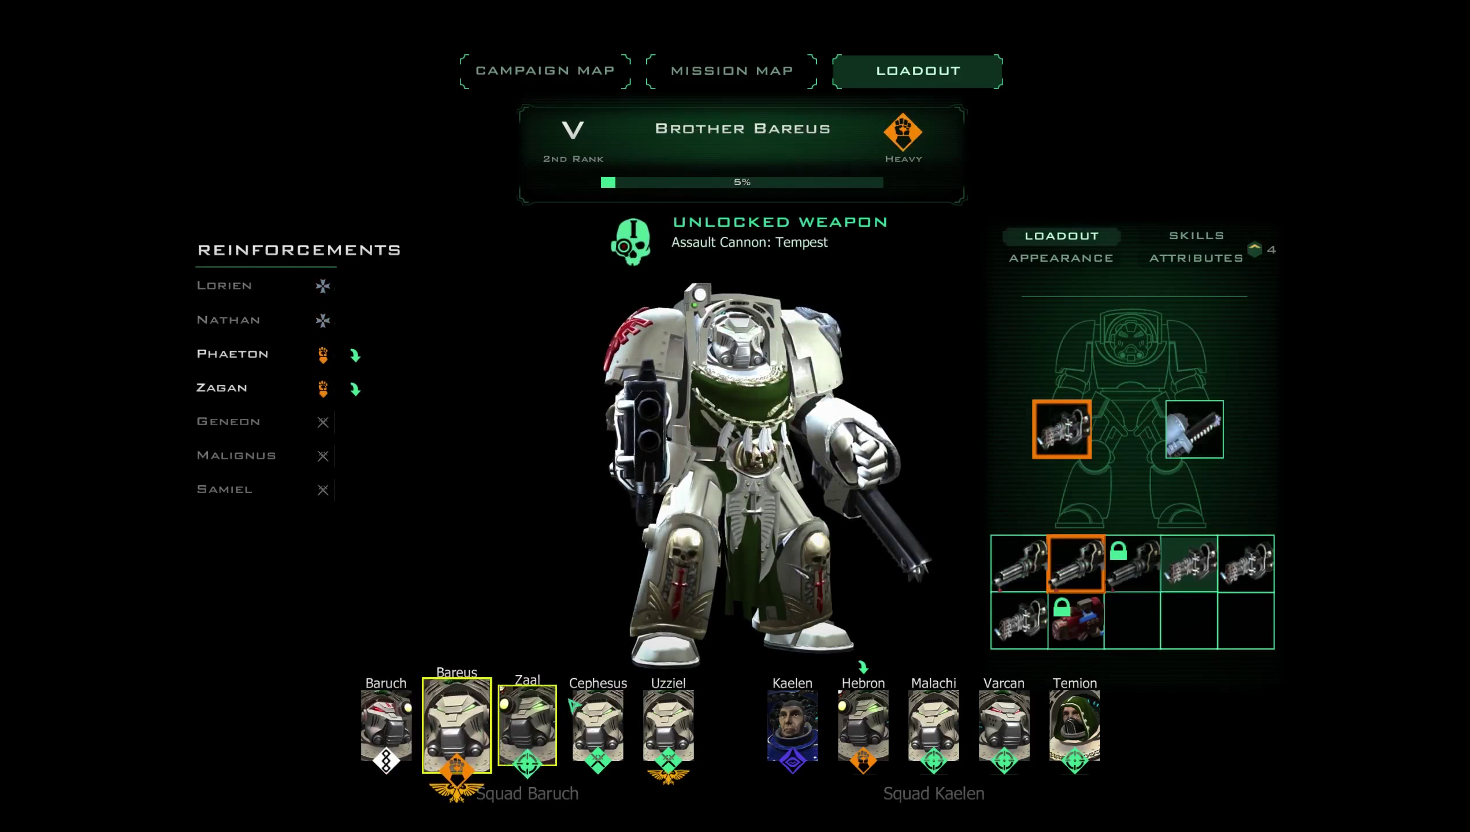
pyautogui.moveTo(1076, 562)
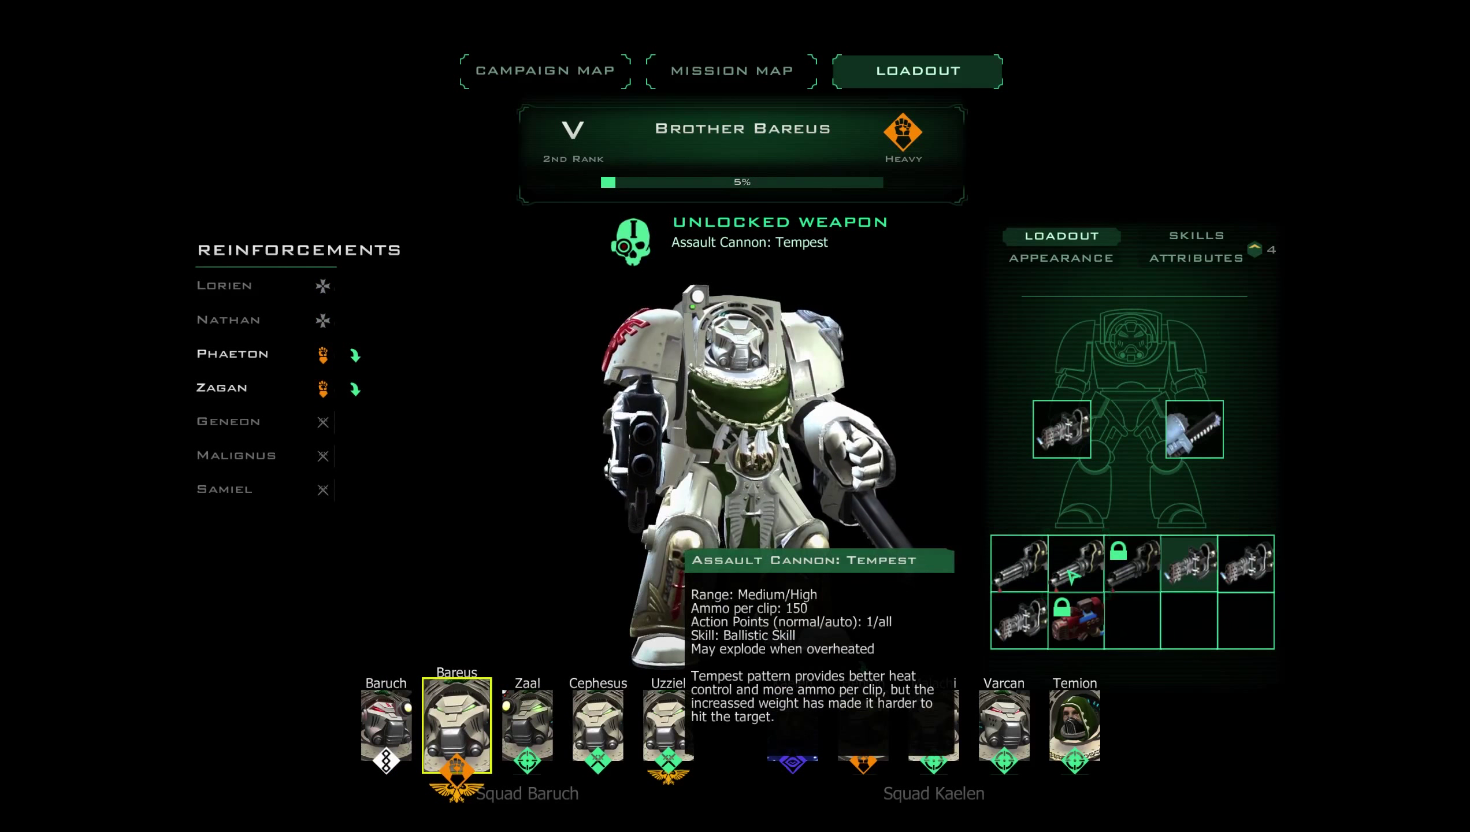
# Equip Bareus with the Assault Cannon: Tempest, check his skills and attributes, then select Uzziel.
pyautogui.click(1020, 563)
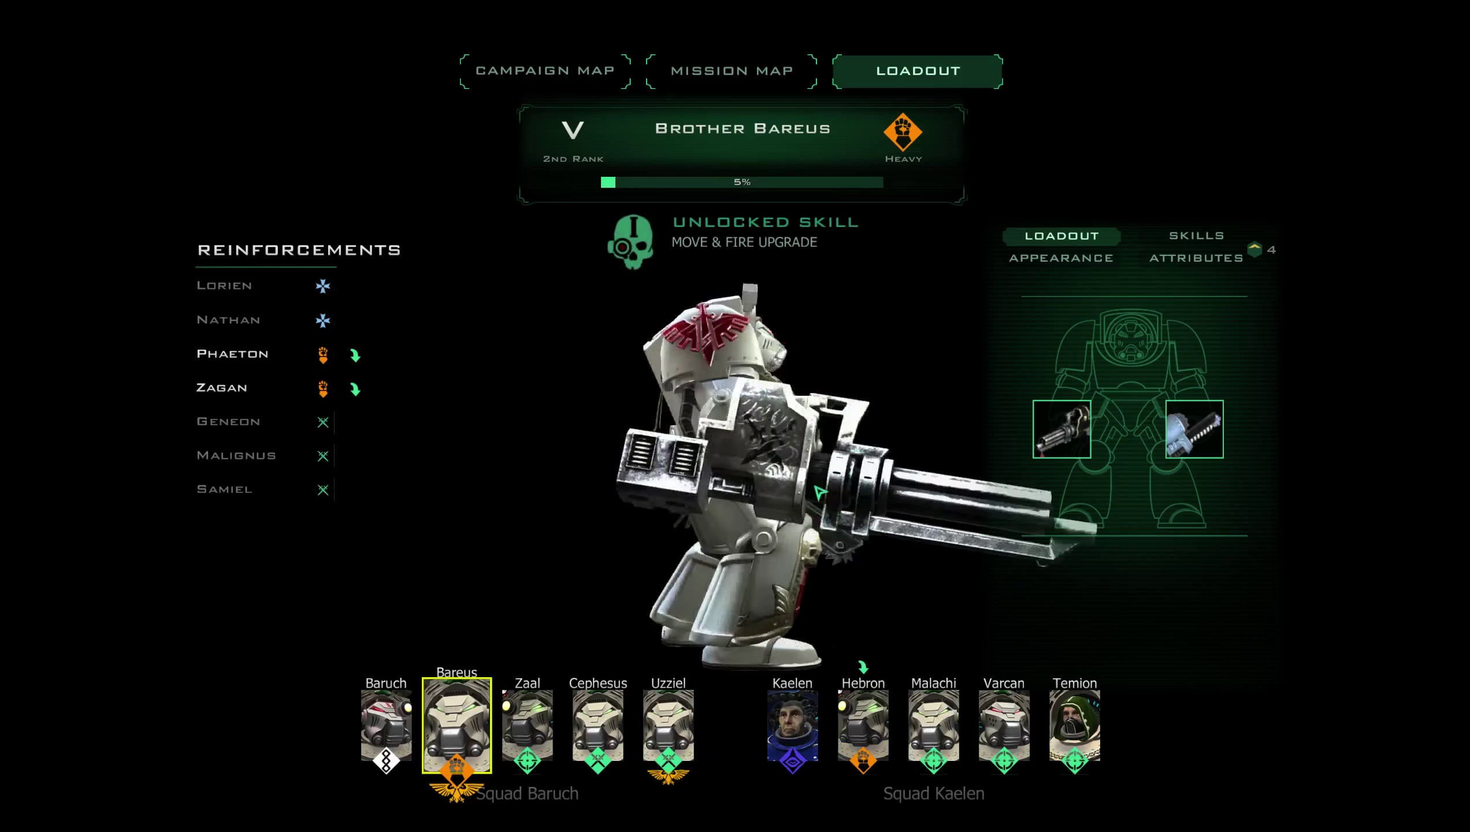
pyautogui.click(1194, 259)
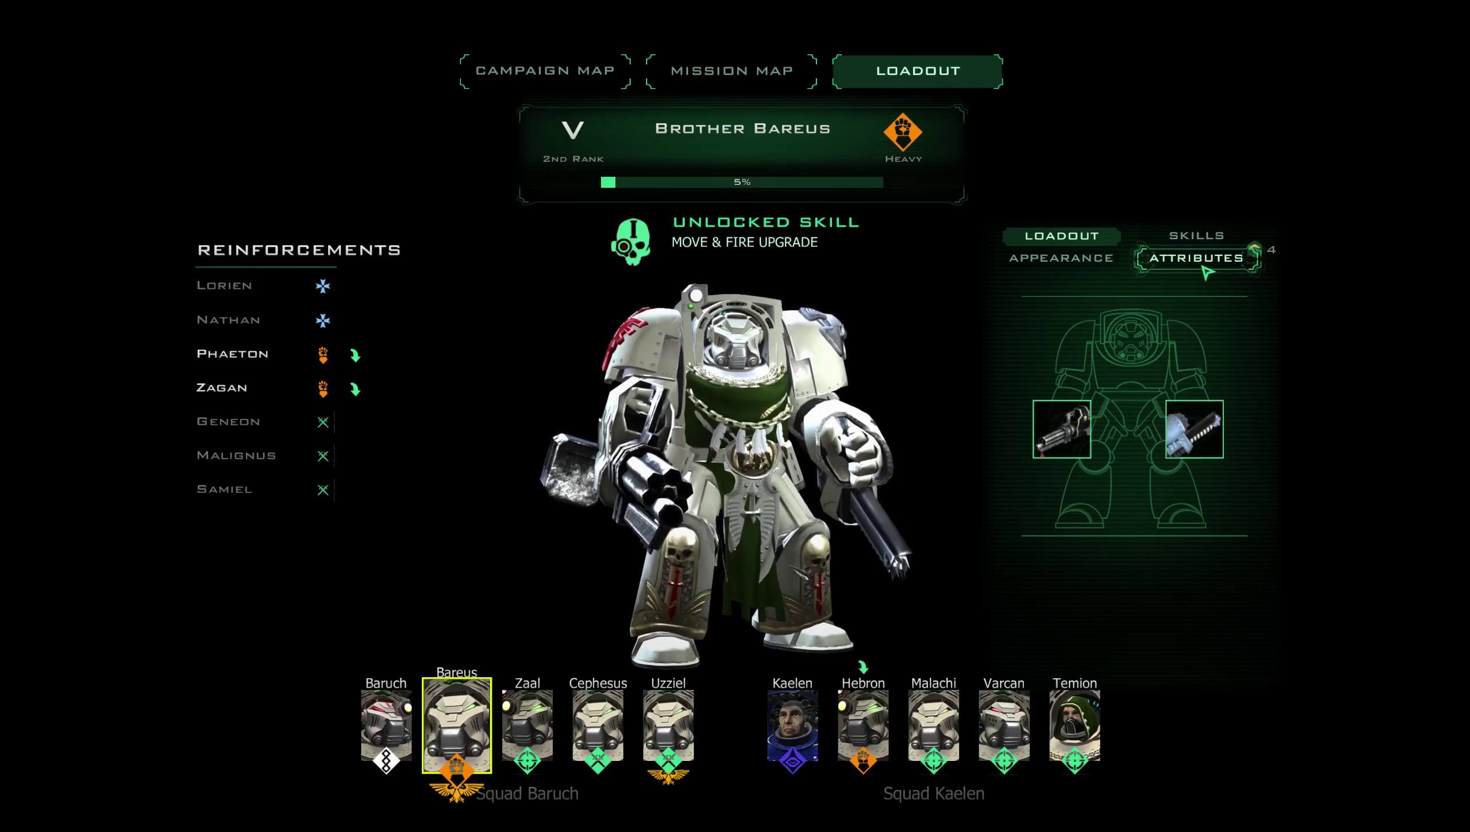
pyautogui.click(1194, 235)
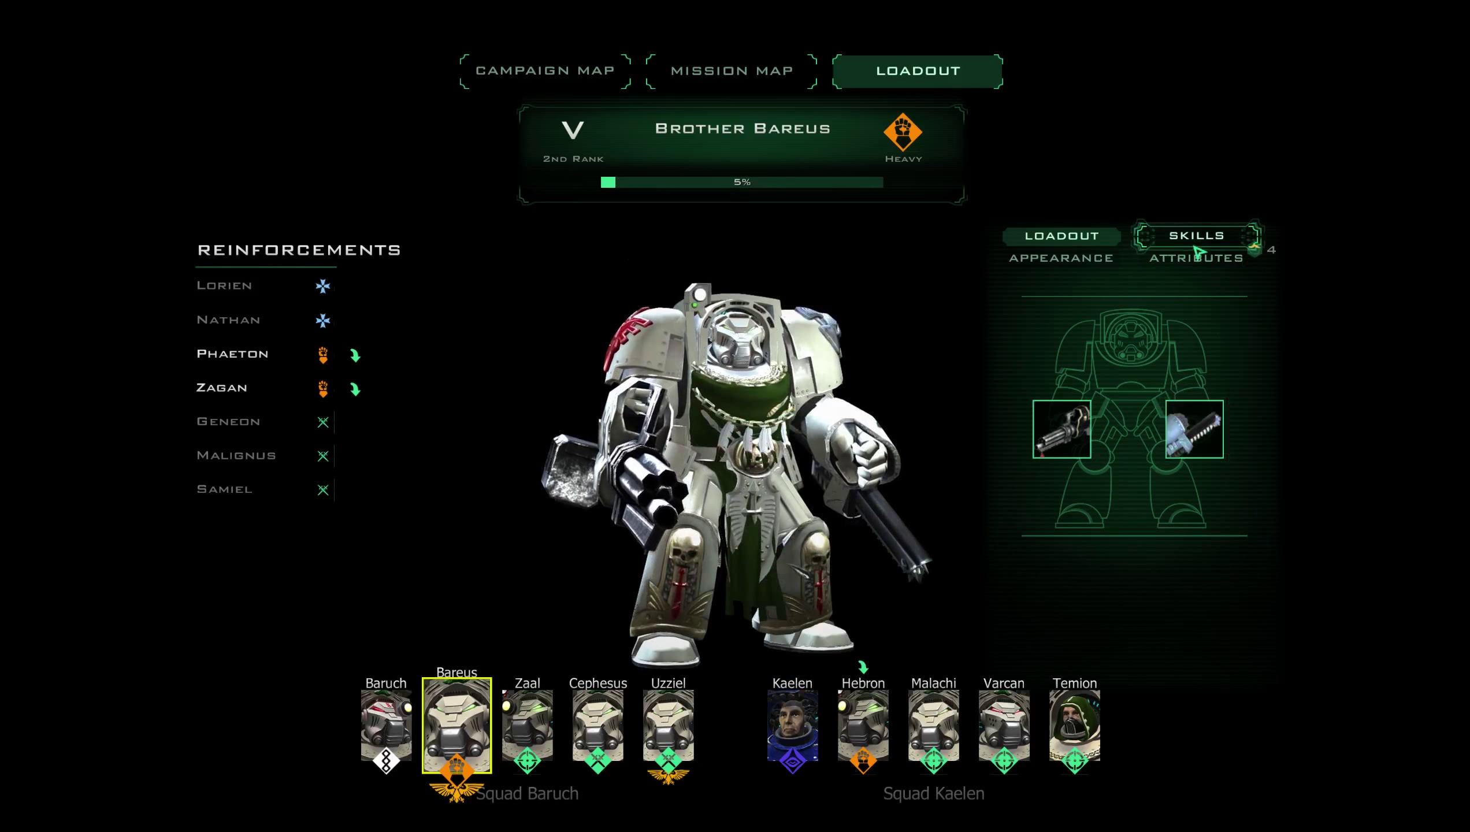
pyautogui.click(1198, 236)
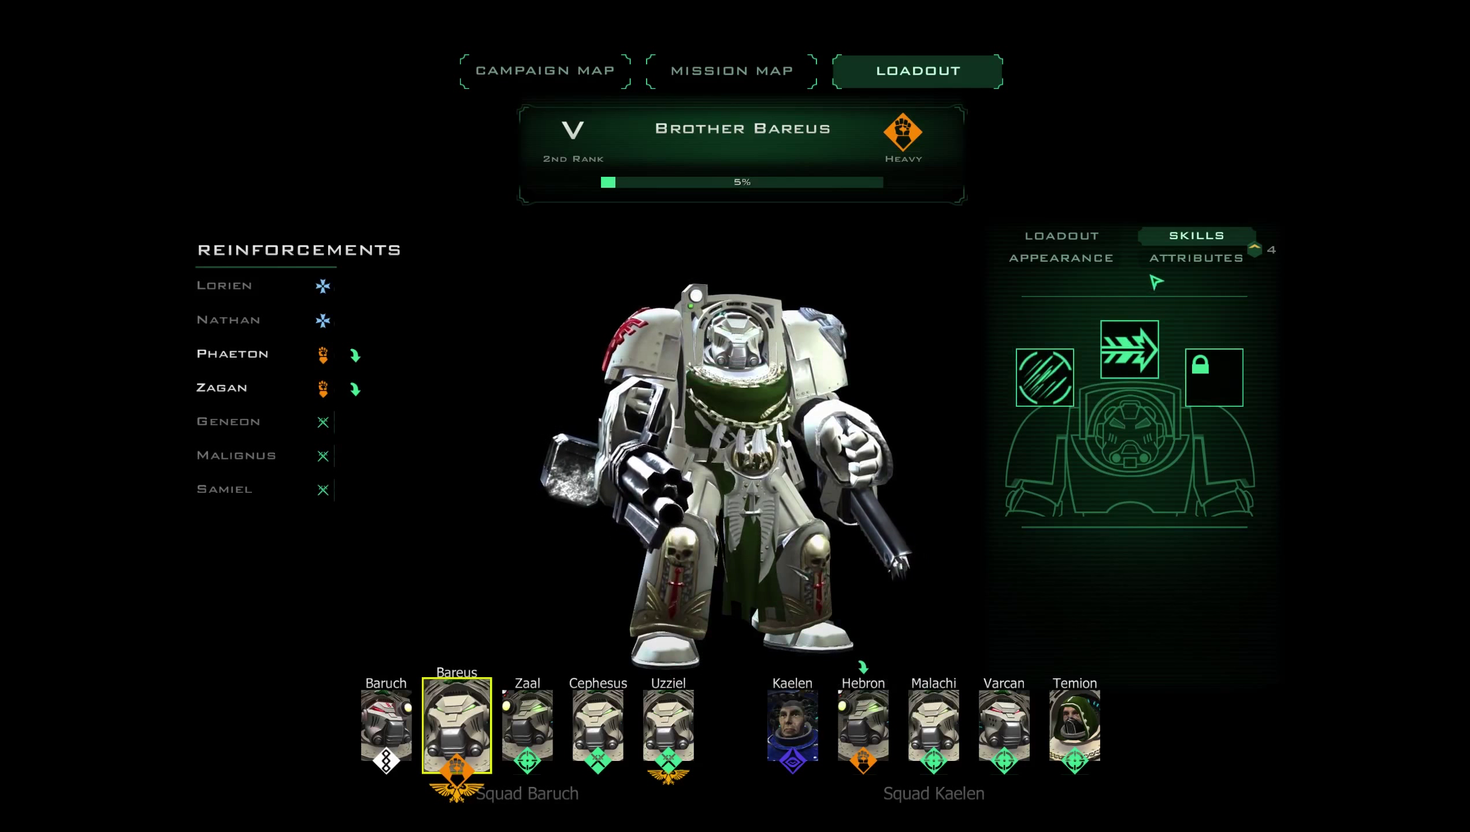
pyautogui.click(1196, 259)
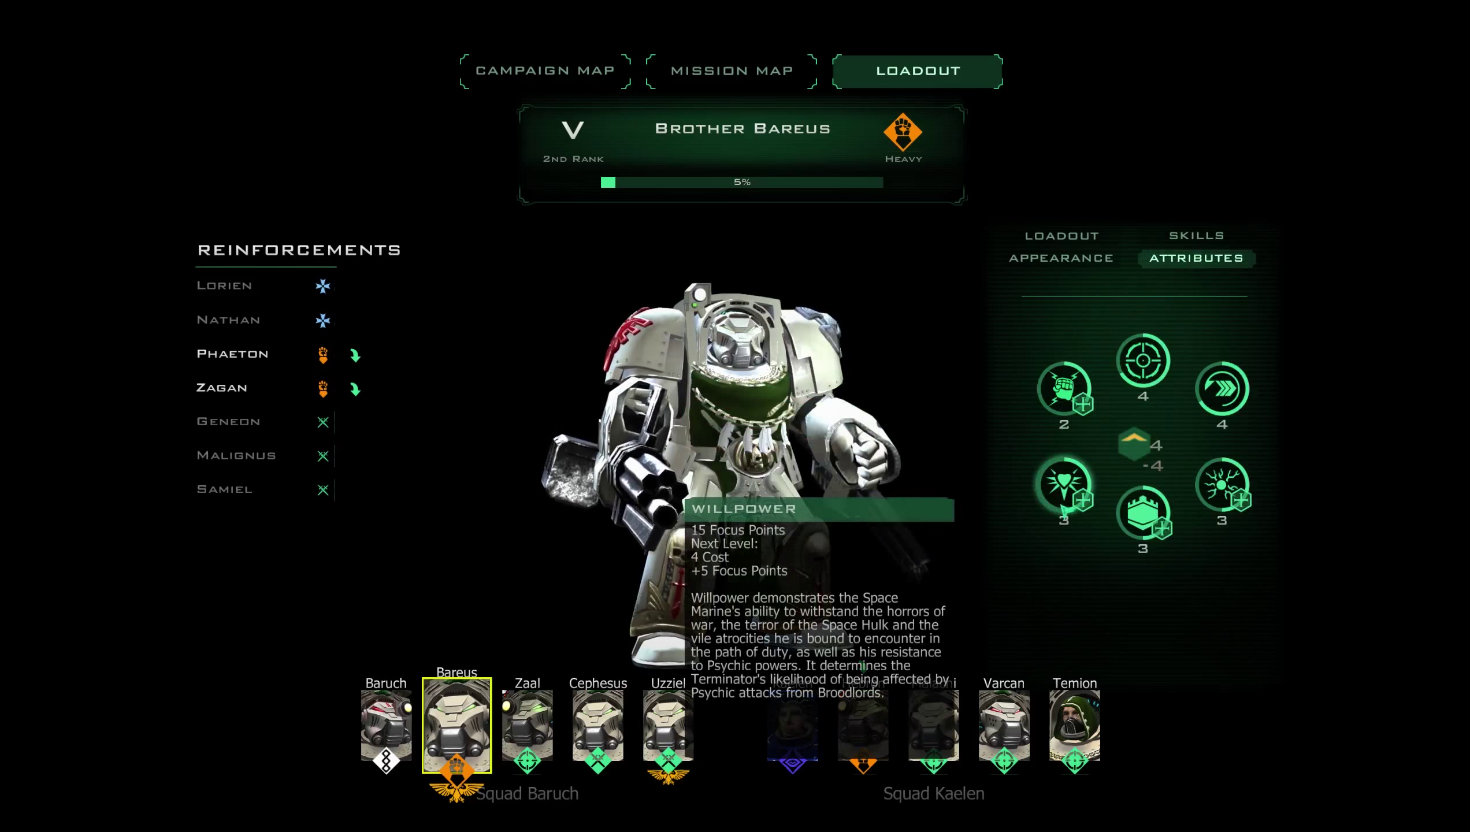
pyautogui.click(666, 725)
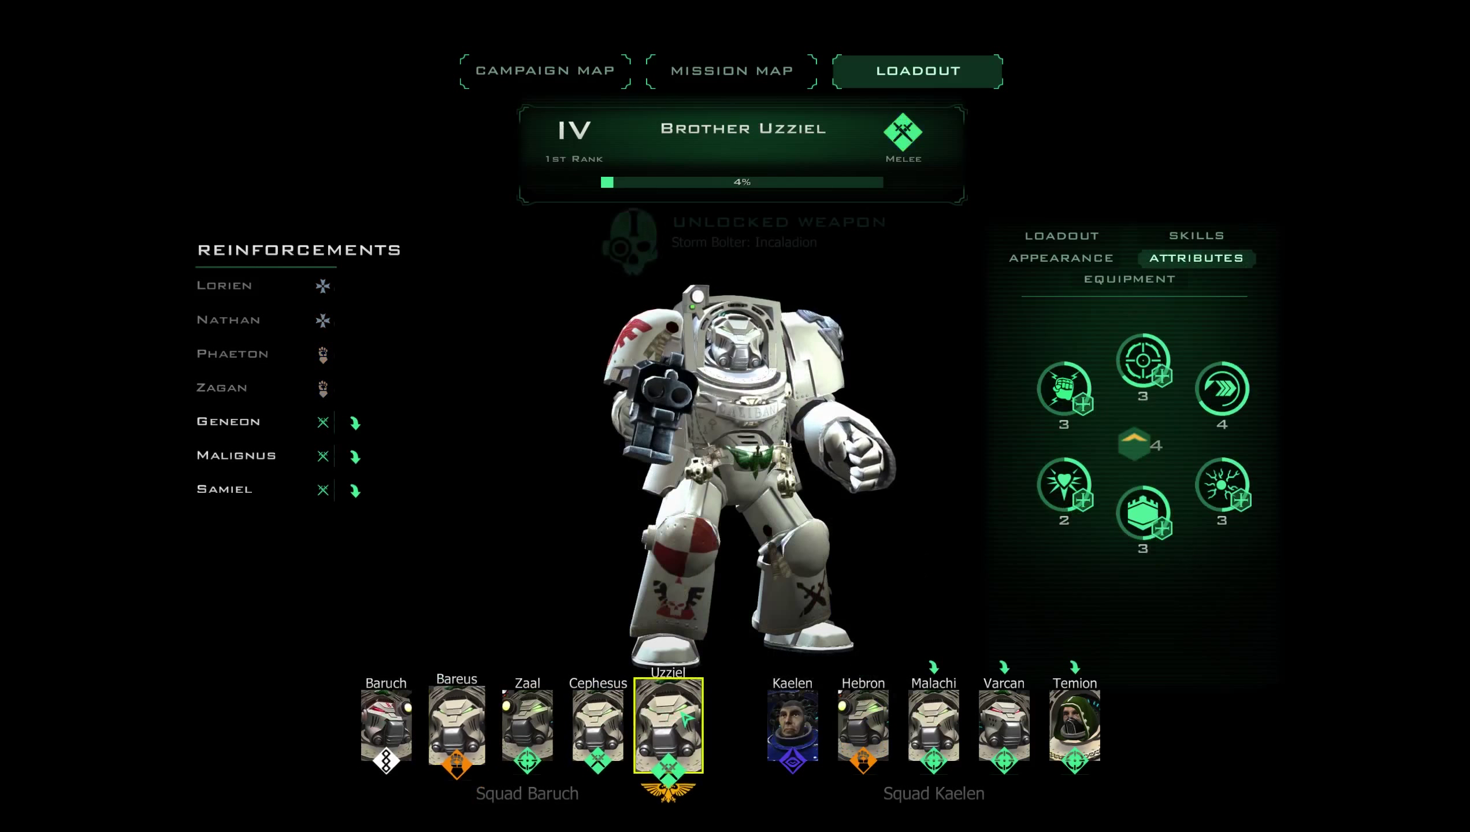
pyautogui.moveTo(1142, 364)
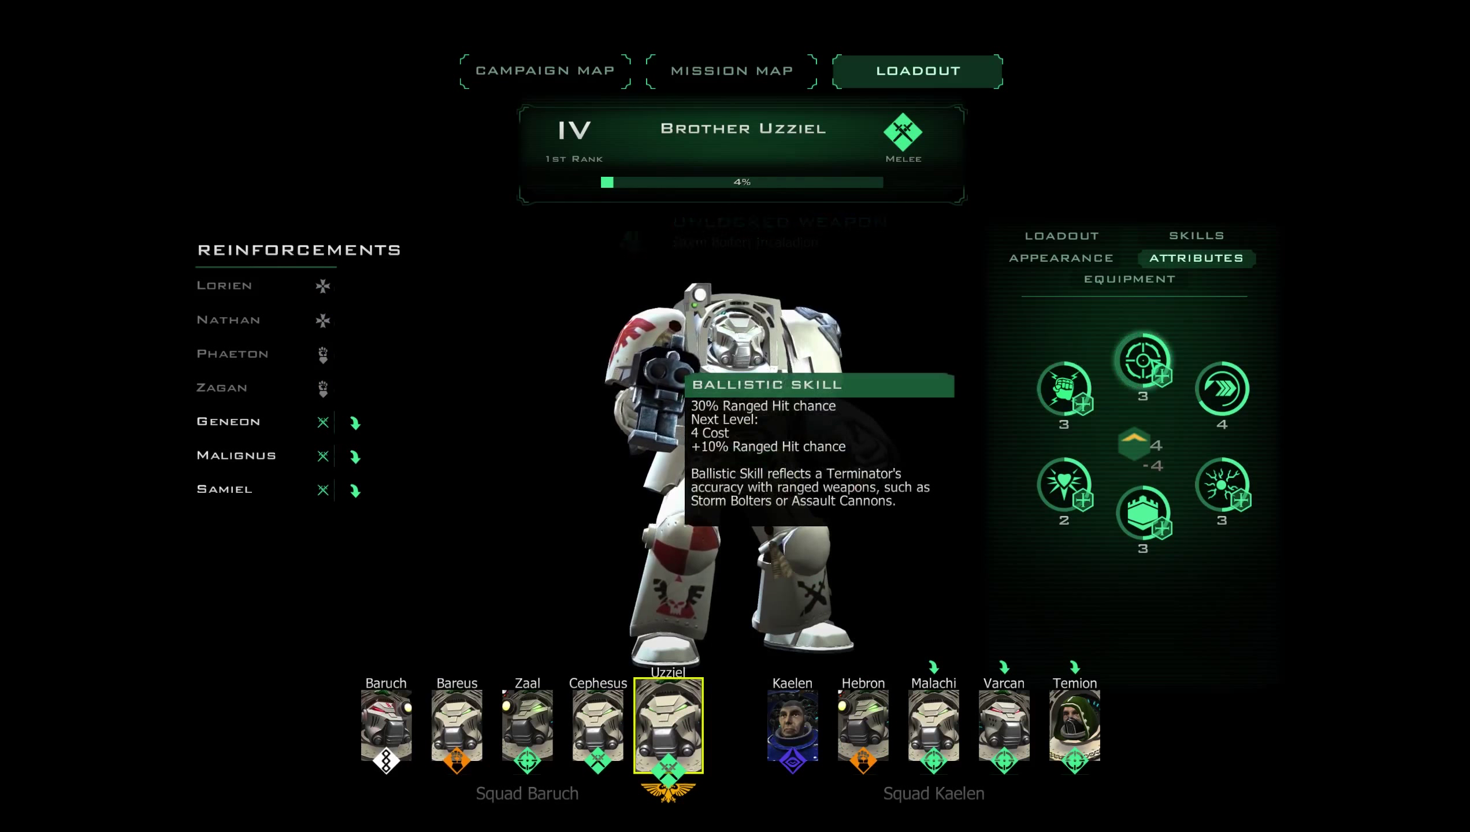
# Check Uzziel's appearance, skills, weapon loadout and attributes, then return to the Bringer of Sorrow map.
pyautogui.click(1128, 279)
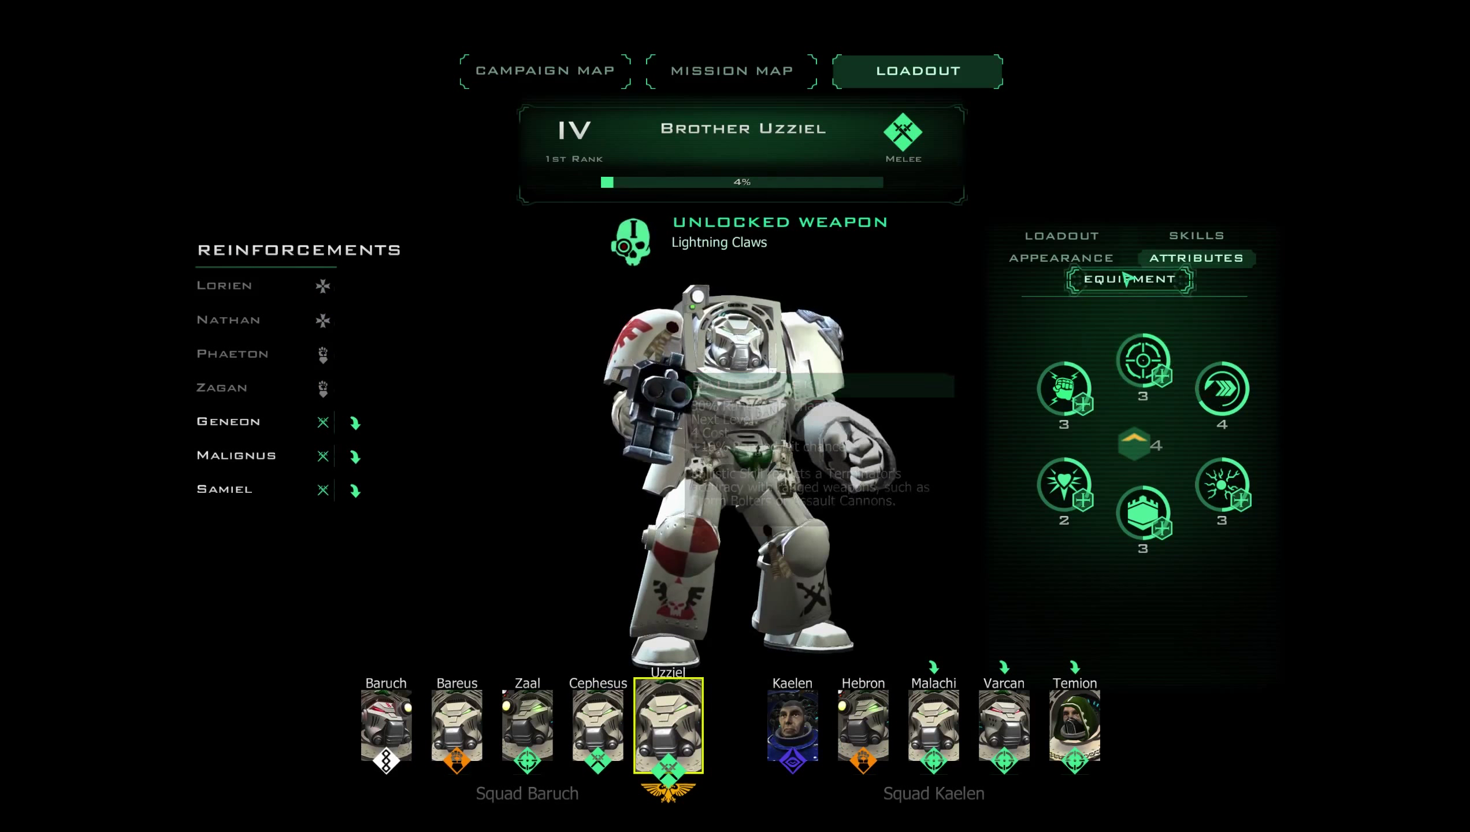
pyautogui.click(1129, 280)
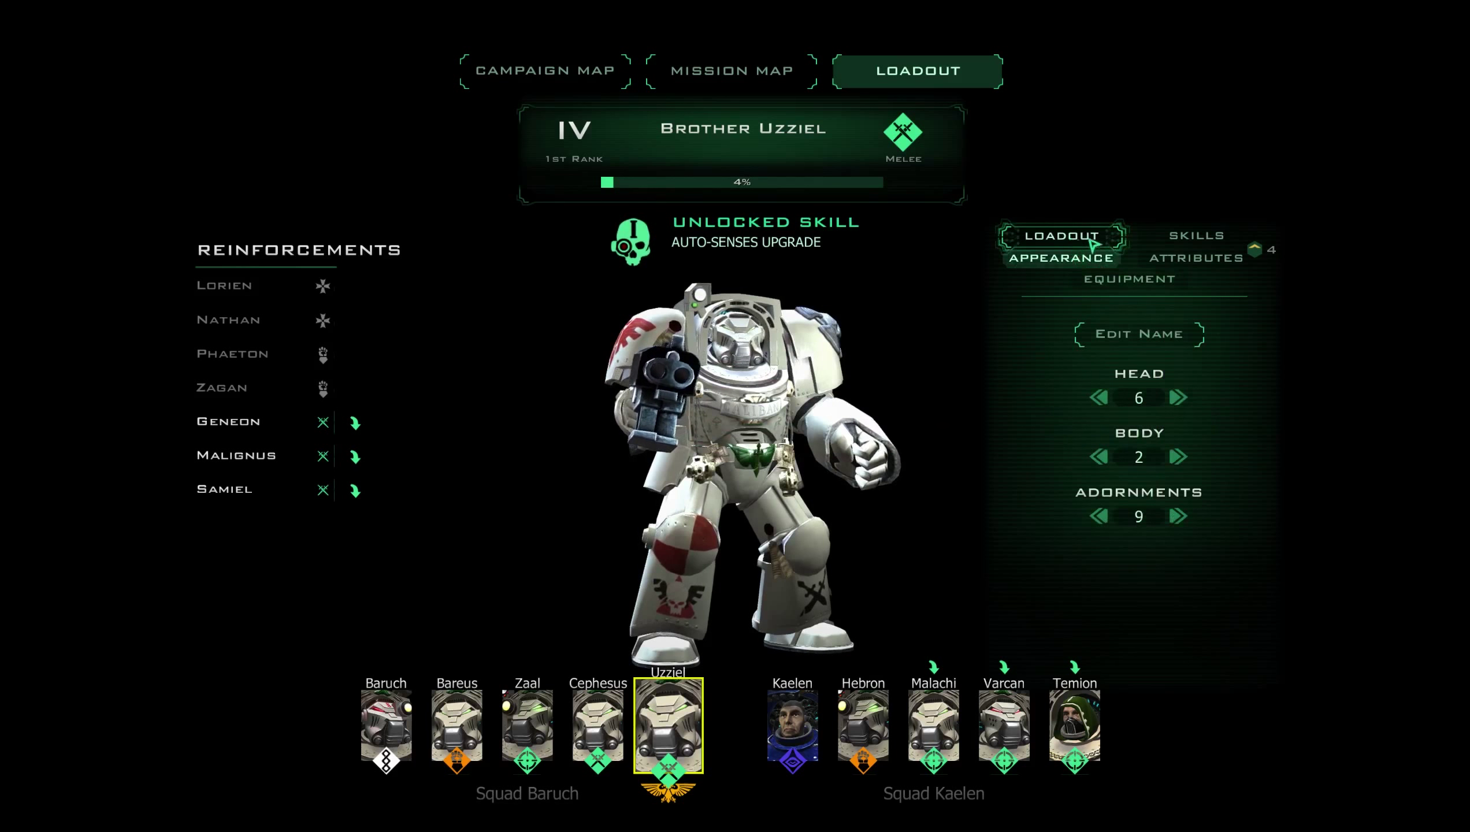
pyautogui.click(1196, 235)
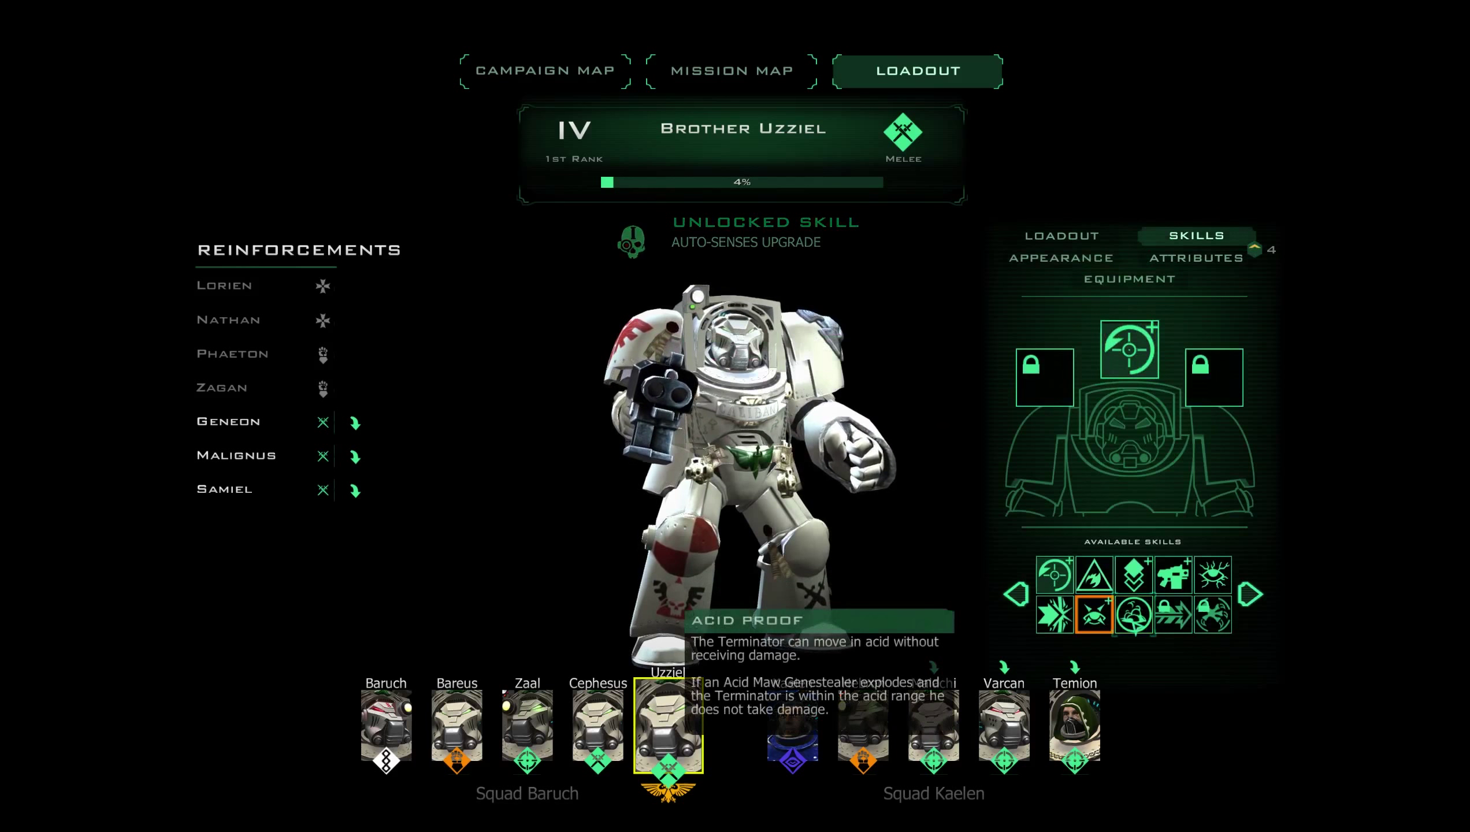
pyautogui.click(1094, 614)
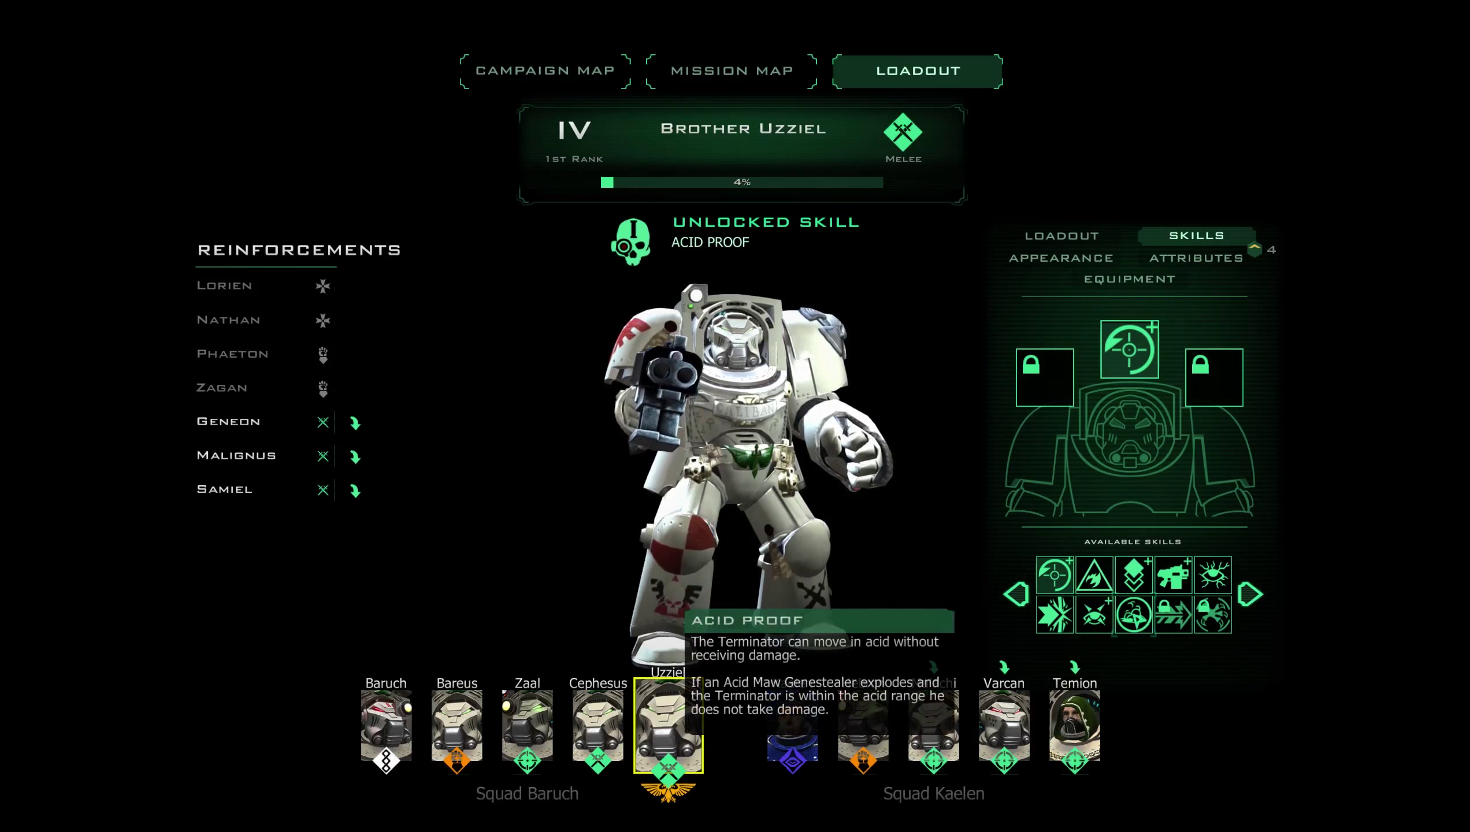
pyautogui.click(1060, 235)
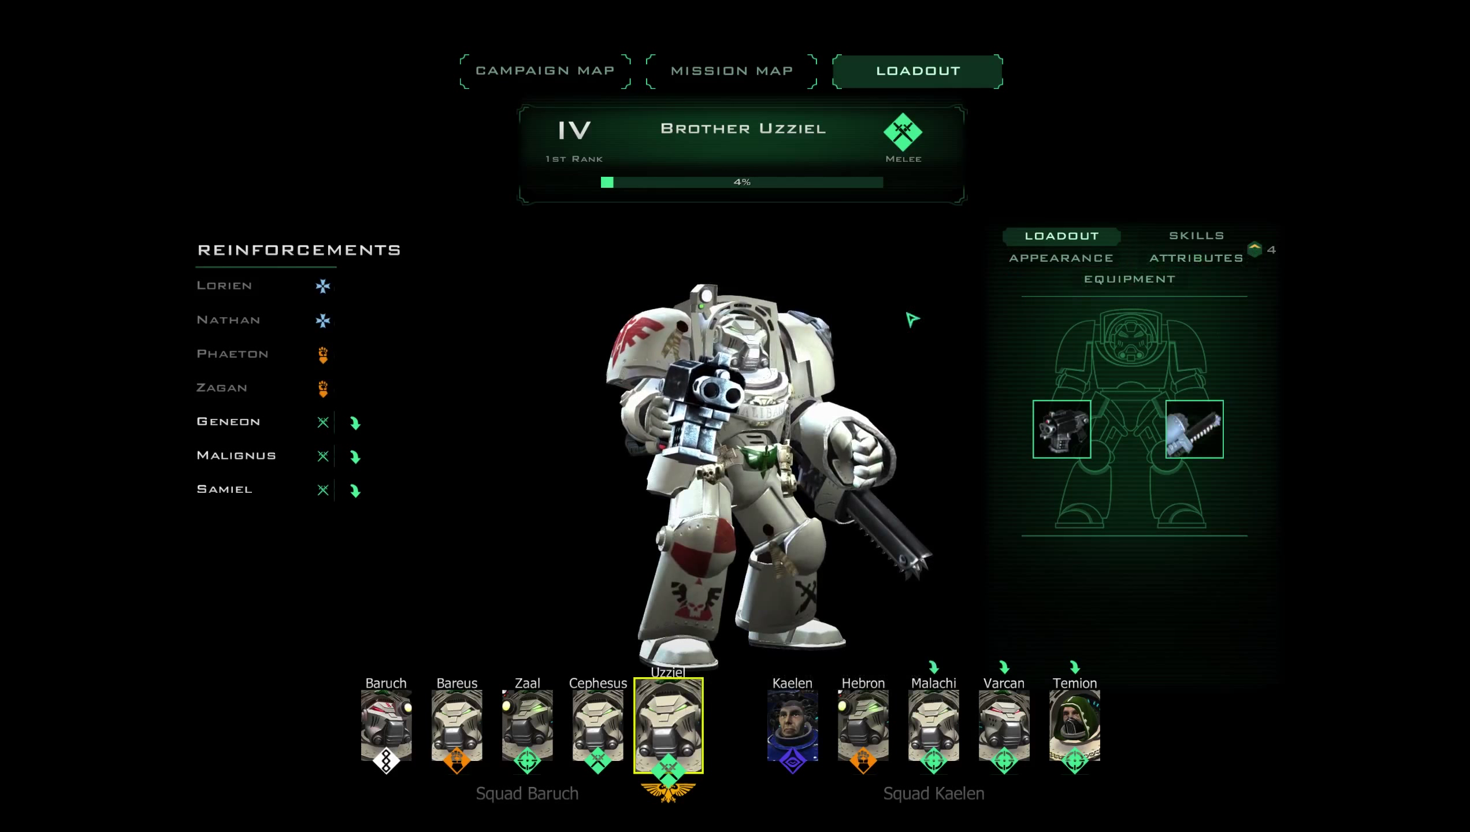
pyautogui.click(1195, 259)
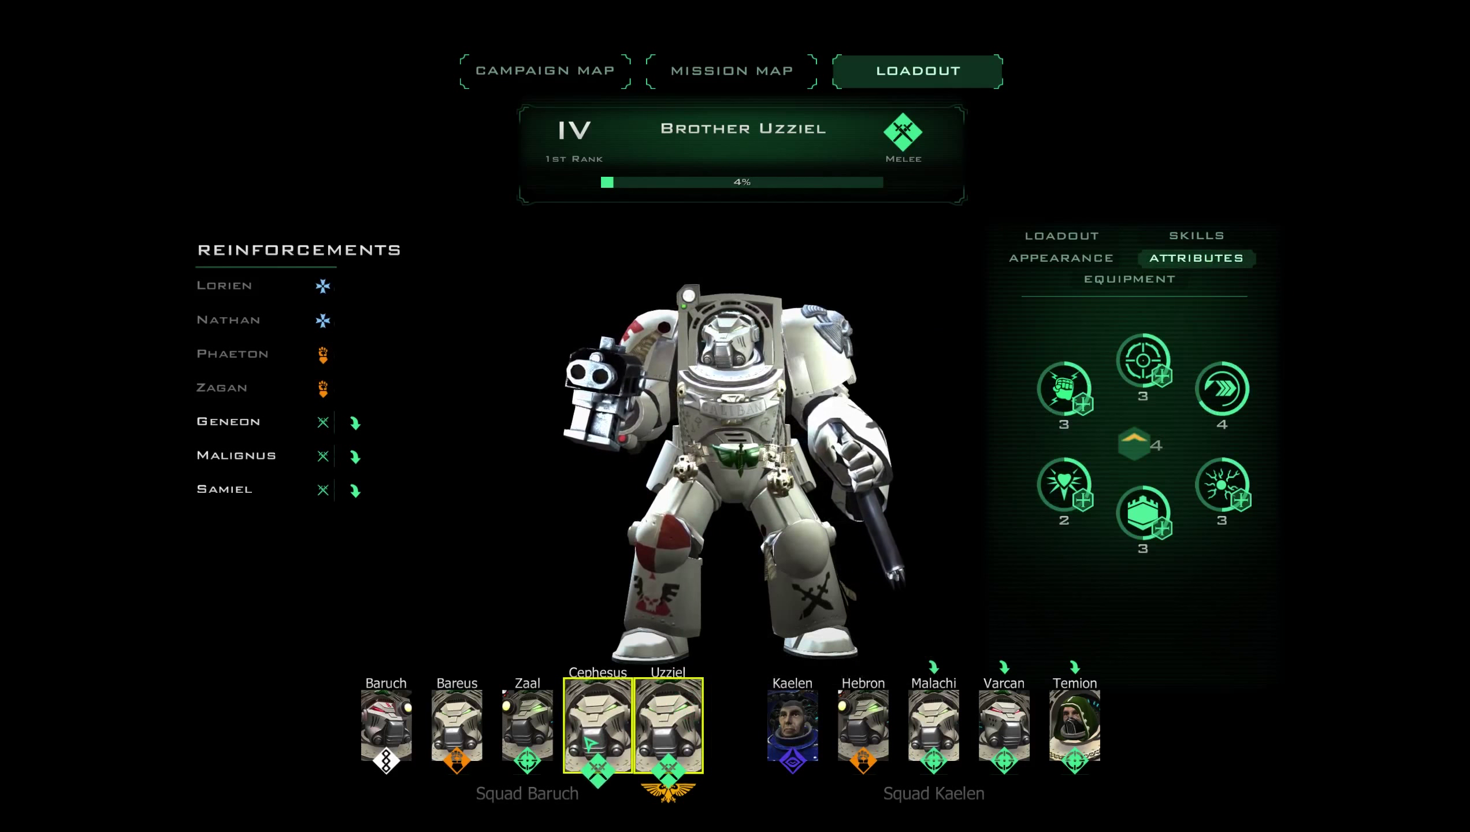
pyautogui.click(730, 70)
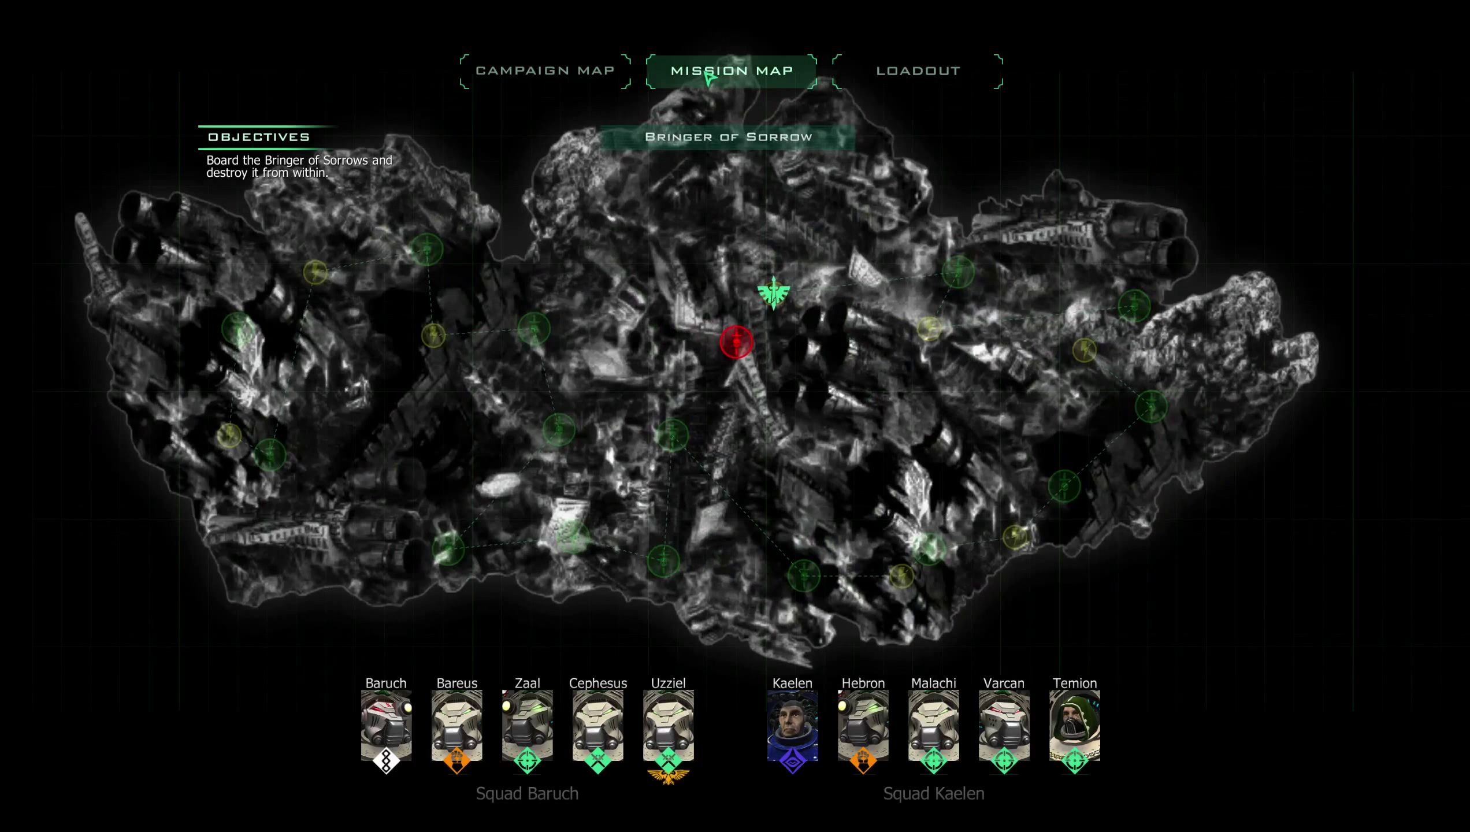
pyautogui.click(791, 729)
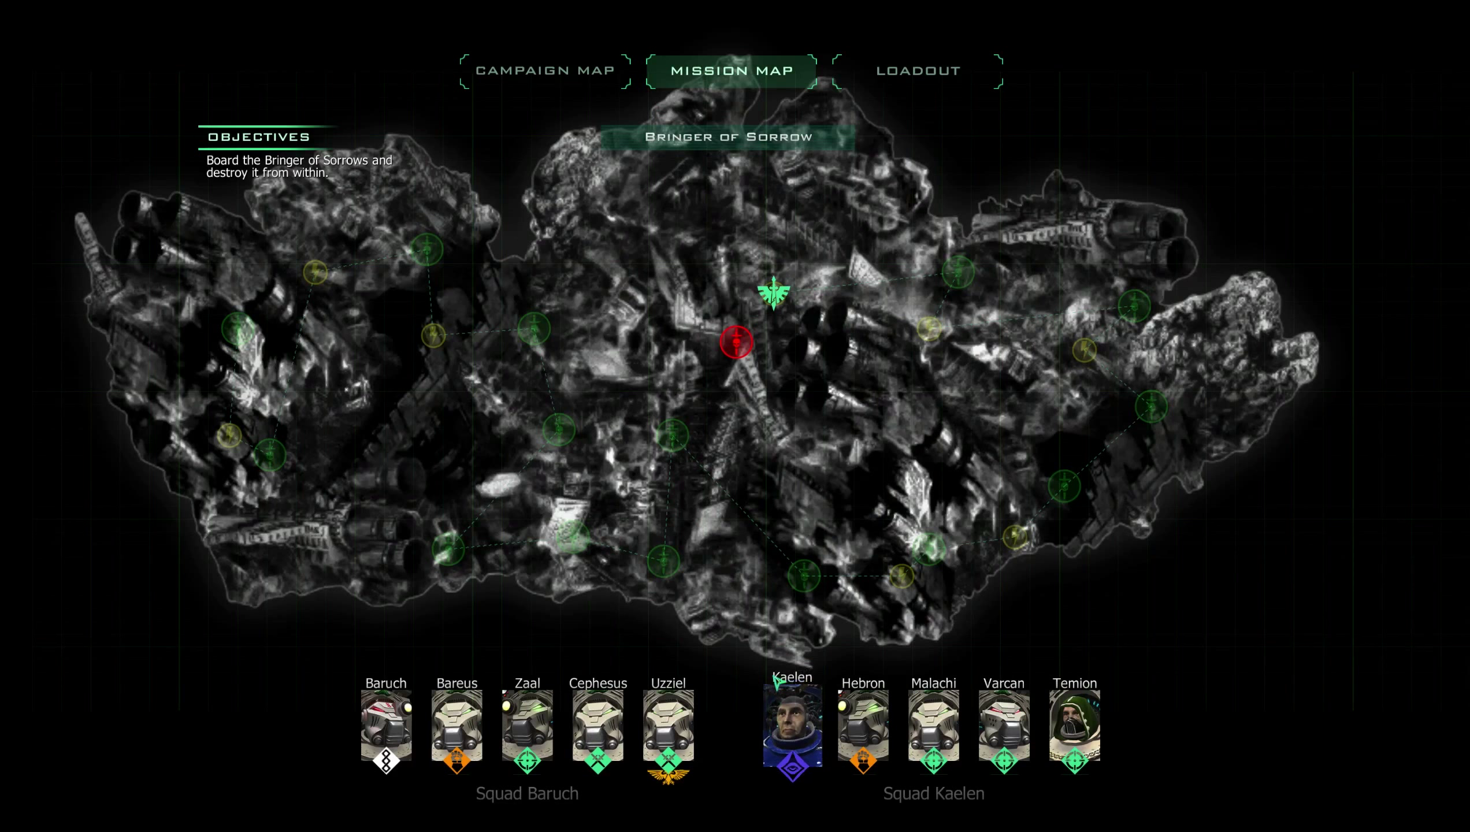
pyautogui.click(791, 725)
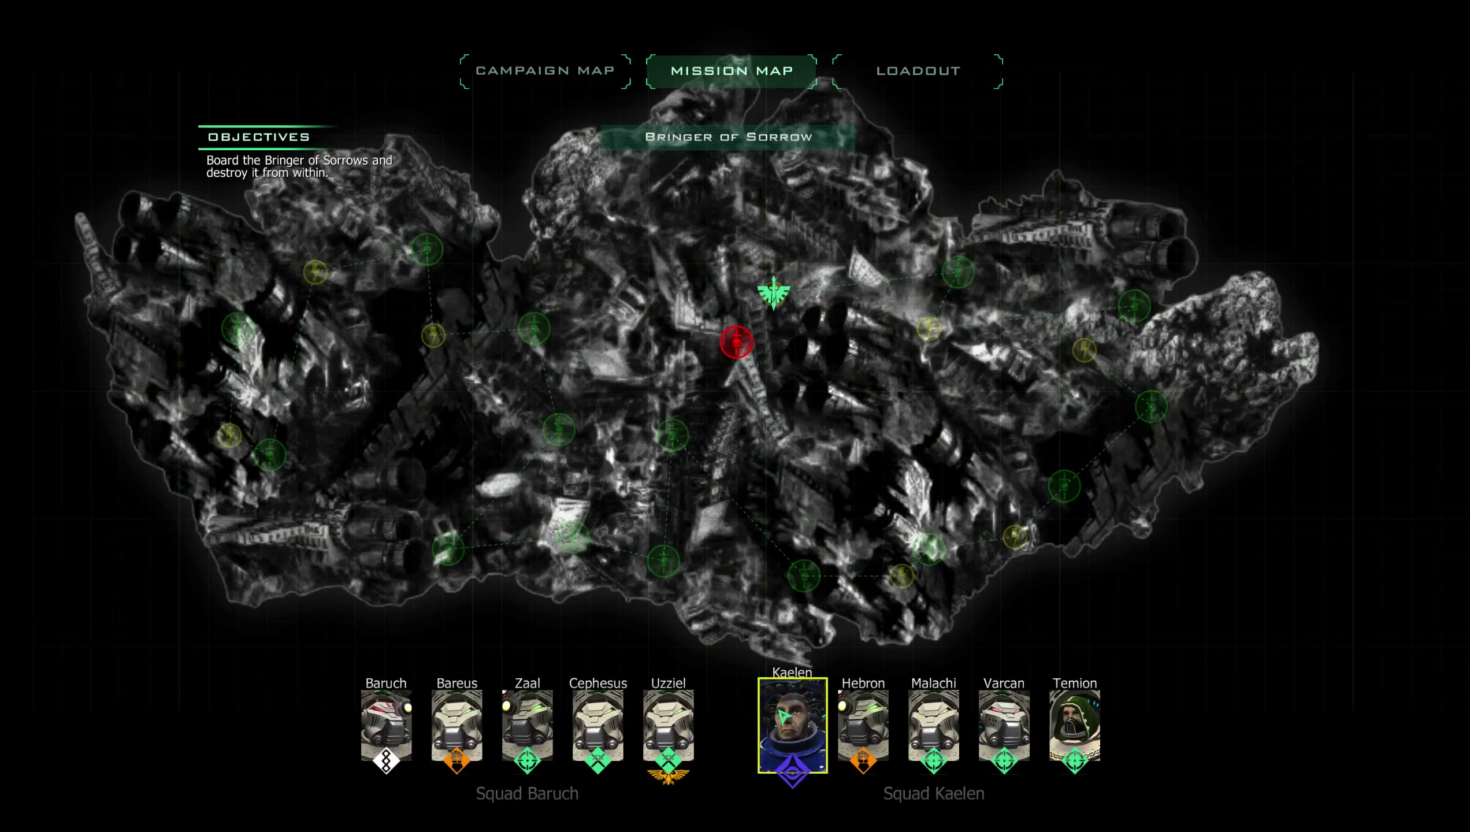